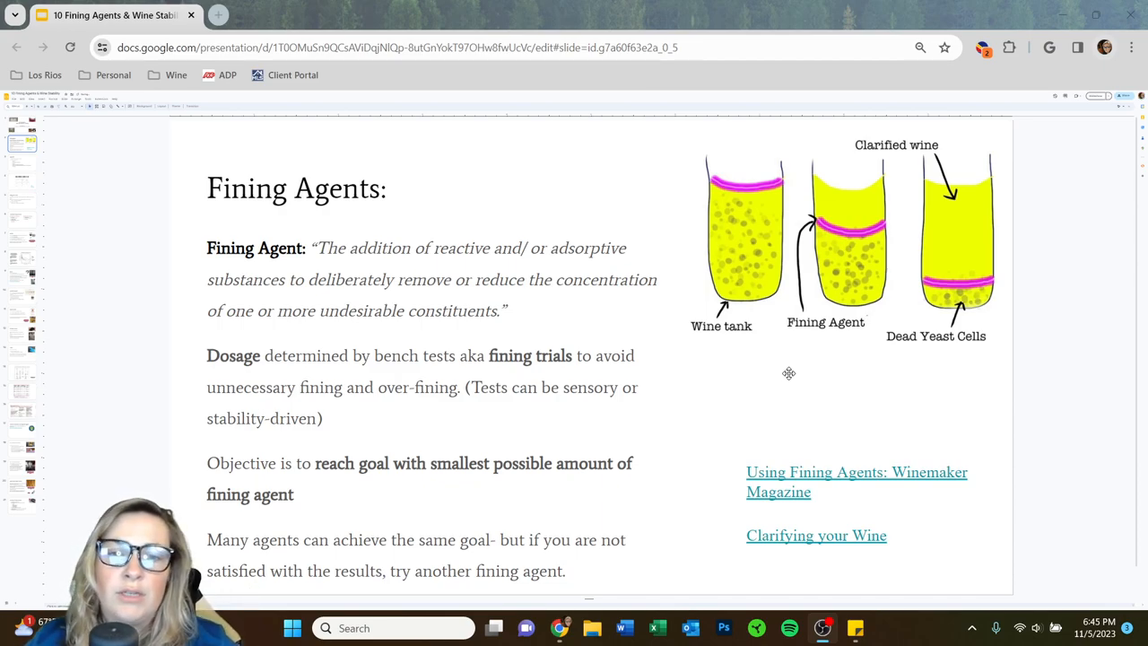
pyautogui.moveTo(761, 389)
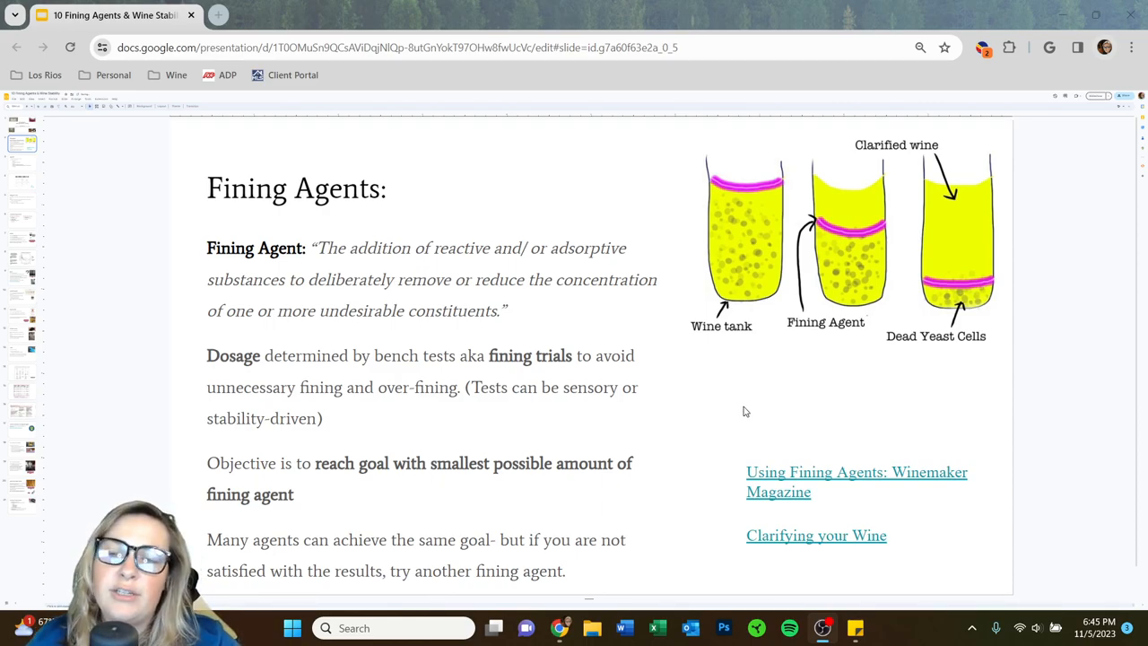
pyautogui.moveTo(686, 513)
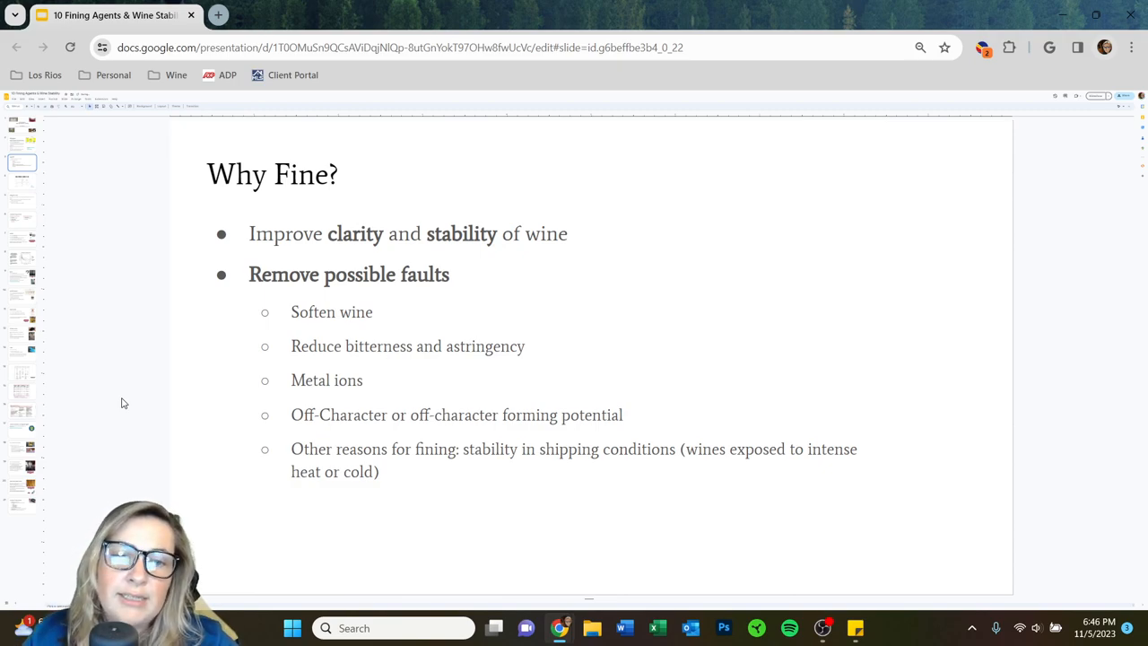
pyautogui.moveTo(164, 355)
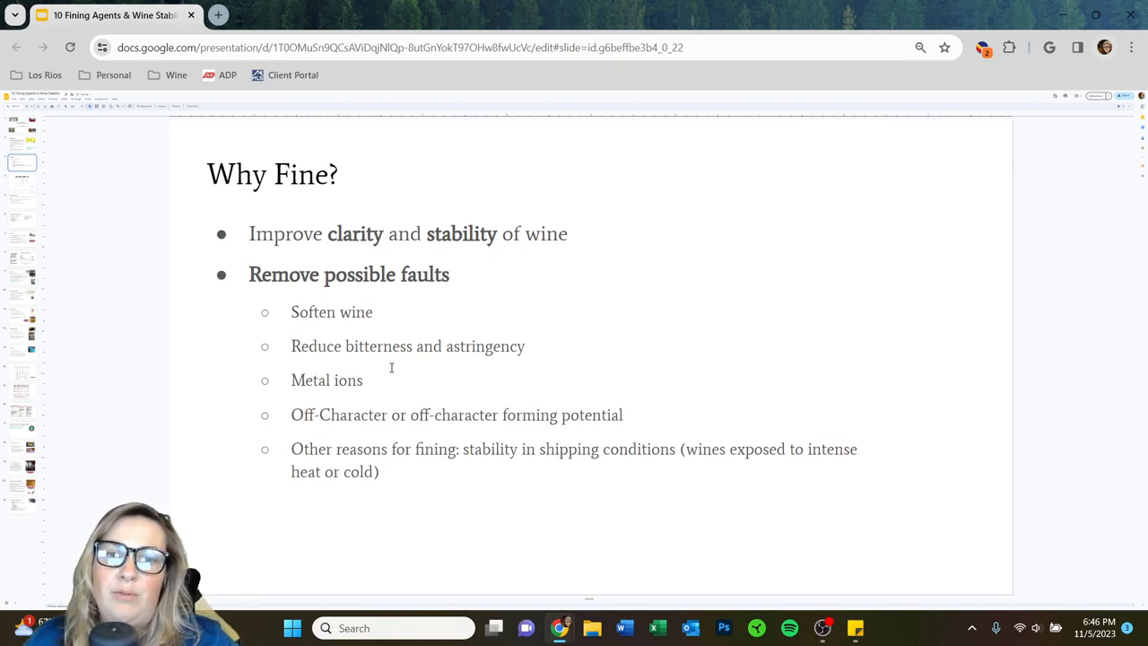
pyautogui.moveTo(435, 379)
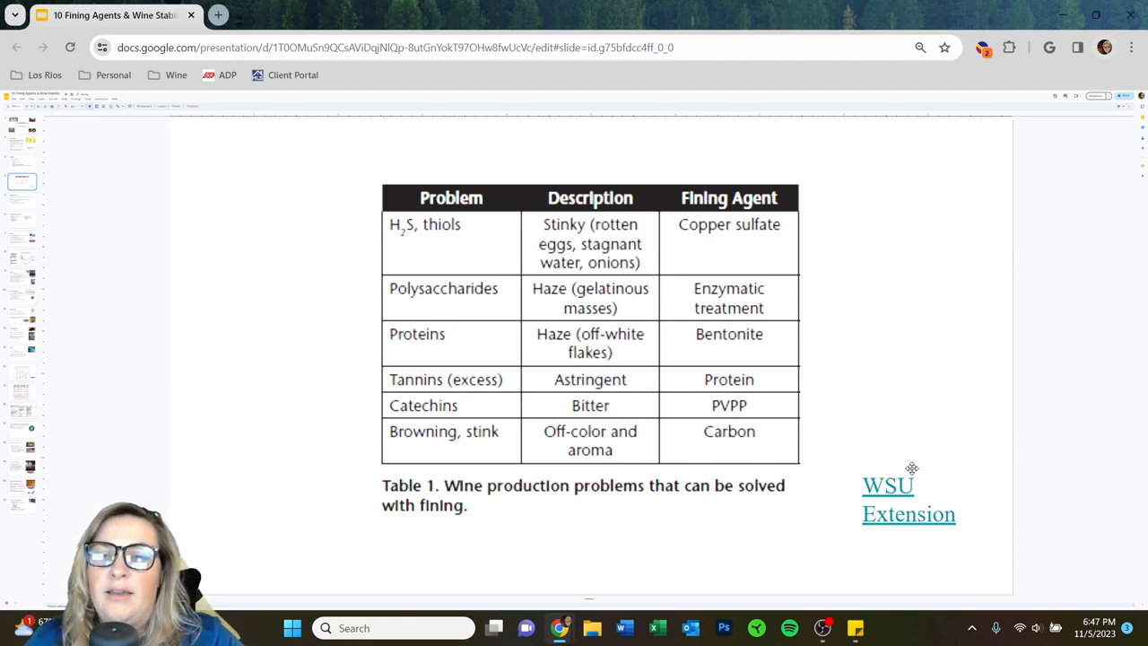
pyautogui.moveTo(898, 463)
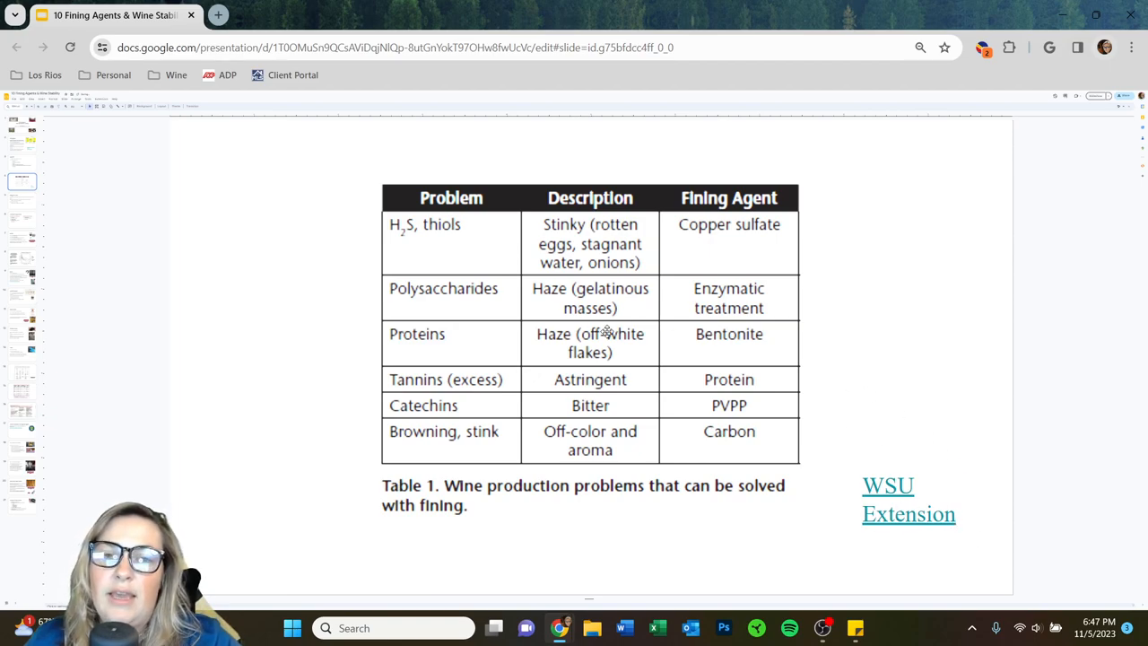
pyautogui.moveTo(407, 272)
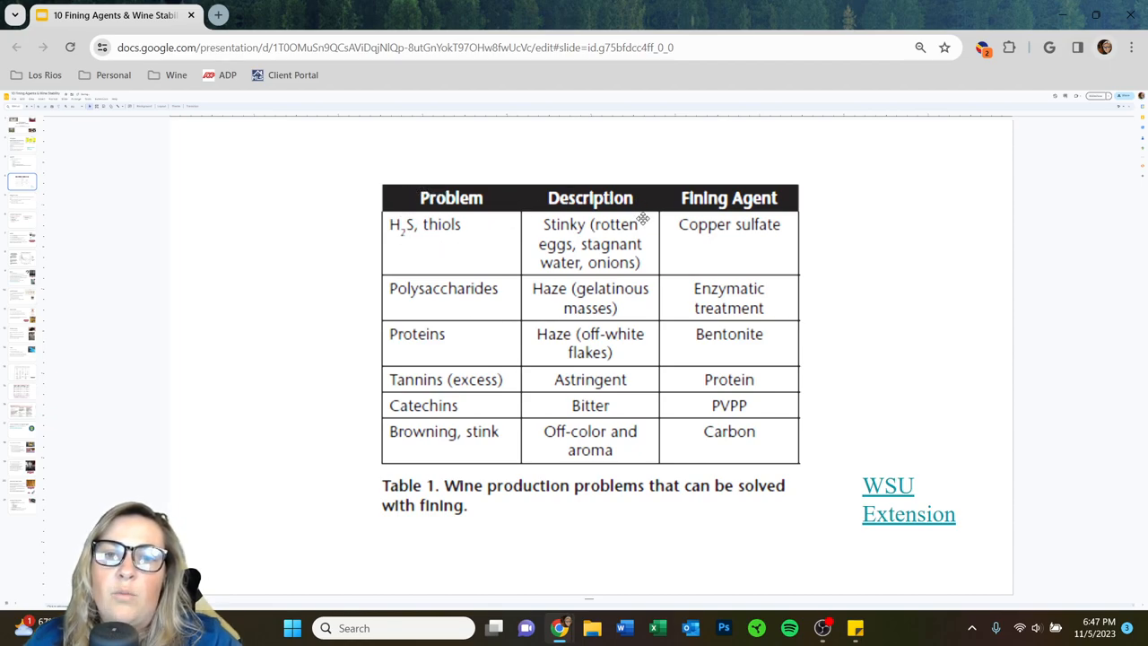
pyautogui.moveTo(668, 208)
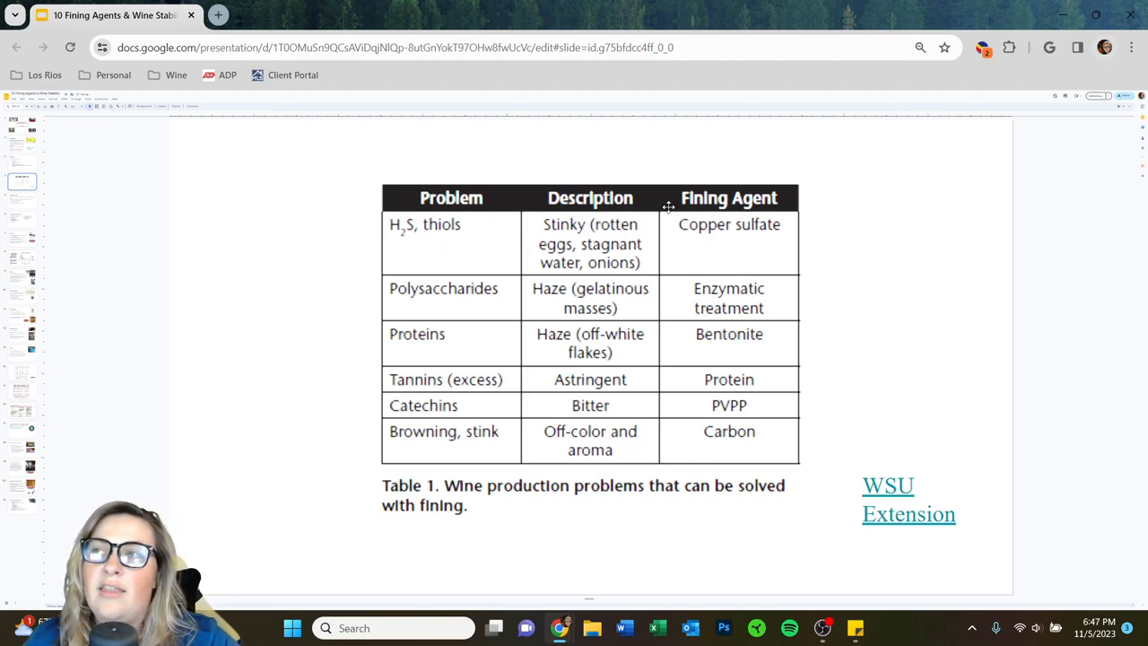
pyautogui.moveTo(696, 251)
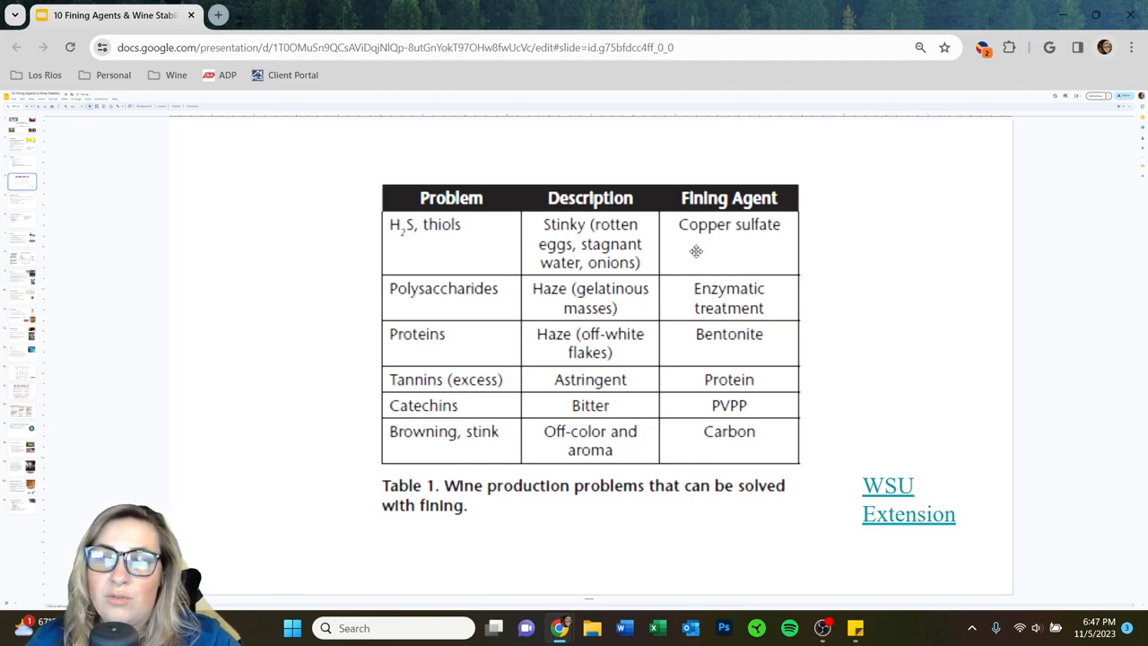
pyautogui.moveTo(397, 178)
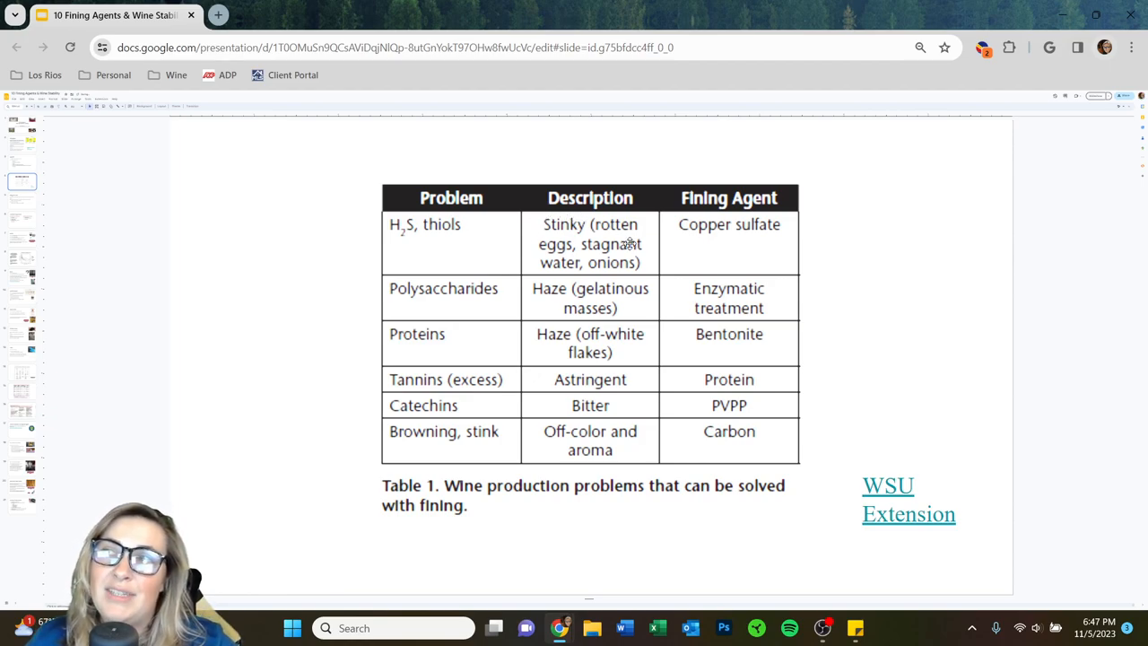
pyautogui.moveTo(538, 246)
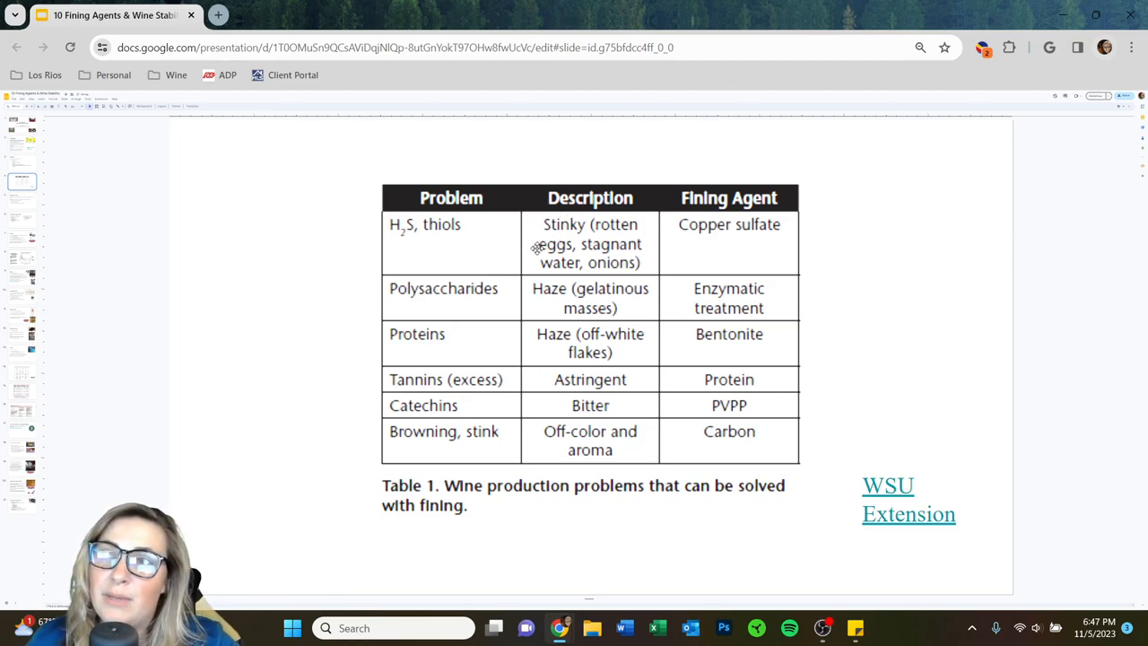
pyautogui.moveTo(546, 252)
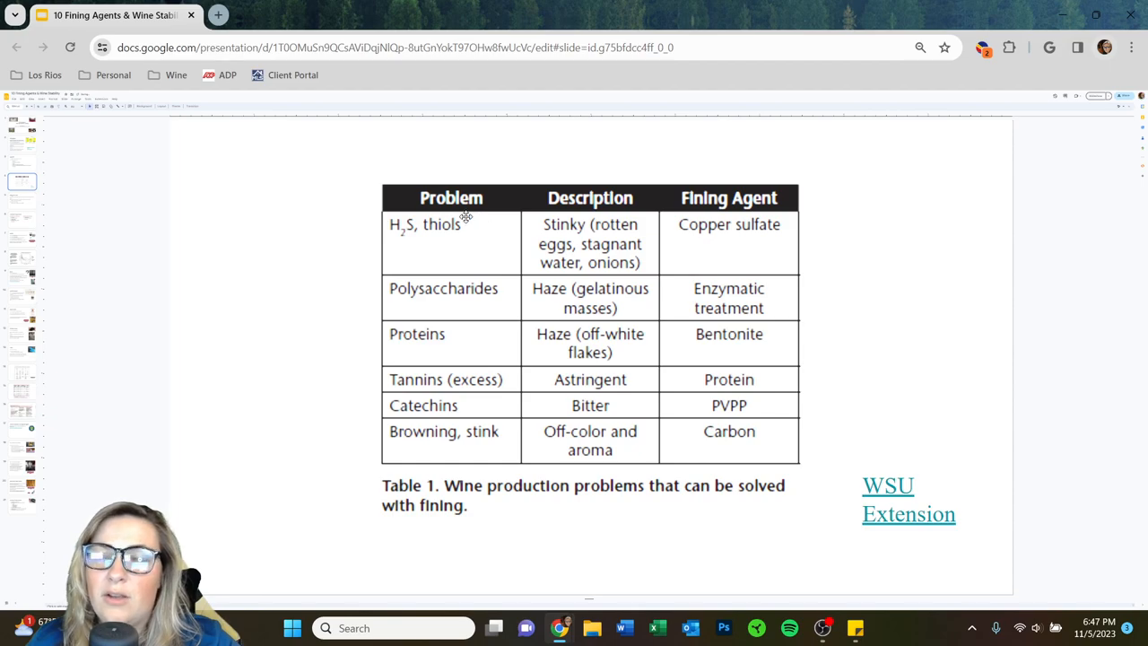
pyautogui.moveTo(684, 232)
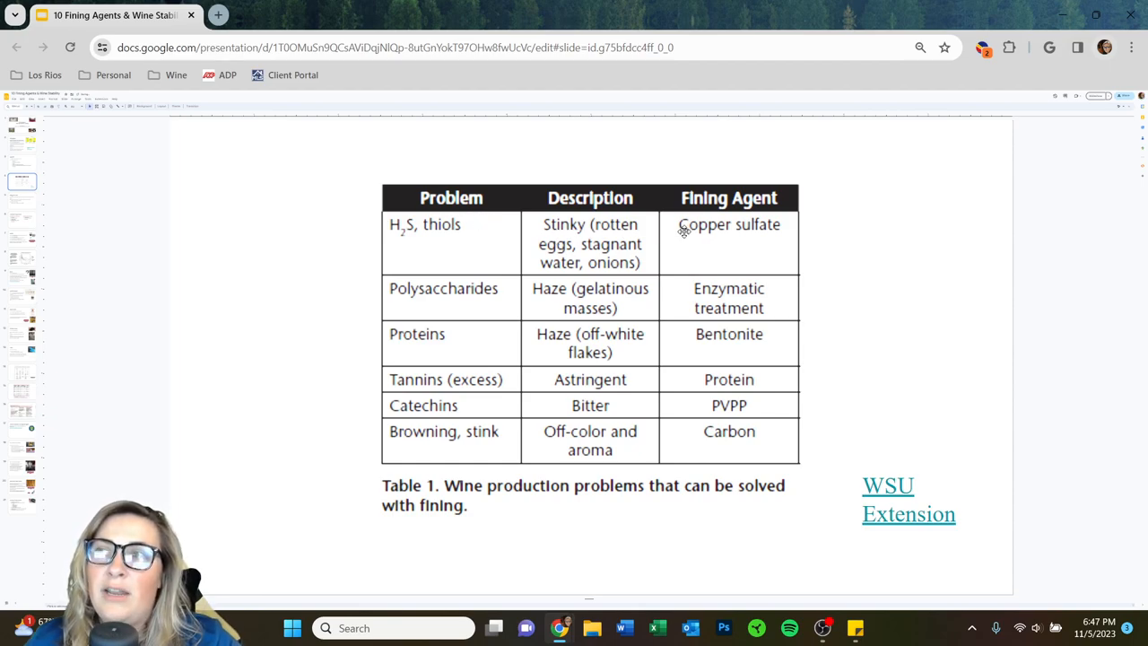
pyautogui.moveTo(892, 255)
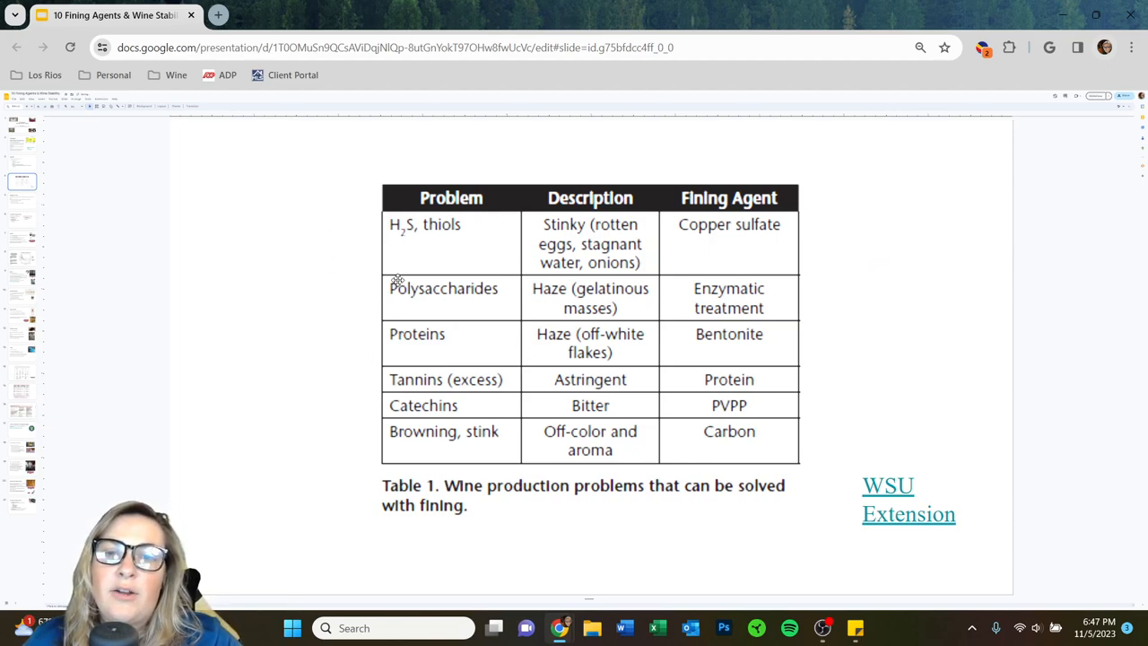
pyautogui.moveTo(496, 313)
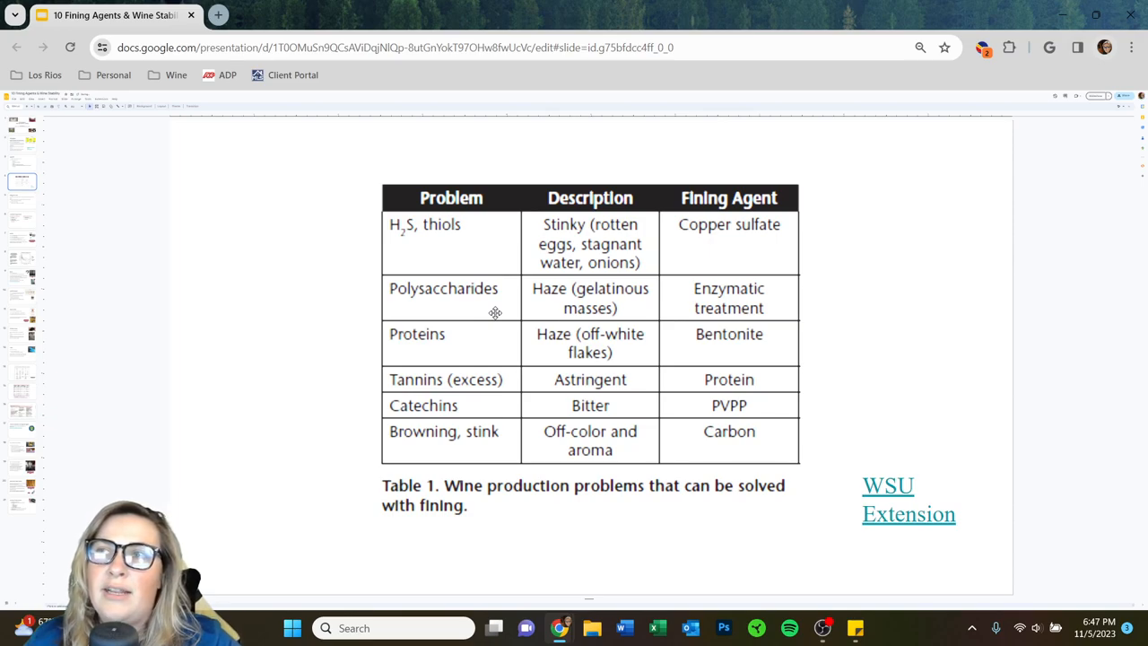
pyautogui.moveTo(554, 223)
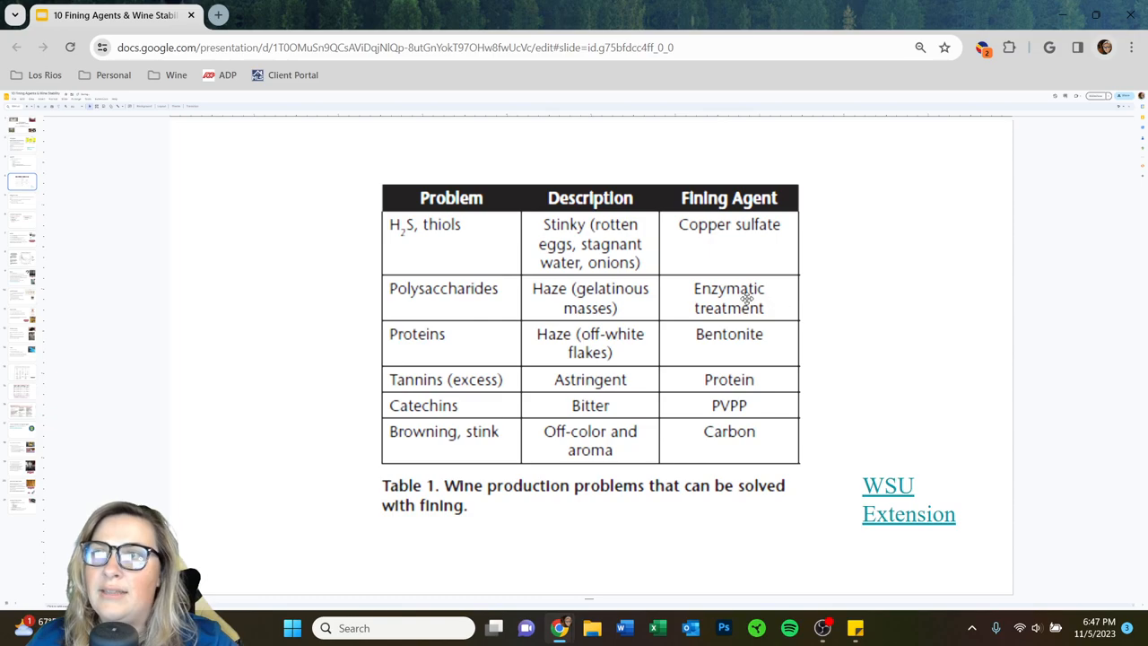
pyautogui.moveTo(727, 362)
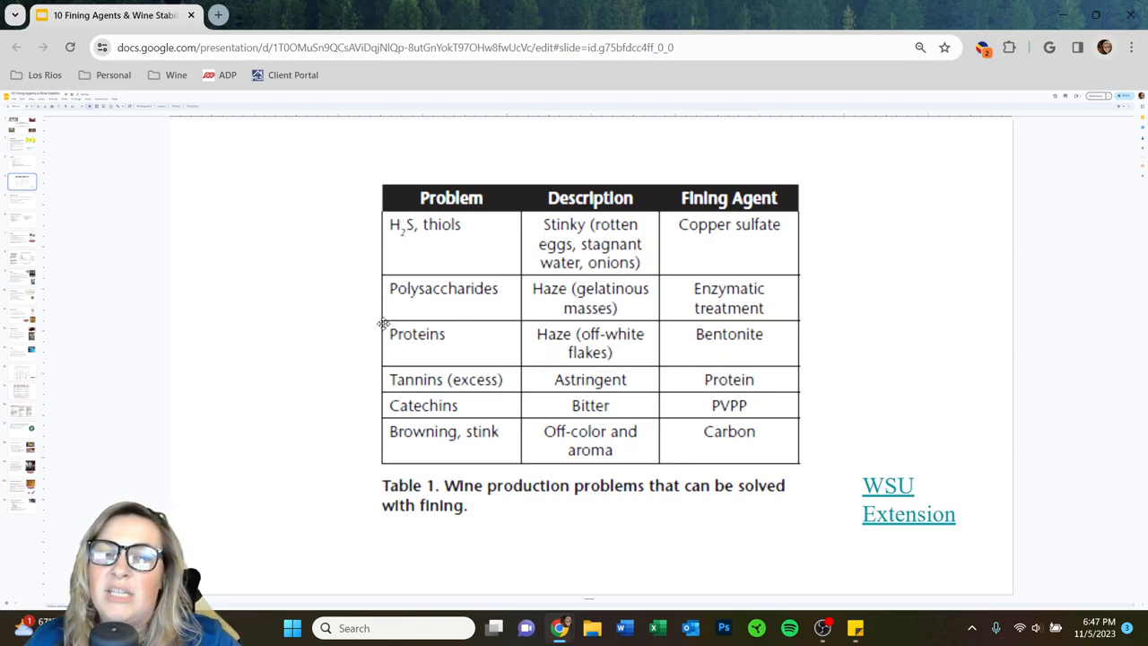
pyautogui.moveTo(771, 294)
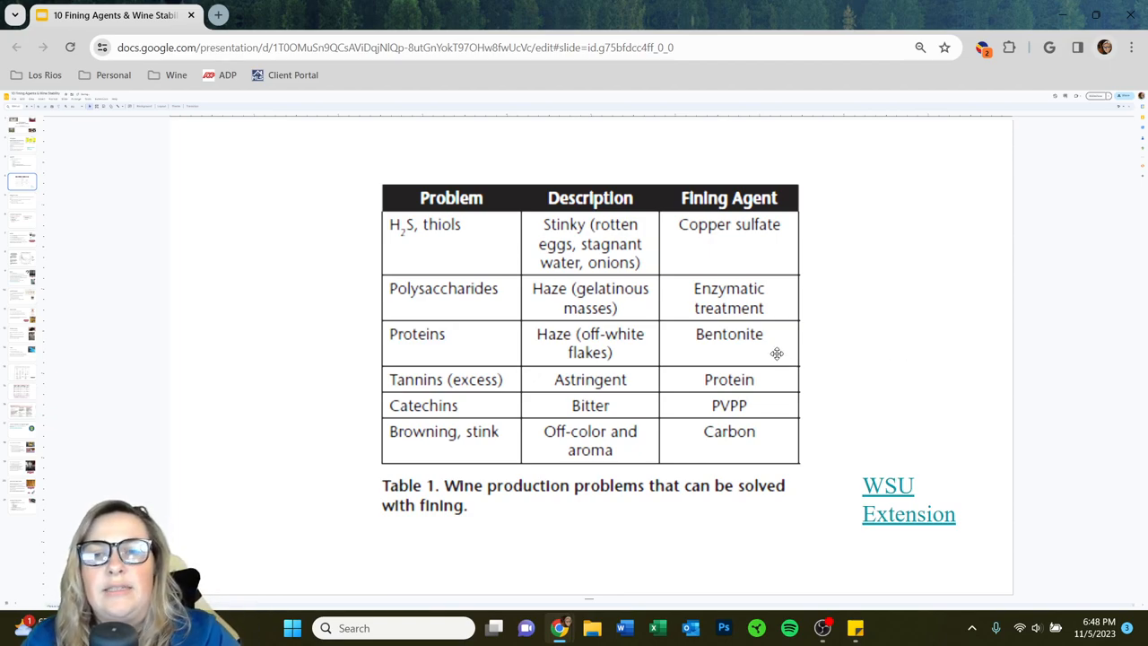
pyautogui.moveTo(729, 345)
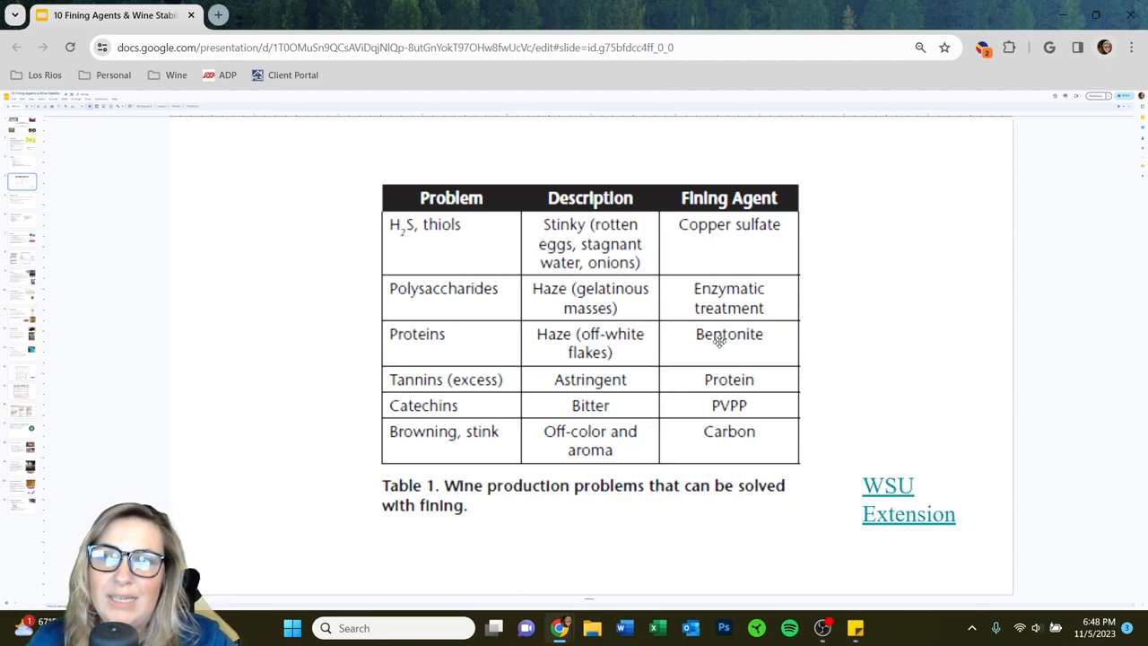
pyautogui.moveTo(715, 339)
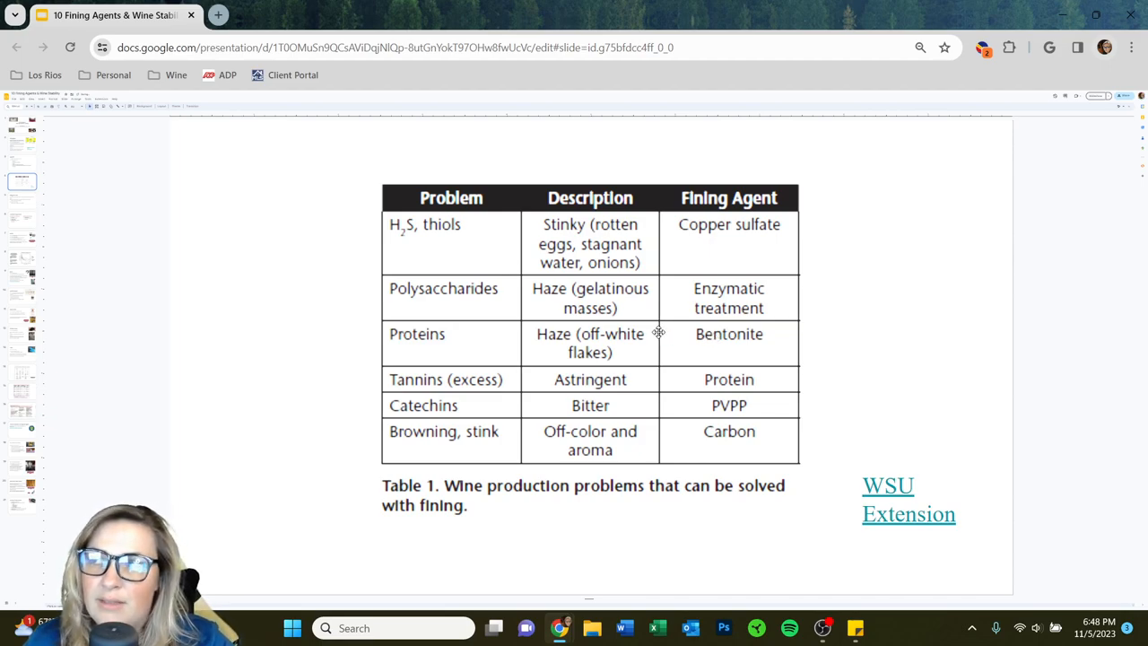
pyautogui.moveTo(498, 365)
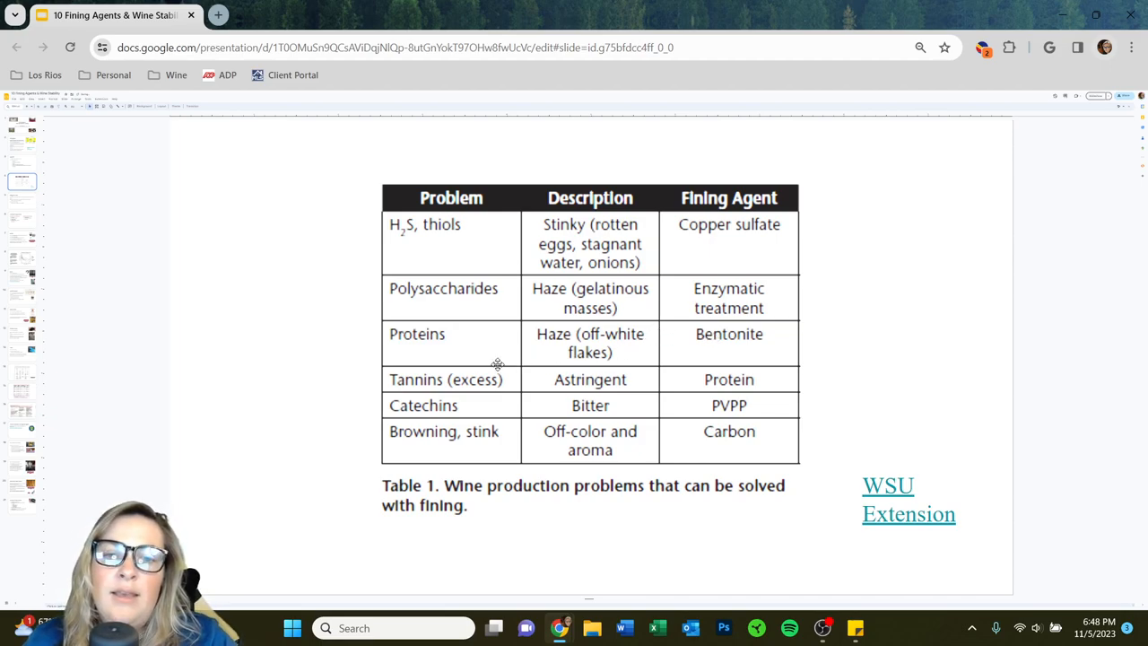
pyautogui.moveTo(623, 364)
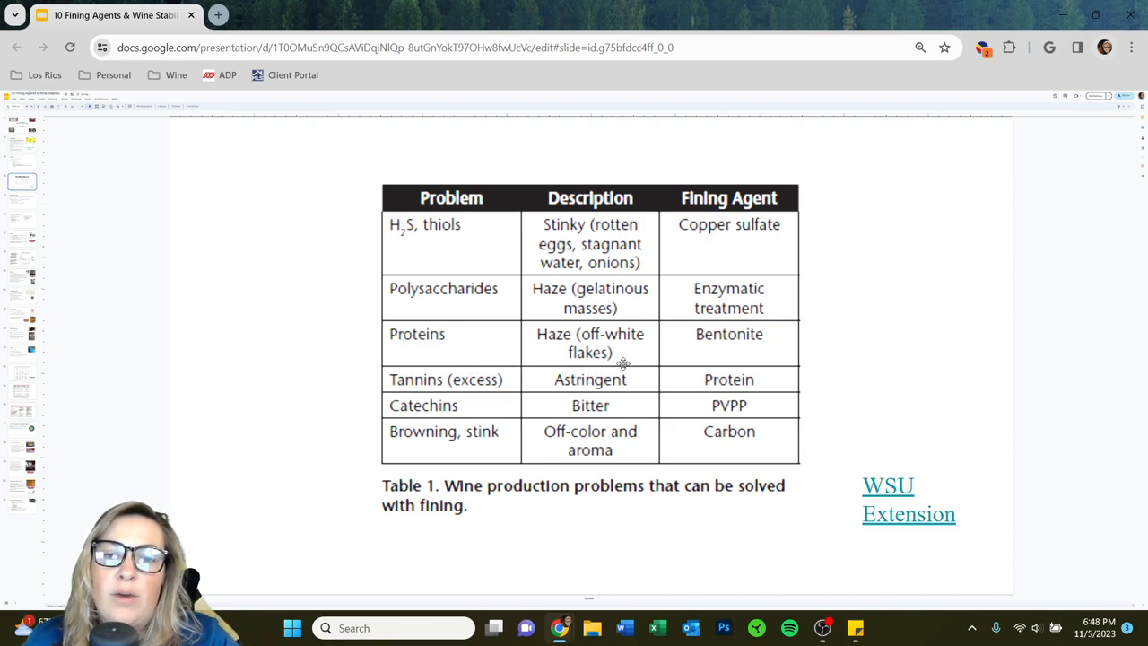
pyautogui.moveTo(341, 399)
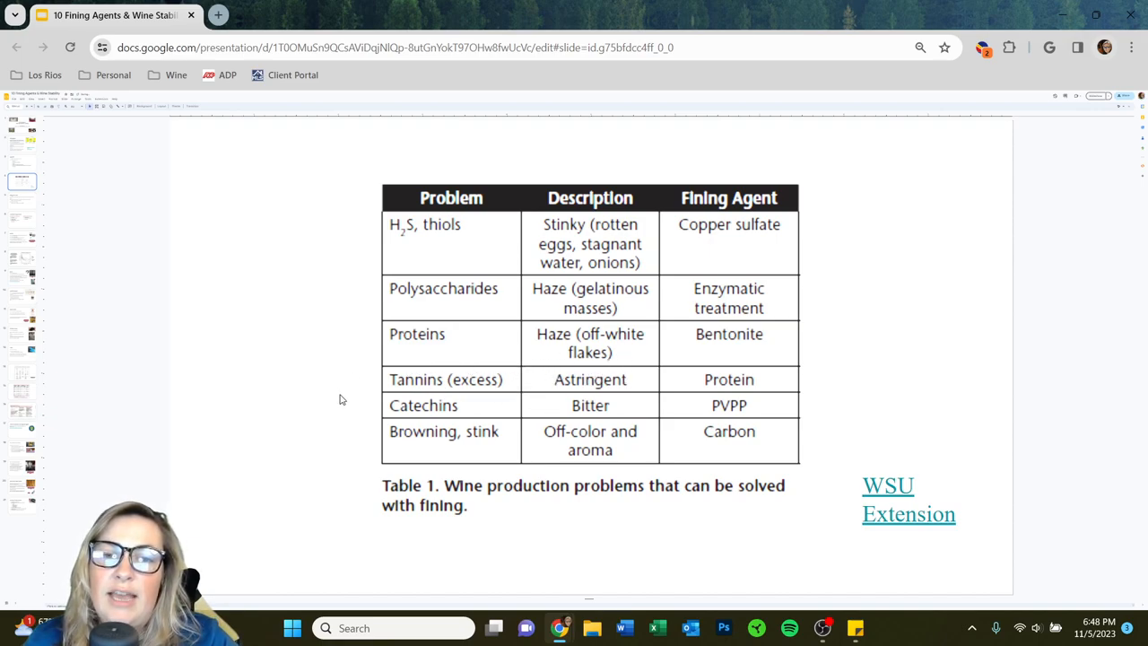
pyautogui.moveTo(560, 382)
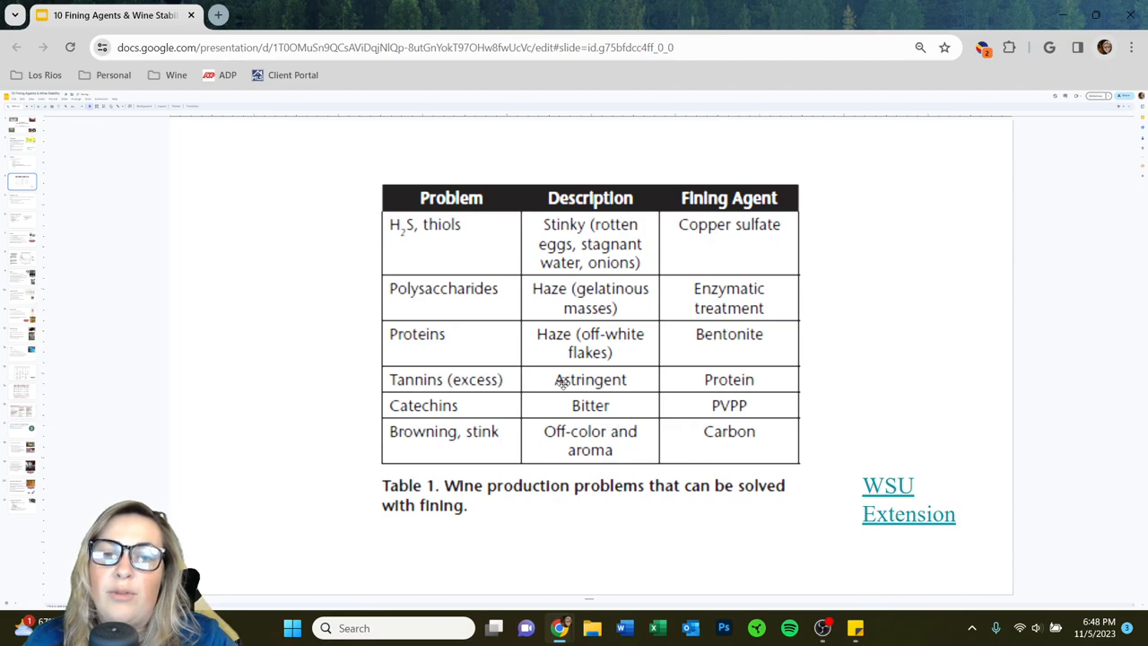
pyautogui.moveTo(676, 377)
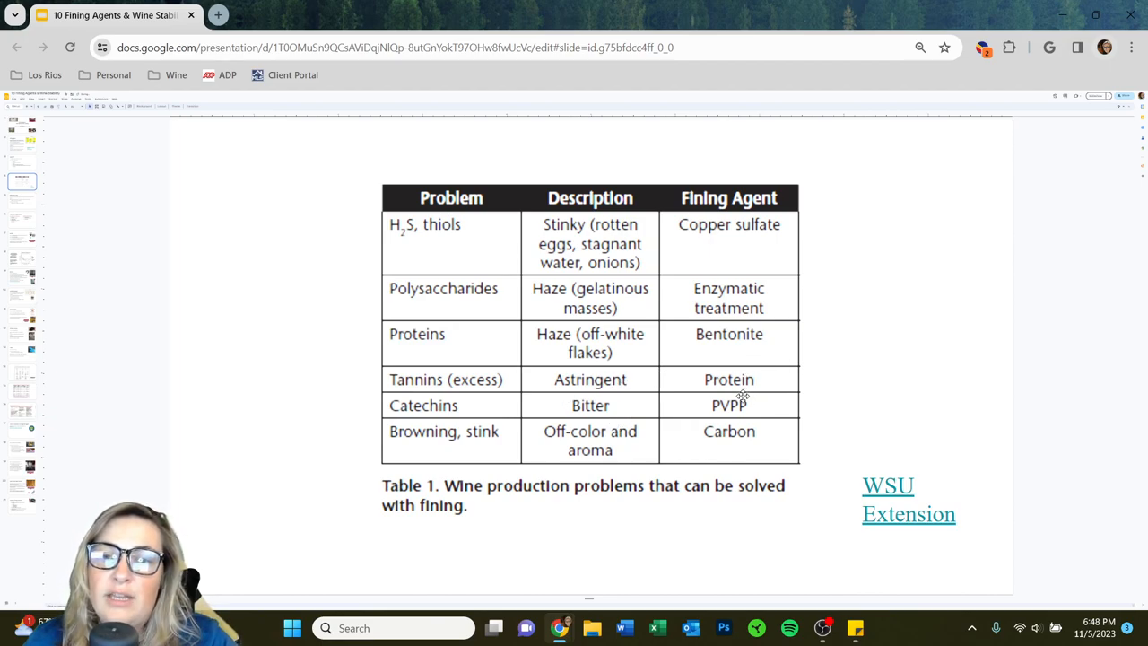
pyautogui.moveTo(727, 385)
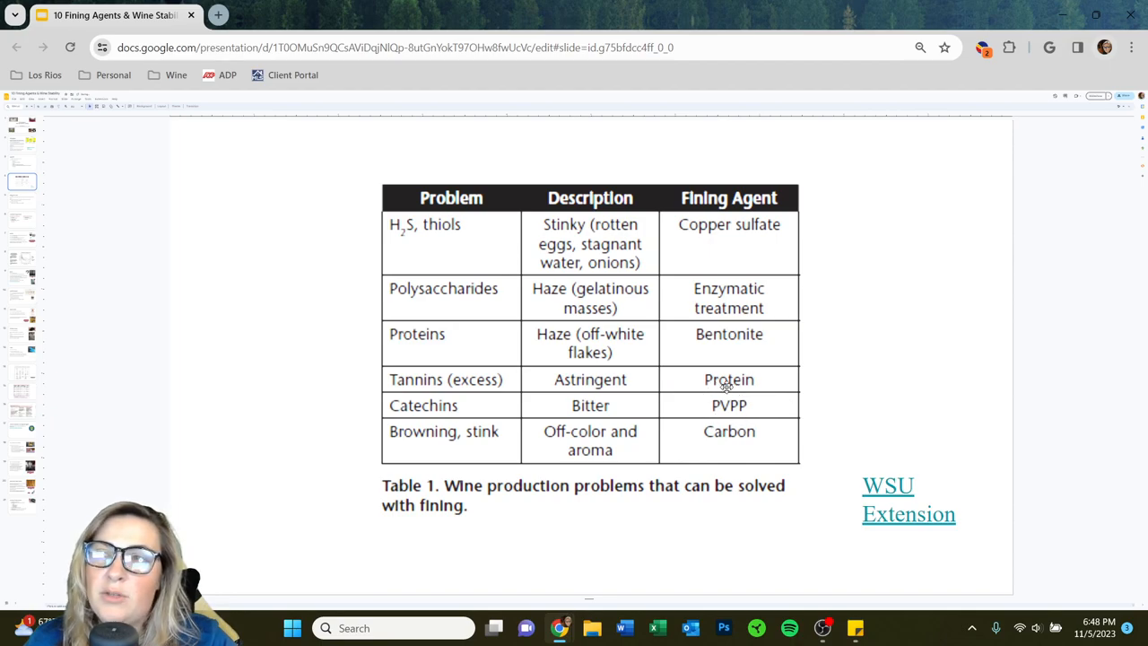
pyautogui.moveTo(739, 408)
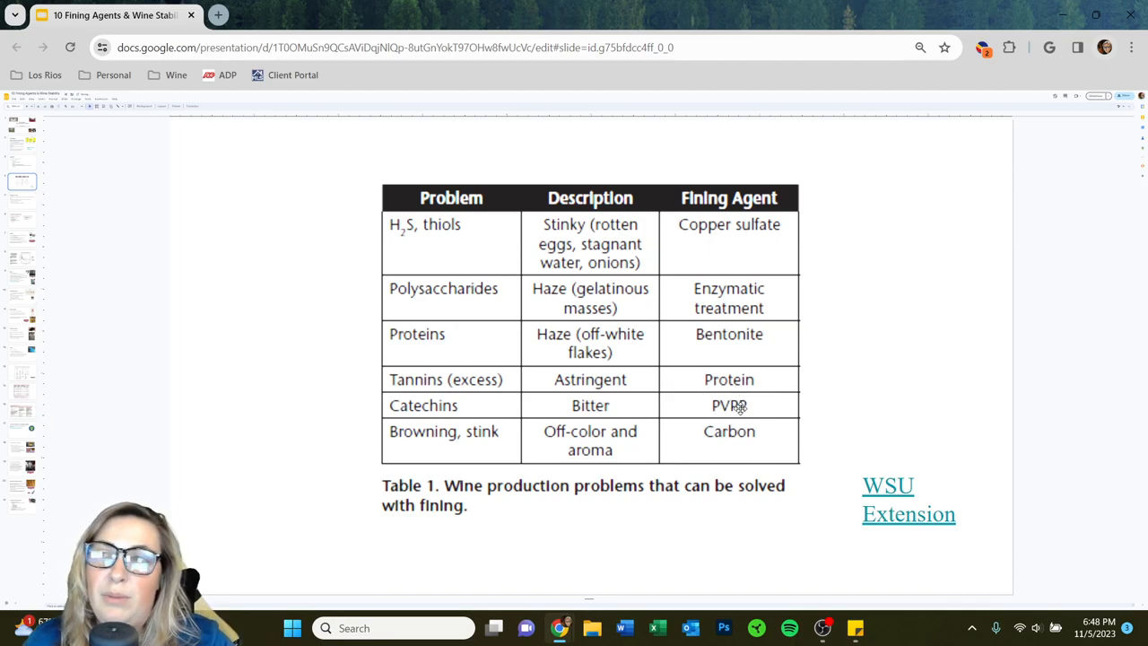
pyautogui.moveTo(498, 434)
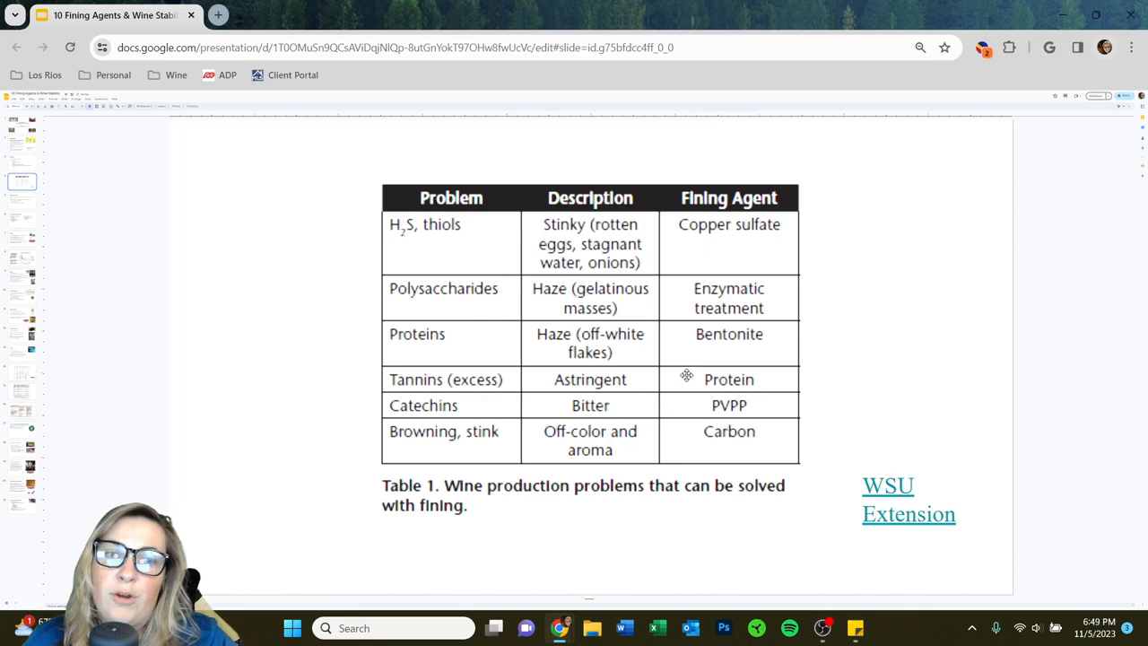
pyautogui.moveTo(301, 410)
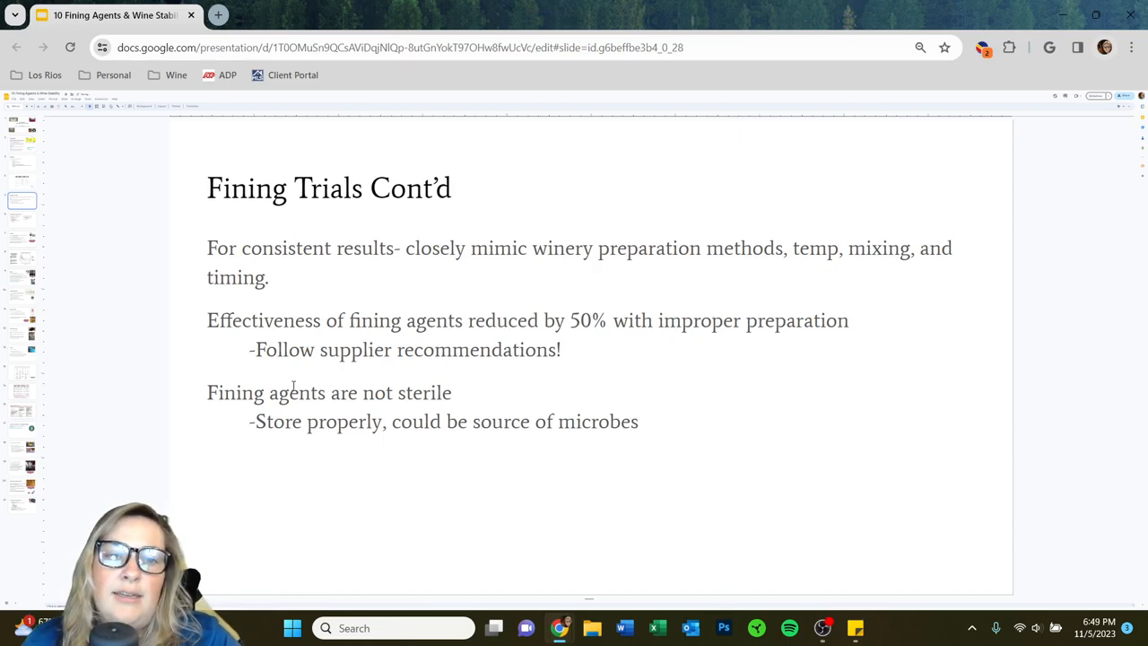
pyautogui.moveTo(663, 473)
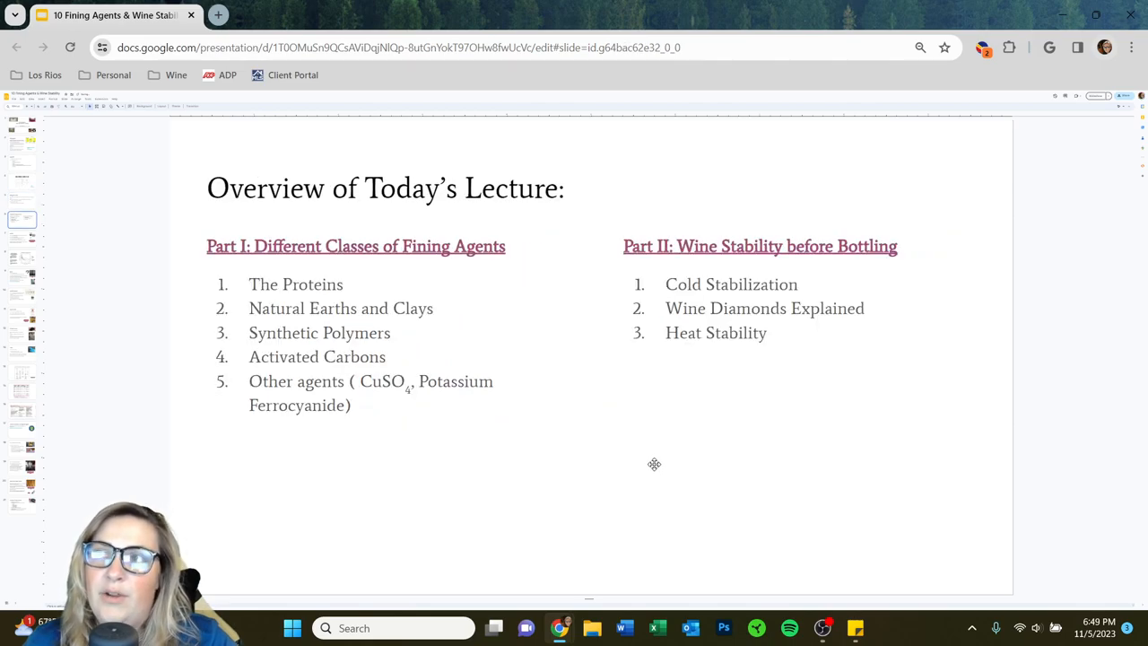
pyautogui.moveTo(751, 210)
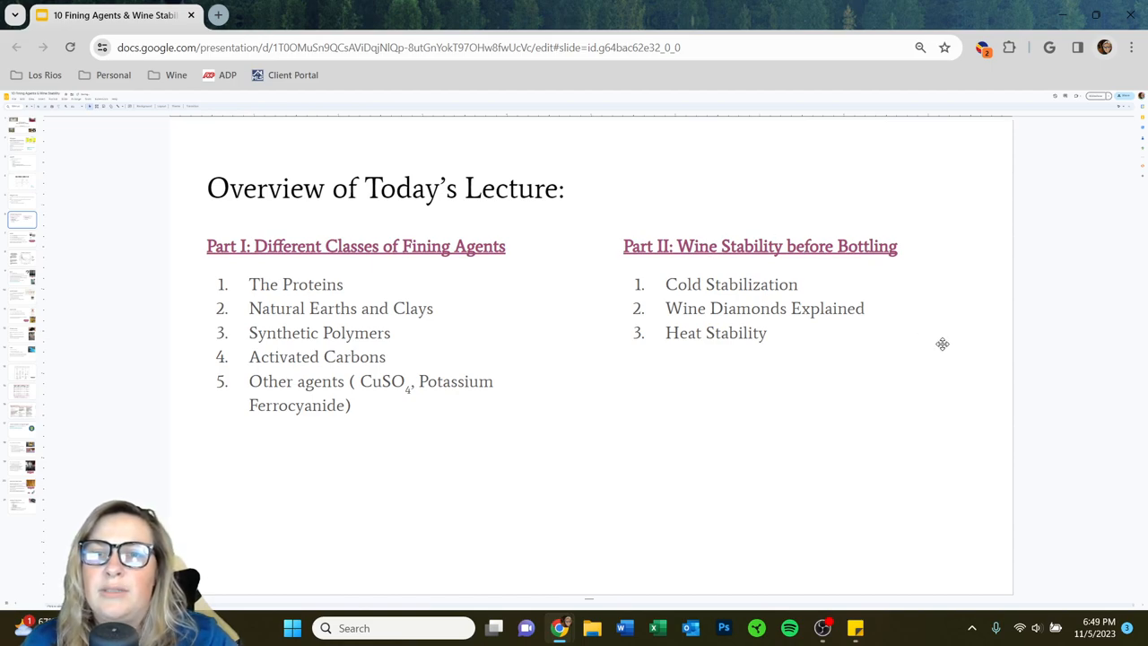
pyautogui.moveTo(723, 322)
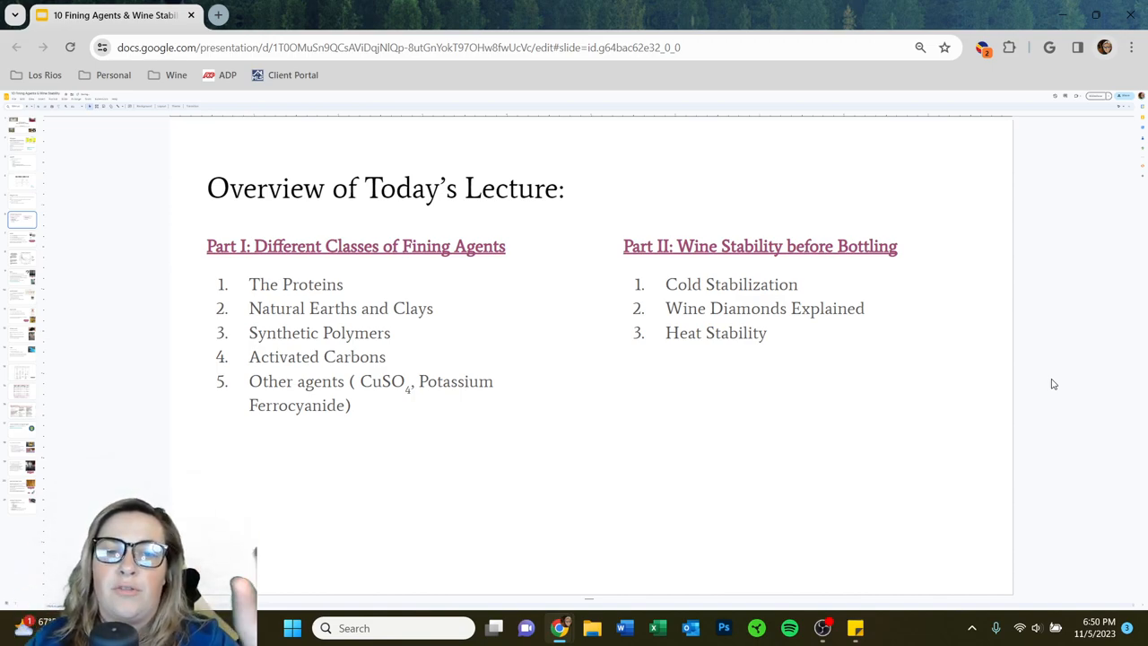
pyautogui.moveTo(1017, 358)
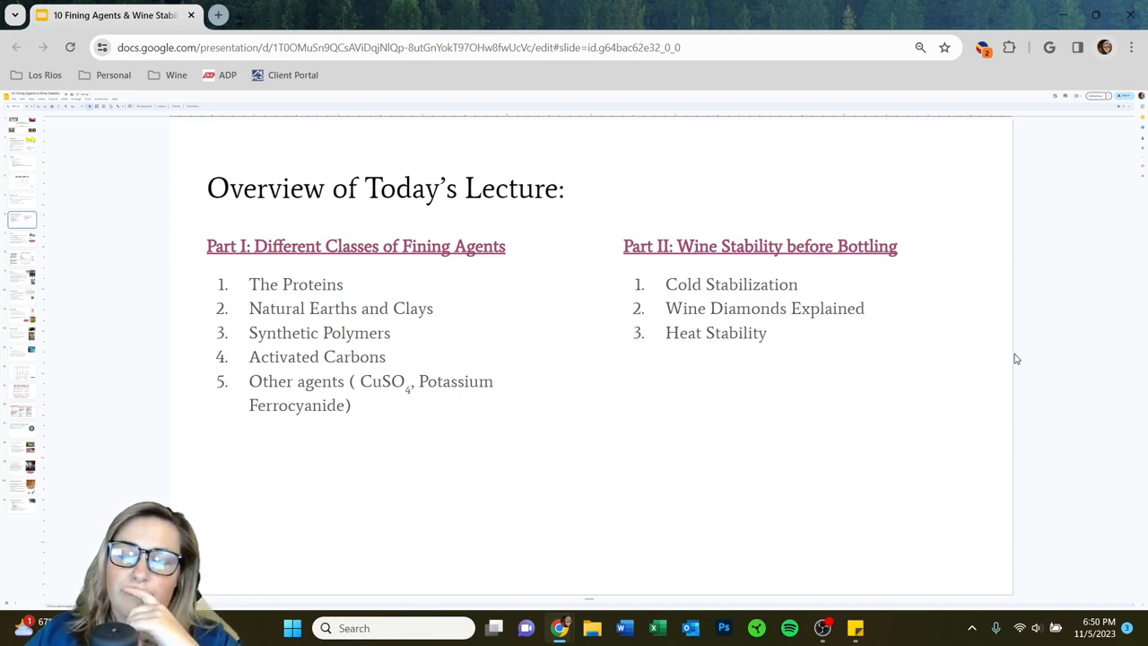
# Delete 'Potassium Ferrocyanide' from Part I item 5, leaving only CuSO4 in parentheses.
pyautogui.click(346, 405)
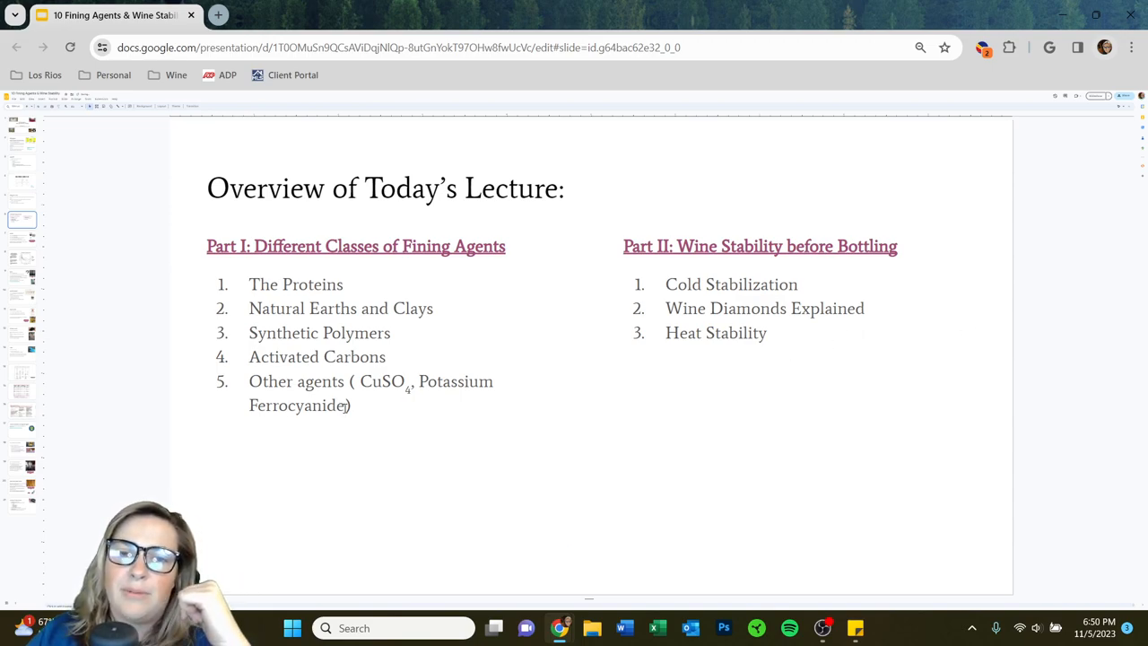
pyautogui.moveTo(415, 381); pyautogui.dragTo(345, 404)
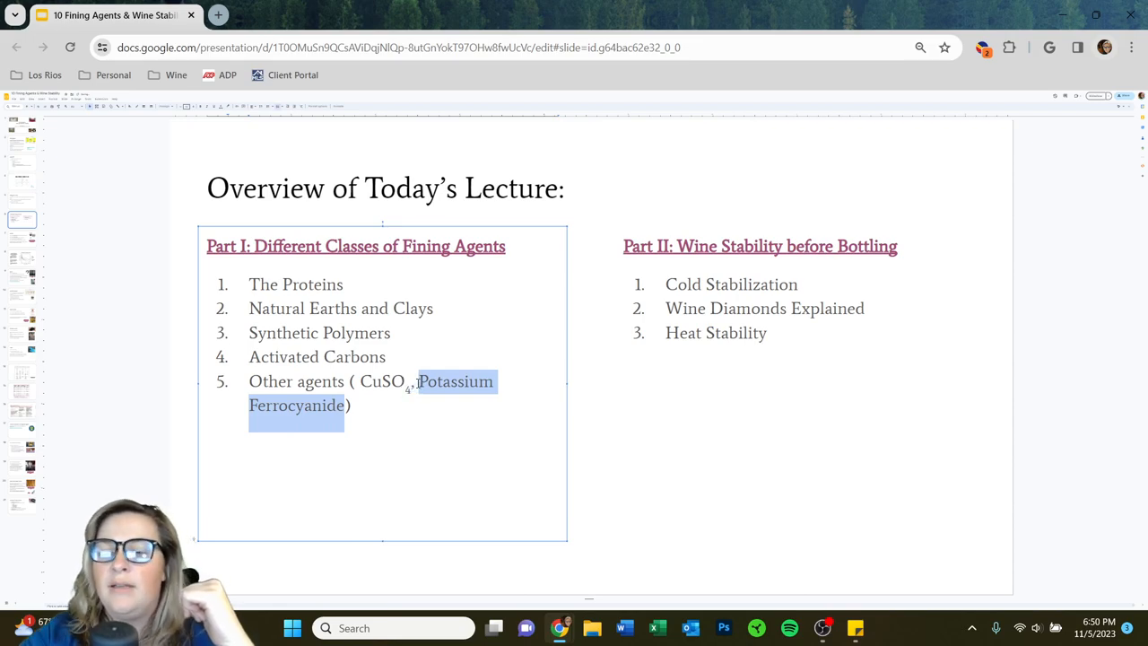
pyautogui.press('Delete')
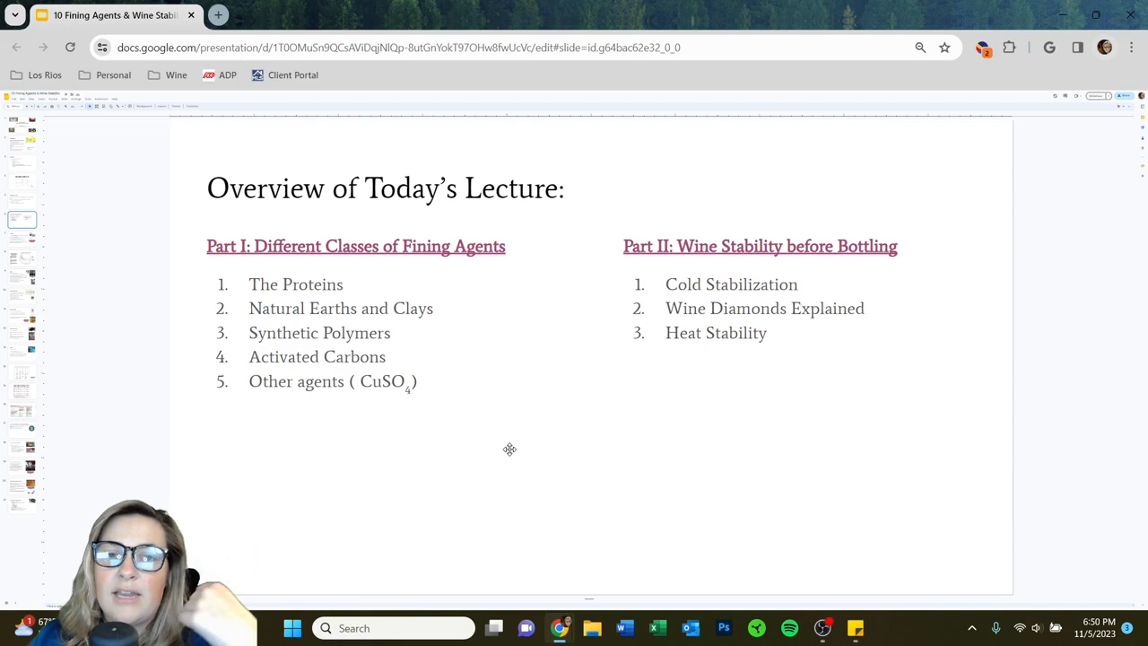
pyautogui.moveTo(538, 450)
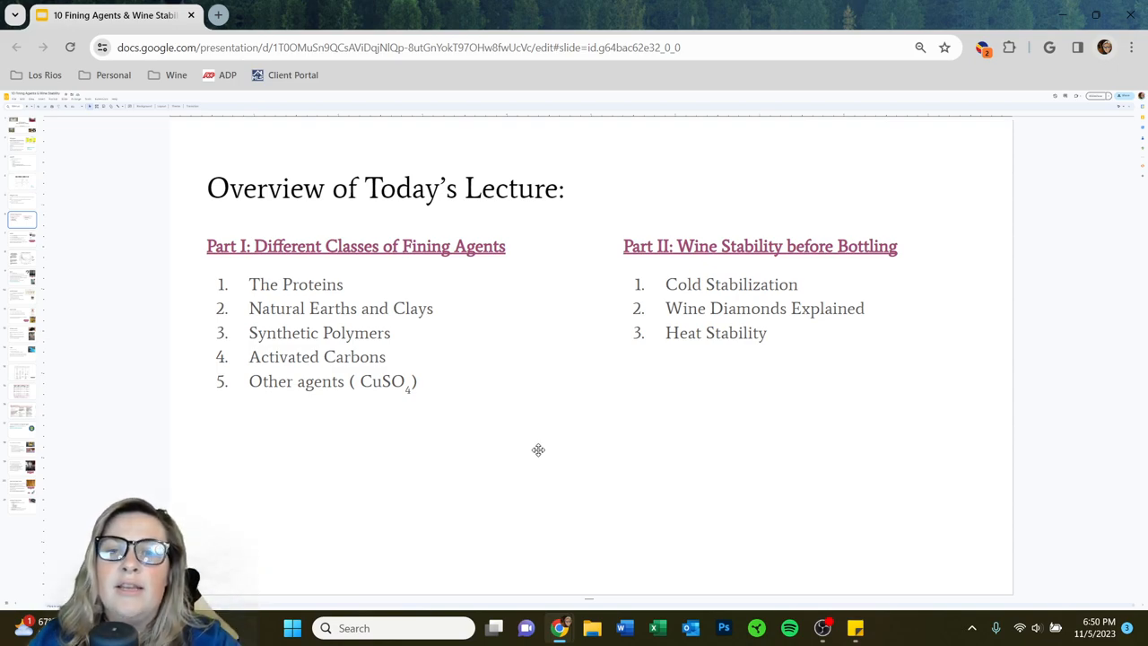
pyautogui.moveTo(362, 224)
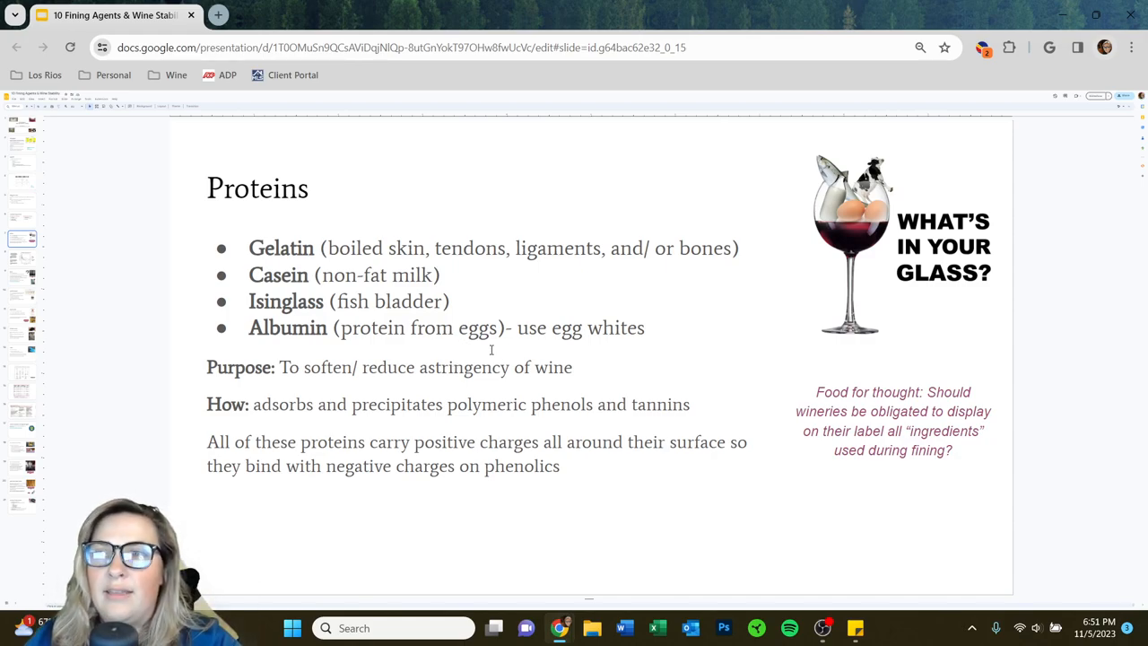
pyautogui.moveTo(373, 303)
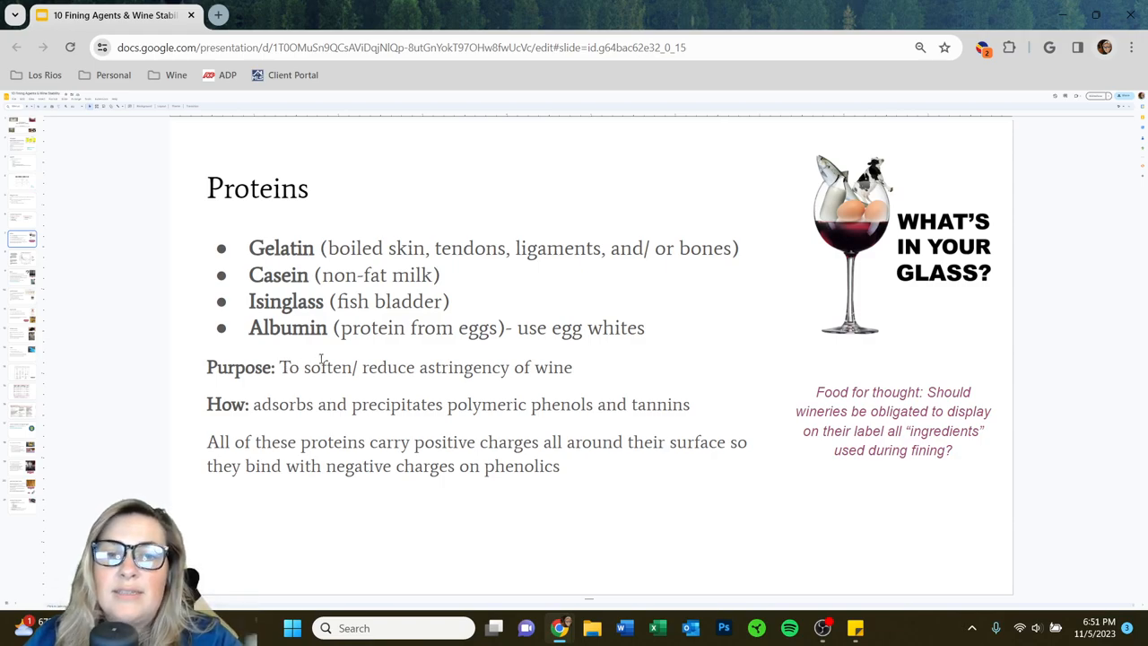
# Drag across a text line on the Proteins slide about gelatin, casein, isinglass and albumin.
pyautogui.moveTo(279, 367); pyautogui.dragTo(572, 367)
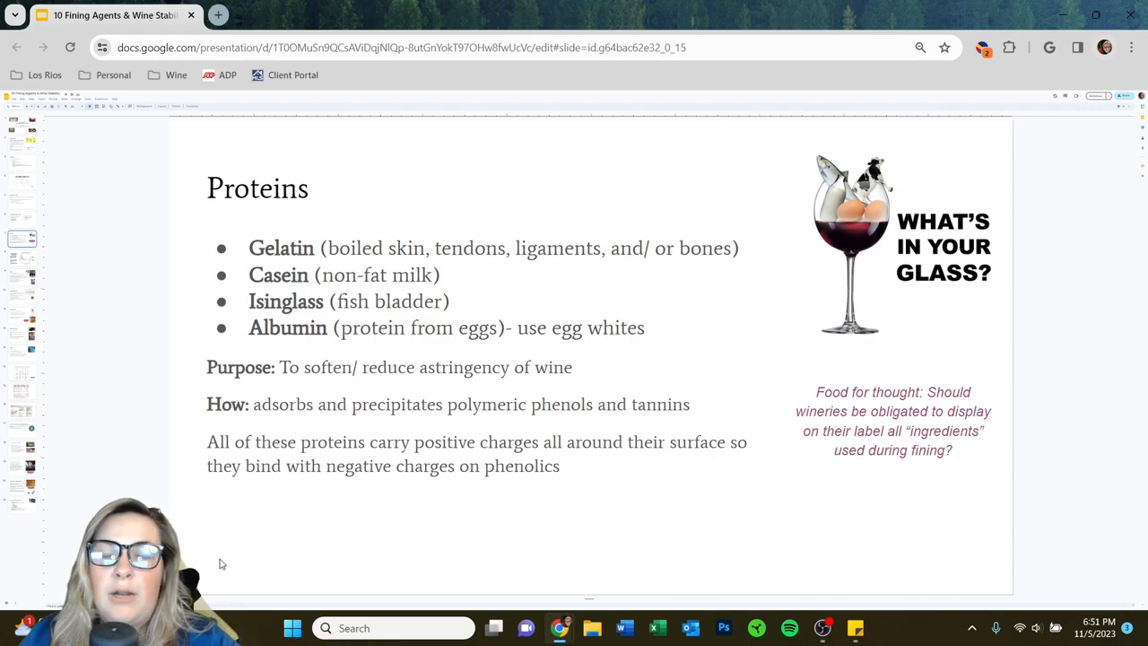
pyautogui.moveTo(176, 491)
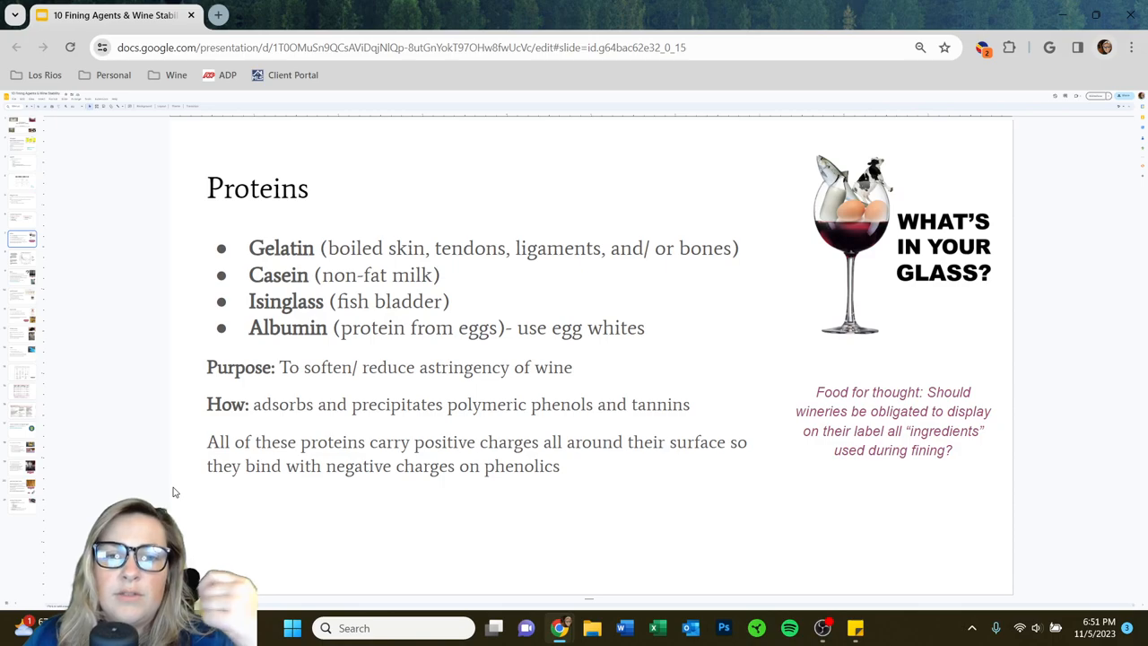
pyautogui.moveTo(121, 461)
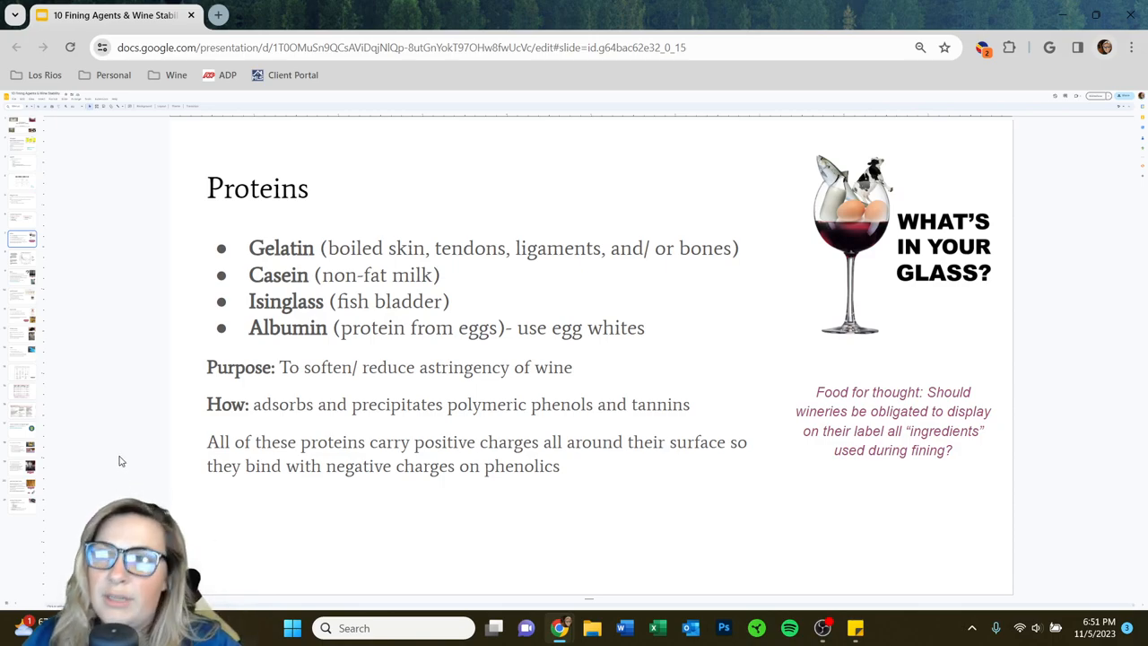
pyautogui.moveTo(157, 465)
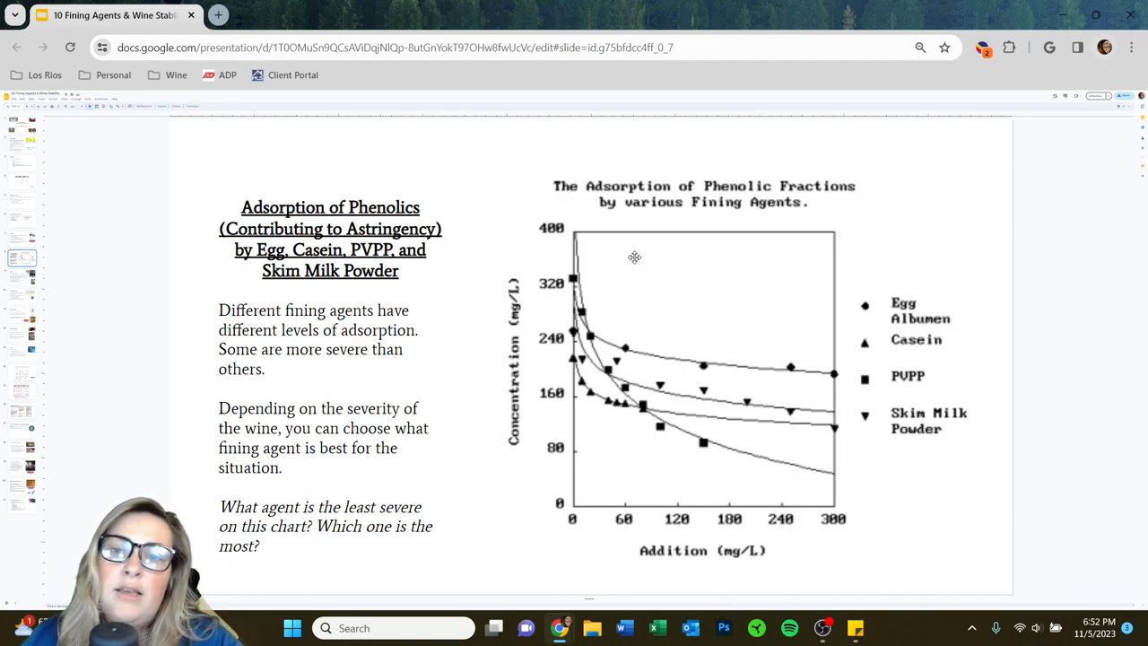
pyautogui.moveTo(512, 256)
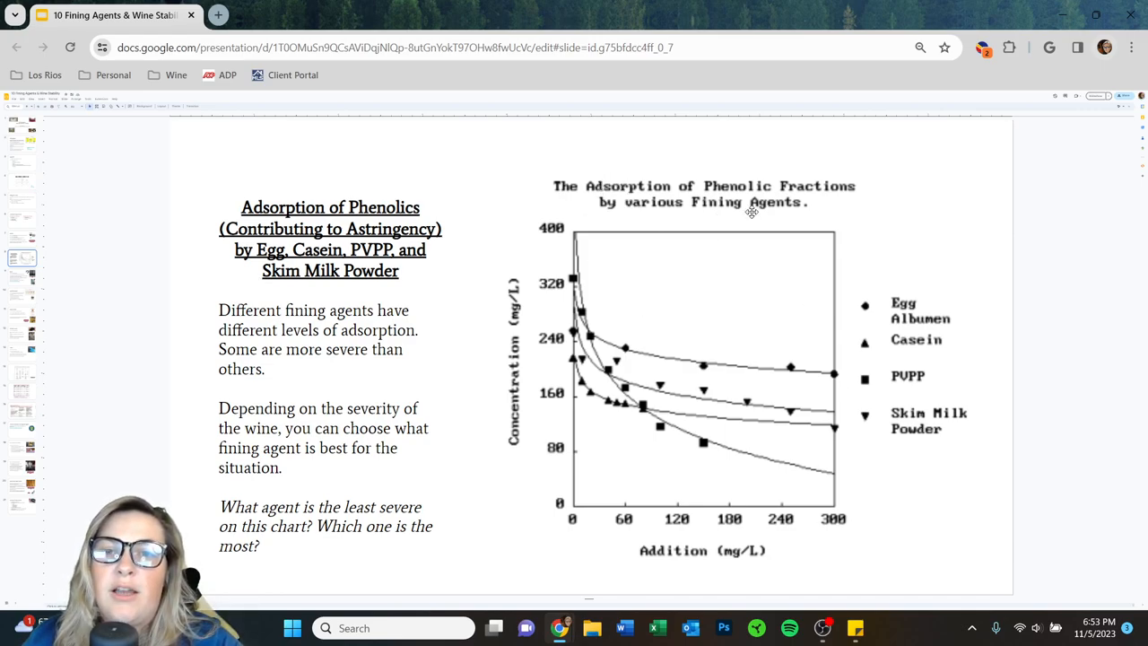
pyautogui.moveTo(640, 187)
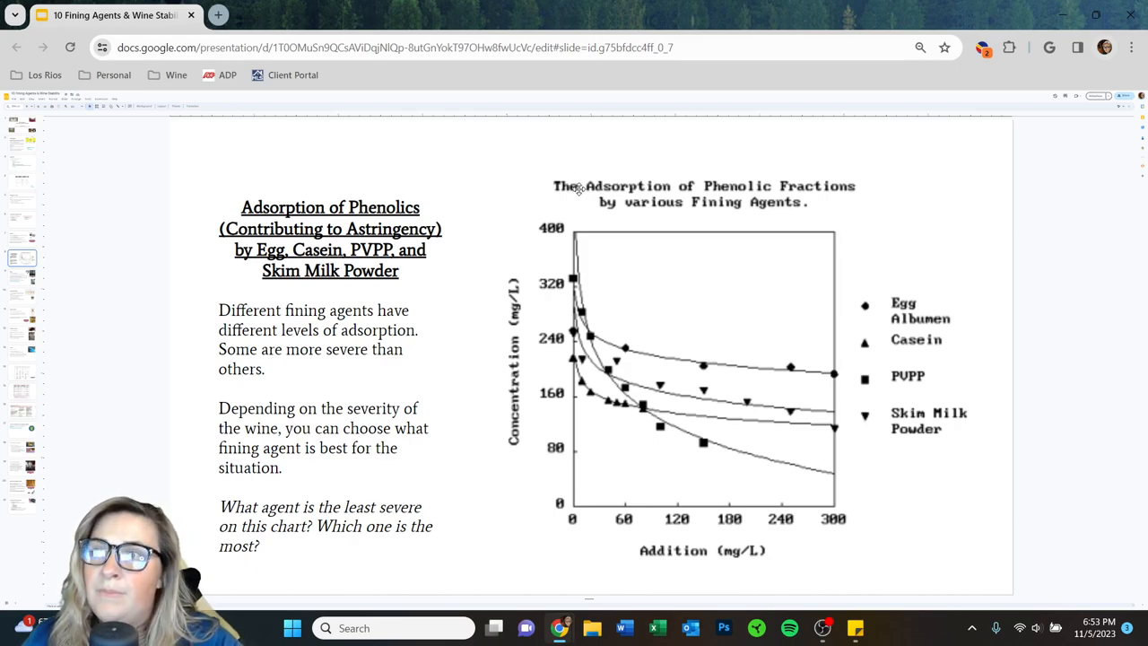
pyautogui.moveTo(498, 551)
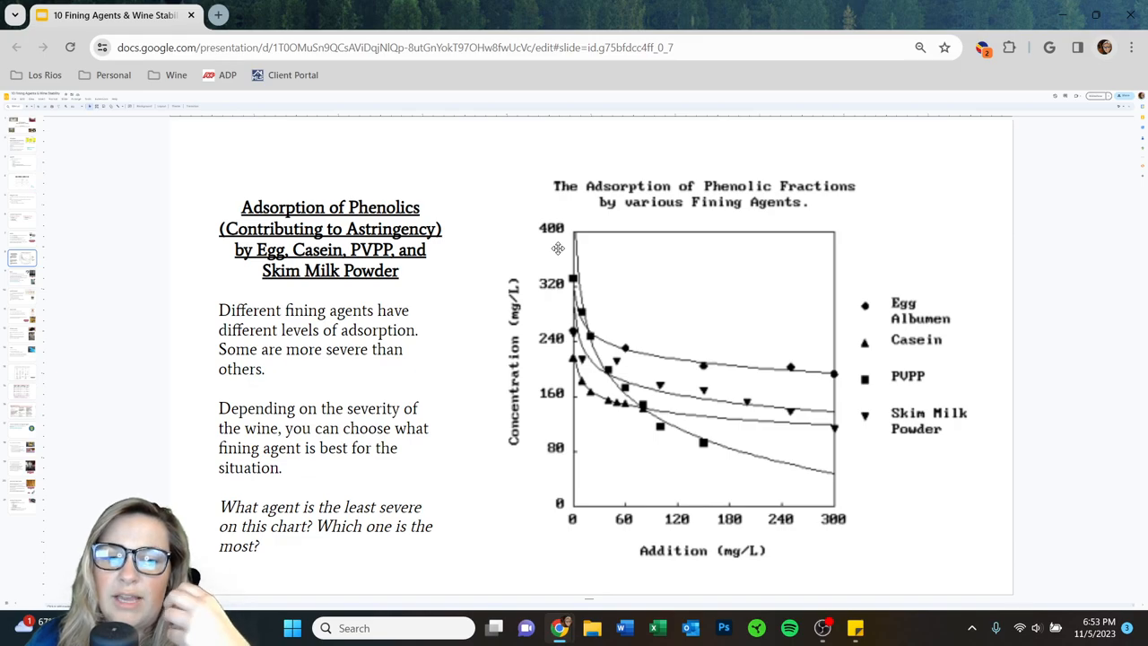
pyautogui.moveTo(520, 286)
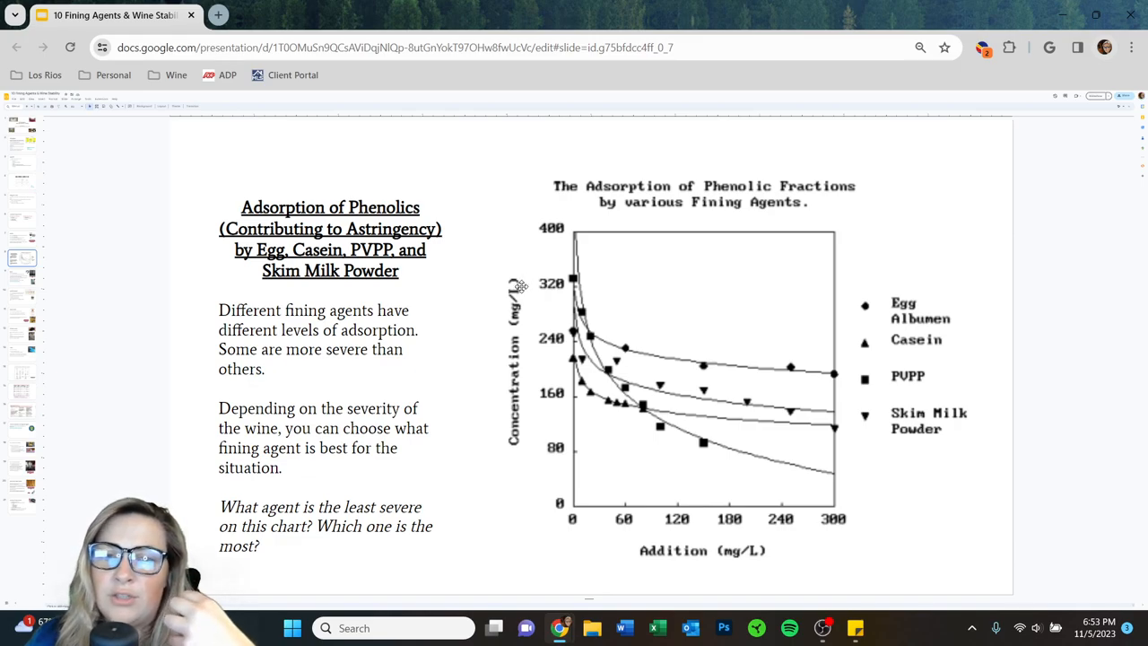
pyautogui.moveTo(609, 322)
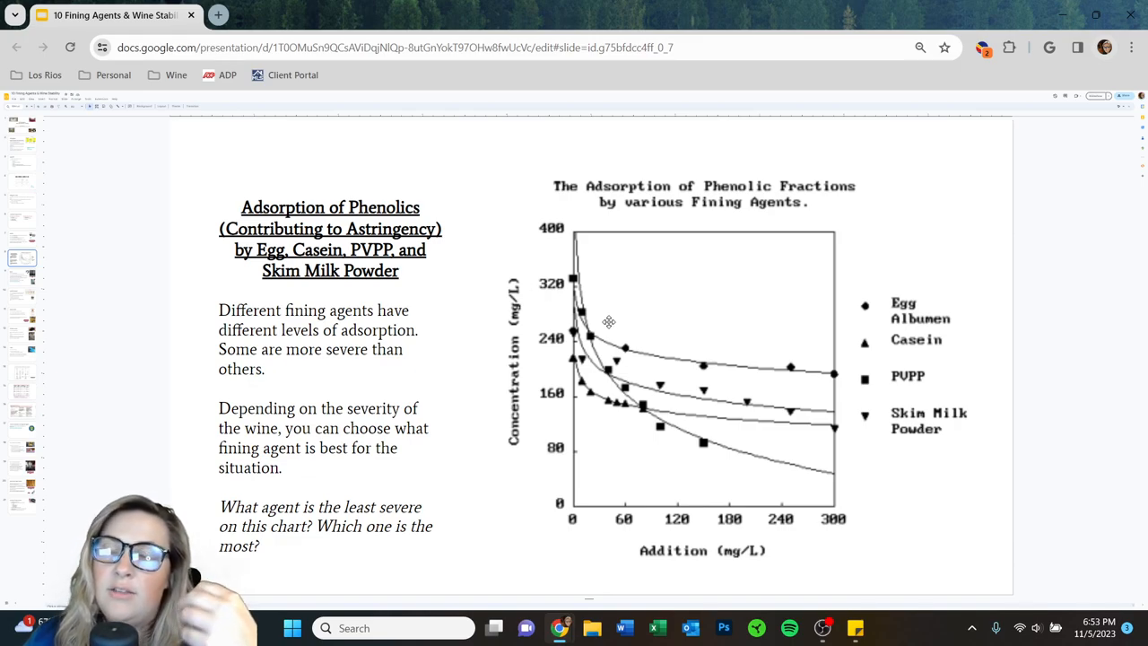
pyautogui.moveTo(551, 219)
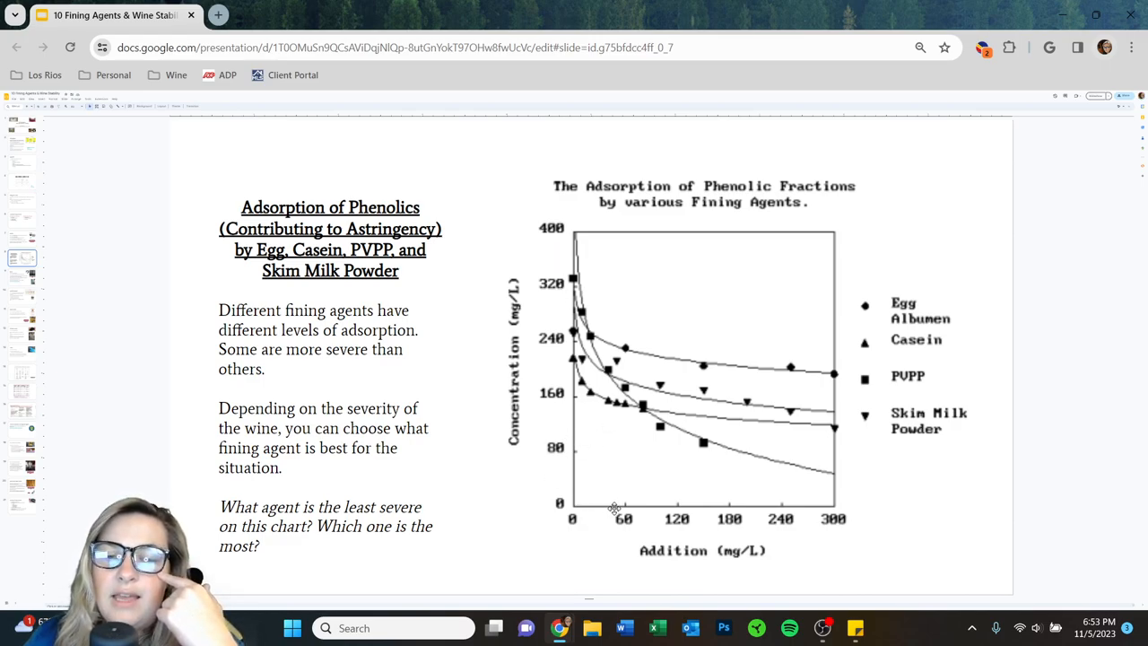
pyautogui.moveTo(726, 475)
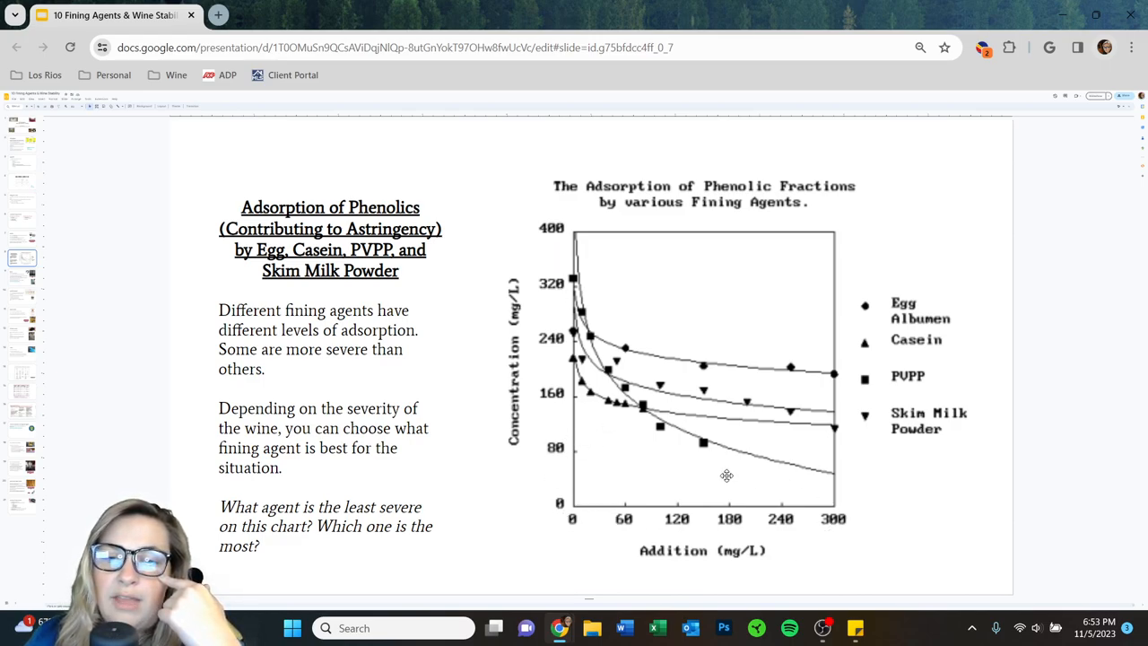
pyautogui.moveTo(651, 369)
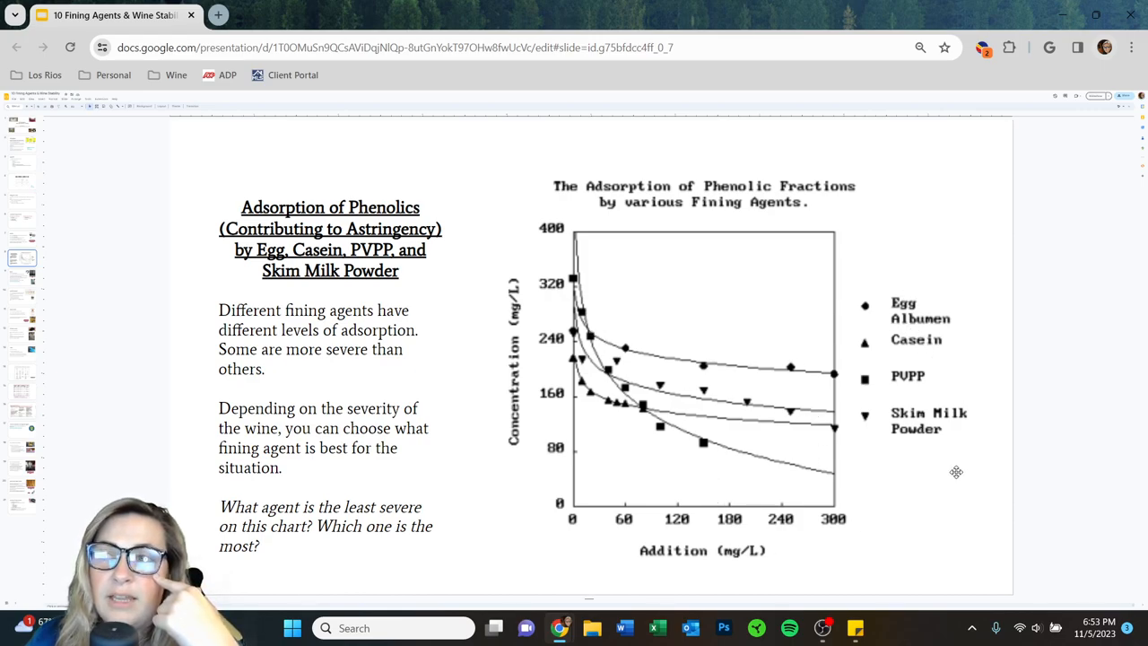
pyautogui.moveTo(579, 241)
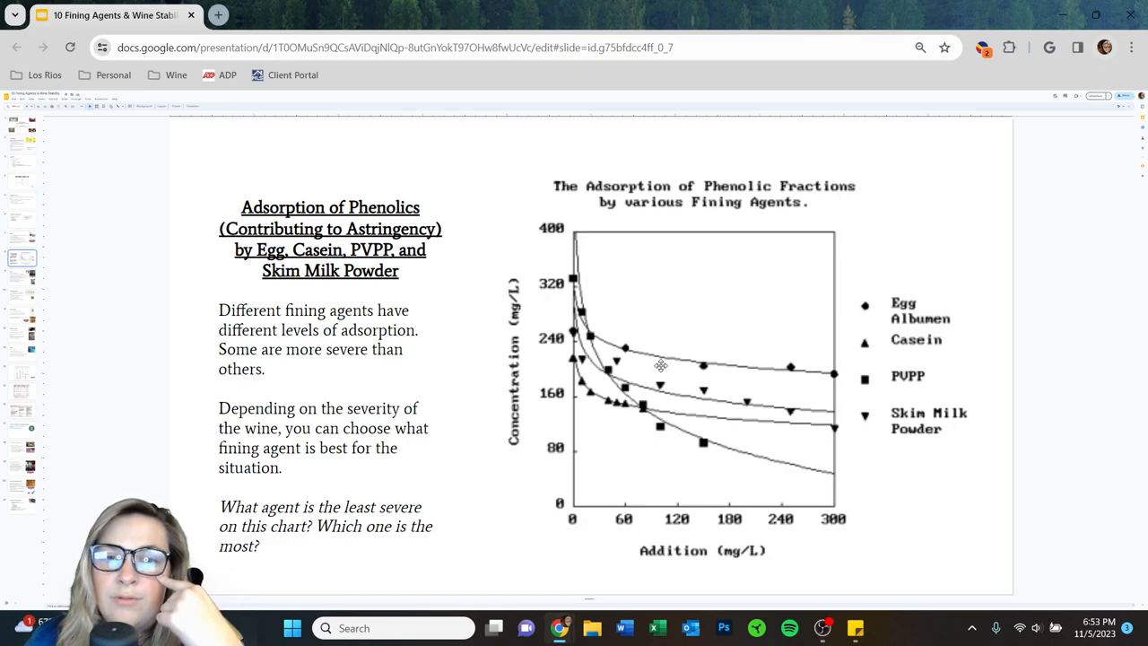
pyautogui.moveTo(715, 412)
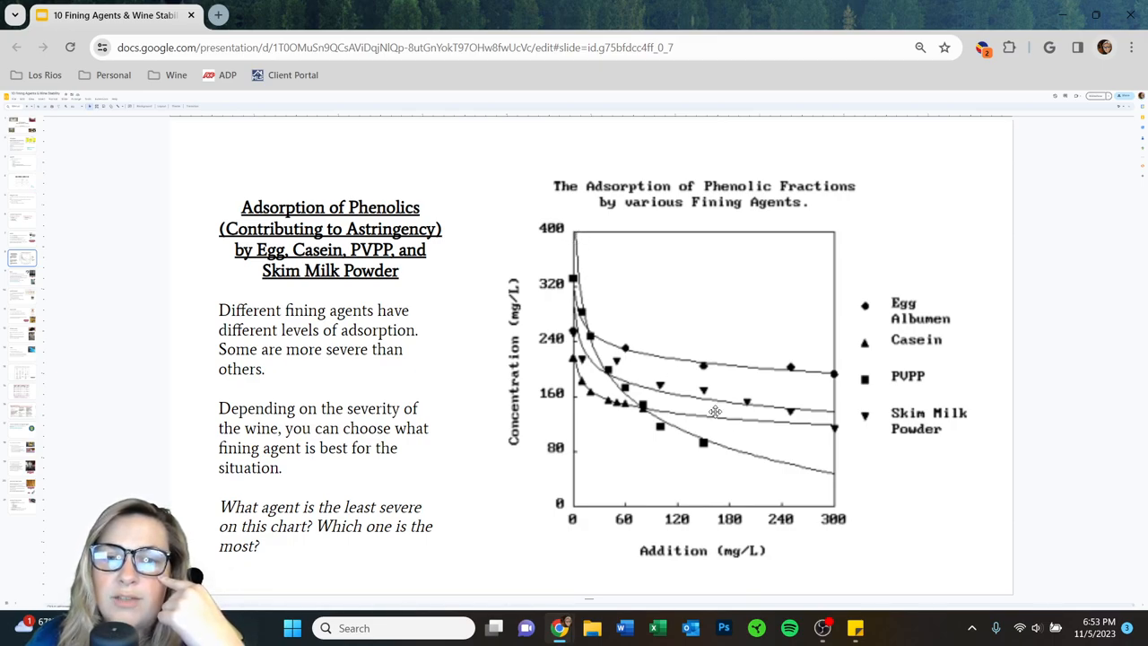
pyautogui.moveTo(894, 422)
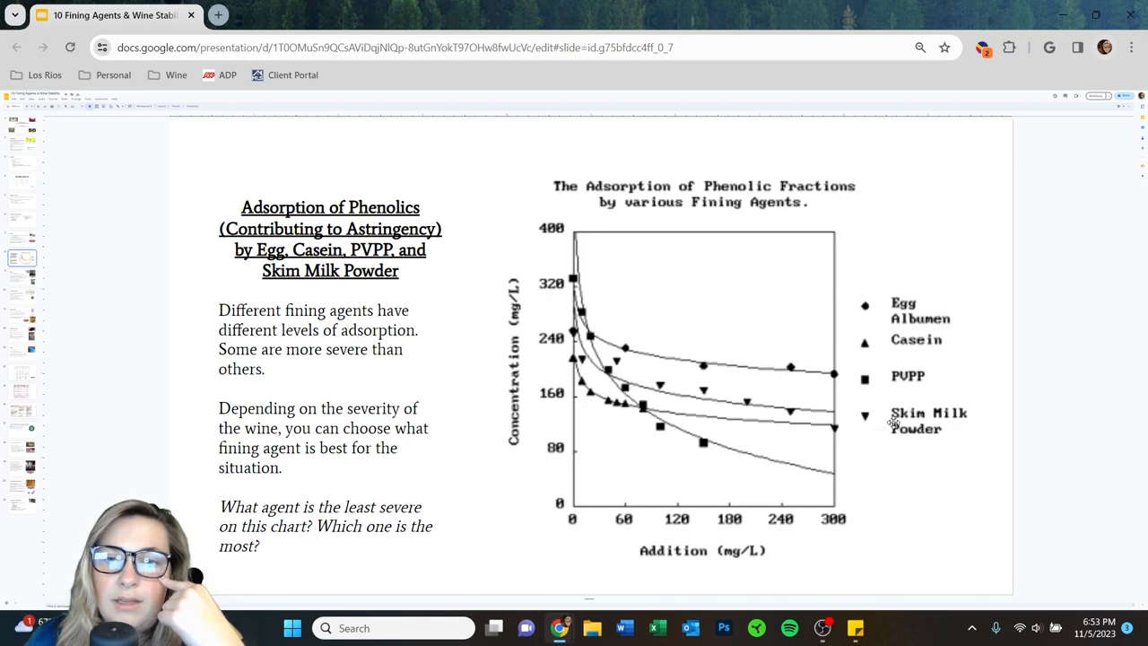
pyautogui.moveTo(873, 343)
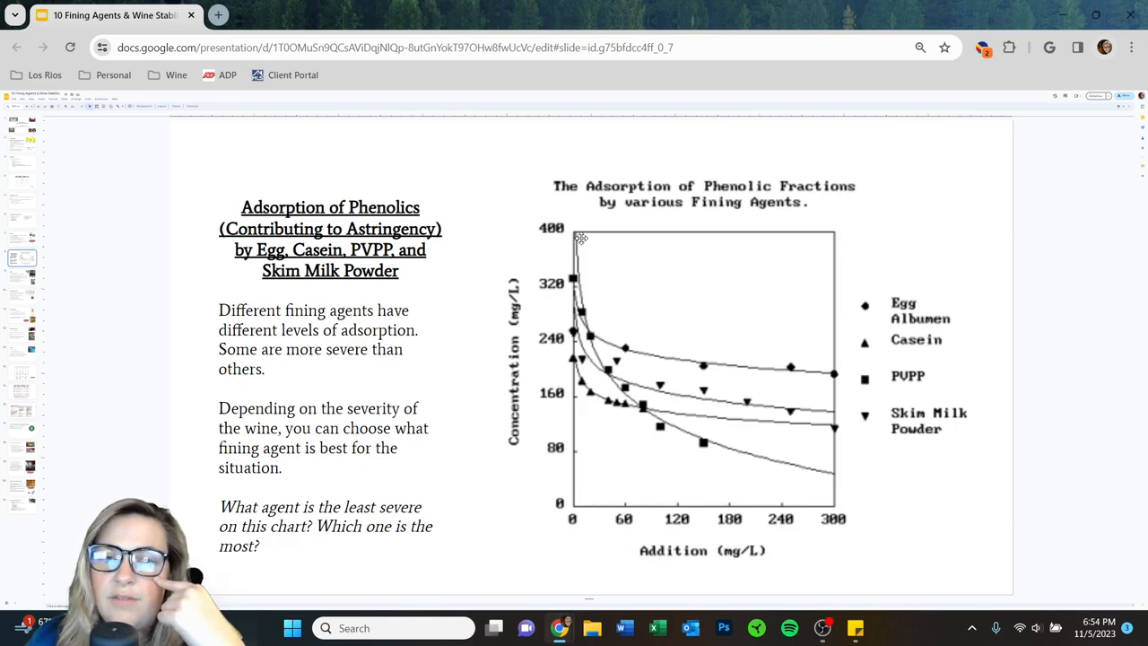
pyautogui.moveTo(631, 371)
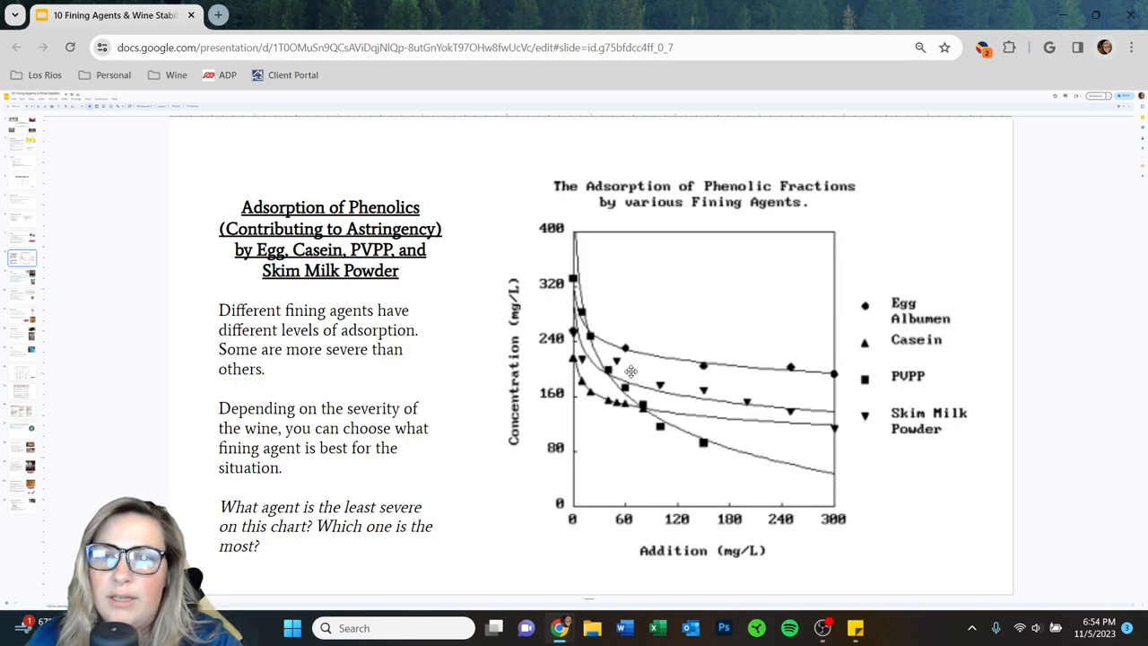
pyautogui.moveTo(571, 230)
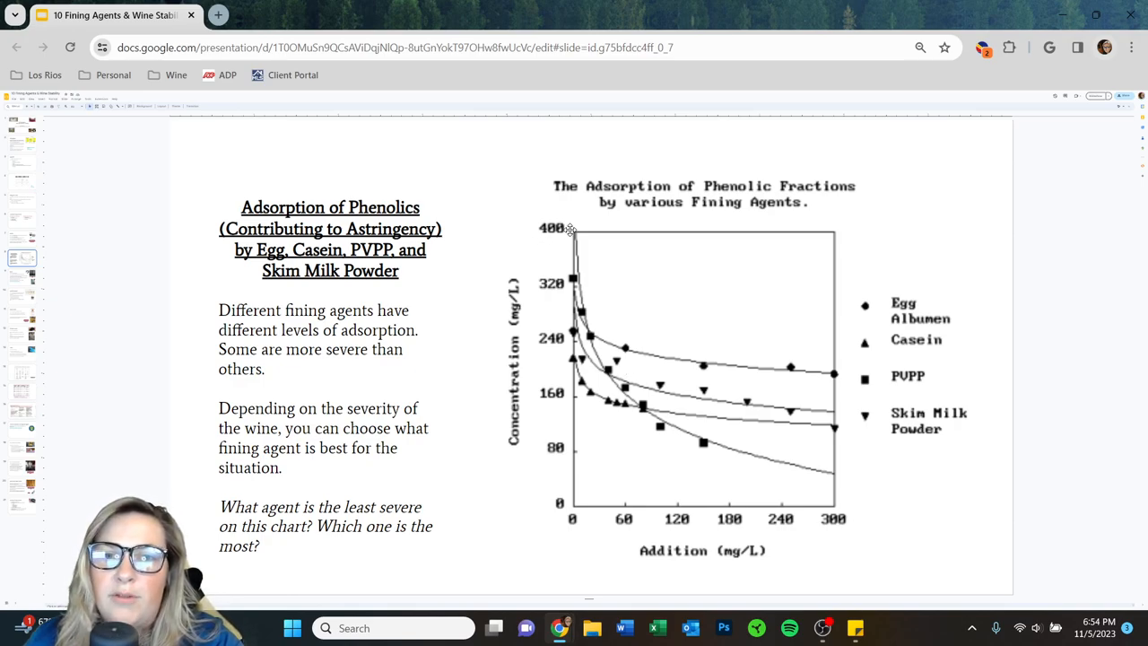
pyautogui.moveTo(626, 410)
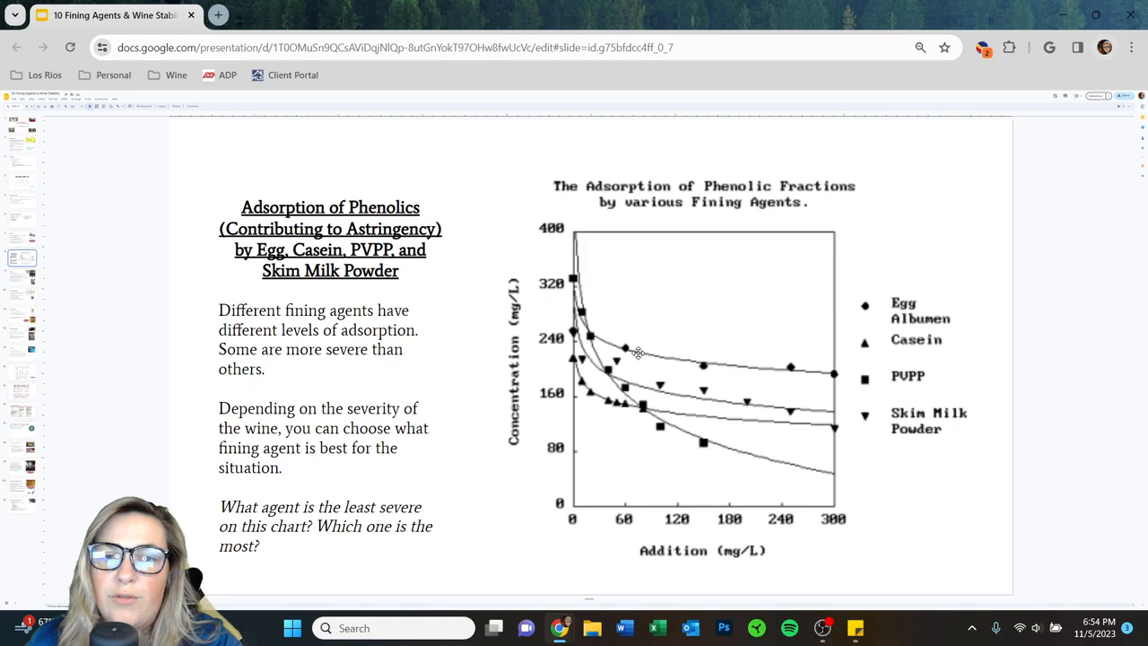
pyautogui.moveTo(617, 390)
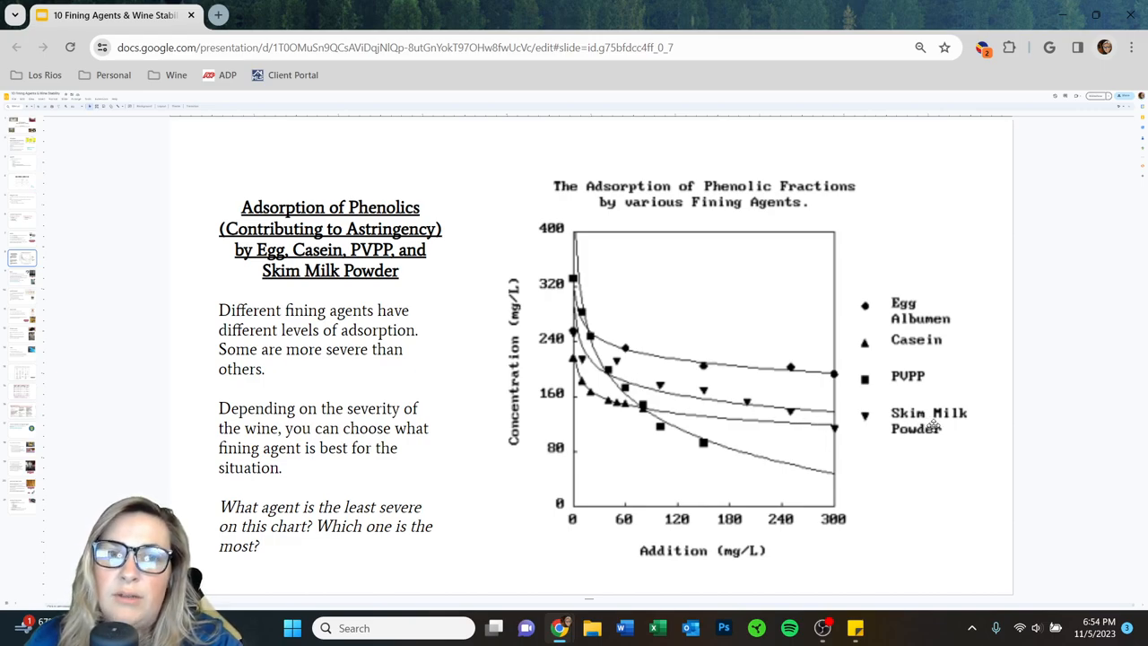
pyautogui.moveTo(744, 483)
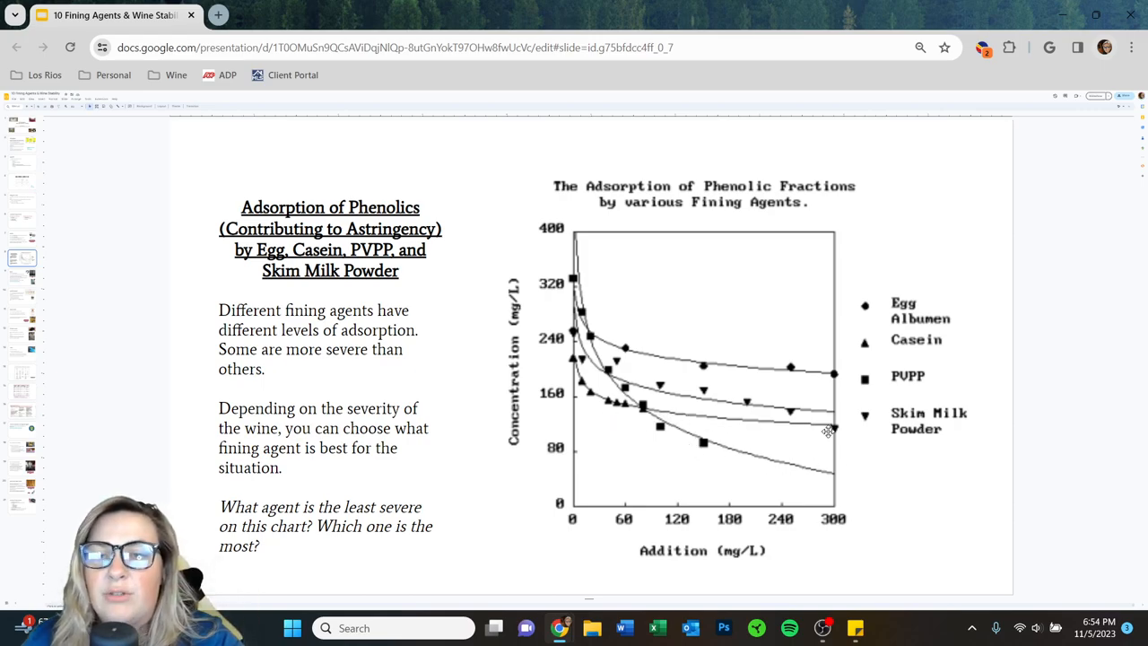
pyautogui.moveTo(686, 455)
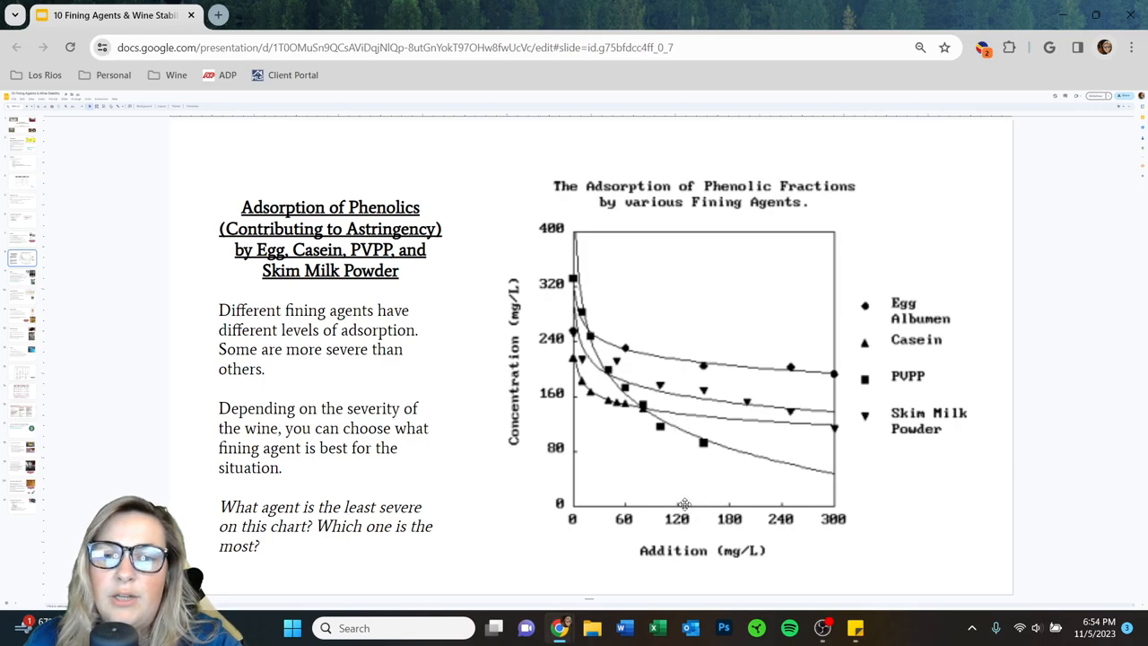
pyautogui.moveTo(675, 358)
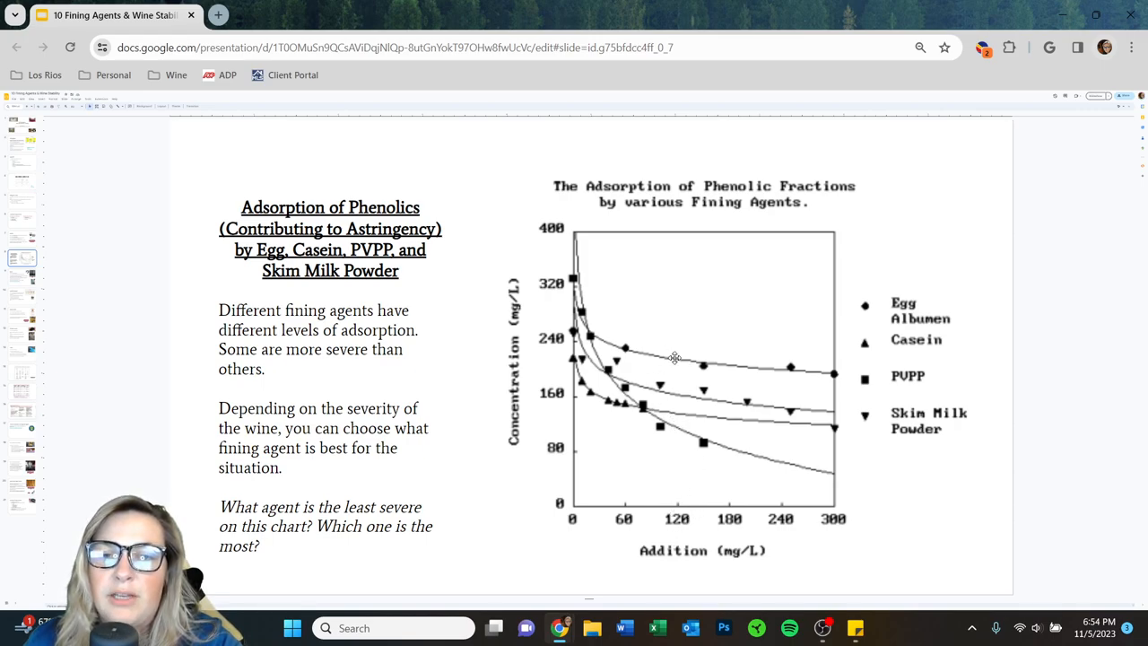
pyautogui.moveTo(668, 353)
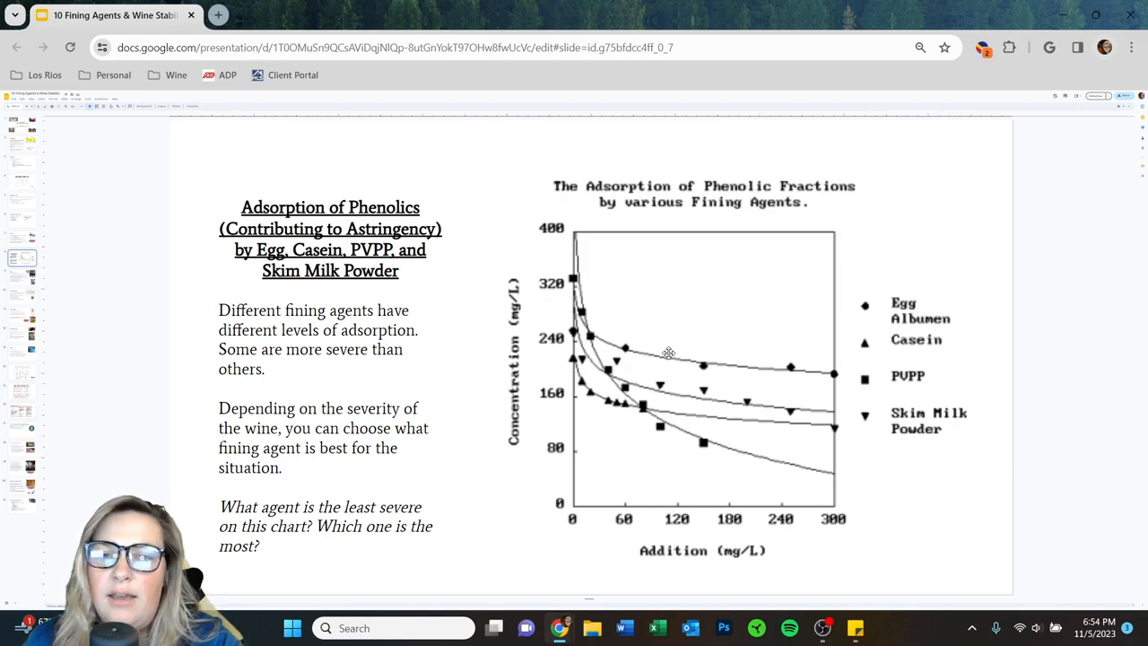
pyautogui.moveTo(714, 401)
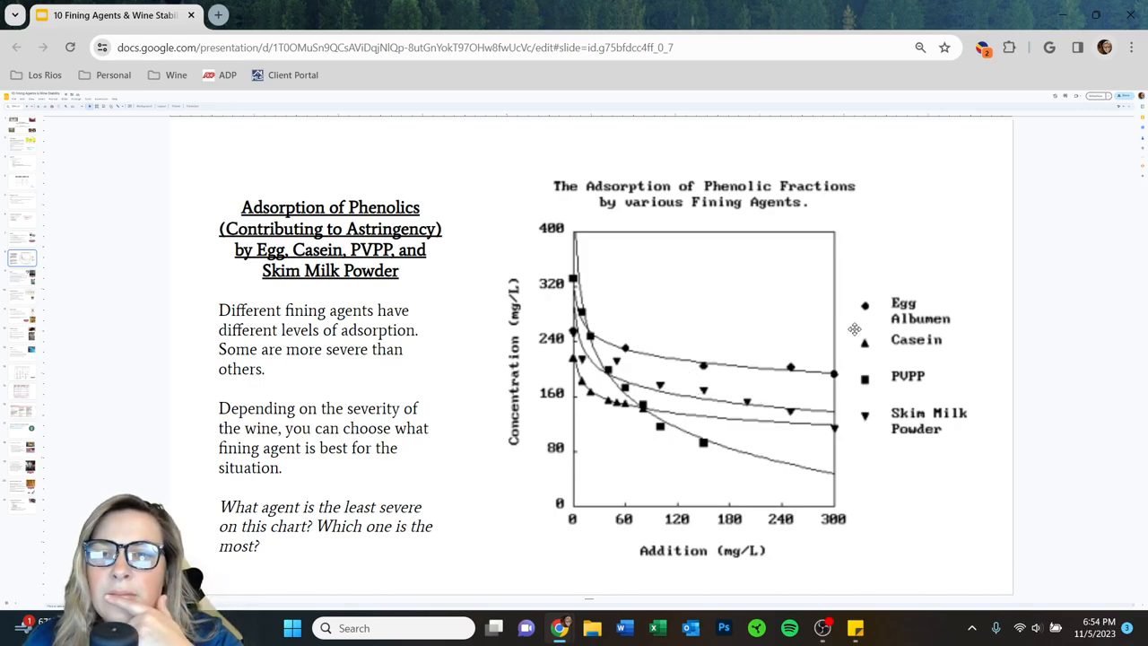
pyautogui.moveTo(926, 321)
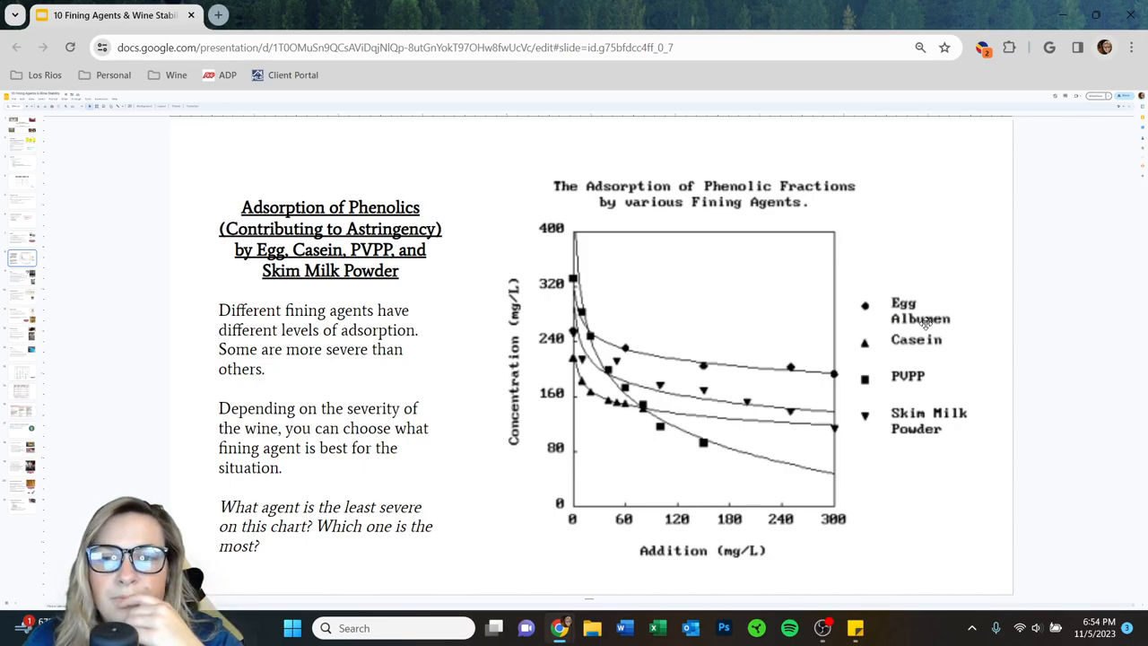
pyautogui.moveTo(576, 303)
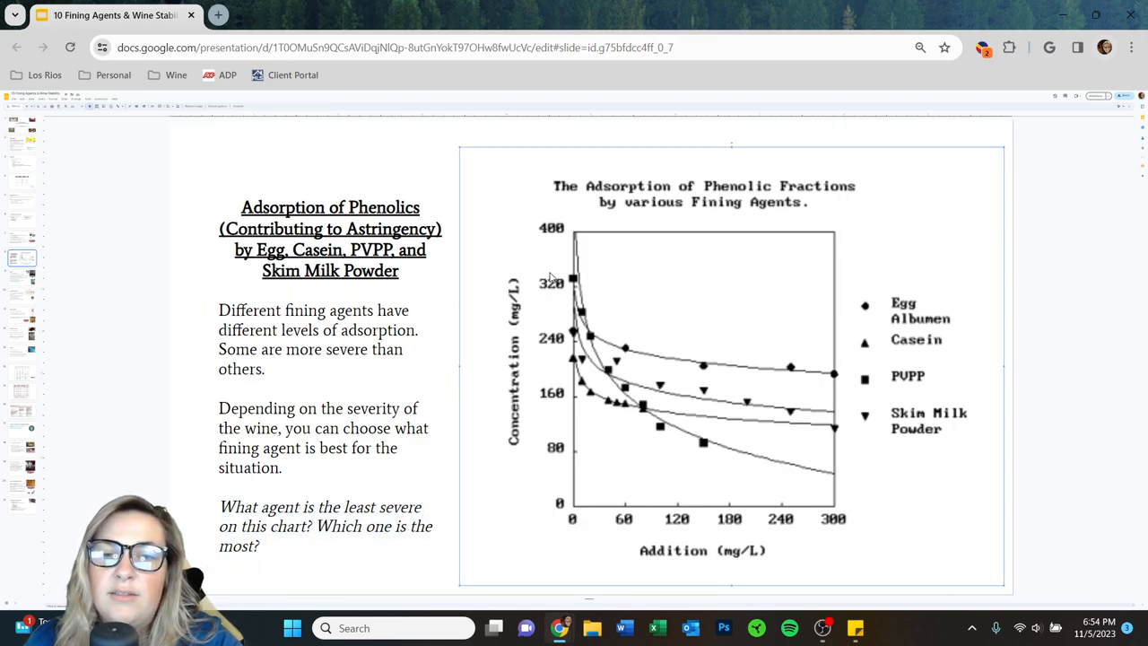
pyautogui.moveTo(626, 352)
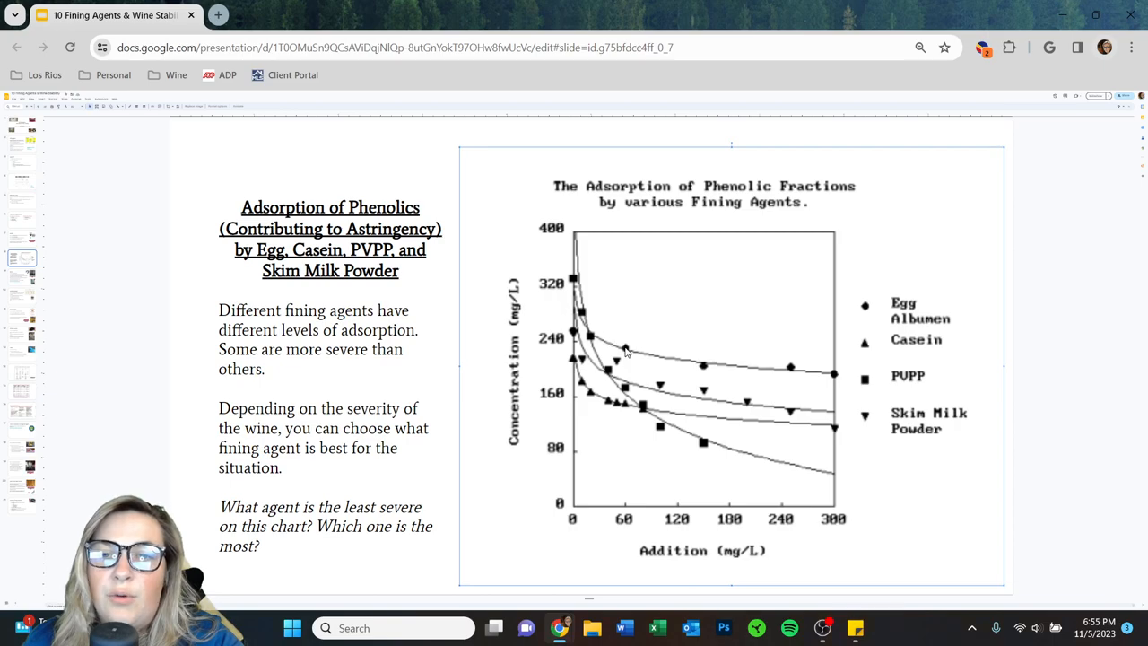
pyautogui.moveTo(867, 313)
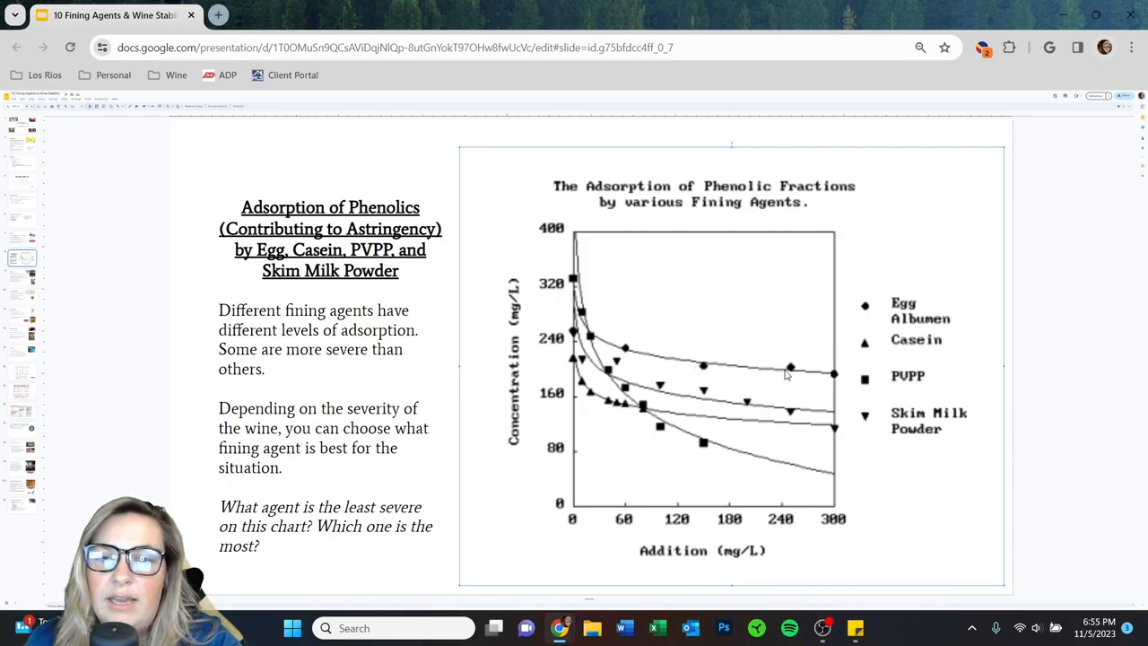
pyautogui.moveTo(590, 334)
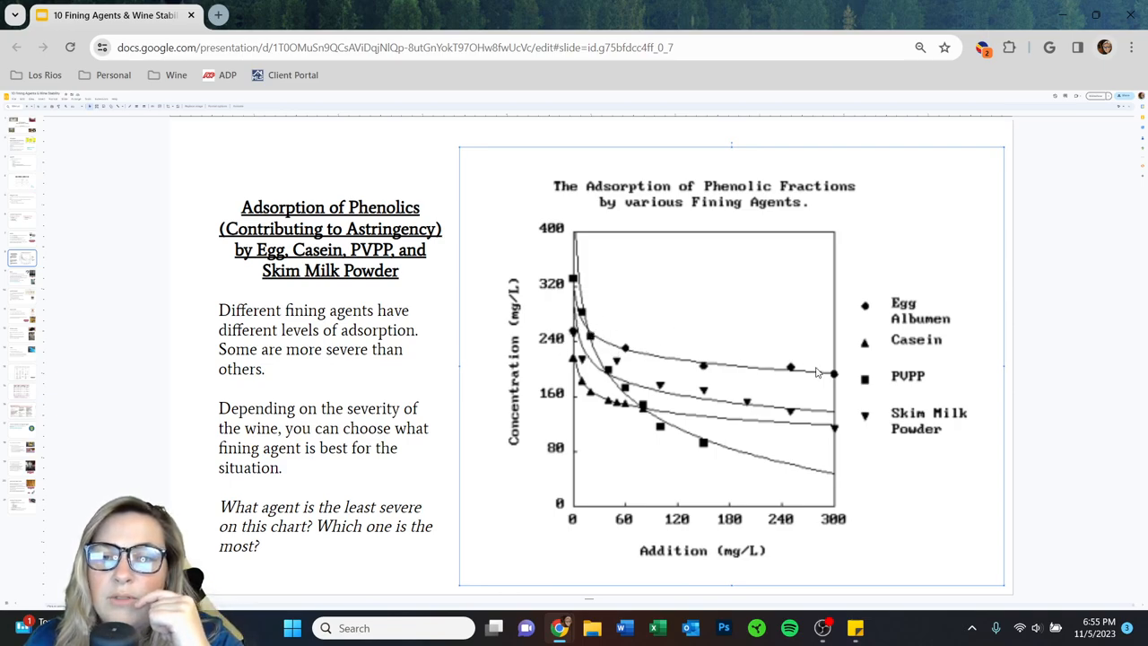
pyautogui.moveTo(681, 359)
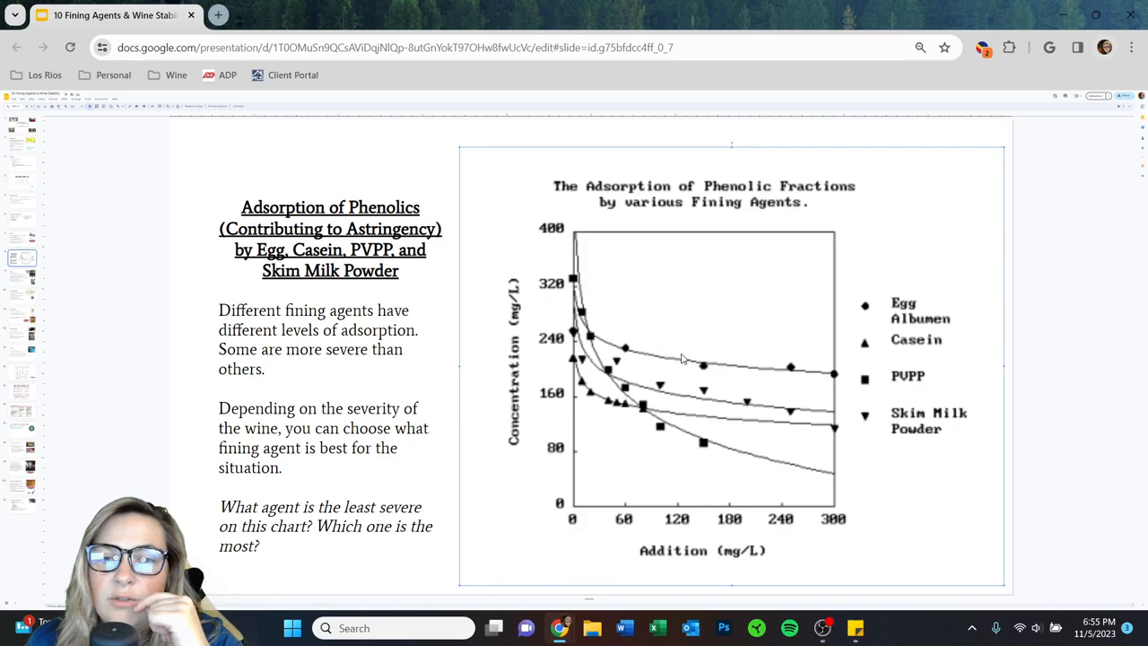
pyautogui.moveTo(827, 375)
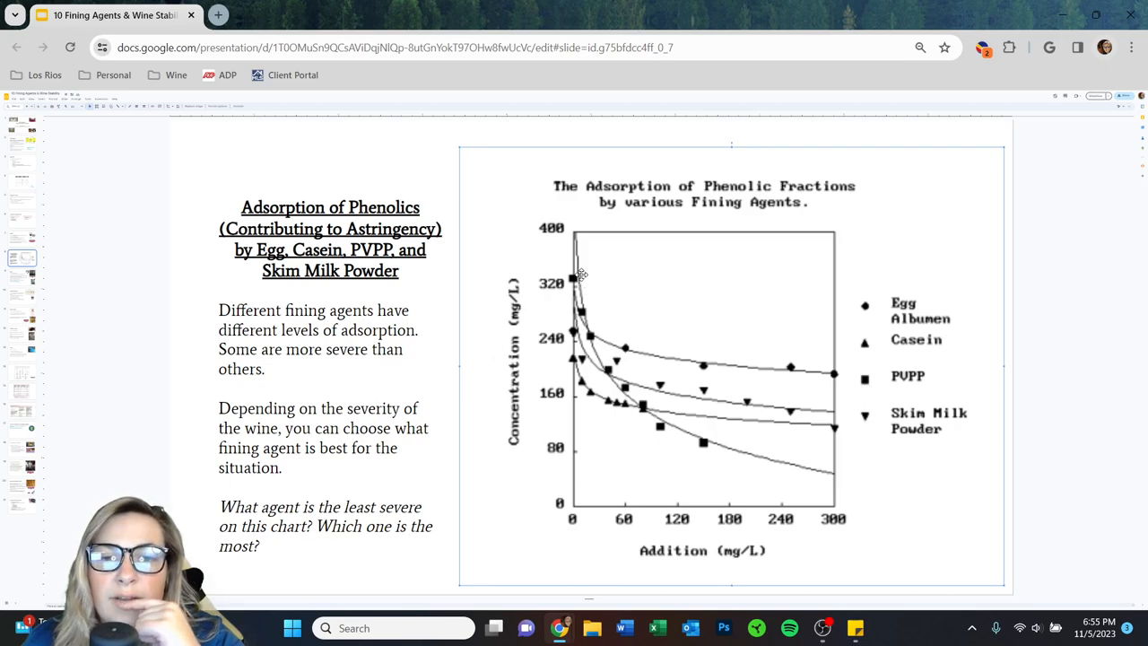
pyautogui.moveTo(742, 459)
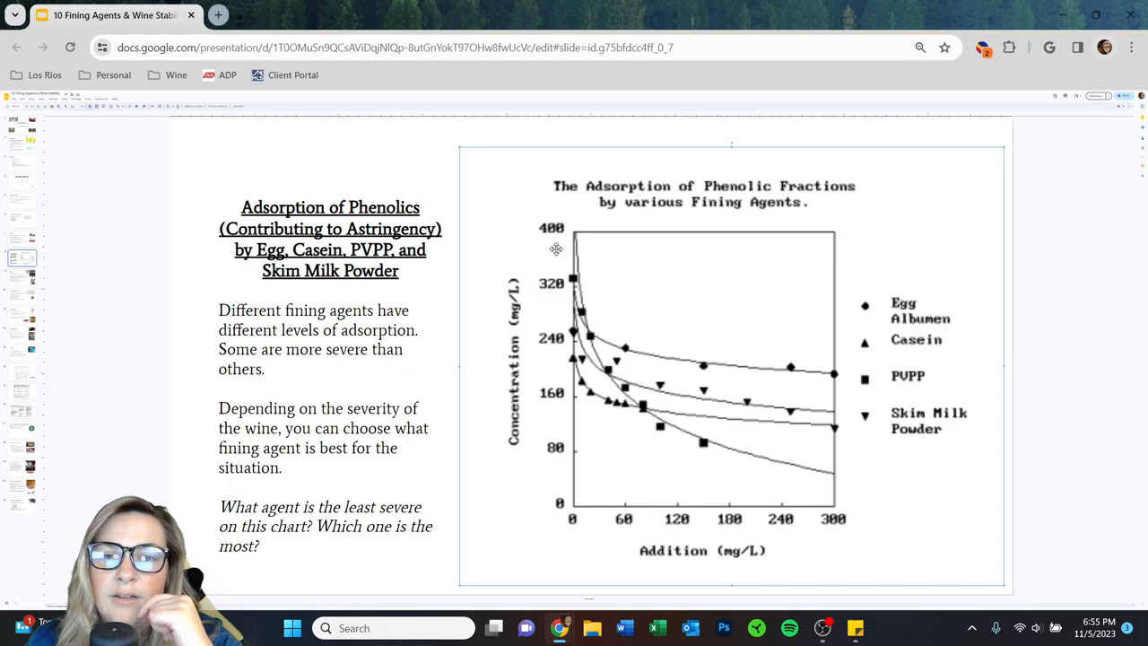
pyautogui.moveTo(688, 447)
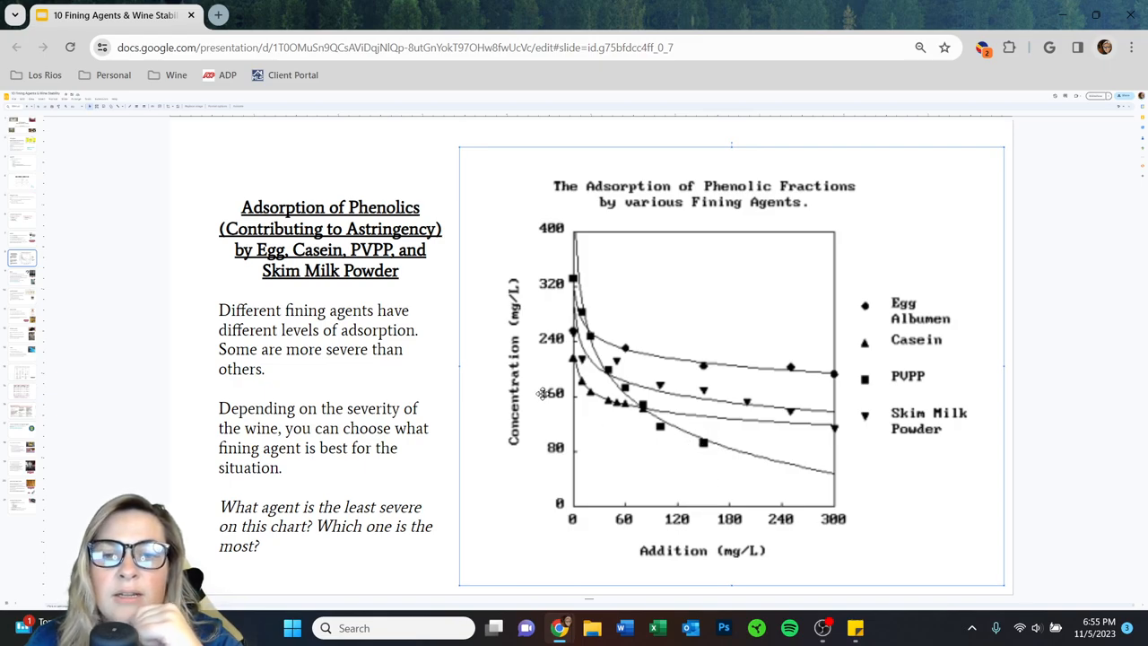
pyautogui.moveTo(723, 458)
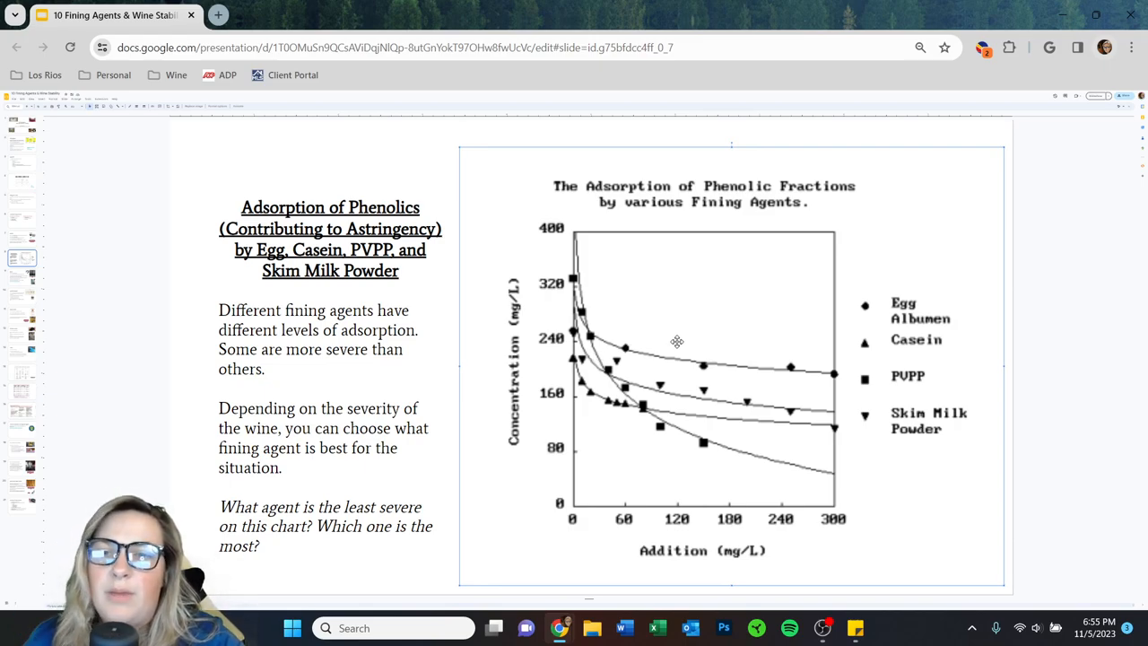
pyautogui.moveTo(730, 404)
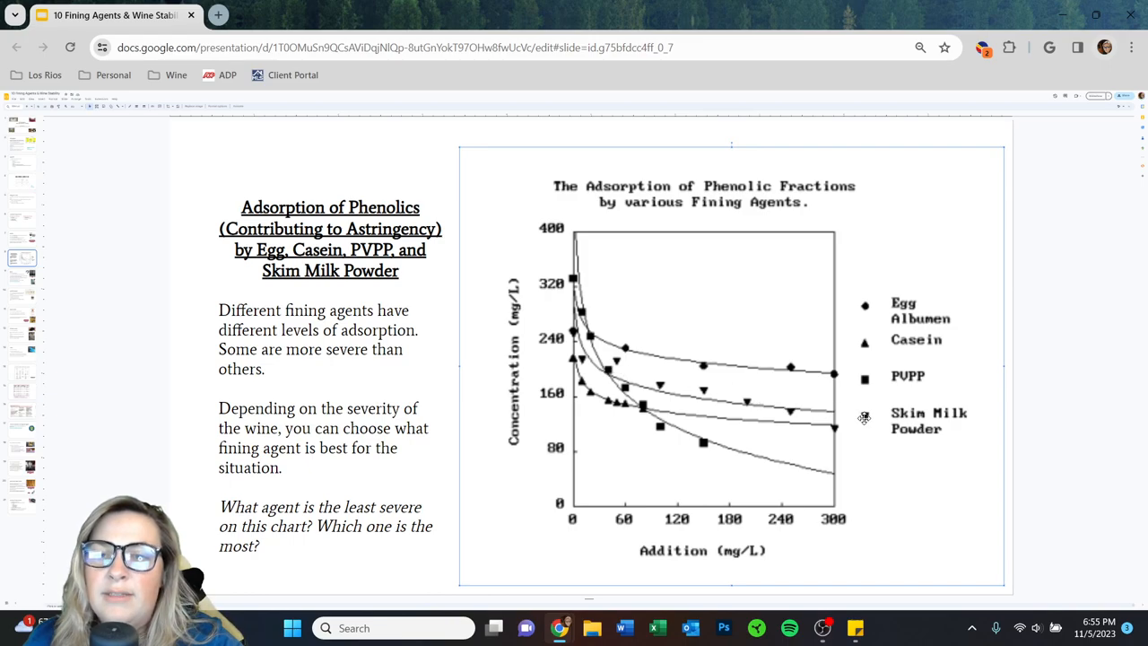
pyautogui.moveTo(818, 409)
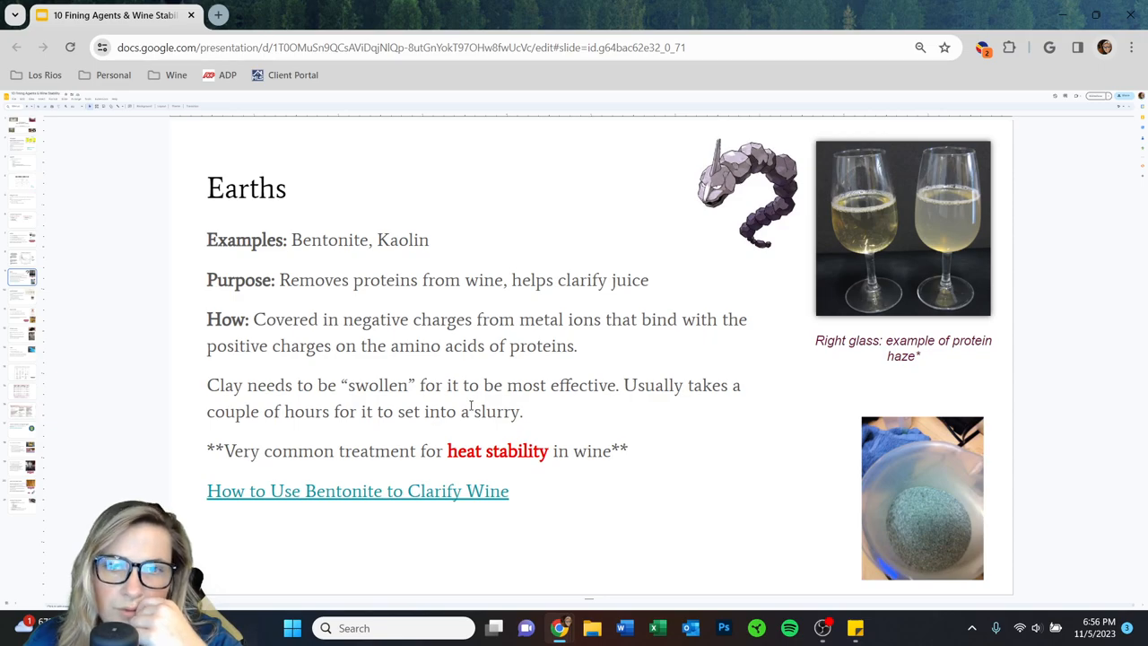
pyautogui.moveTo(339, 371)
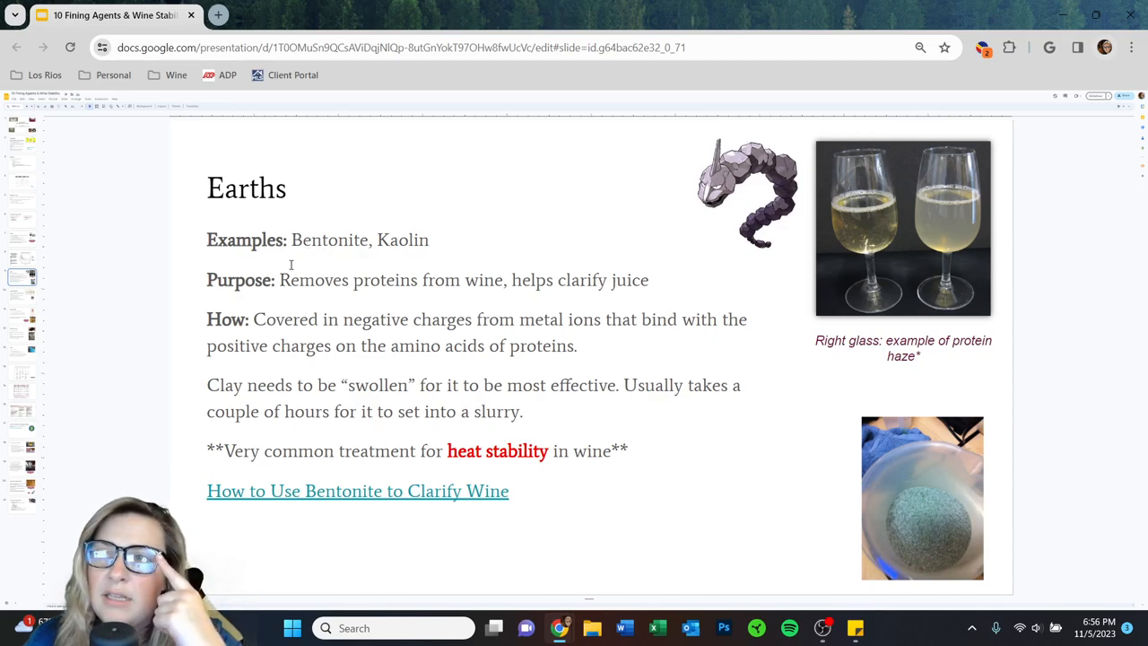
pyautogui.moveTo(360, 354)
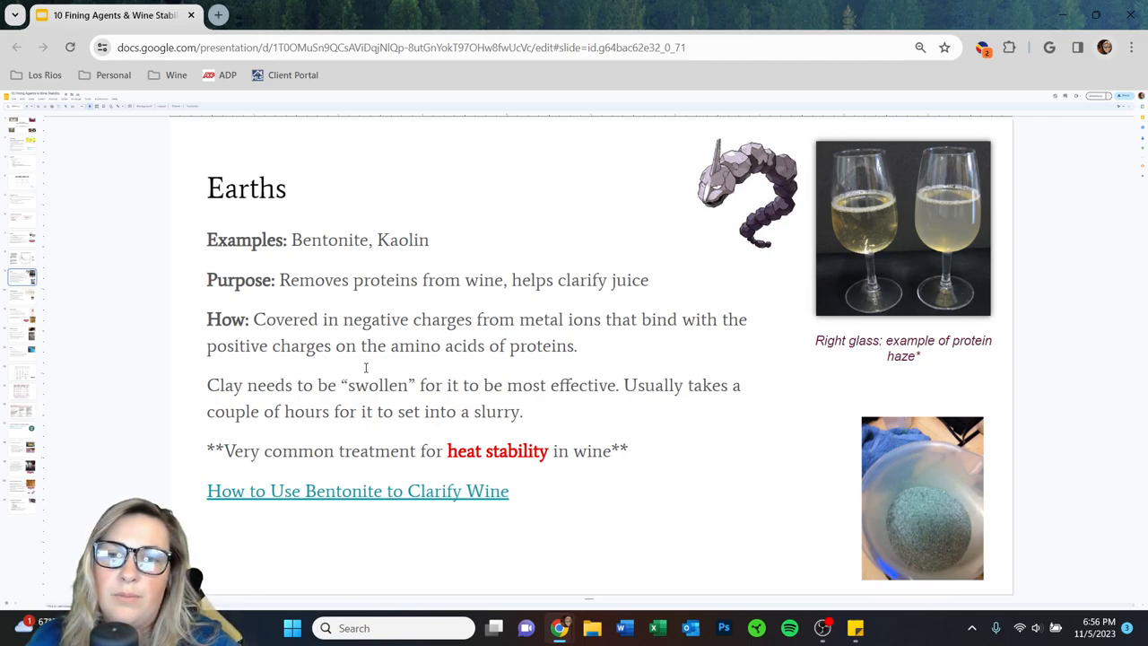
pyautogui.moveTo(1103, 288)
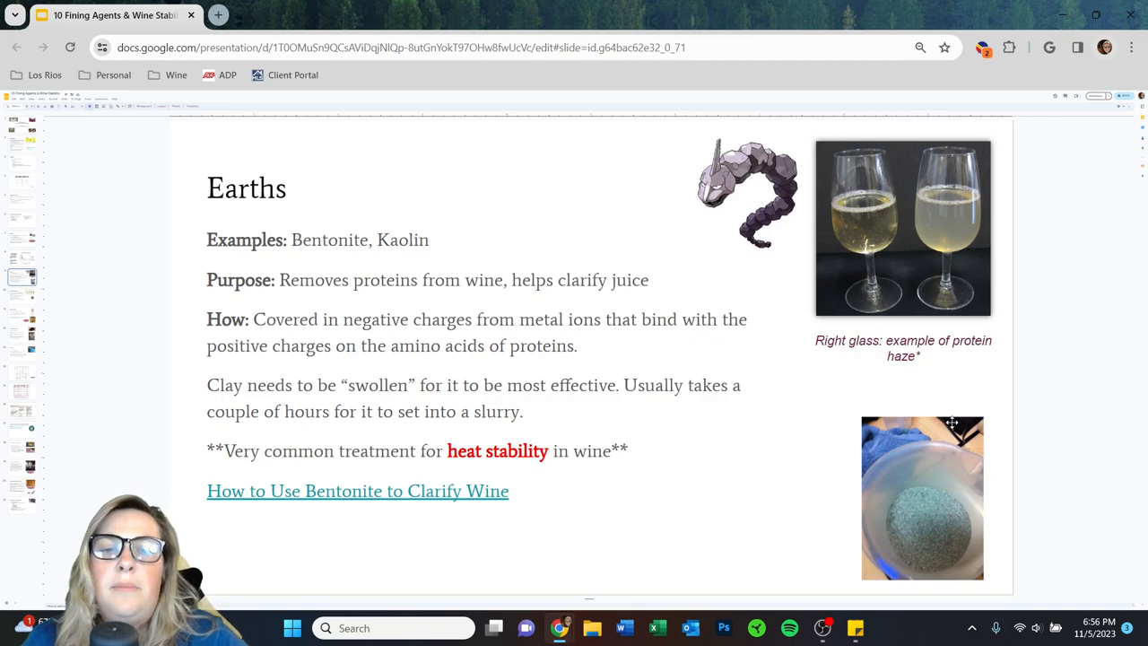
pyautogui.moveTo(859, 453)
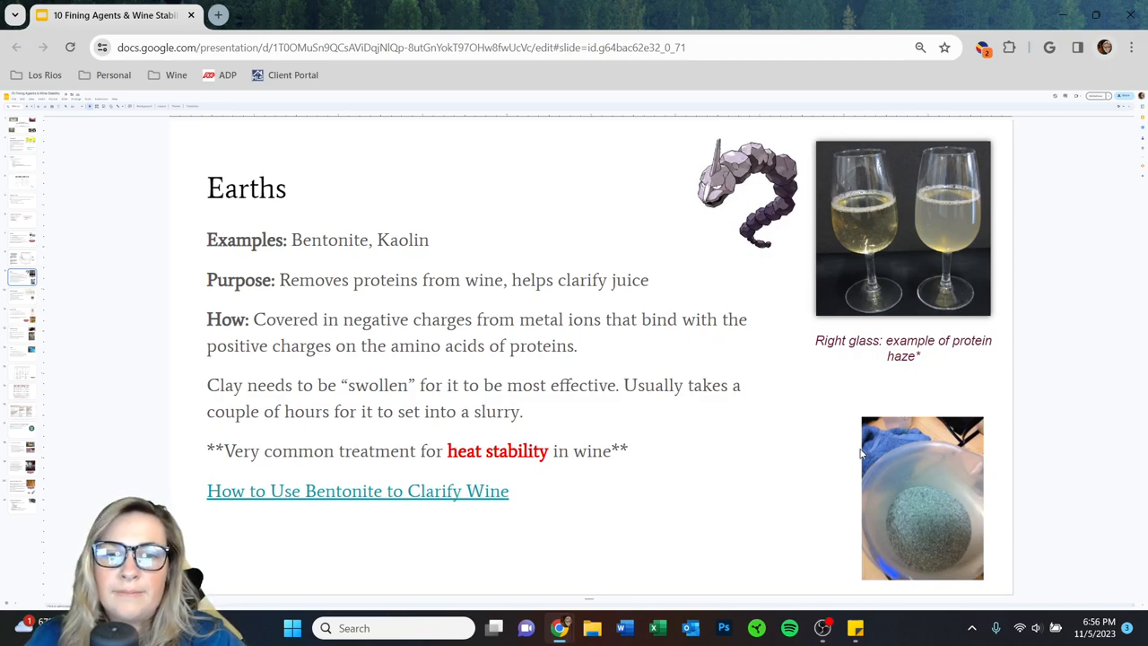
pyautogui.moveTo(808, 430)
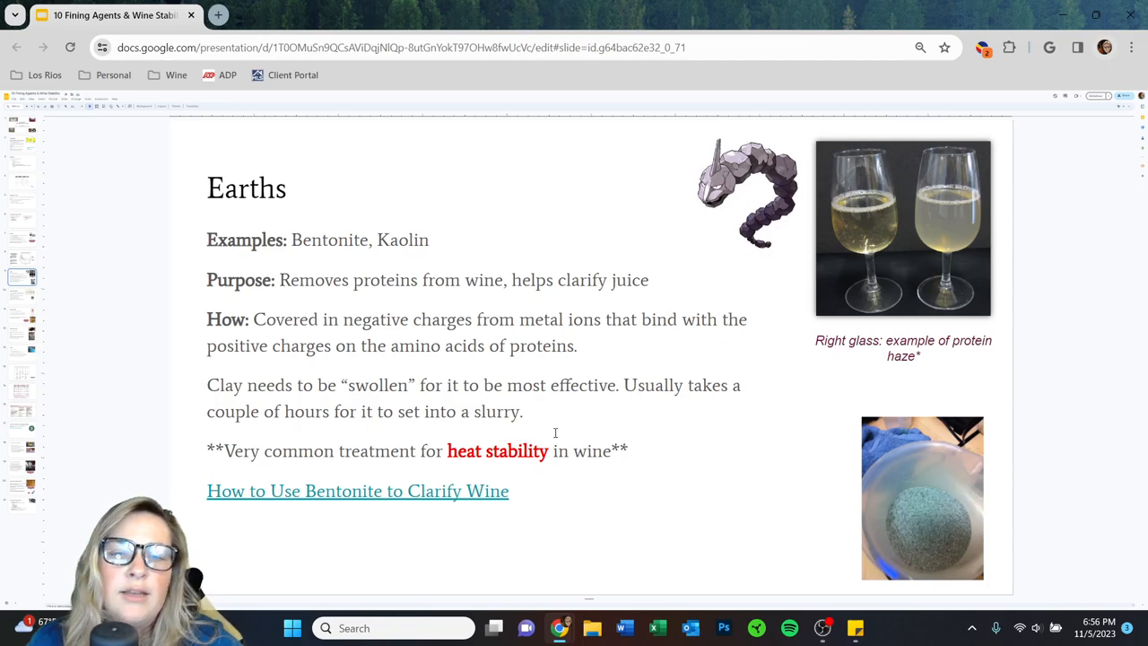
# Highlight the Earths slide text explaining how clay binds proteins, then clear the highlight.
pyautogui.click(556, 448)
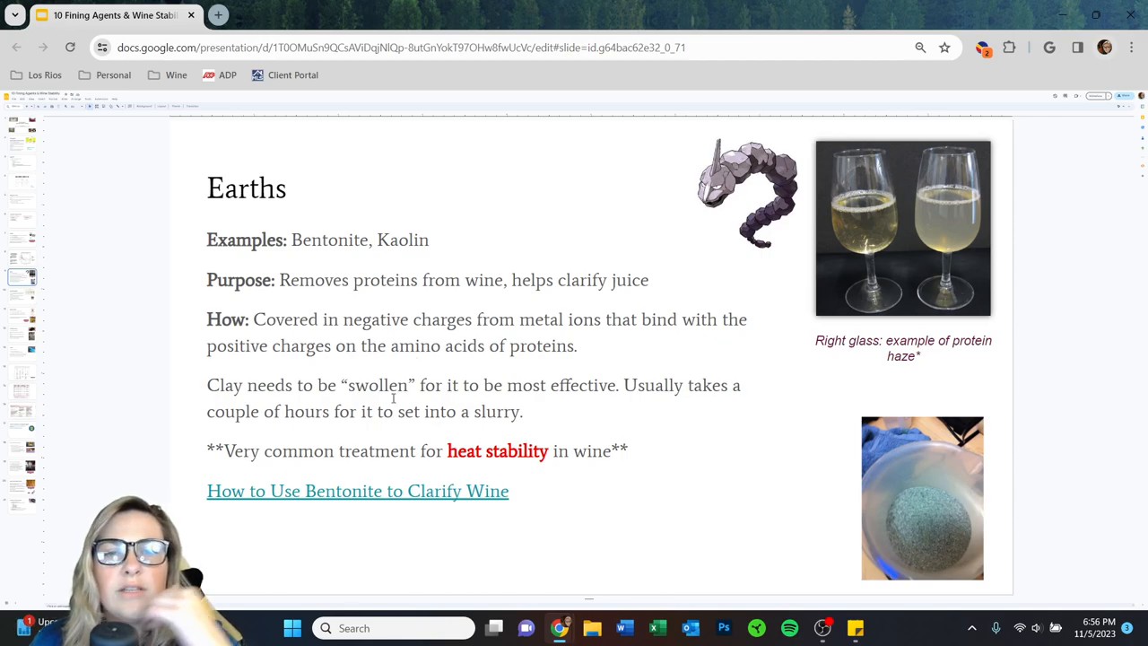
pyautogui.moveTo(279, 280); pyautogui.dragTo(530, 279)
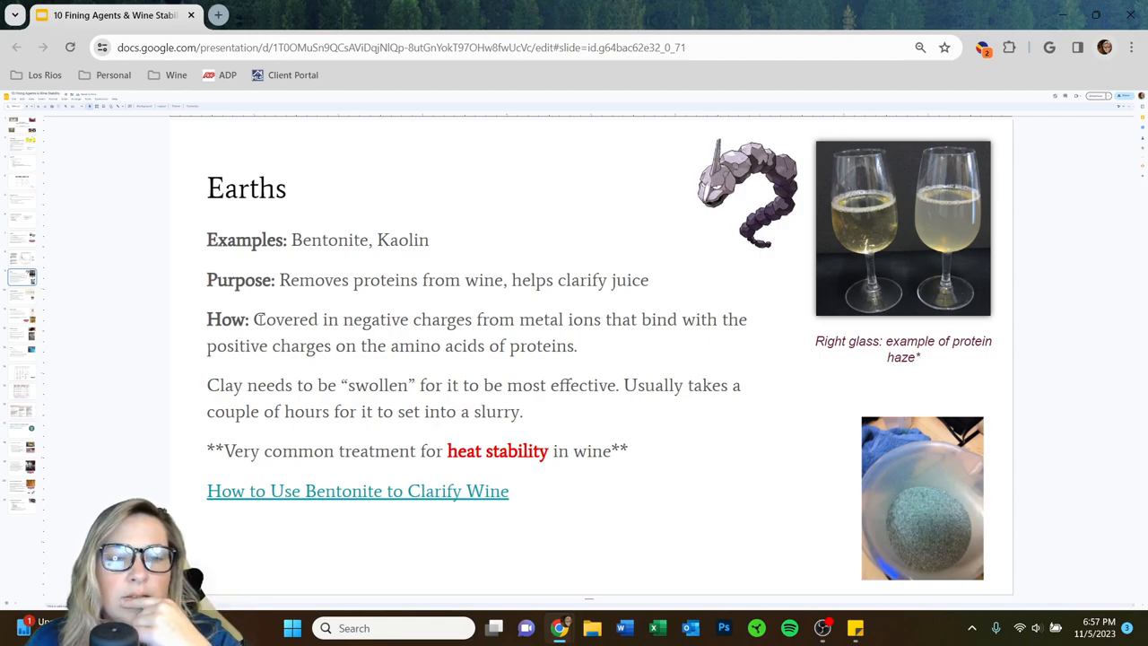
pyautogui.moveTo(253, 319); pyautogui.dragTo(578, 346)
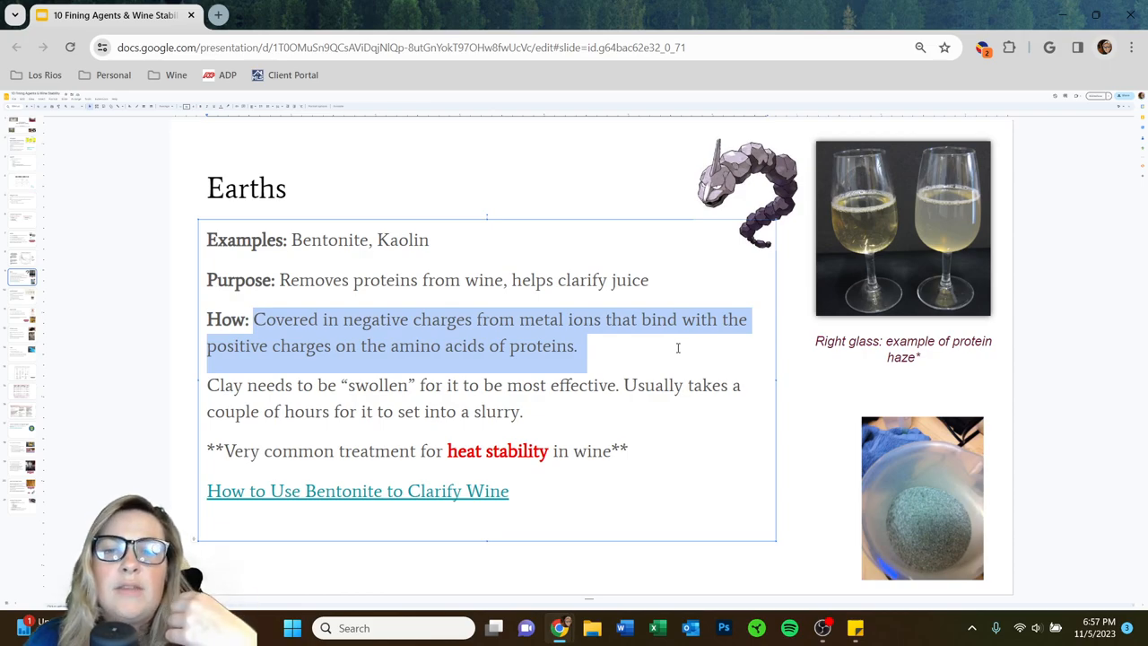
pyautogui.click(801, 410)
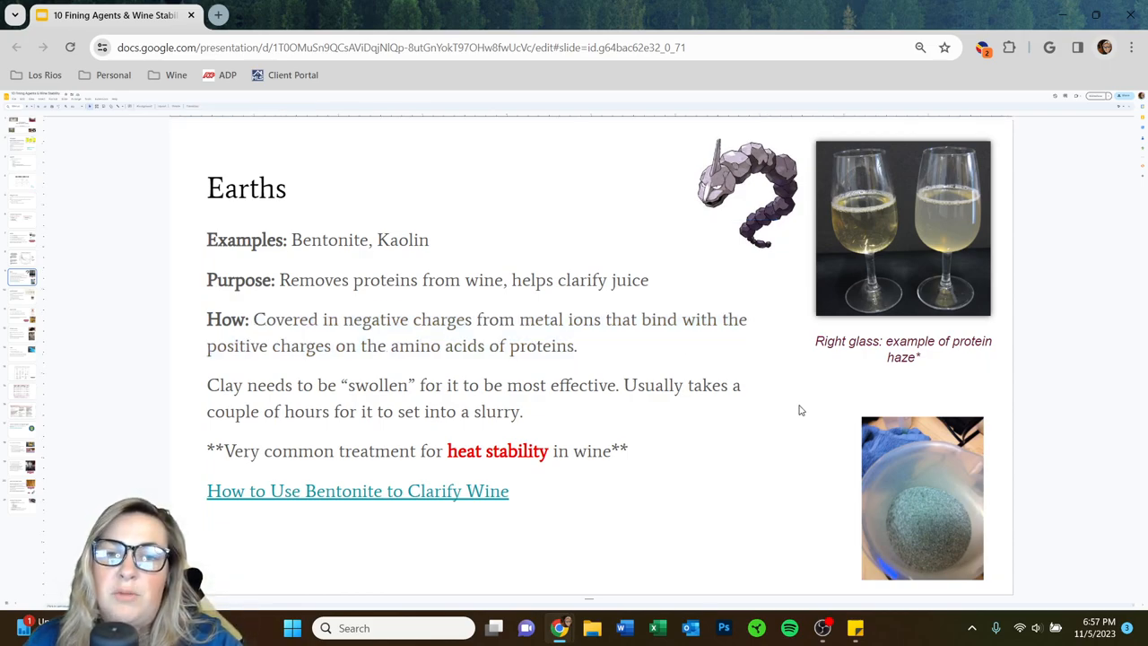
pyautogui.moveTo(784, 407)
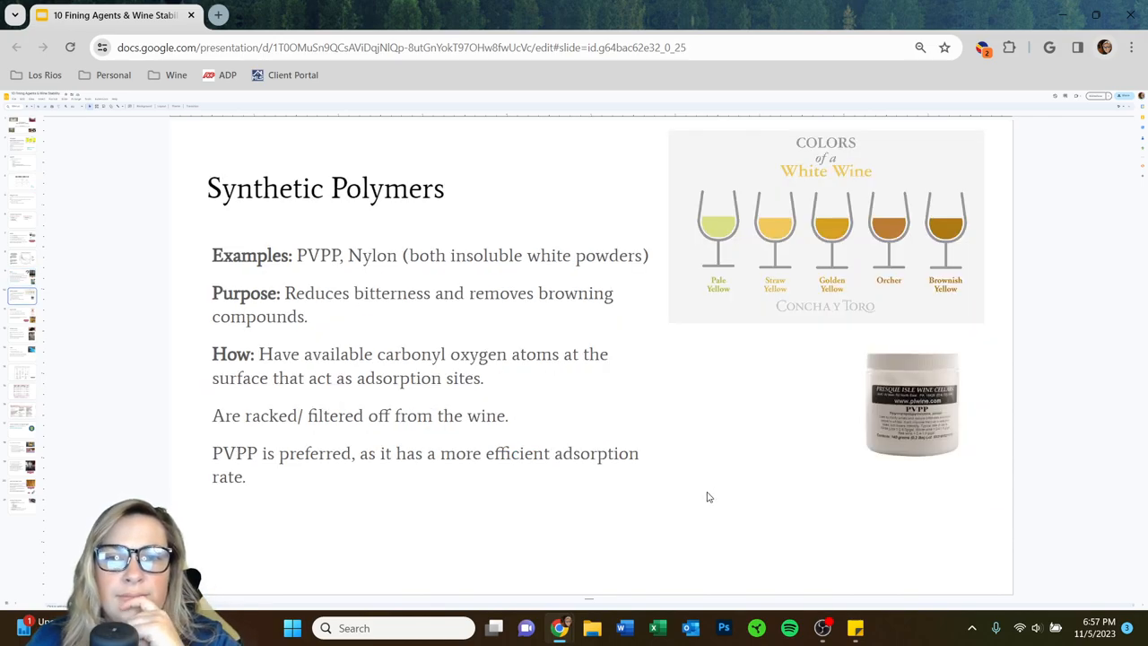
pyautogui.moveTo(392, 370)
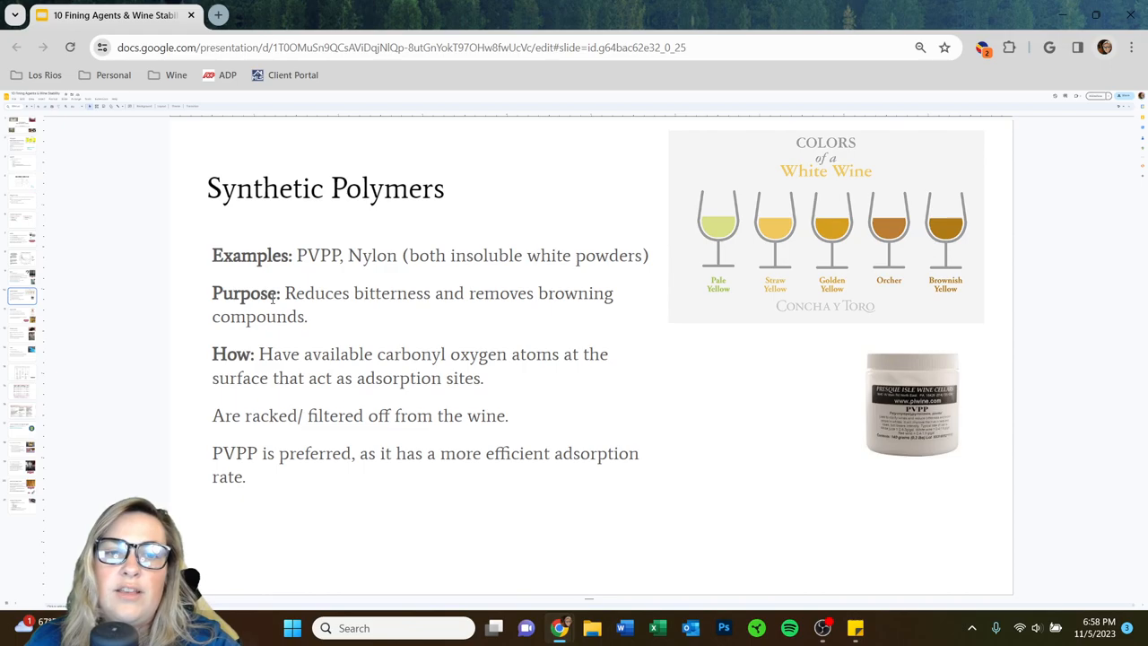
pyautogui.moveTo(441, 307)
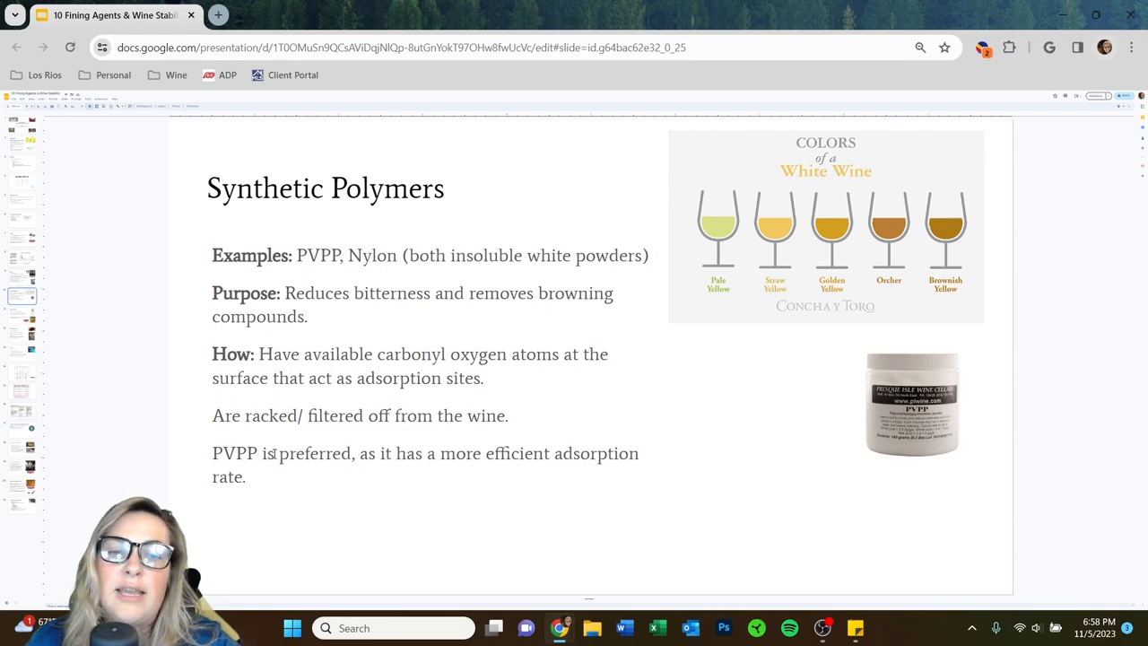
# Double-click on the slide canvas while viewing the Synthetic Polymers content.
pyautogui.doubleClick(314, 453)
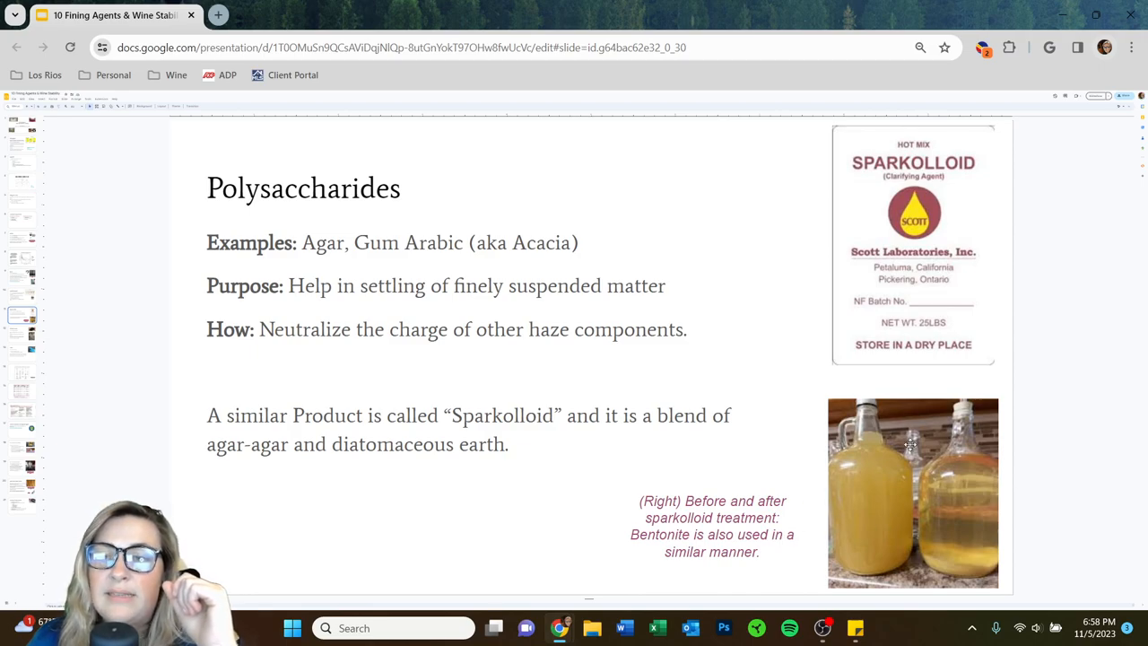
pyautogui.moveTo(939, 423)
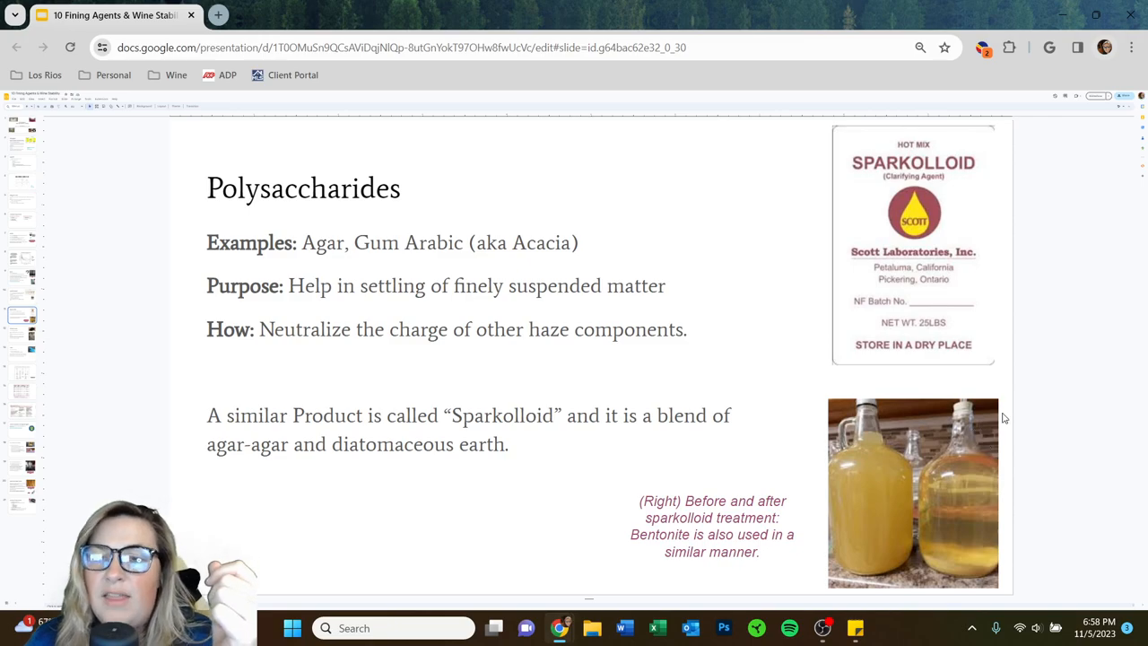
pyautogui.moveTo(700, 386)
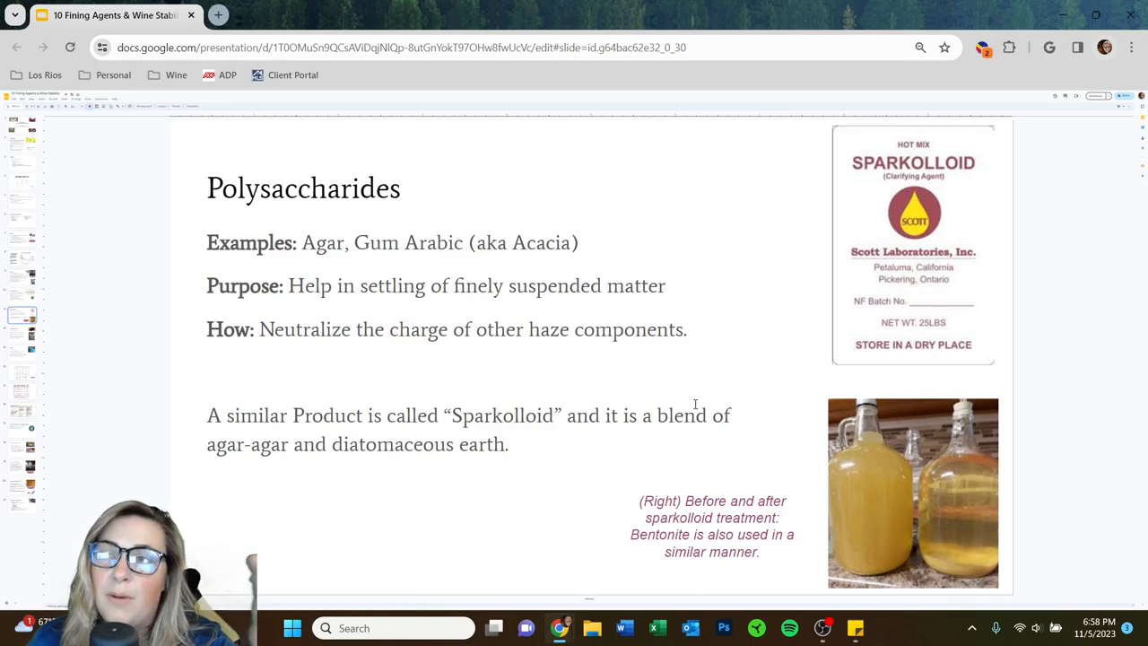
pyautogui.moveTo(565, 394)
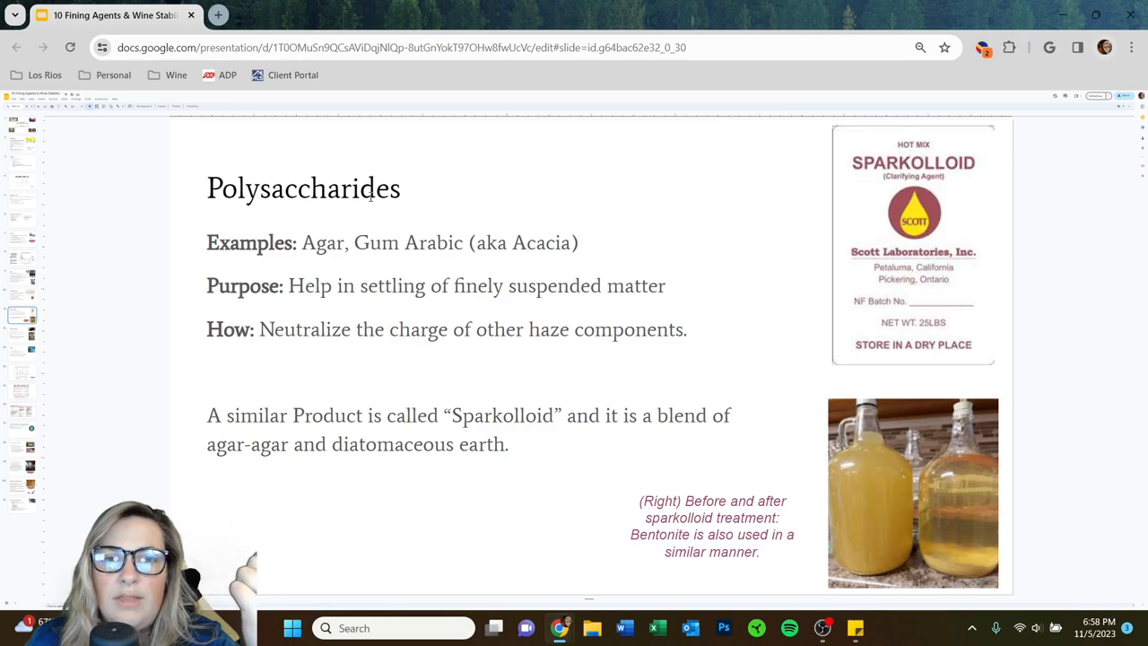
pyautogui.moveTo(785, 389)
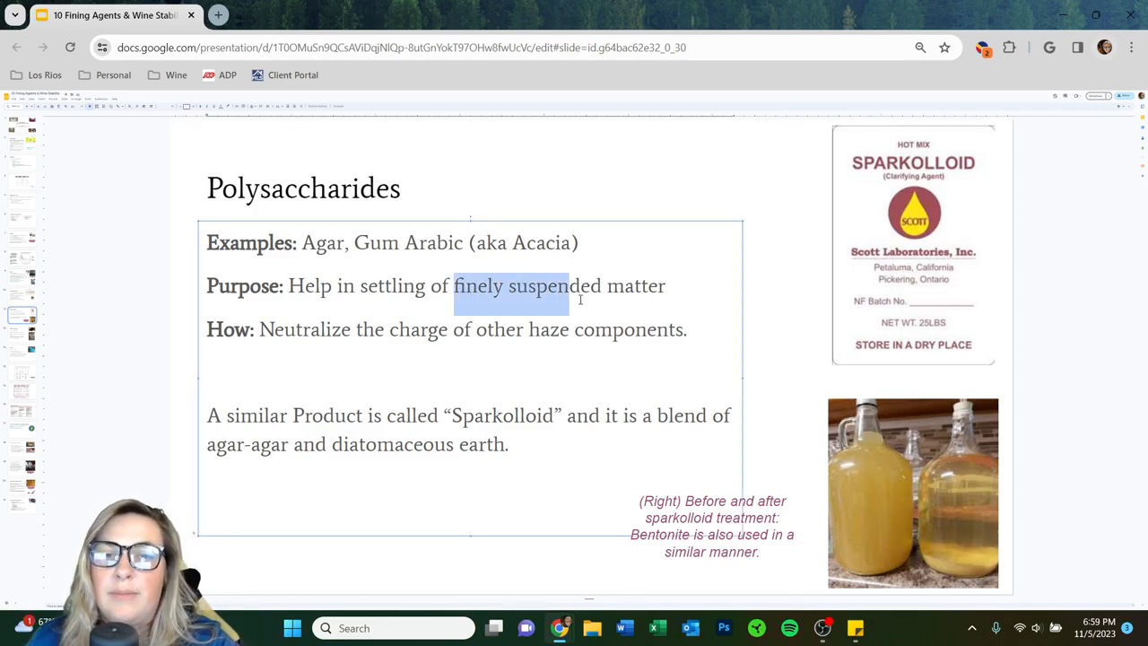
# Clear the emphasis on 'finely suspended' on the Polysaccharides slide.
pyautogui.click(743, 314)
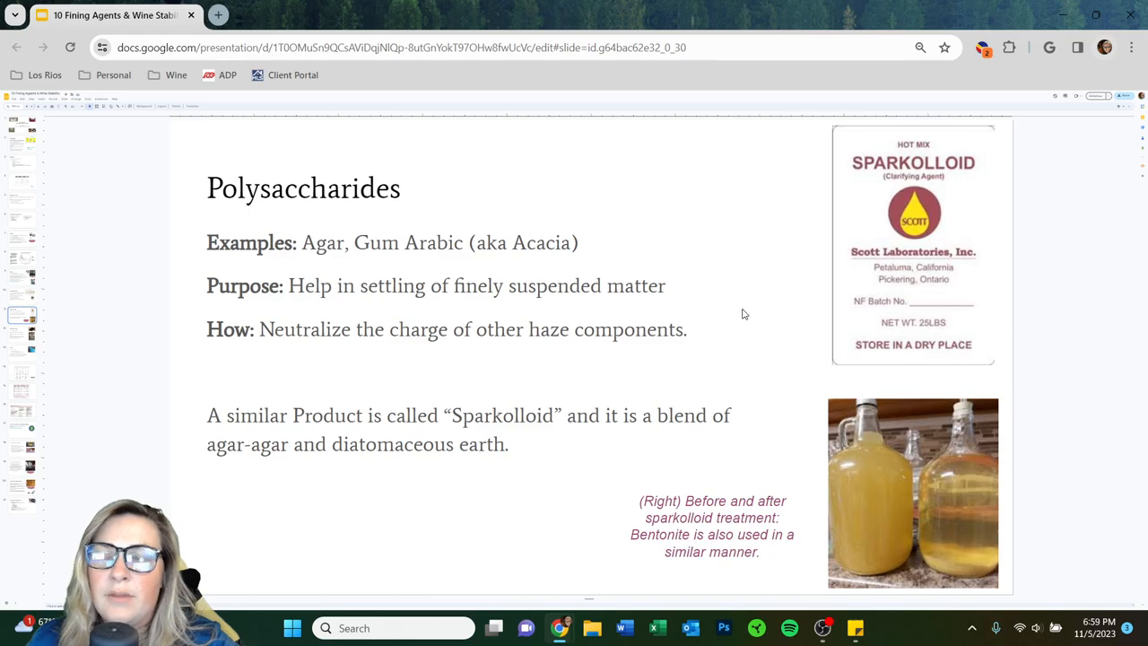
pyautogui.moveTo(556, 380)
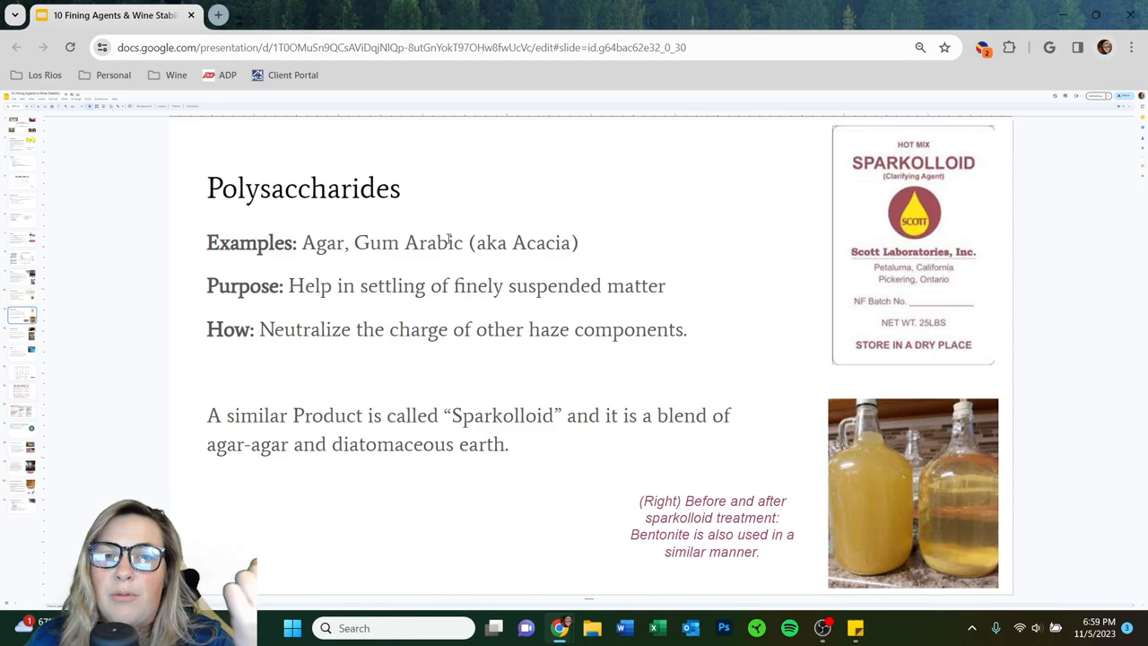
pyautogui.moveTo(747, 321)
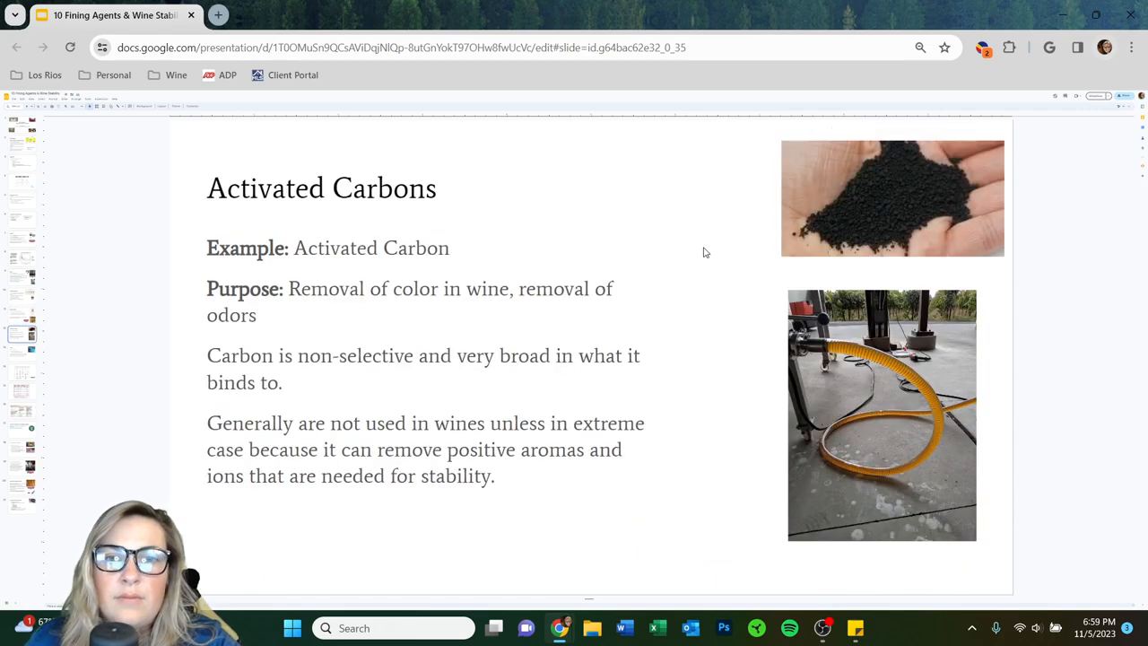
pyautogui.moveTo(737, 252)
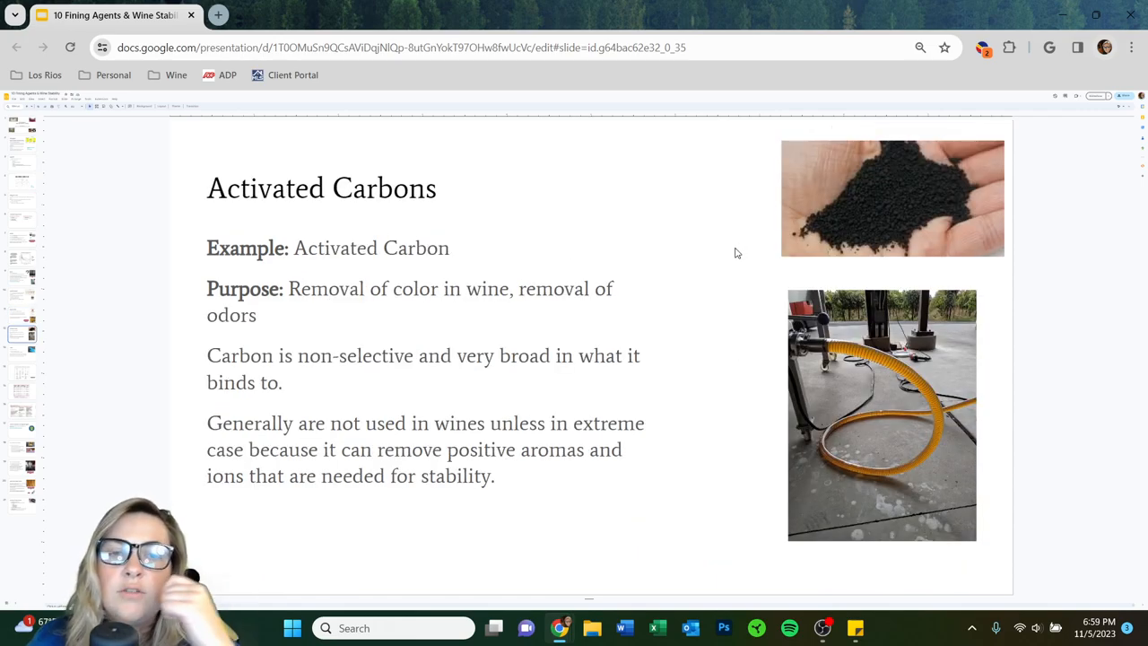
pyautogui.moveTo(704, 244)
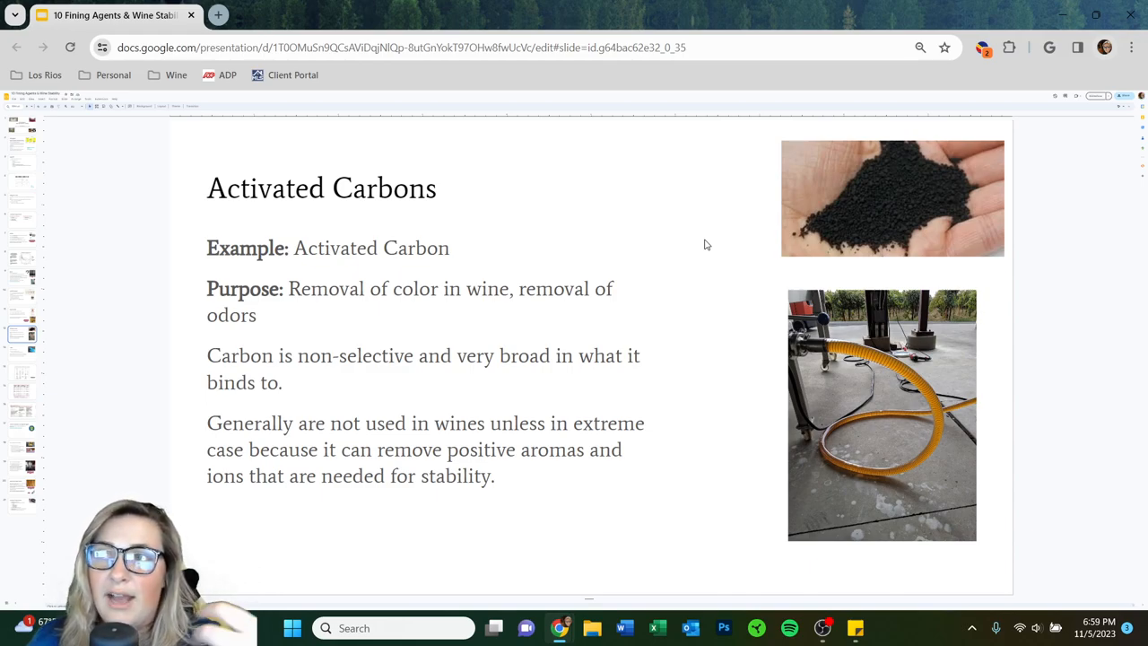
pyautogui.moveTo(689, 237)
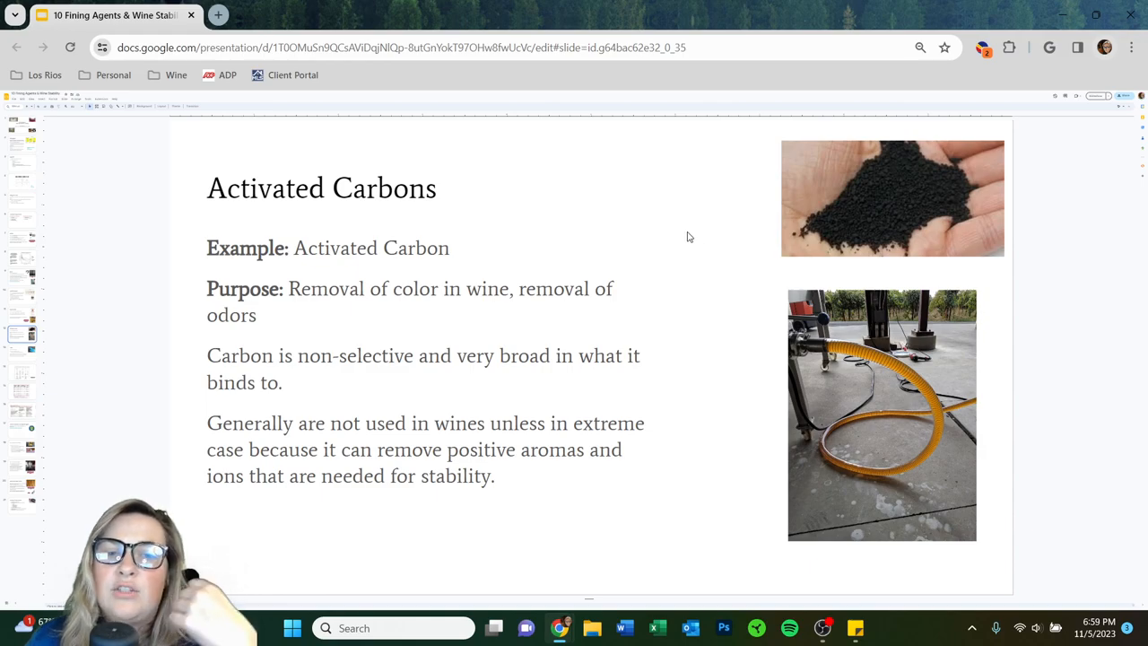
pyautogui.moveTo(676, 234)
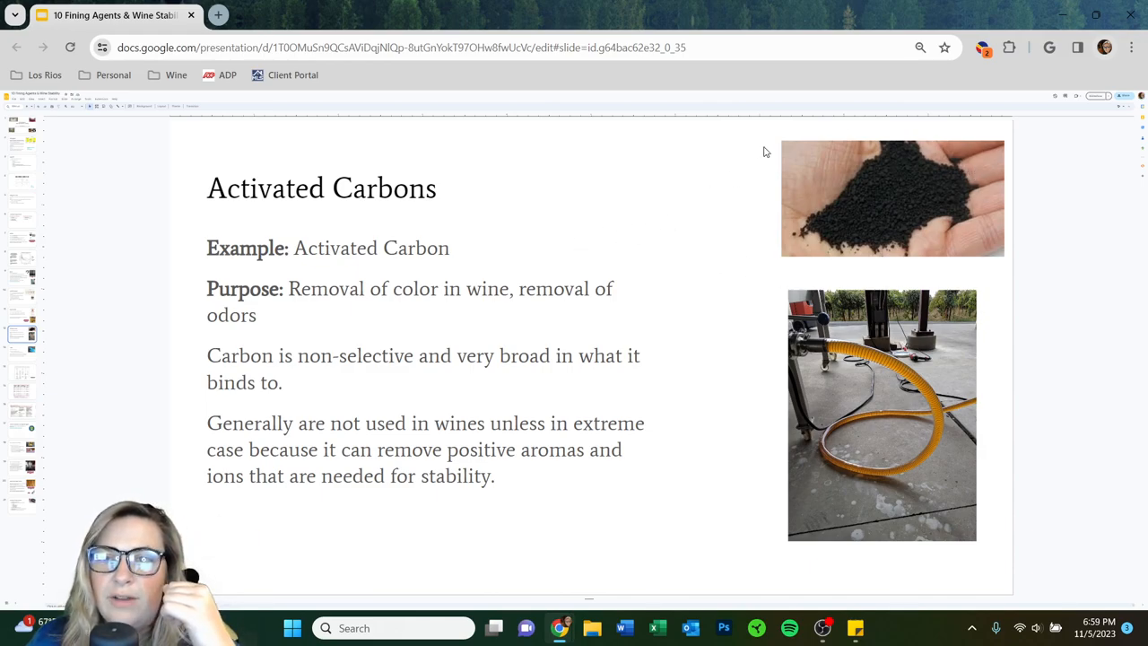
pyautogui.moveTo(862, 235)
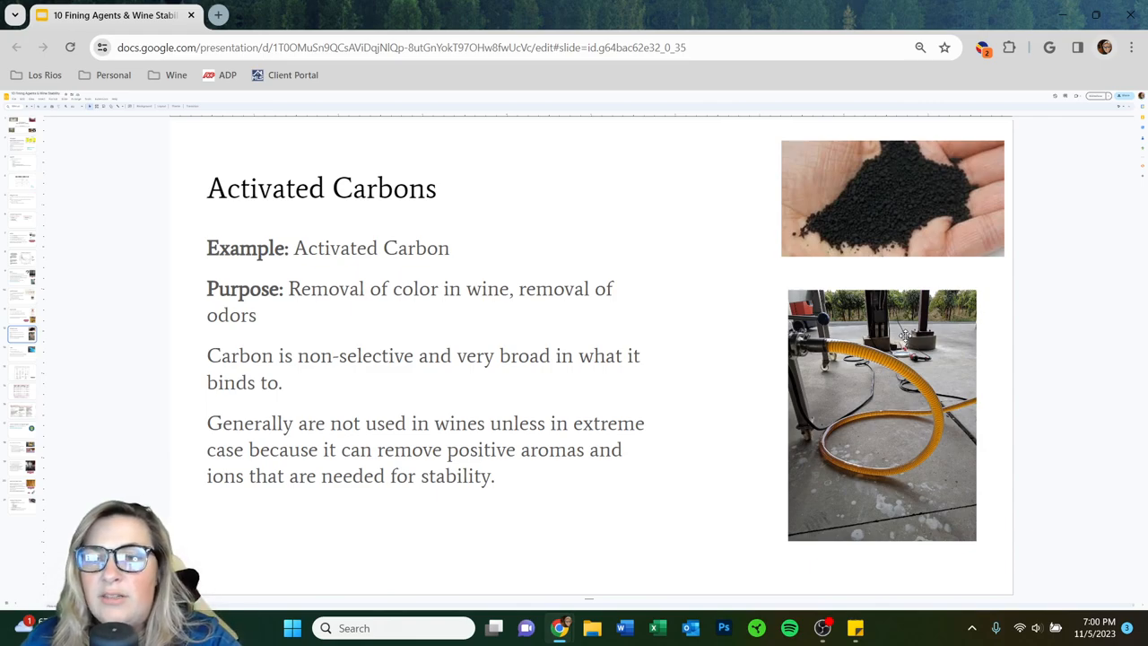
pyautogui.moveTo(829, 274)
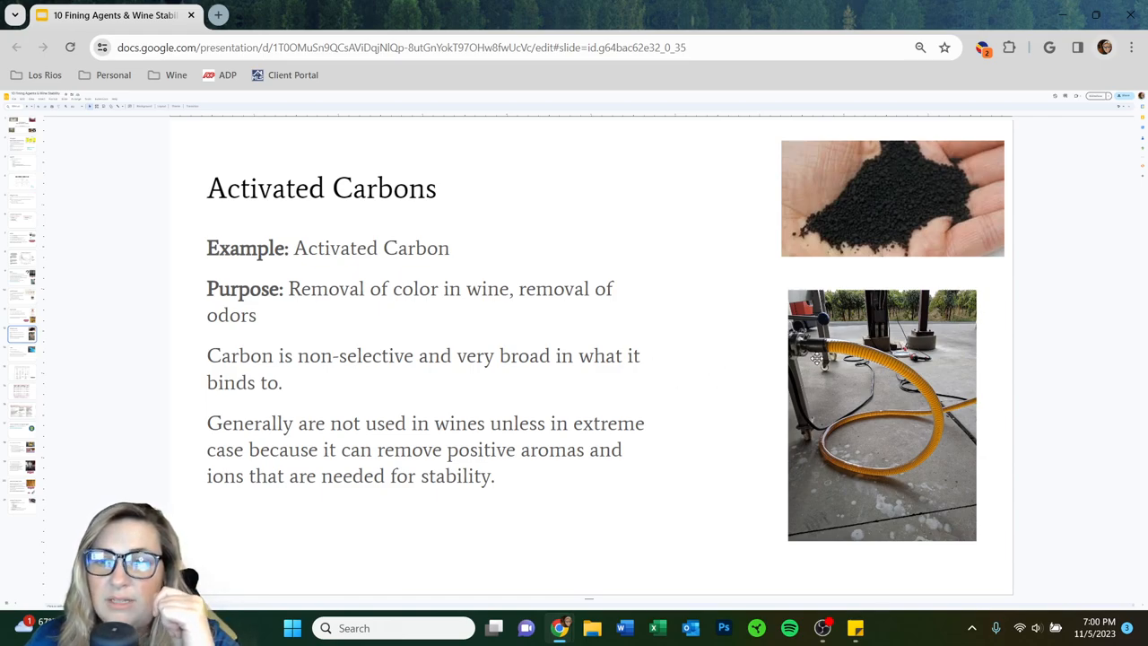
pyautogui.moveTo(835, 337)
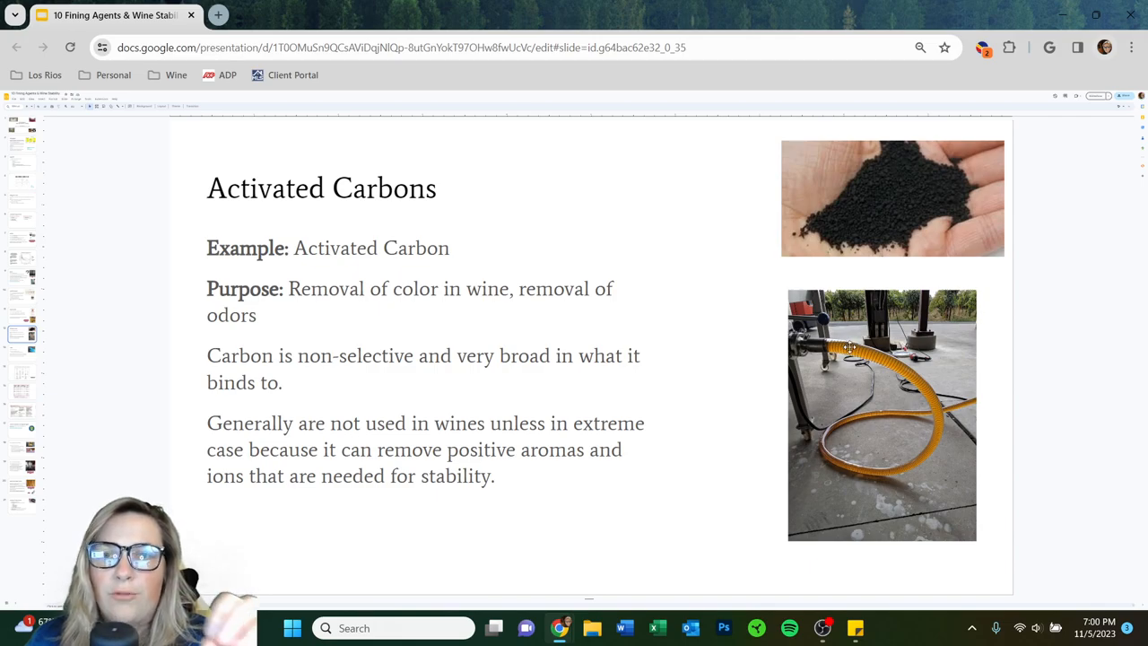
pyautogui.moveTo(840, 479)
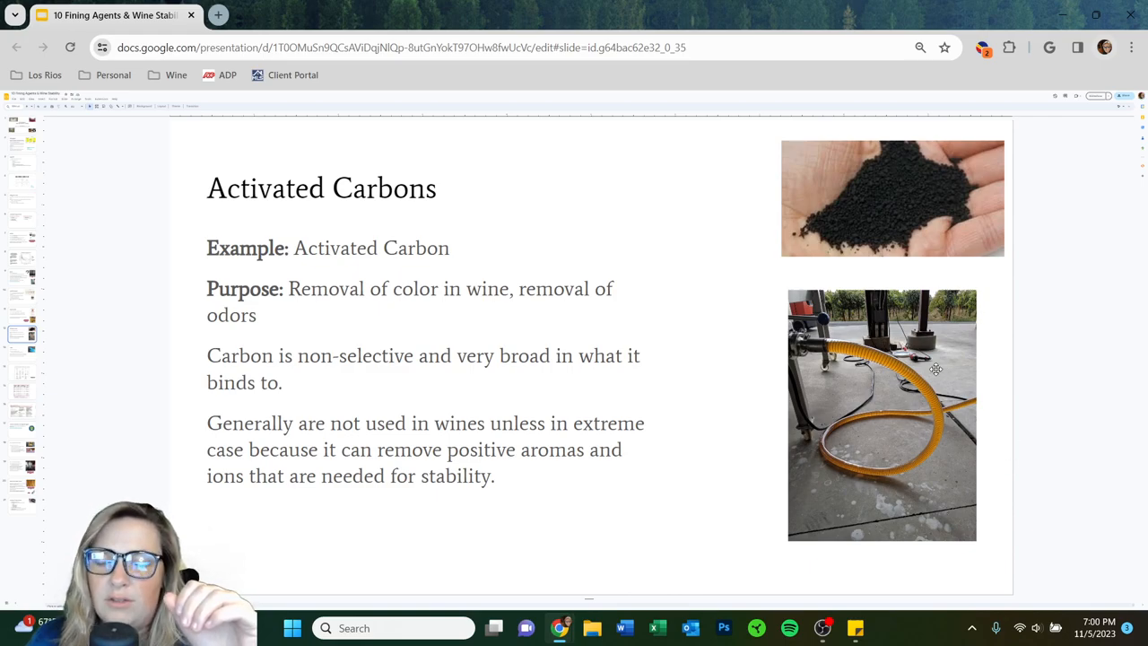
pyautogui.moveTo(841, 376)
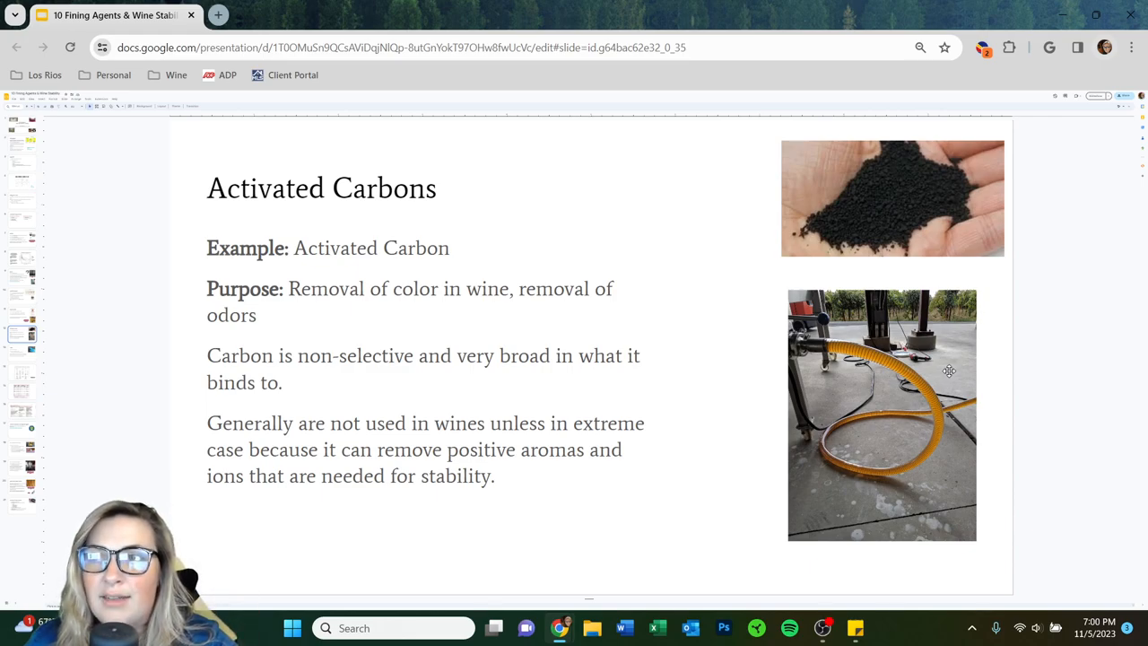
pyautogui.moveTo(1016, 359)
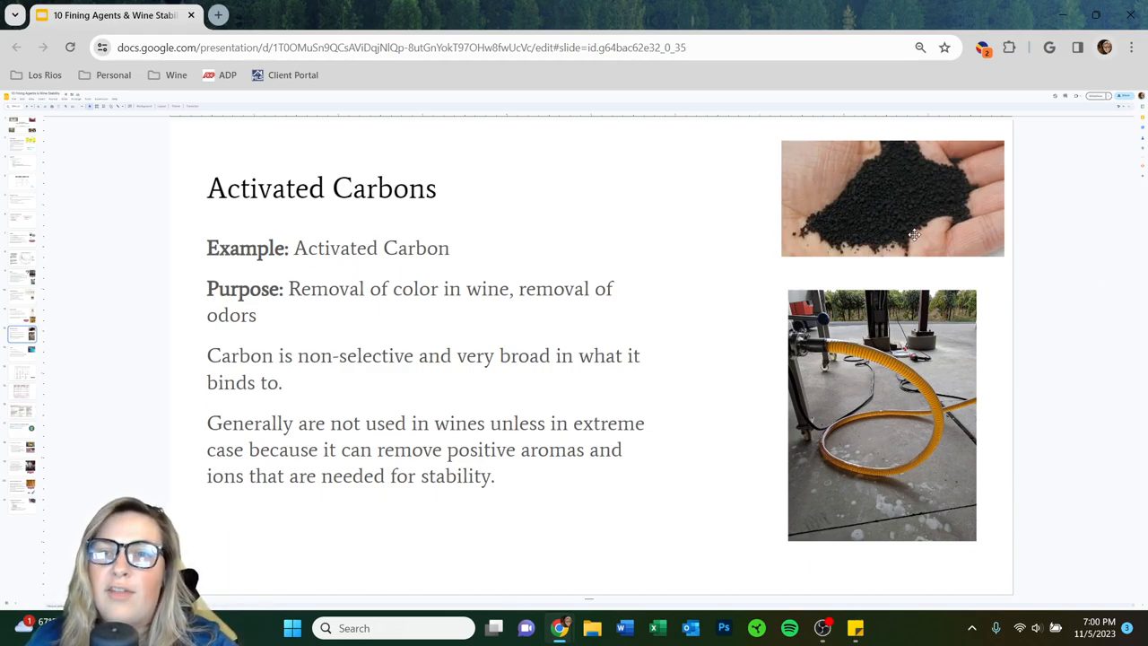
pyautogui.moveTo(767, 383)
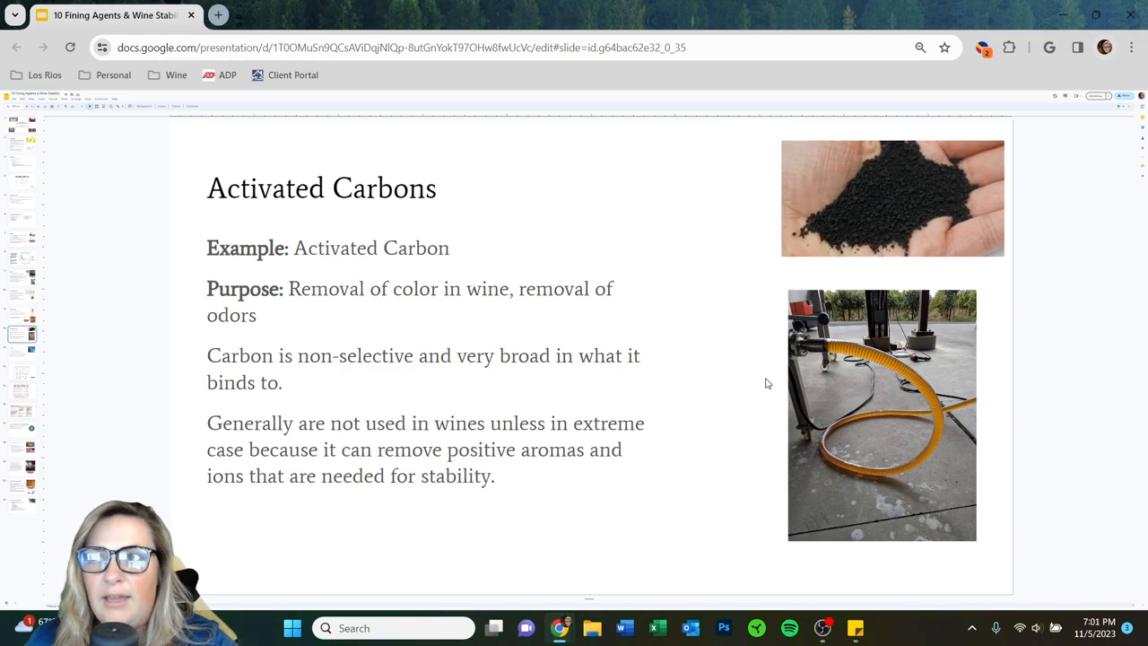
pyautogui.moveTo(691, 402)
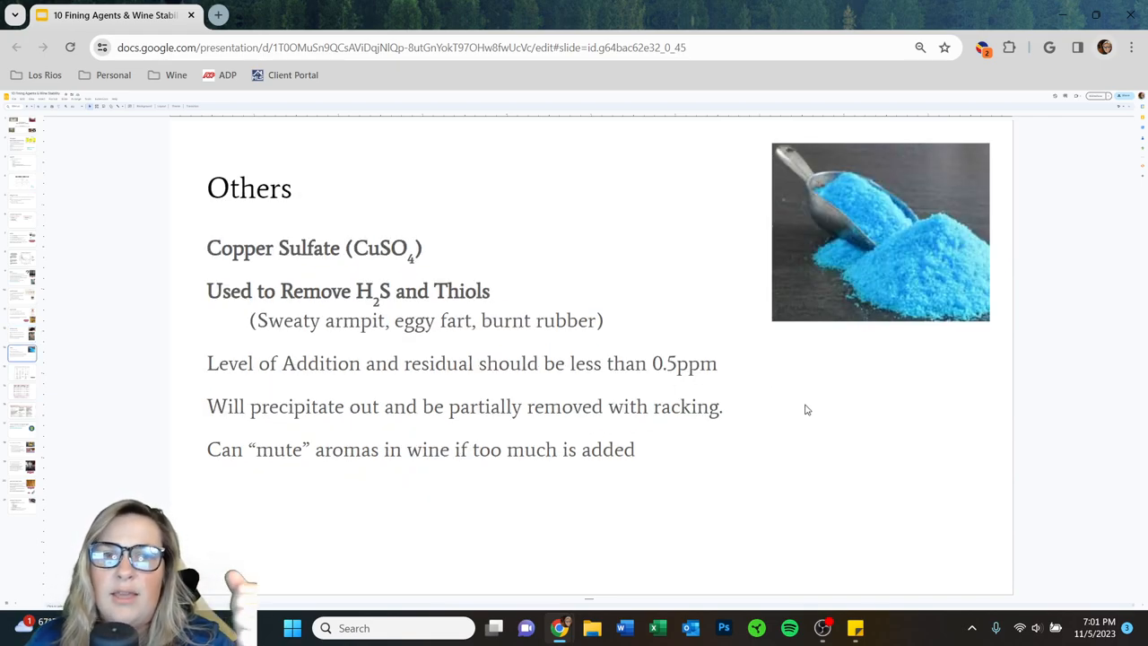
pyautogui.moveTo(828, 408)
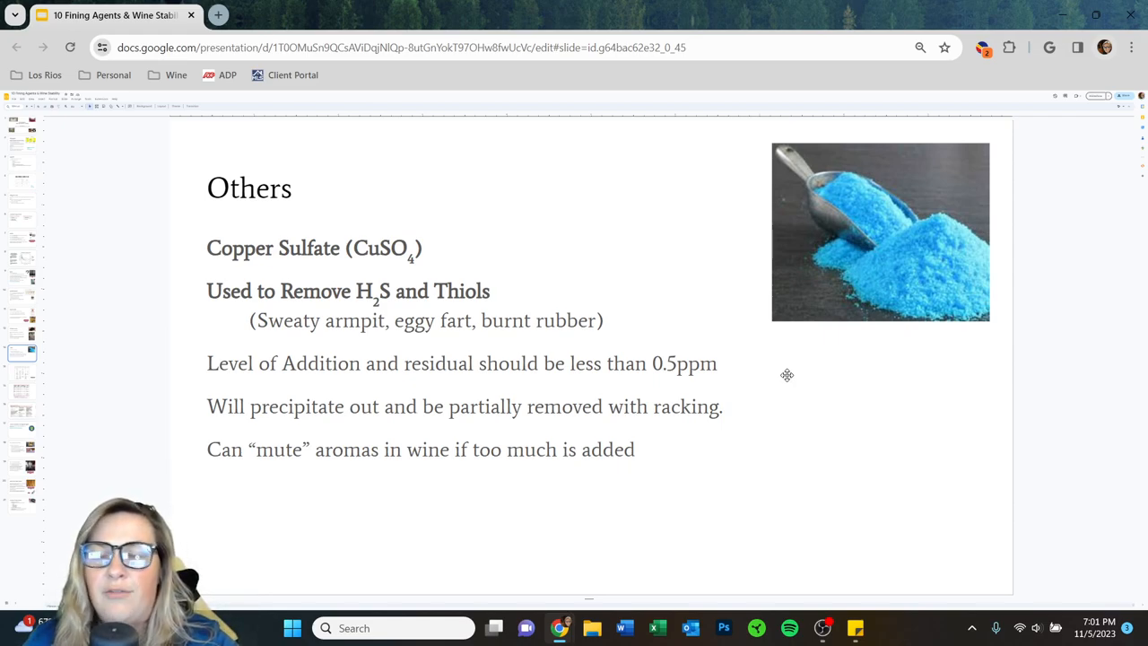
pyautogui.moveTo(742, 375)
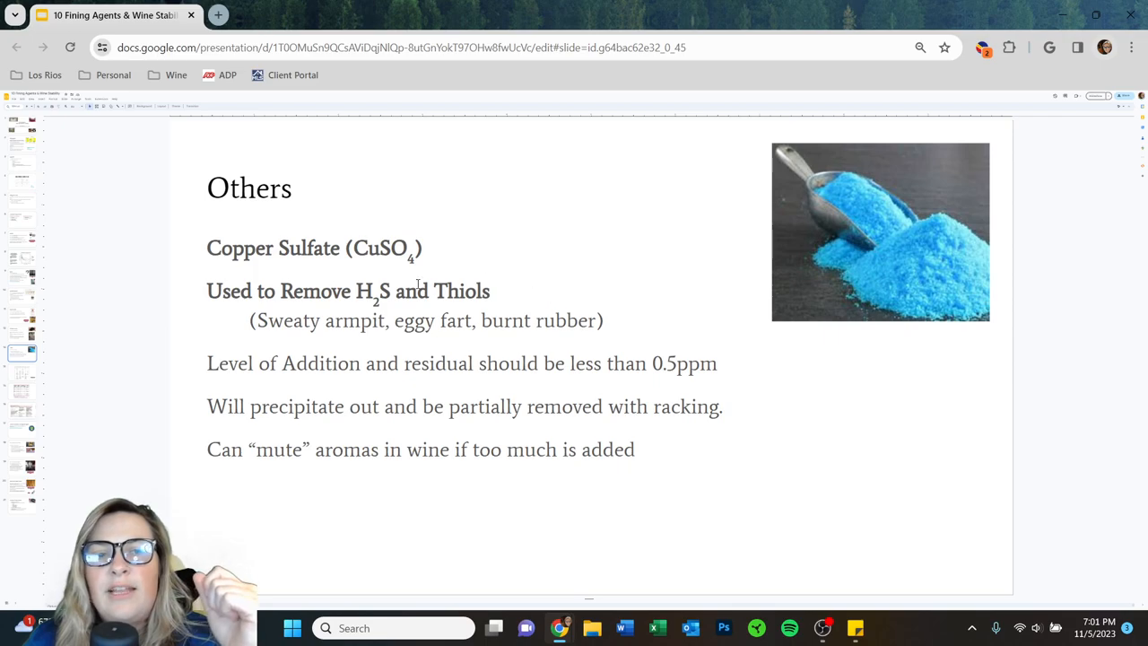
# Highlight the Copper Sulfate (CuSO4) line and the example odours, clearing each highlight.
pyautogui.tripleClick(314, 248)
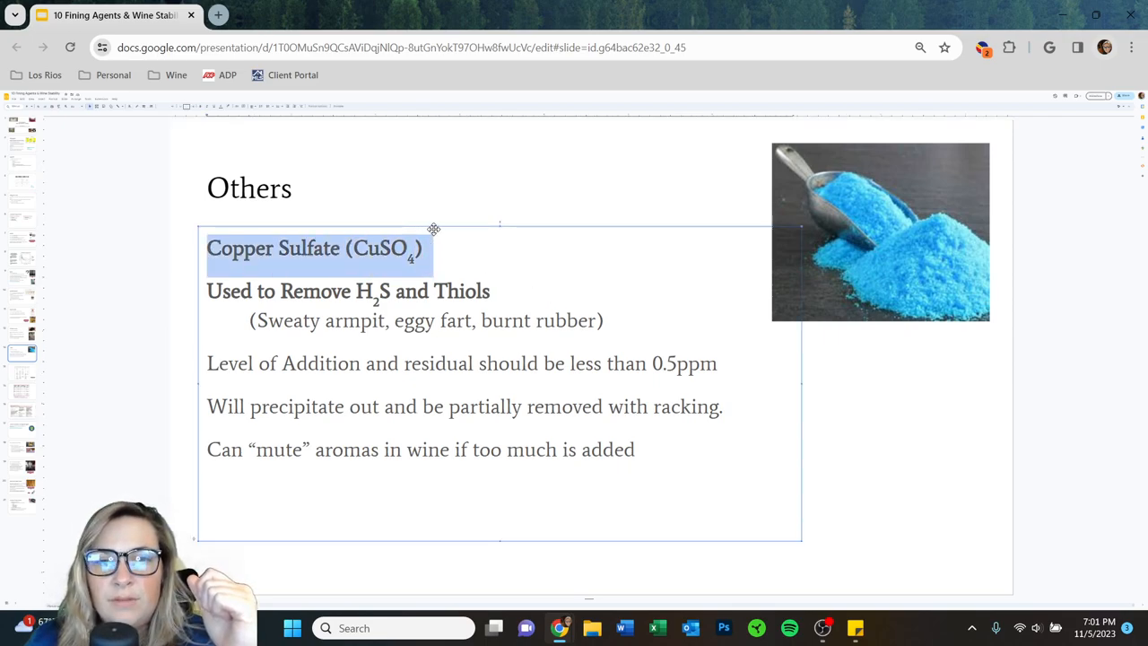
pyautogui.click(834, 446)
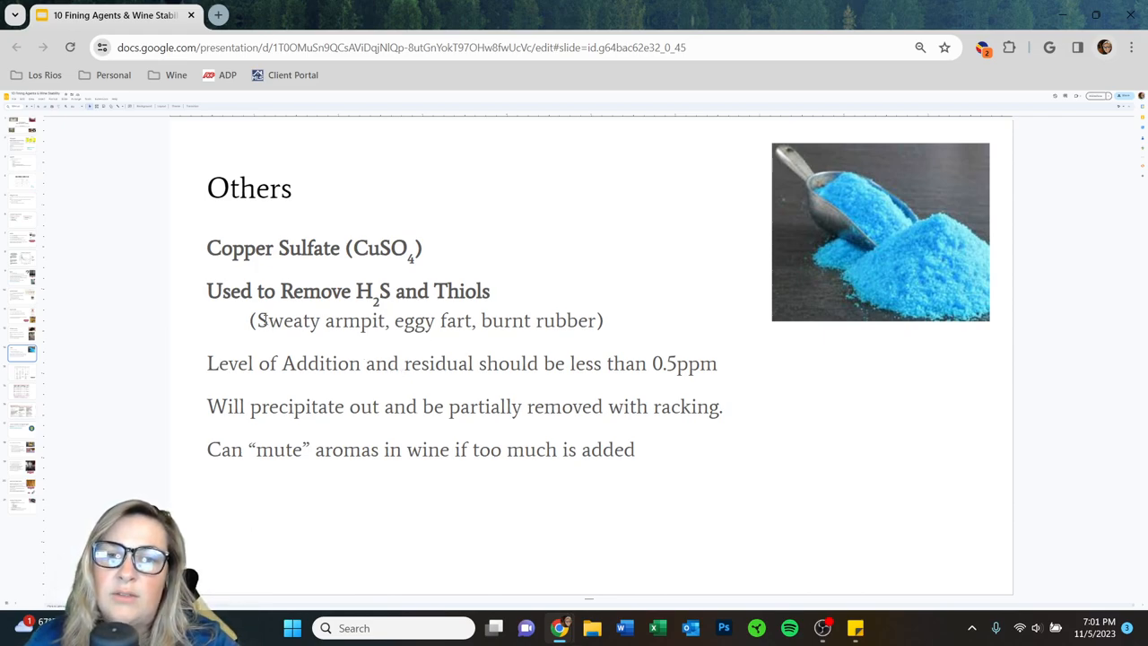
pyautogui.moveTo(258, 321); pyautogui.dragTo(476, 320)
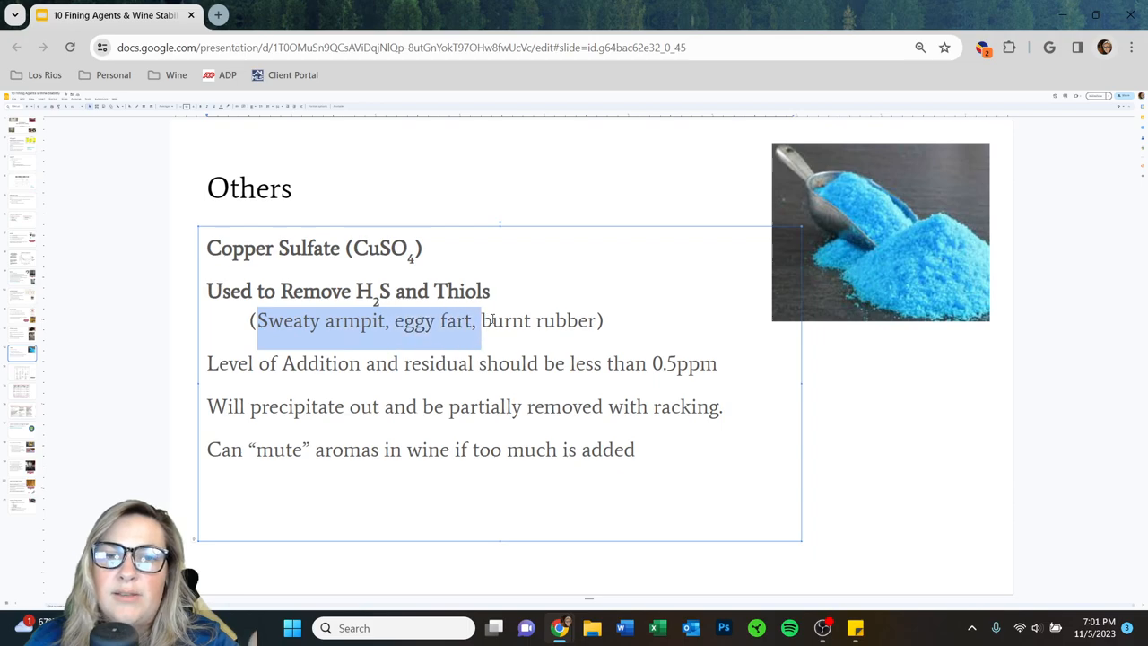
pyautogui.click(860, 437)
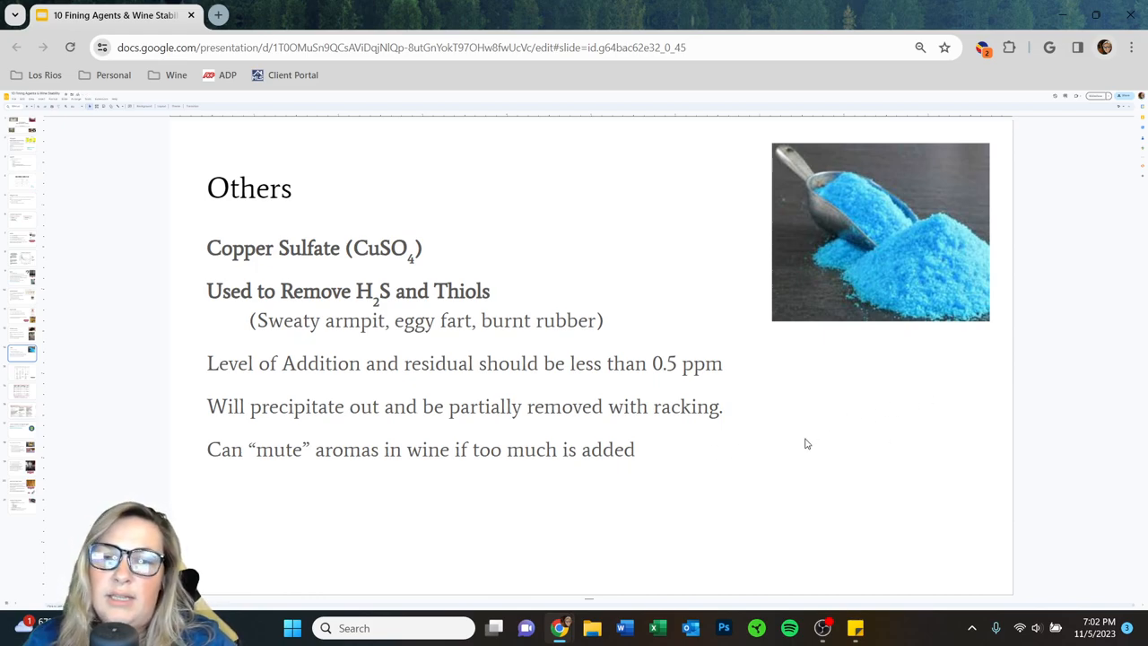
pyautogui.moveTo(919, 423)
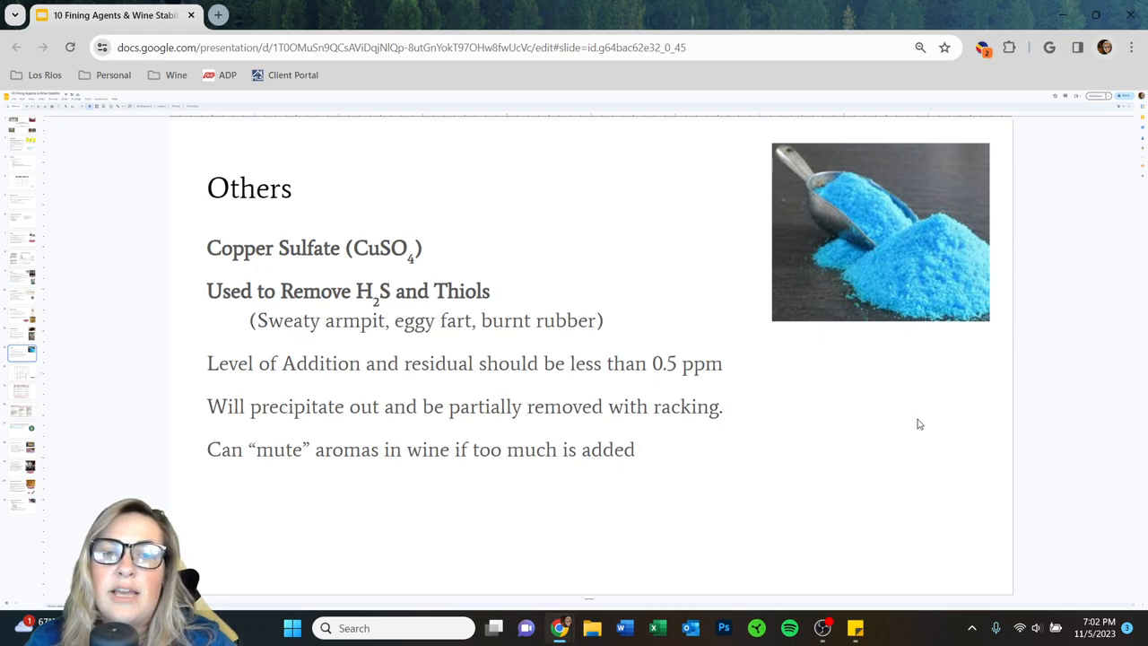
pyautogui.moveTo(901, 419)
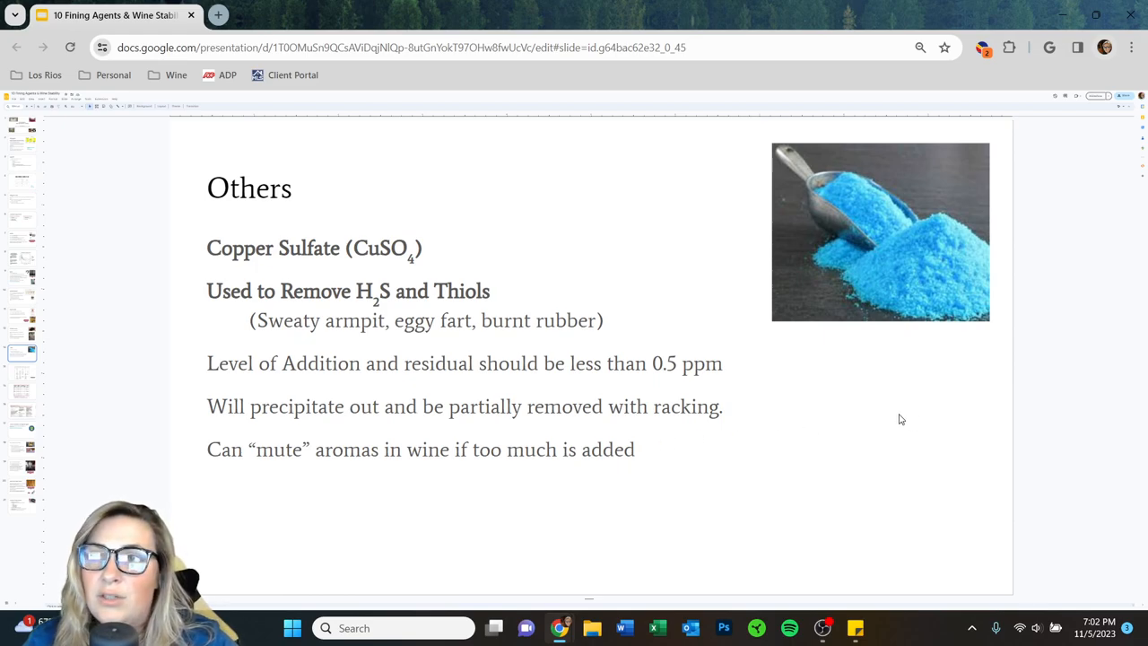
pyautogui.moveTo(834, 398)
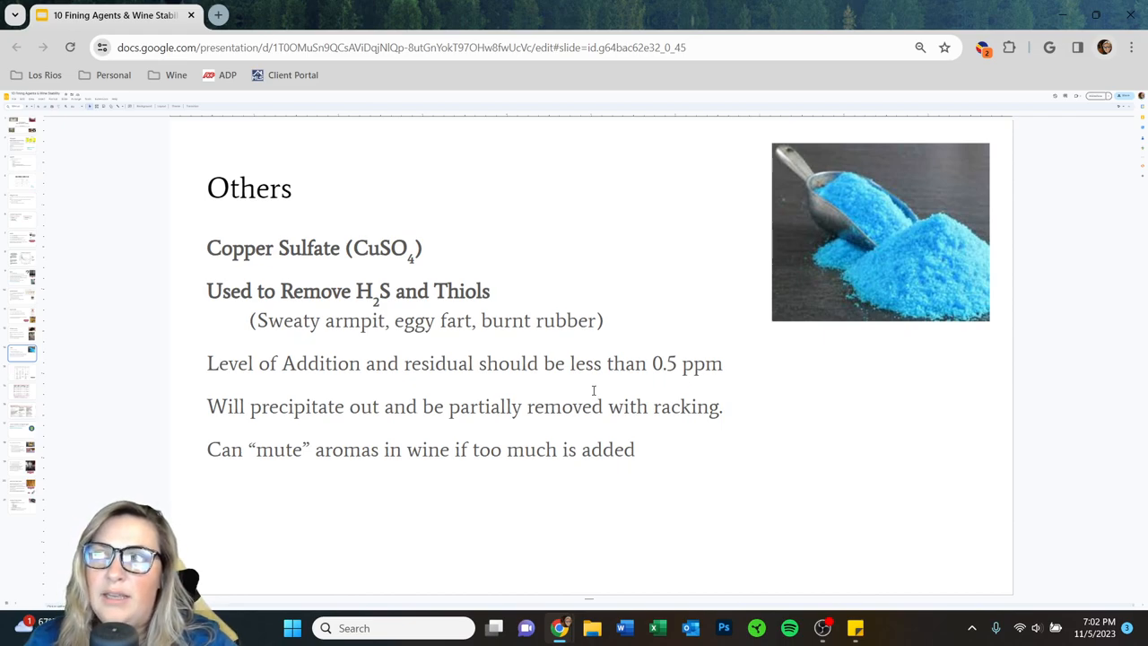
pyautogui.moveTo(942, 487)
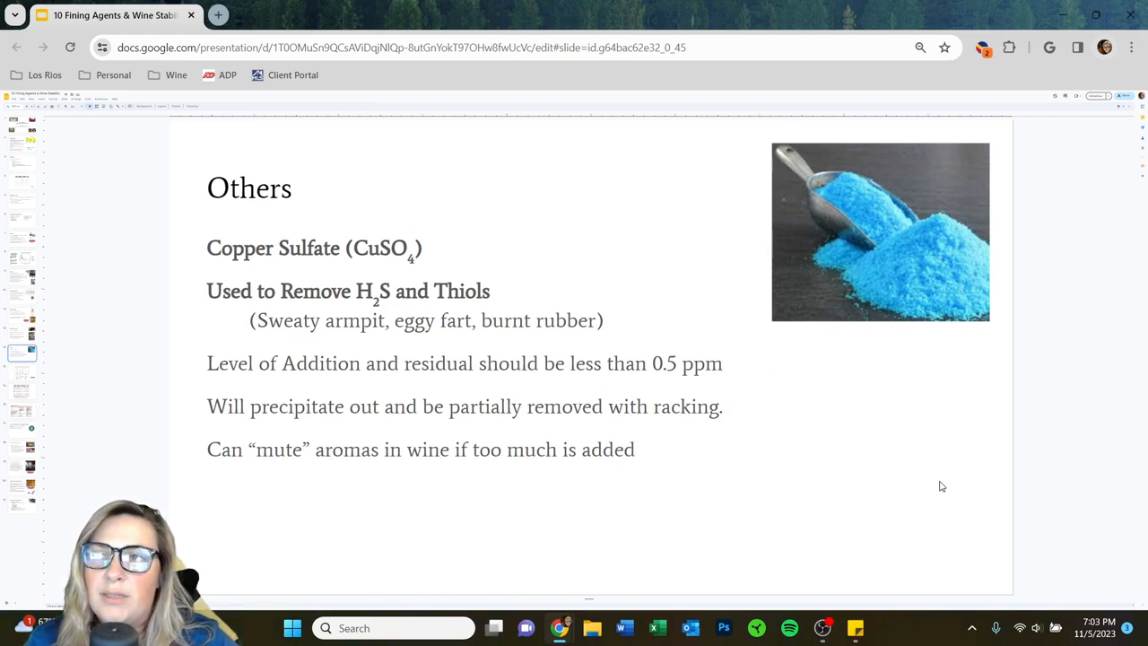
pyautogui.moveTo(855, 486)
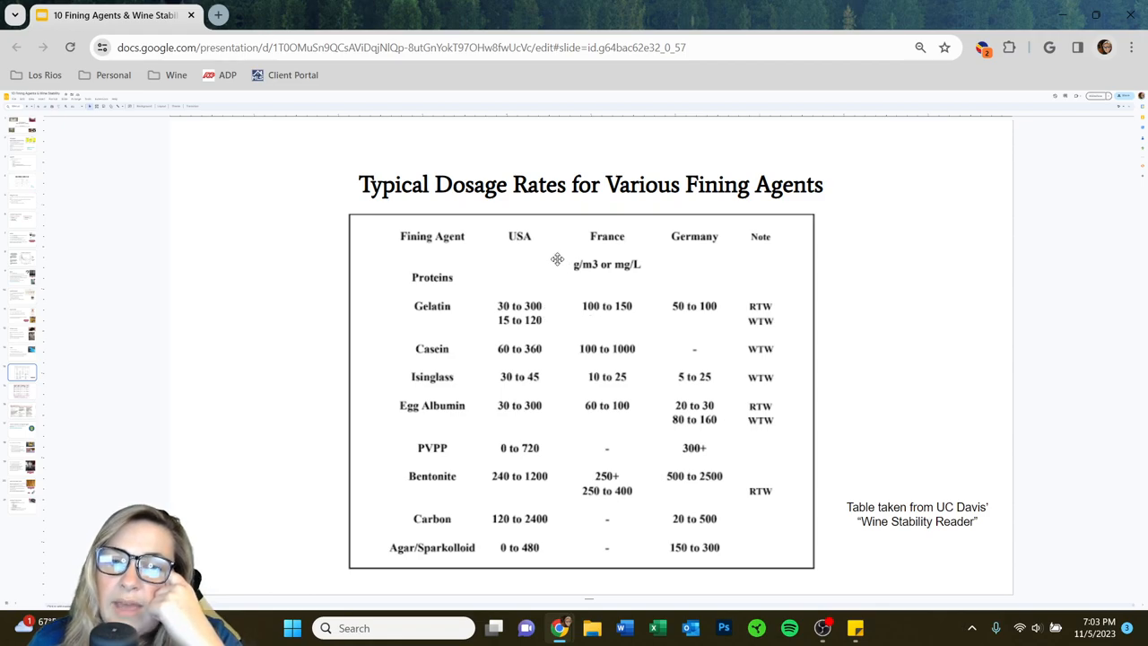
pyautogui.moveTo(574, 291)
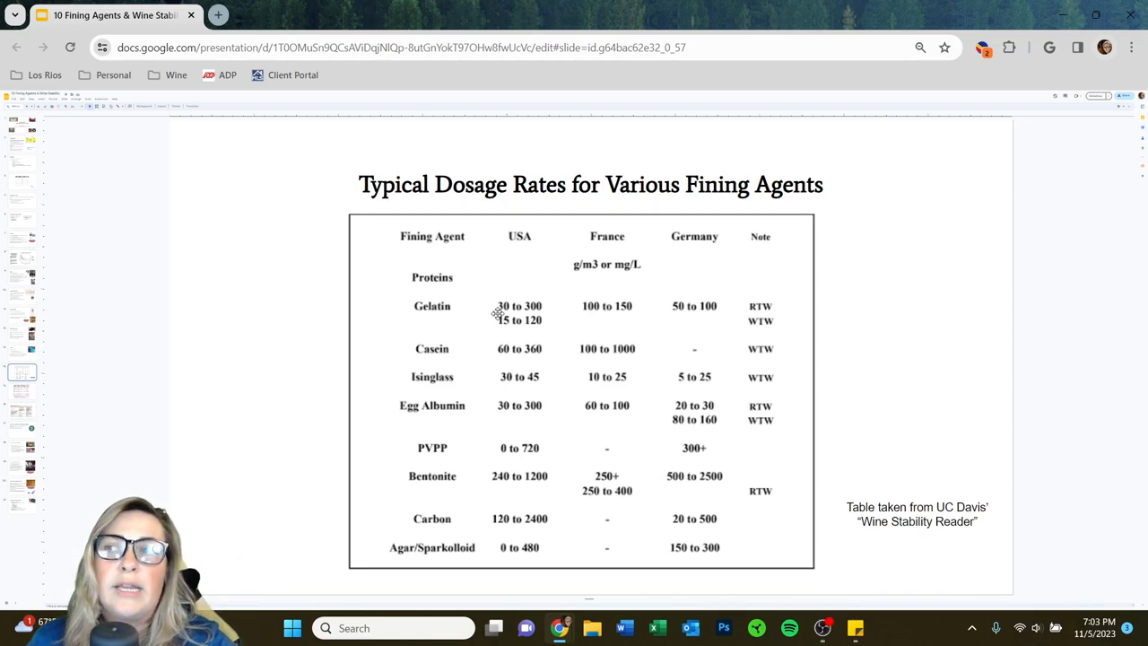
pyautogui.moveTo(430, 387)
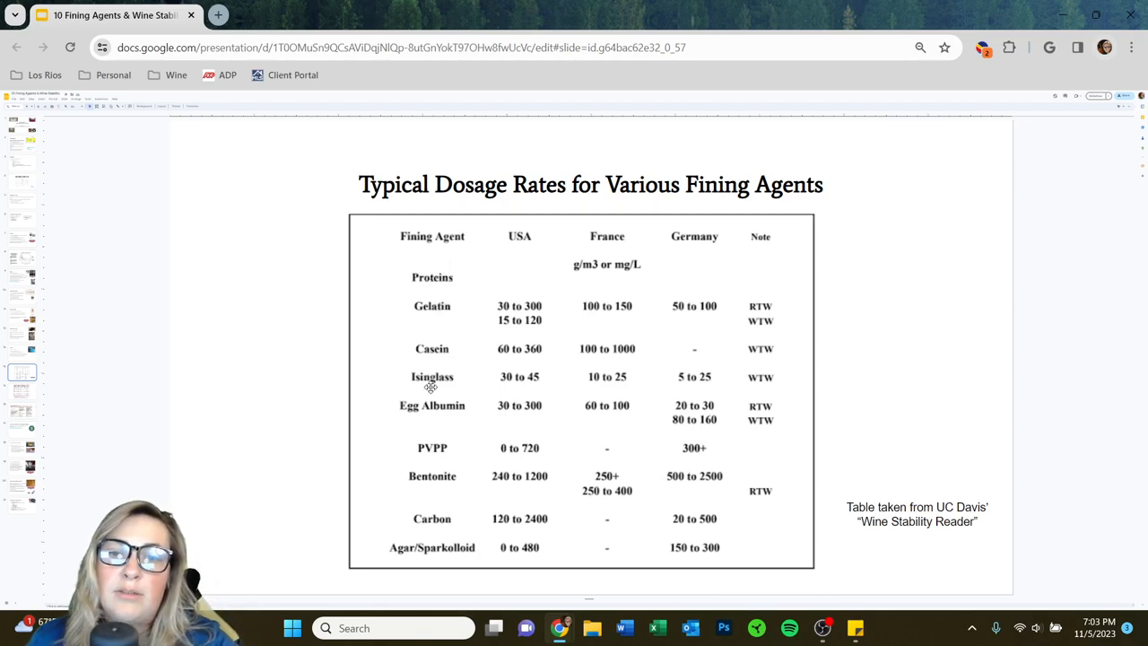
pyautogui.moveTo(492, 323)
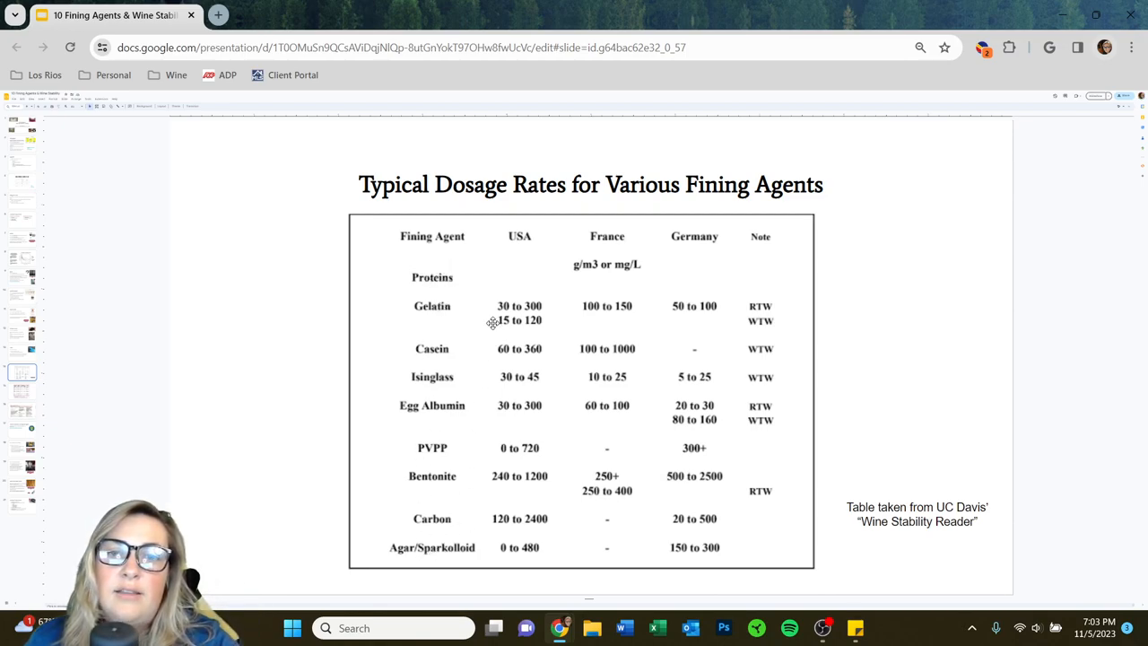
pyautogui.moveTo(699, 238)
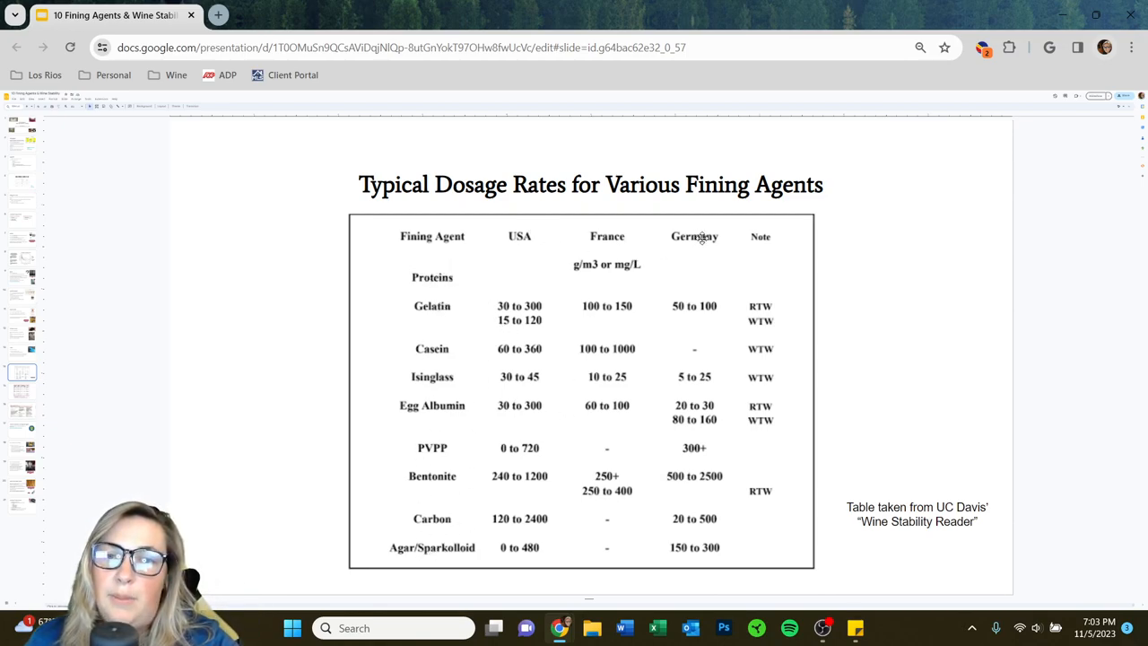
pyautogui.moveTo(489, 321)
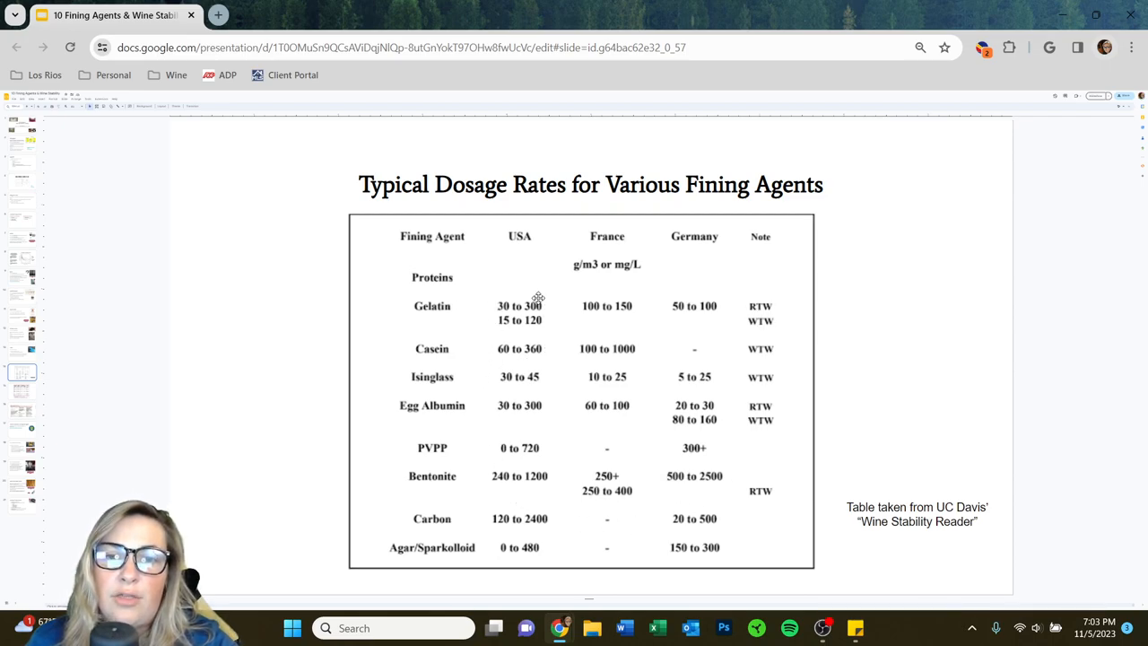
pyautogui.moveTo(567, 364)
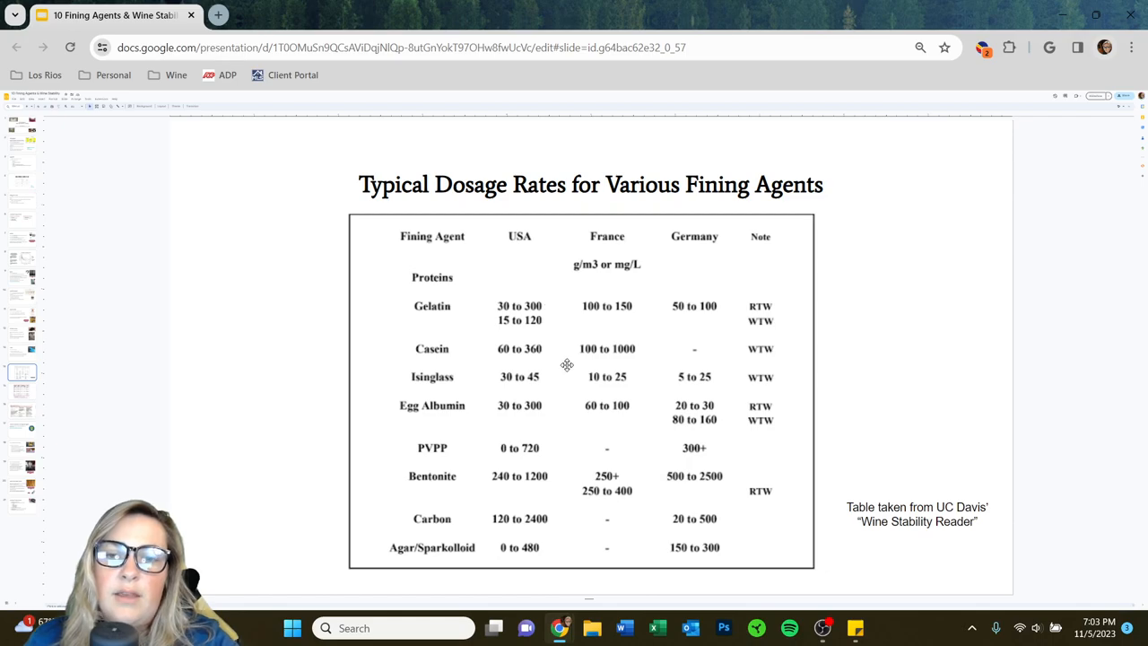
pyautogui.moveTo(478, 409)
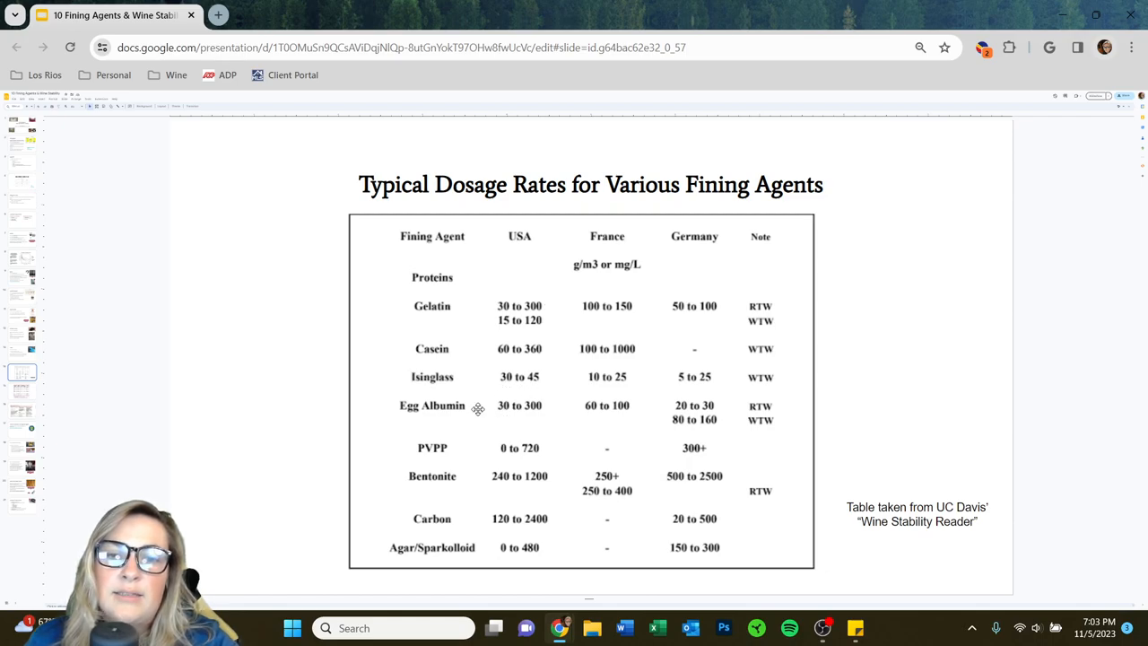
pyautogui.moveTo(488, 480)
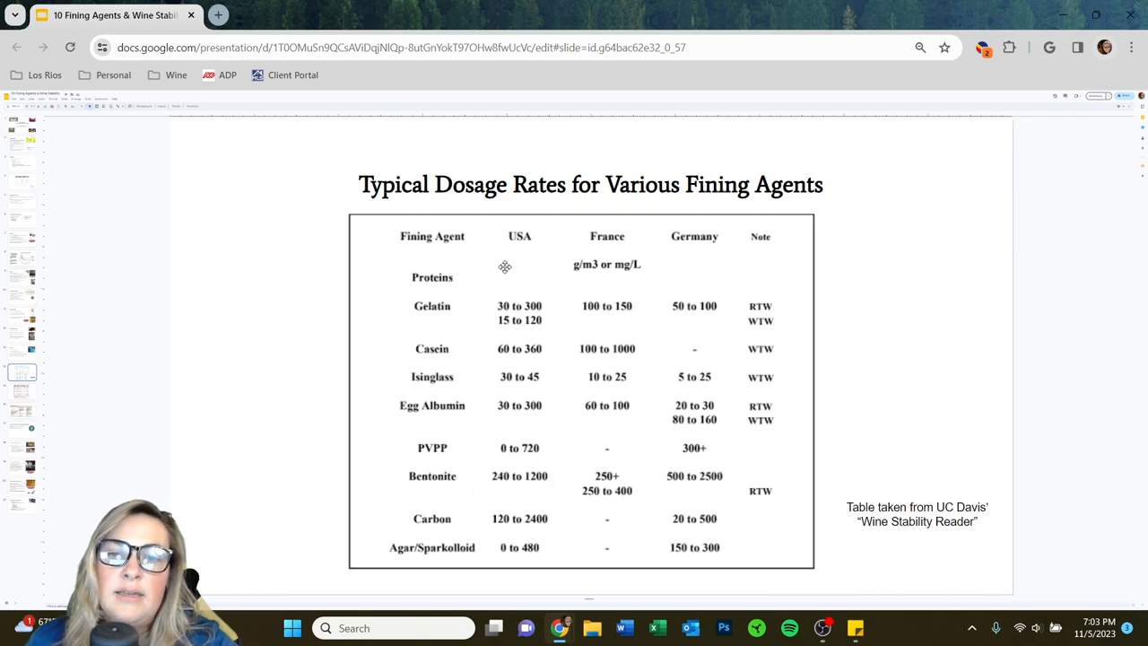
pyautogui.moveTo(279, 453)
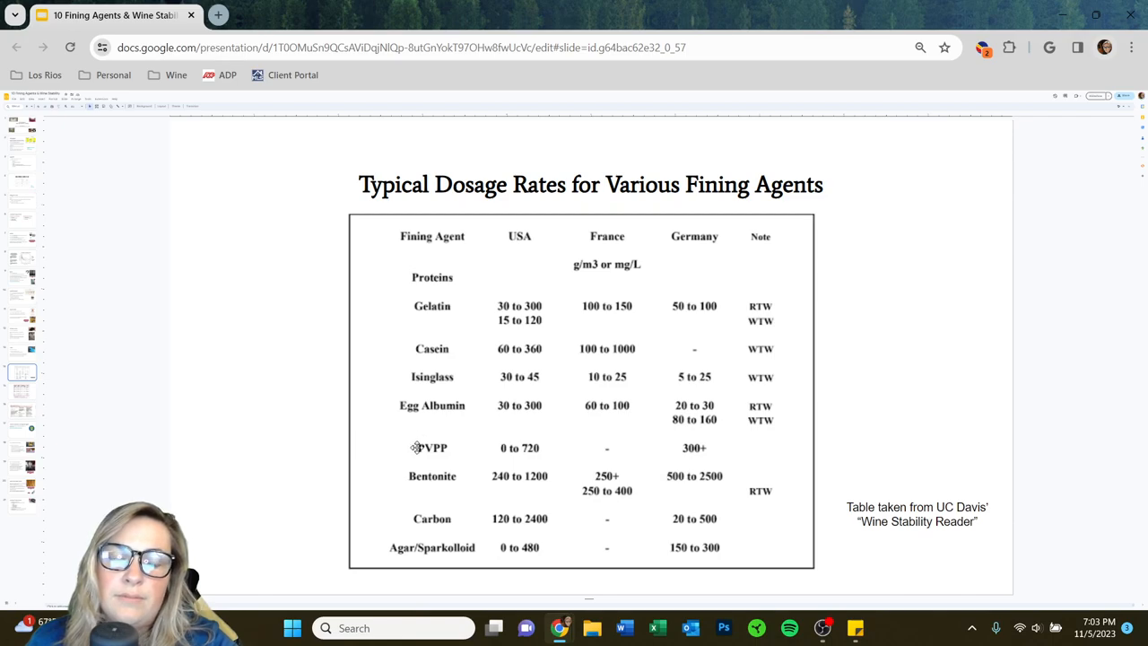
pyautogui.moveTo(854, 422)
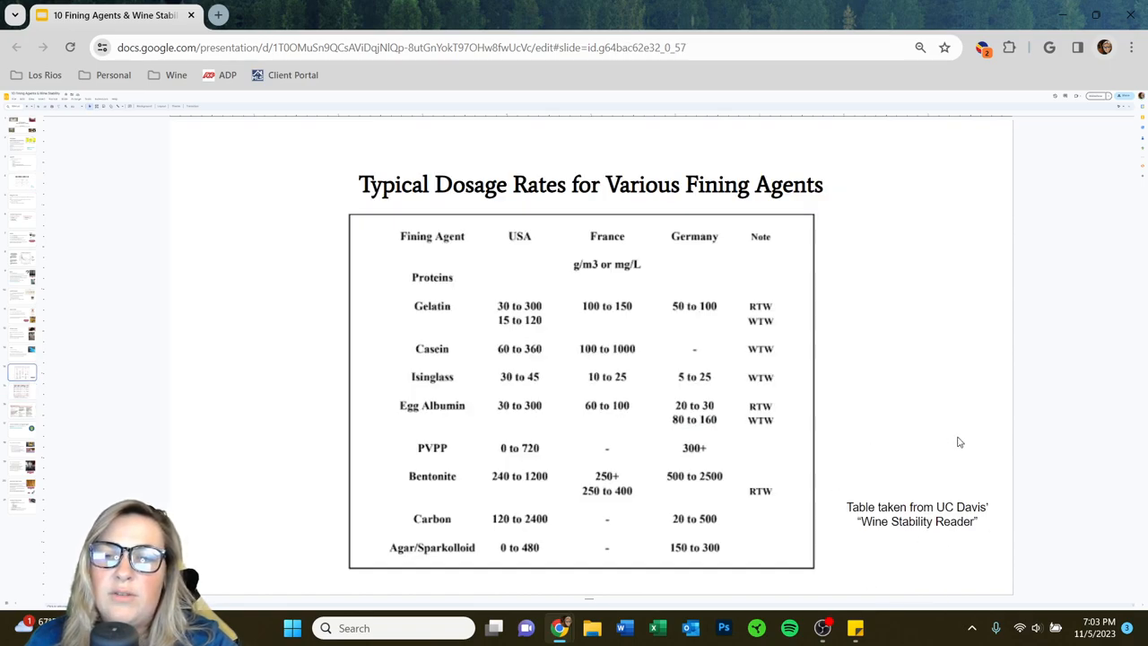
pyautogui.moveTo(932, 388)
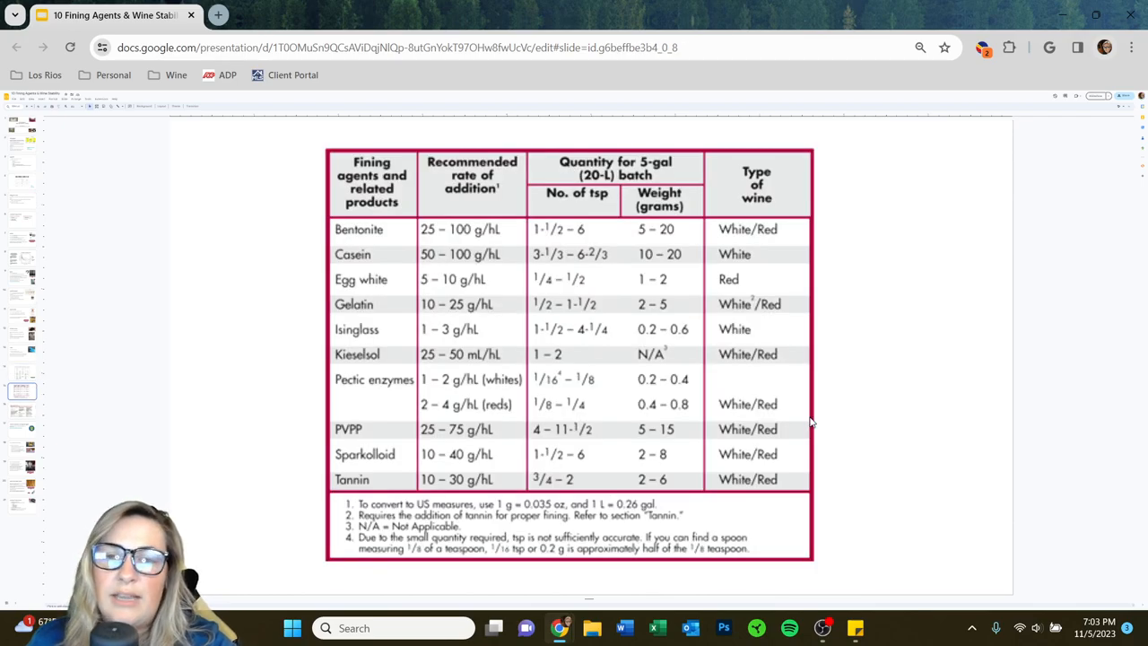
pyautogui.moveTo(834, 357)
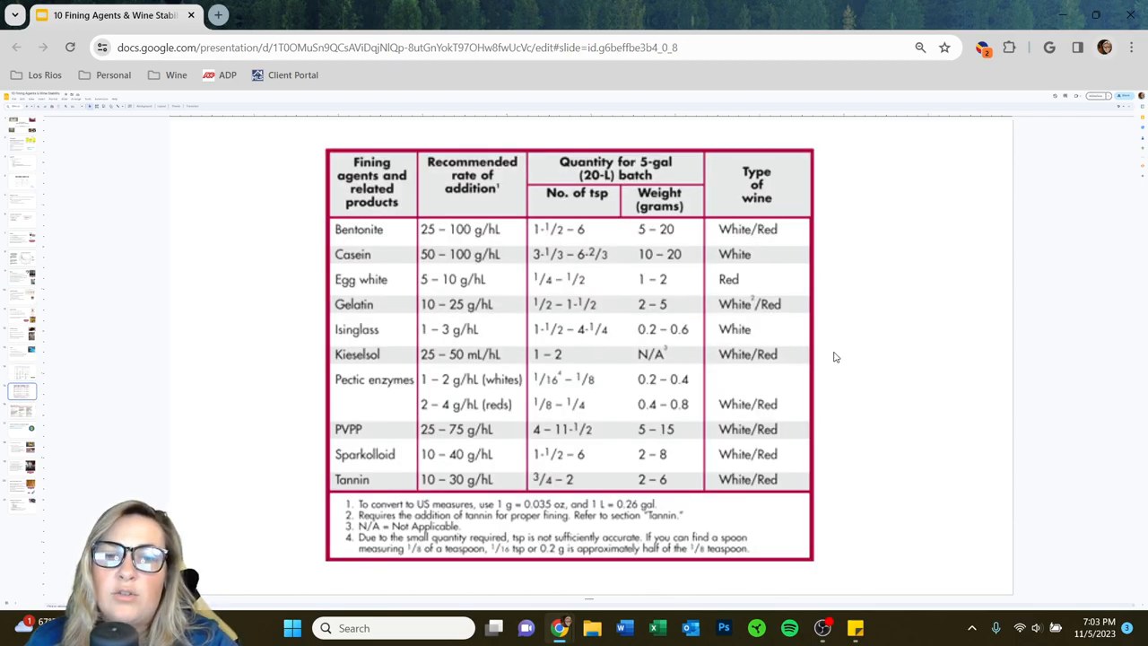
pyautogui.moveTo(357, 328)
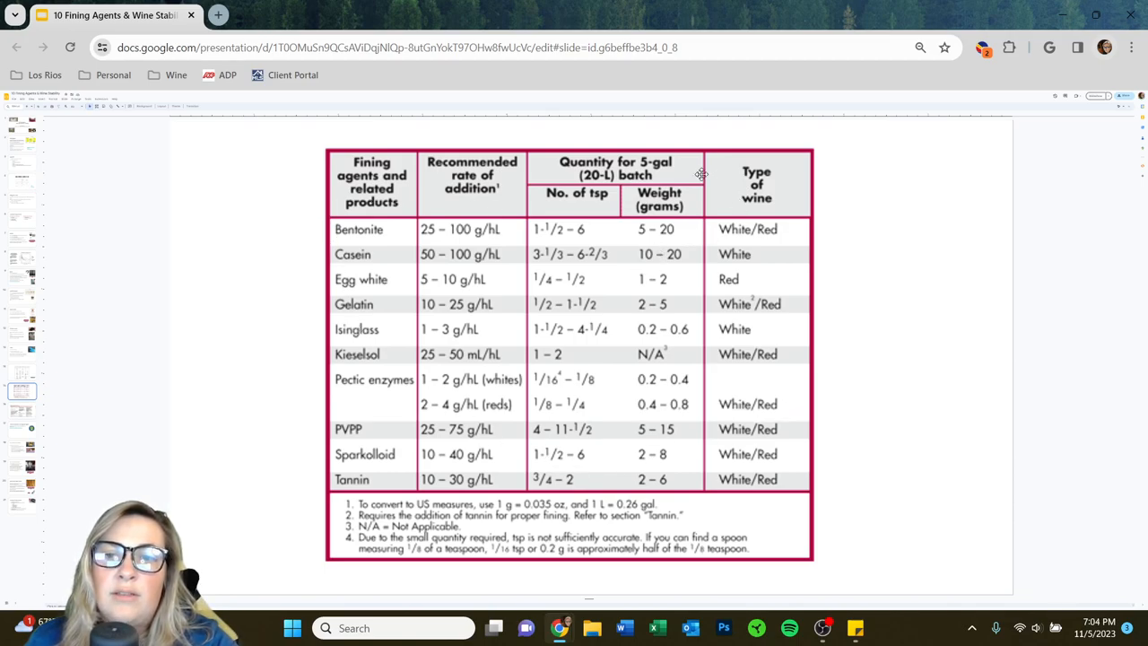
pyautogui.moveTo(513, 227)
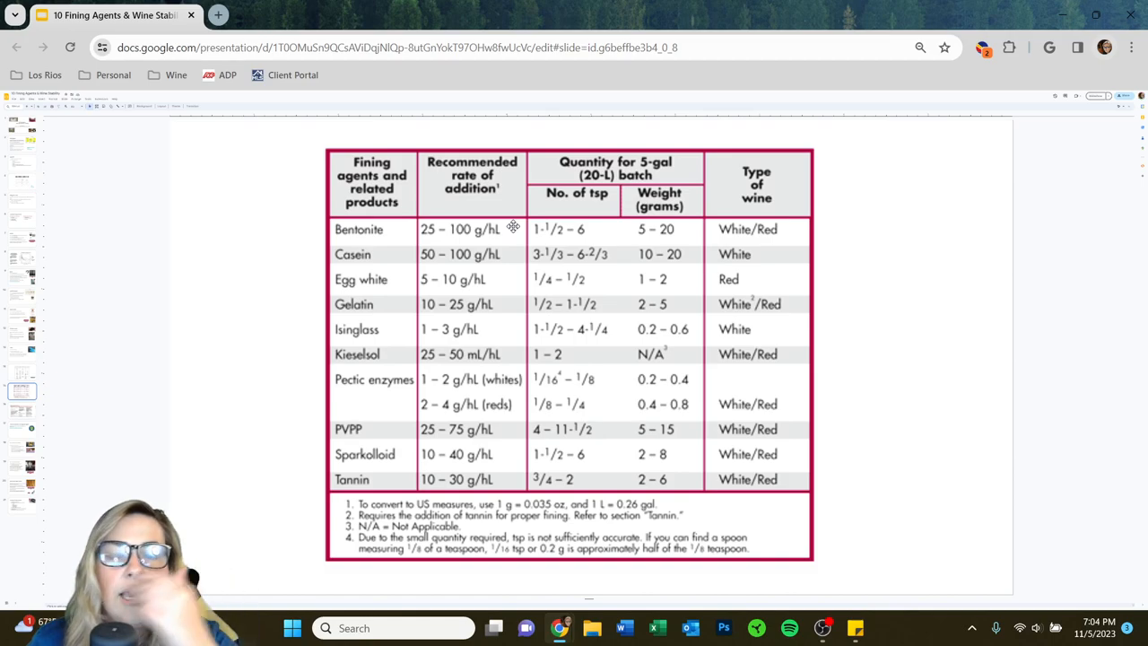
pyautogui.moveTo(650, 176)
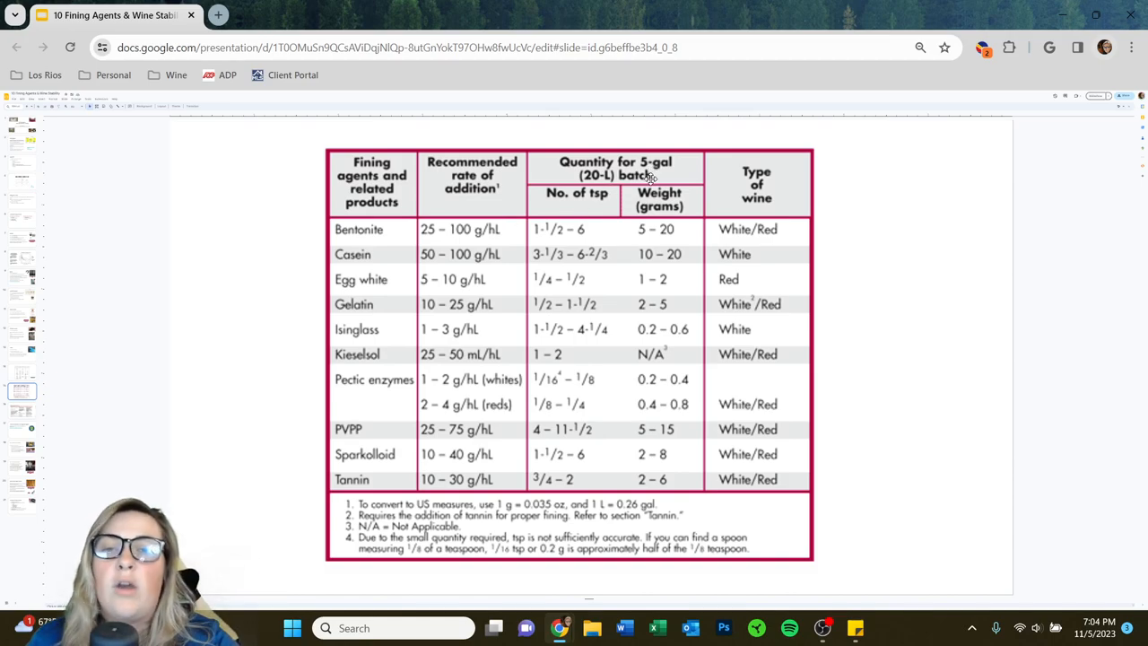
pyautogui.moveTo(702, 209)
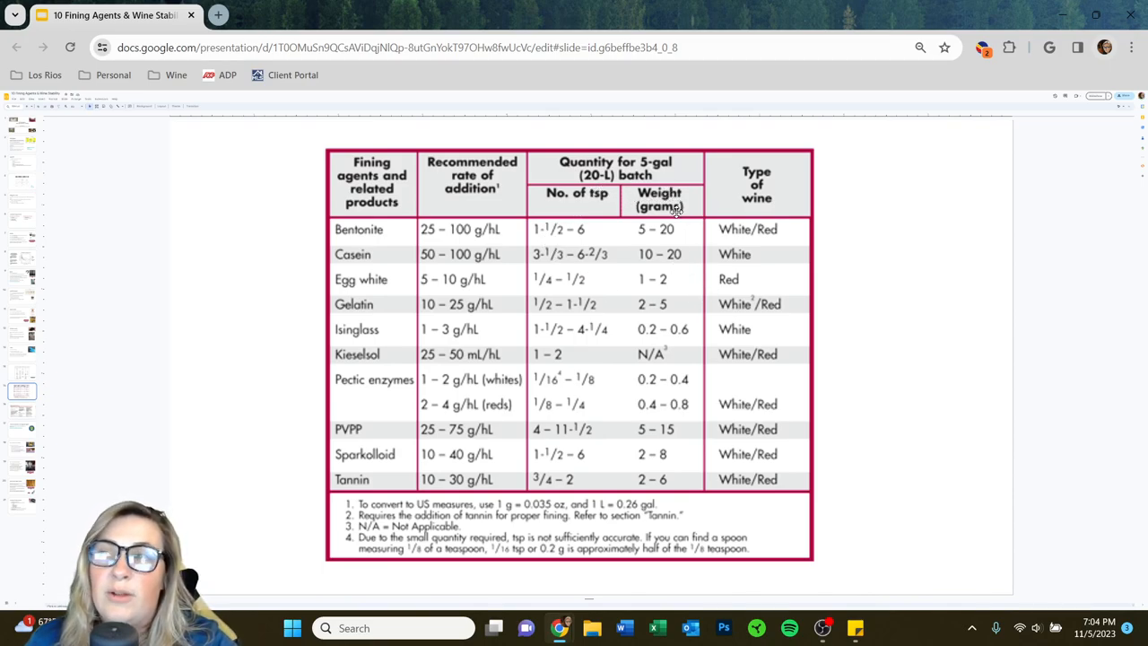
pyautogui.moveTo(596, 219)
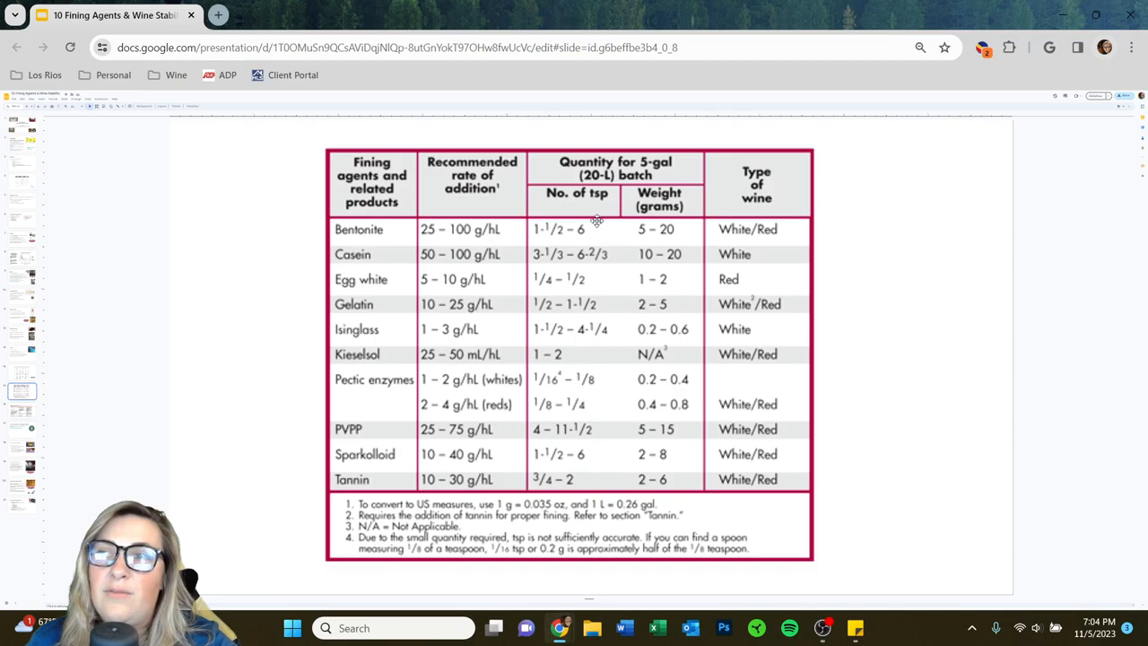
pyautogui.moveTo(256, 448)
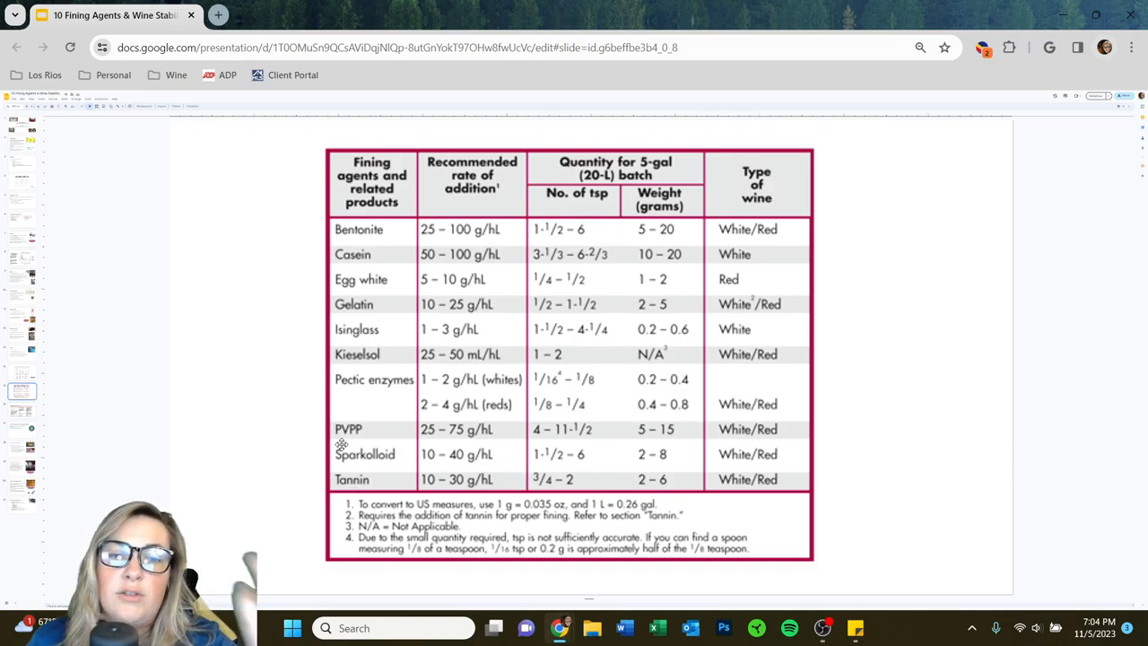
pyautogui.moveTo(388, 261)
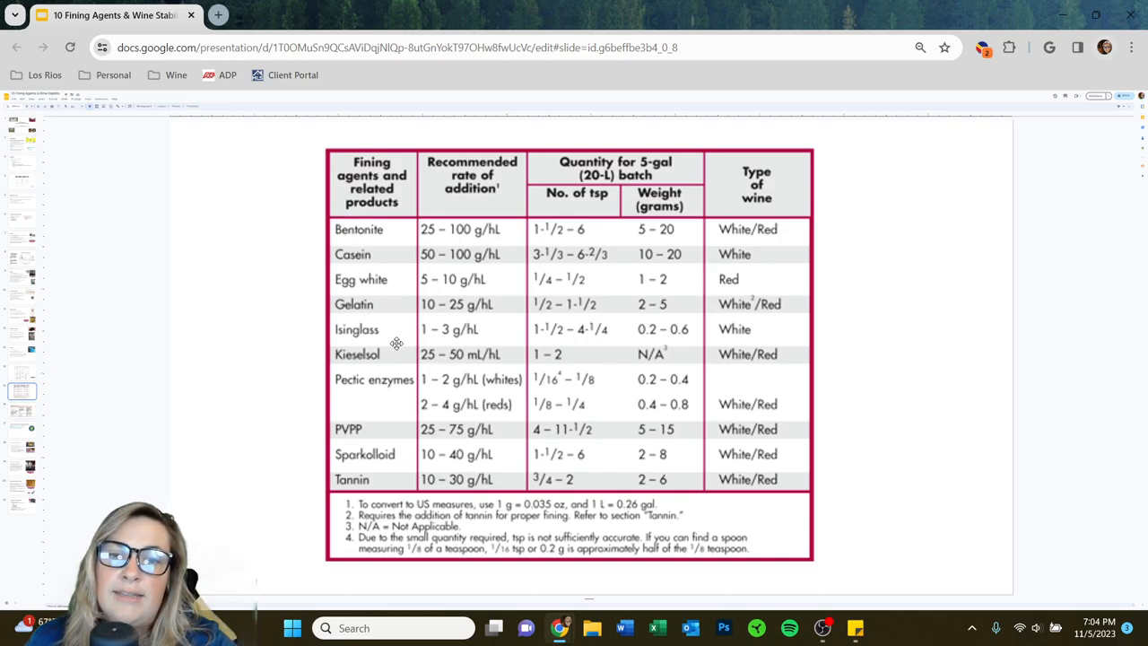
pyautogui.moveTo(359, 433)
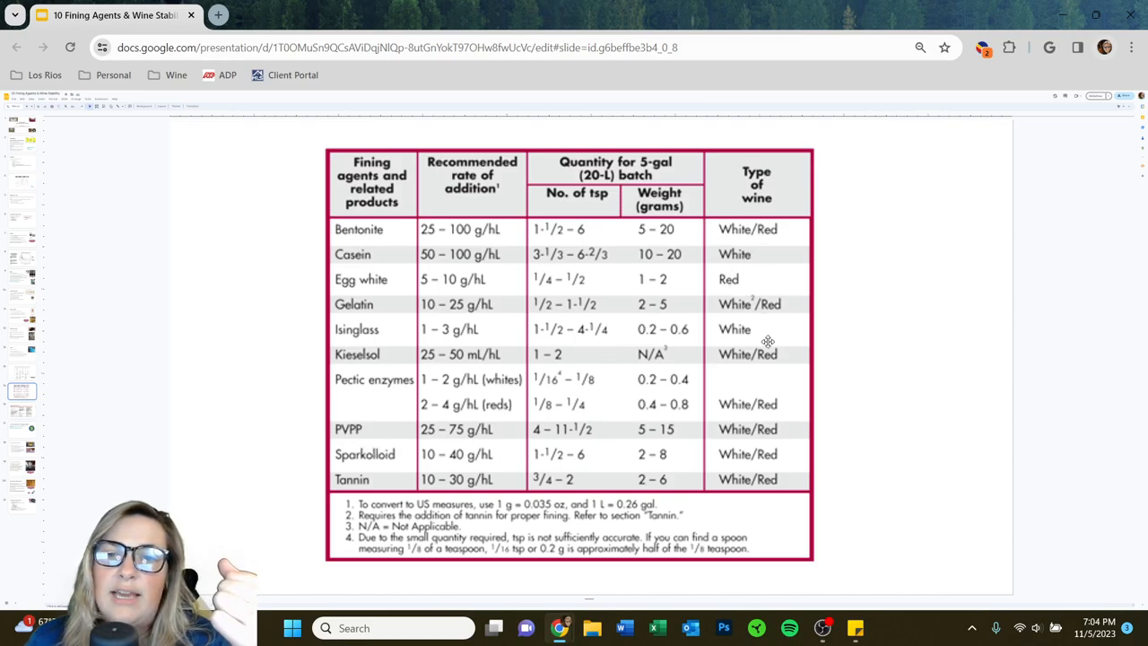
pyautogui.moveTo(616, 290)
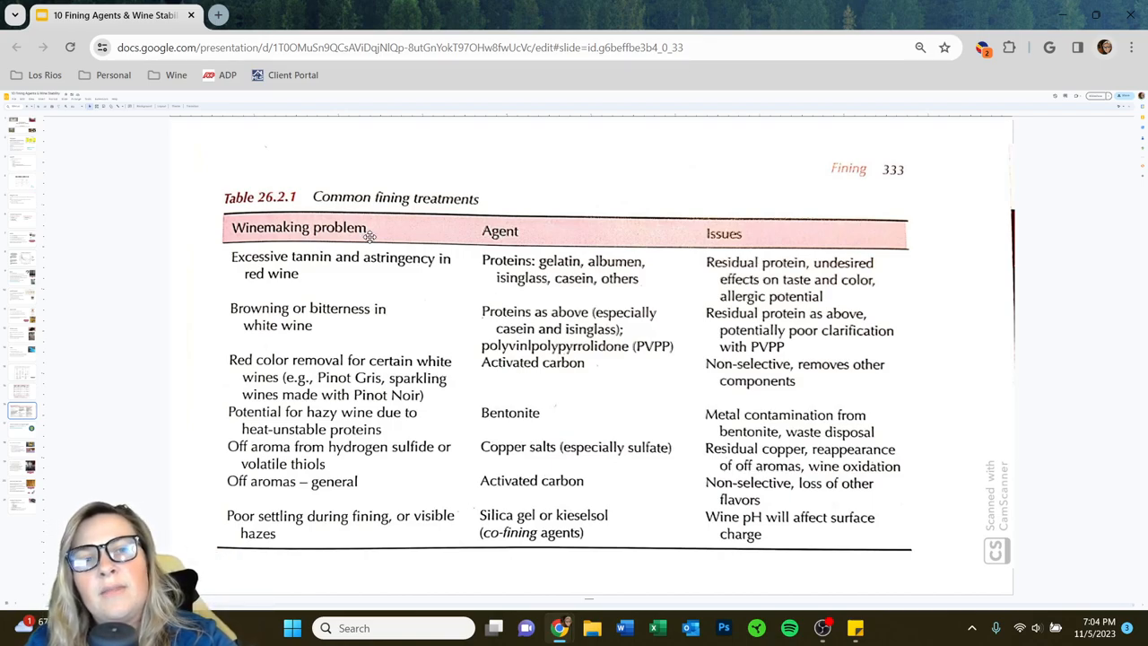
pyautogui.moveTo(419, 229)
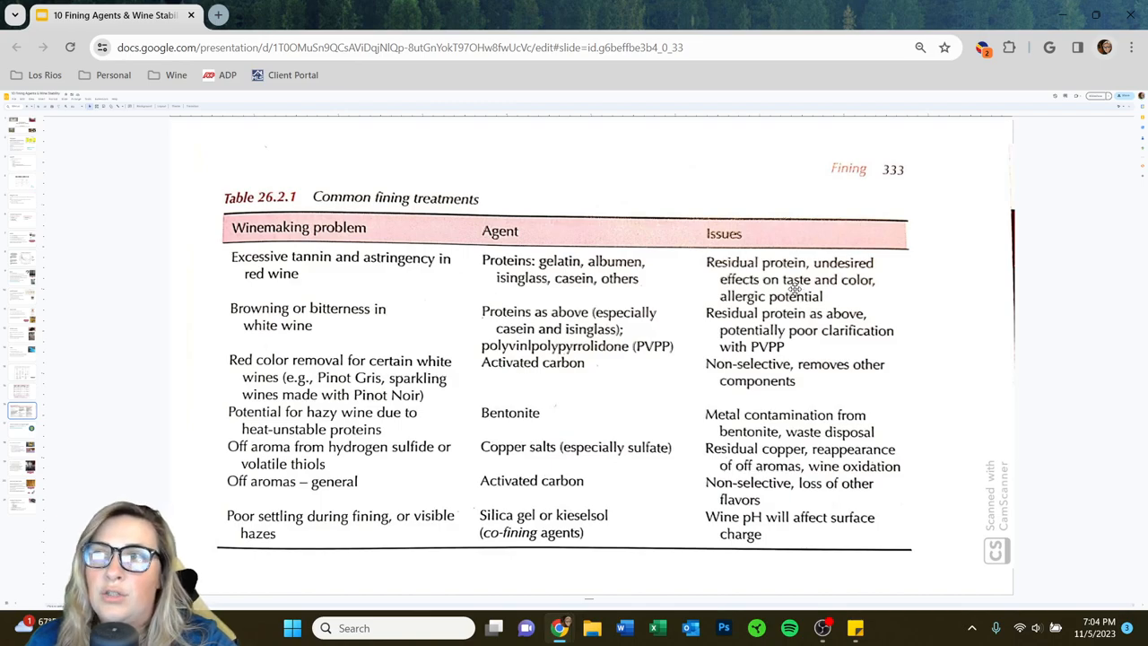
pyautogui.moveTo(220, 289)
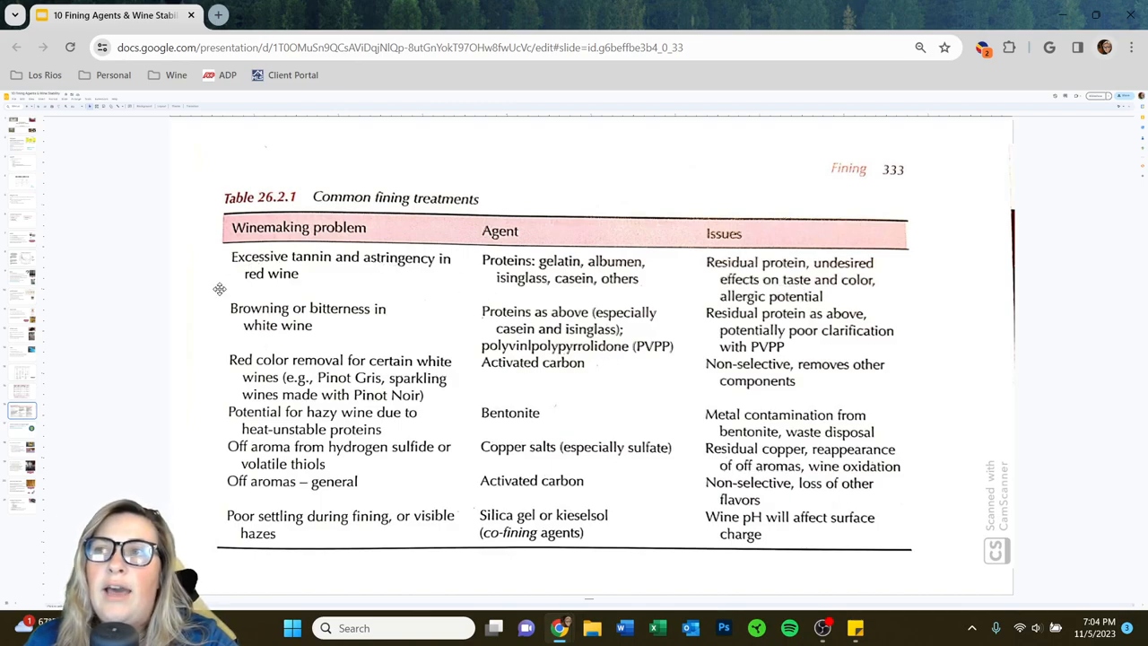
pyautogui.moveTo(393, 289)
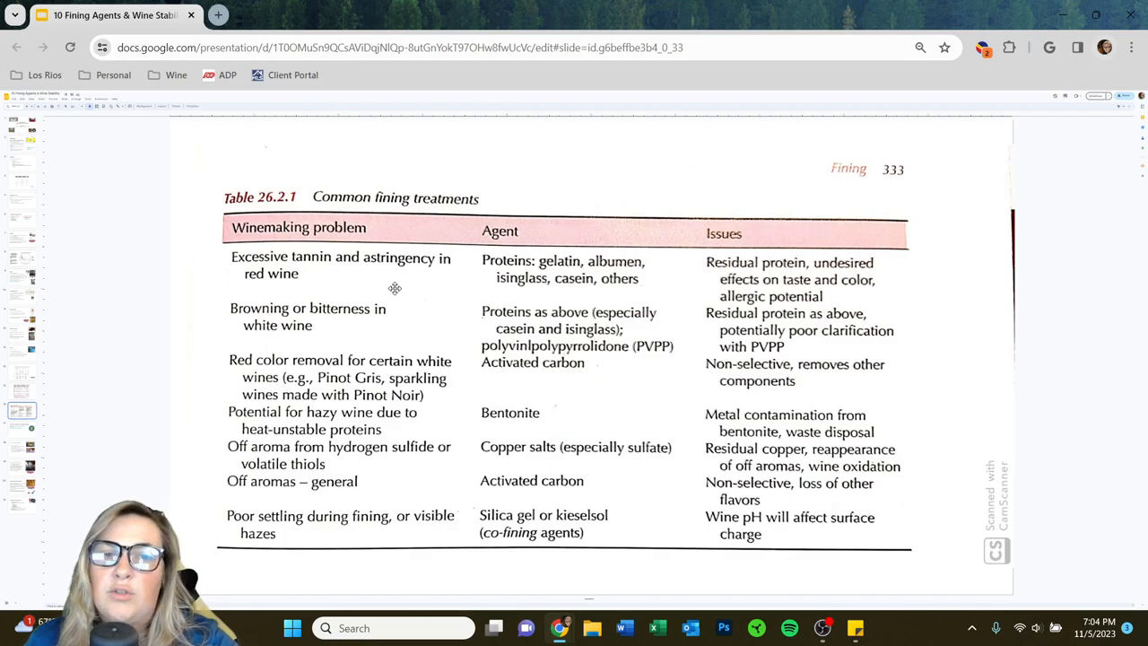
pyautogui.moveTo(575, 237)
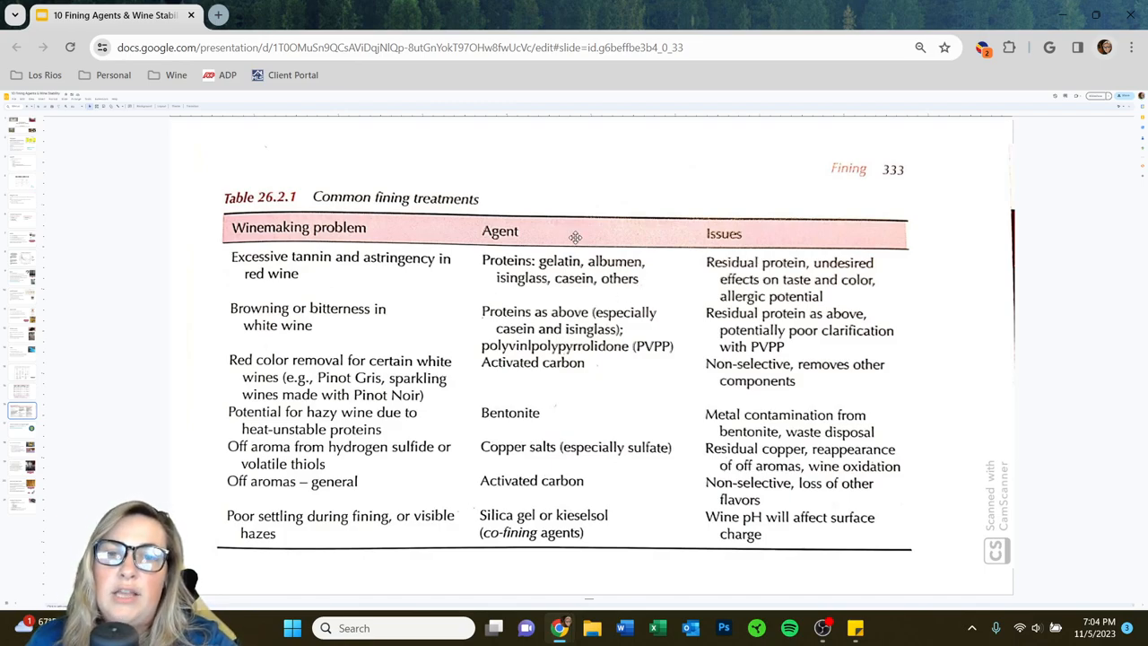
pyautogui.moveTo(614, 249)
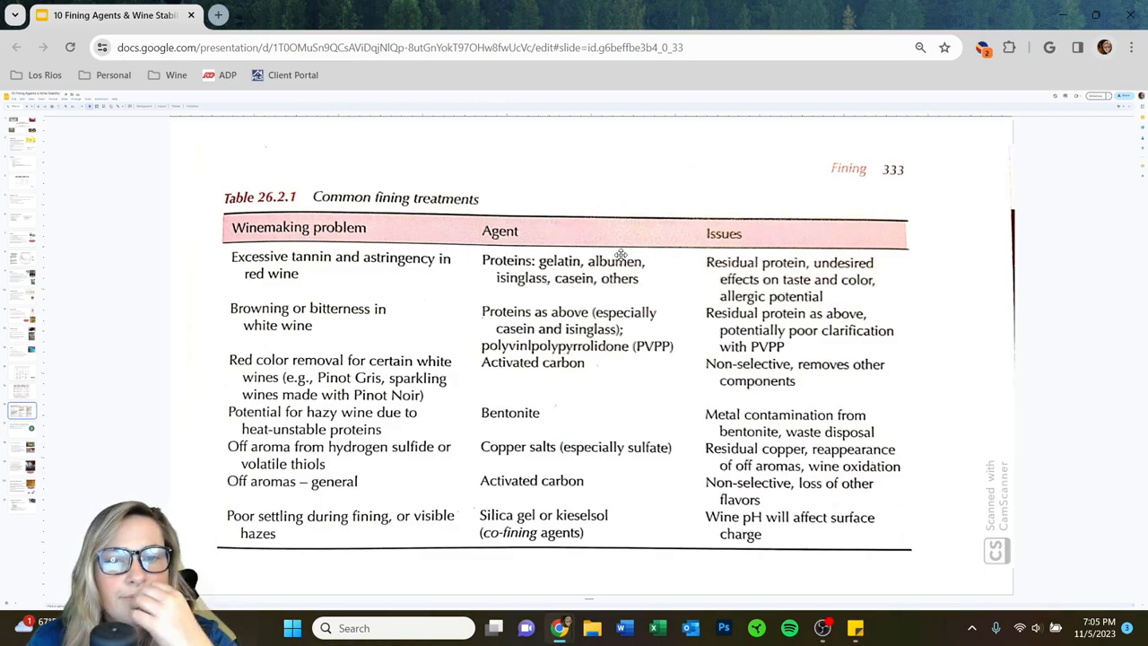
pyautogui.moveTo(769, 249)
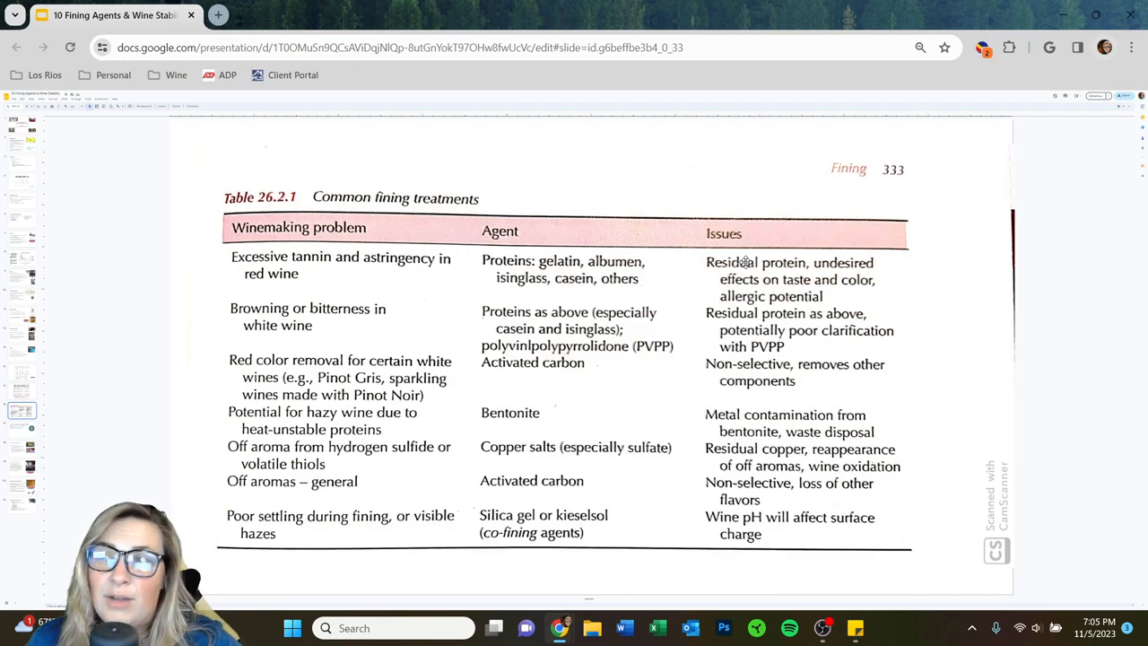
pyautogui.moveTo(803, 264)
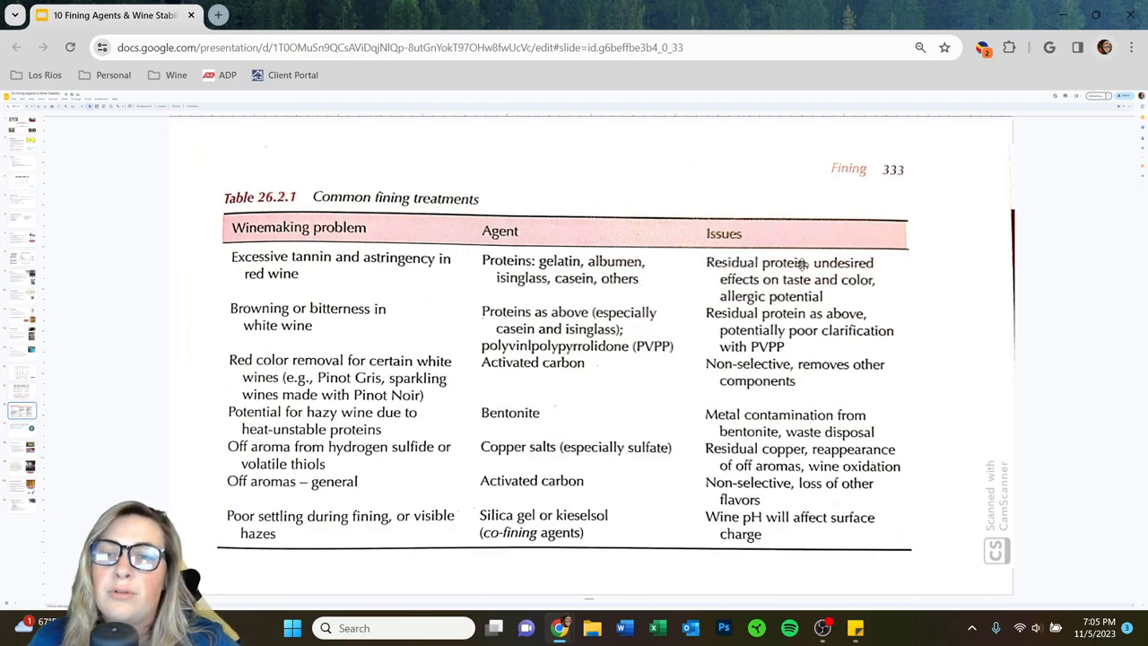
pyautogui.moveTo(876, 280)
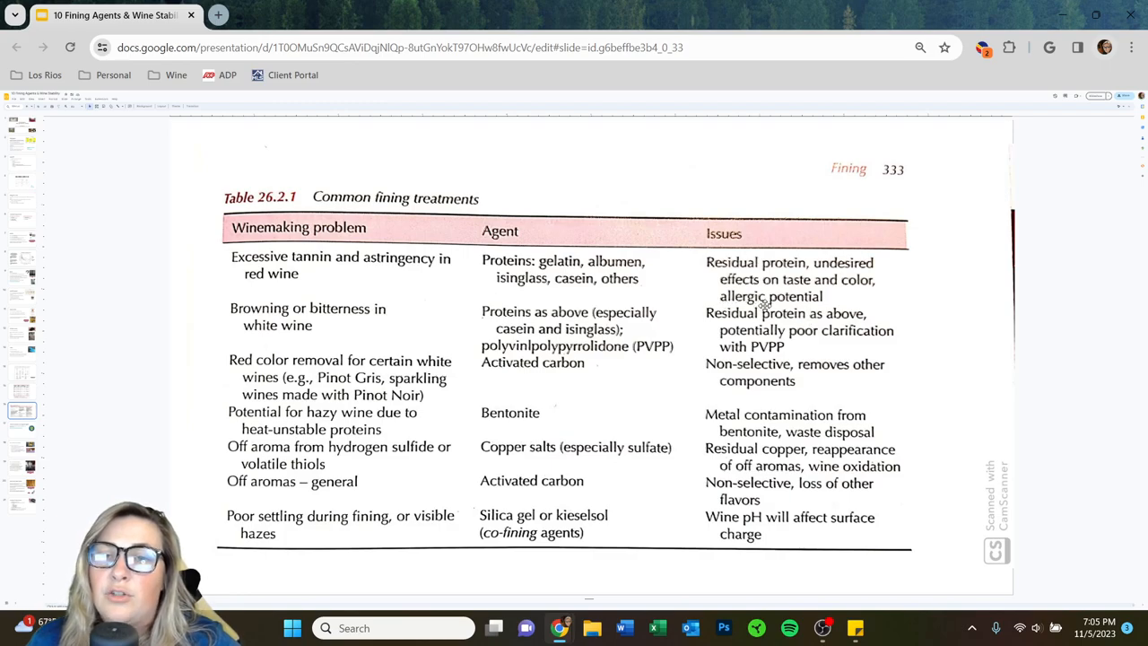
pyautogui.moveTo(796, 303)
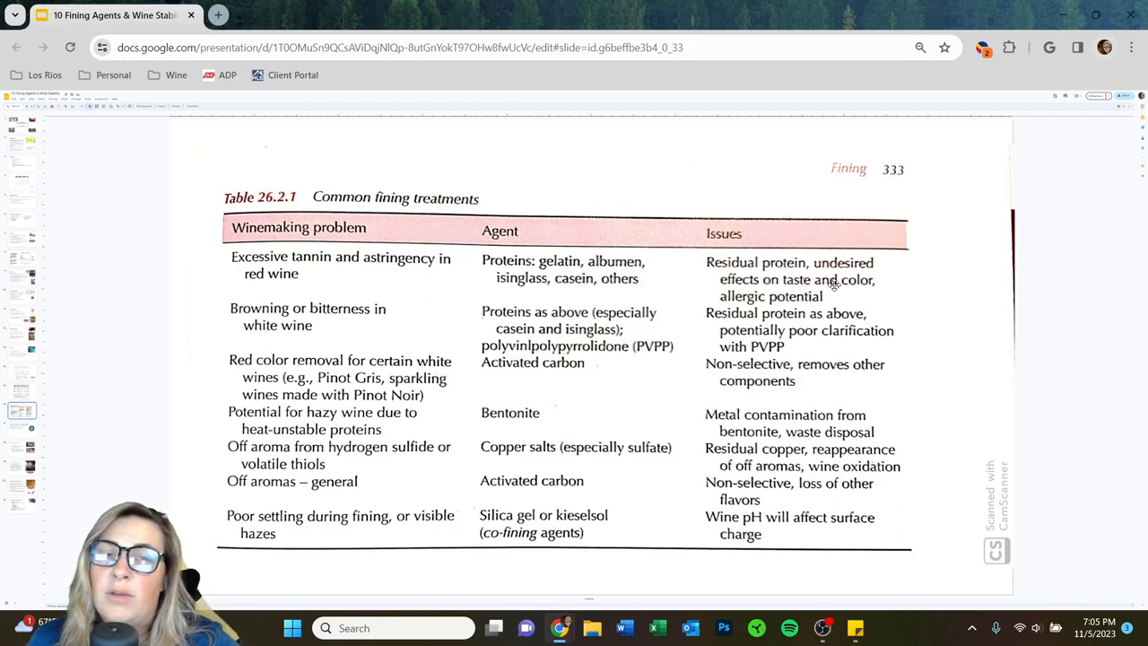
pyautogui.moveTo(398, 333)
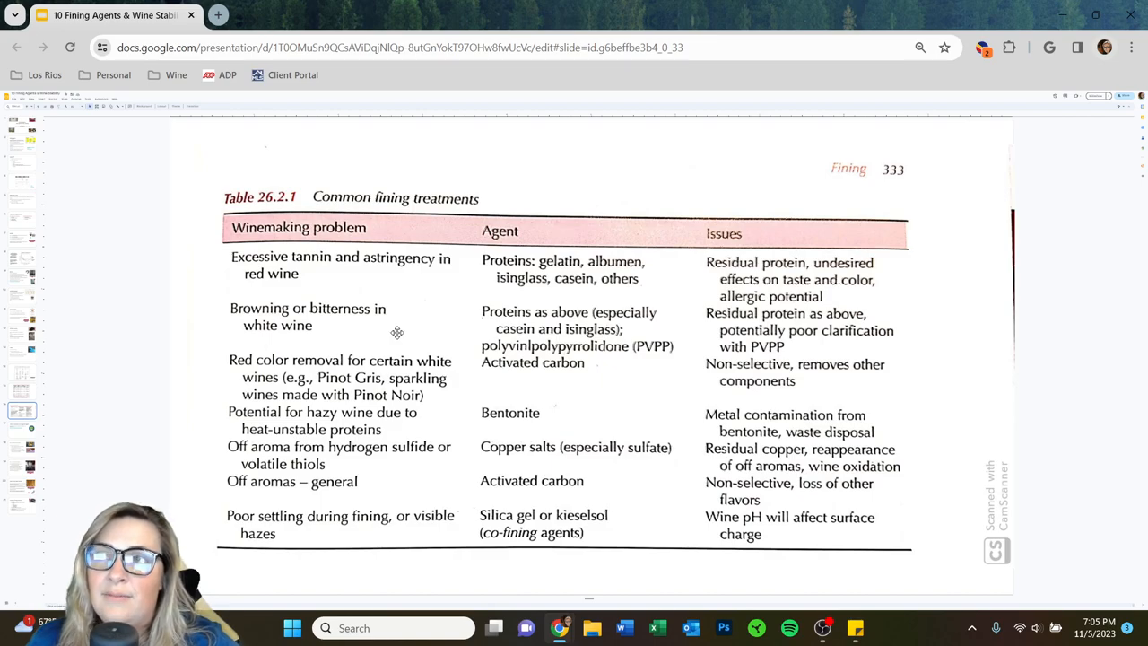
pyautogui.moveTo(611, 438)
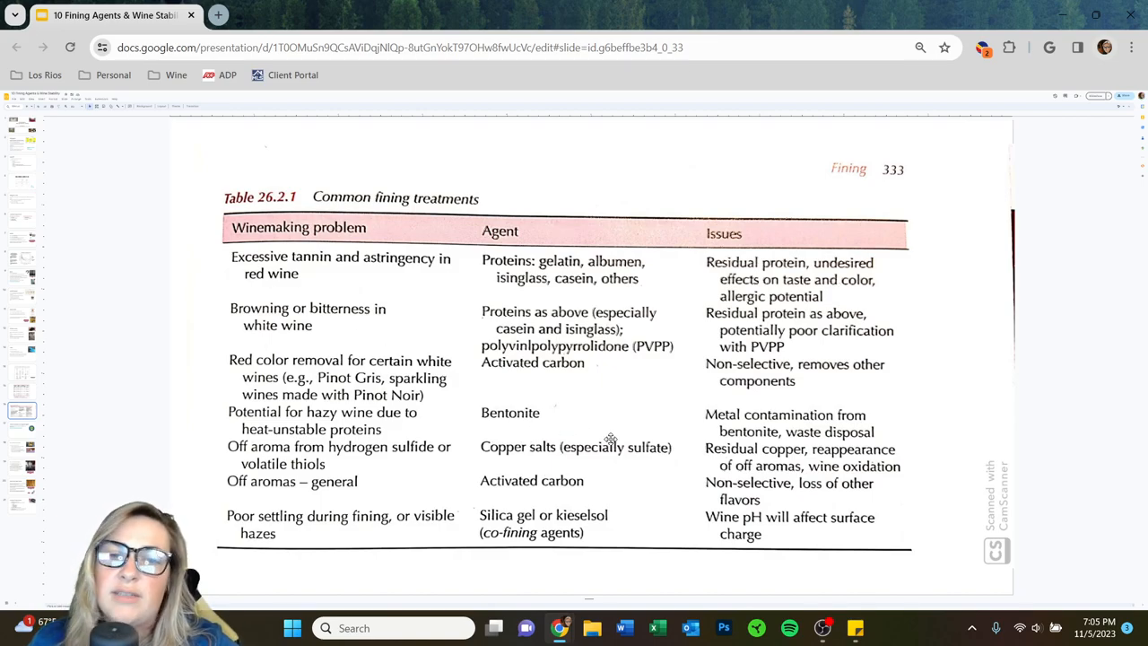
pyautogui.moveTo(542, 440)
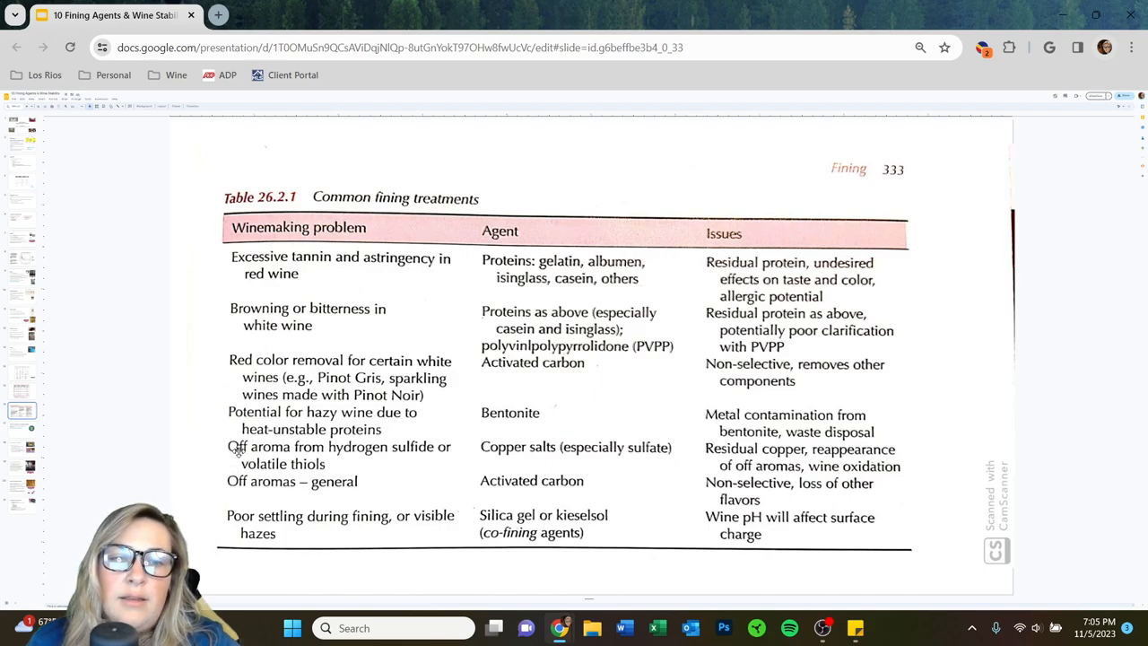
pyautogui.moveTo(709, 448)
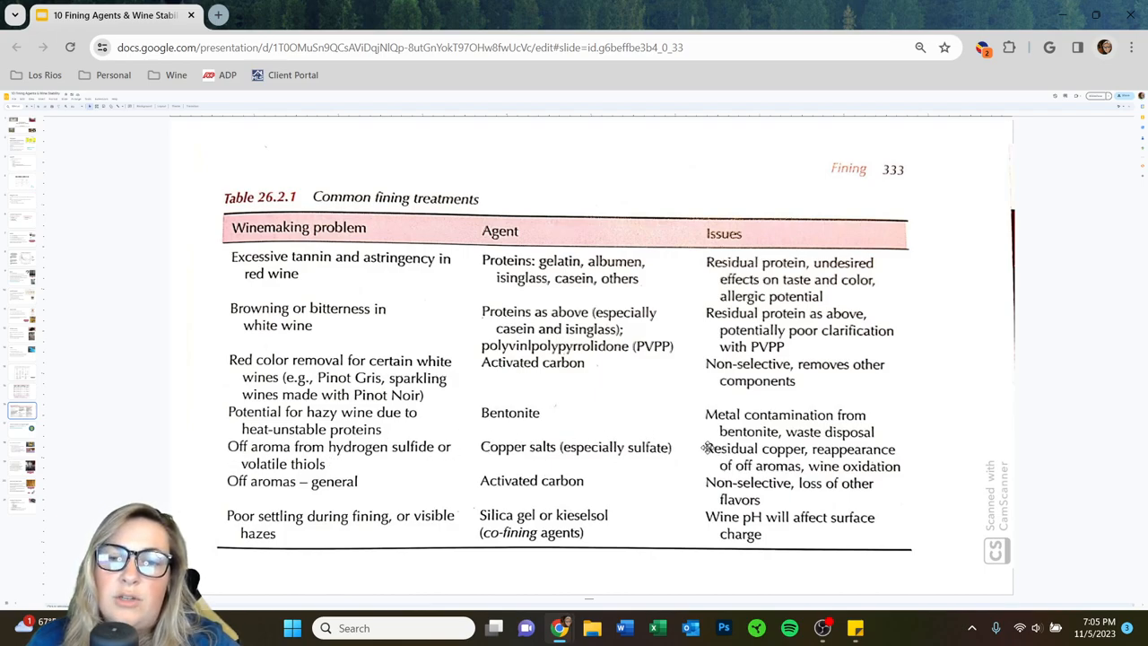
pyautogui.moveTo(680, 467)
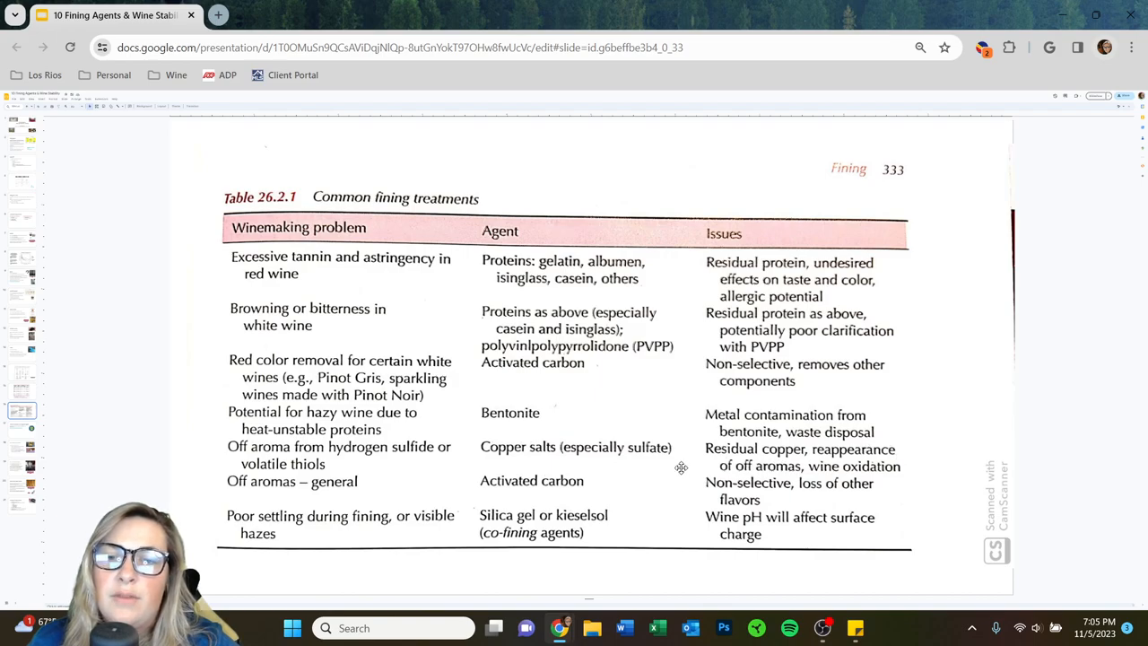
pyautogui.moveTo(735, 478)
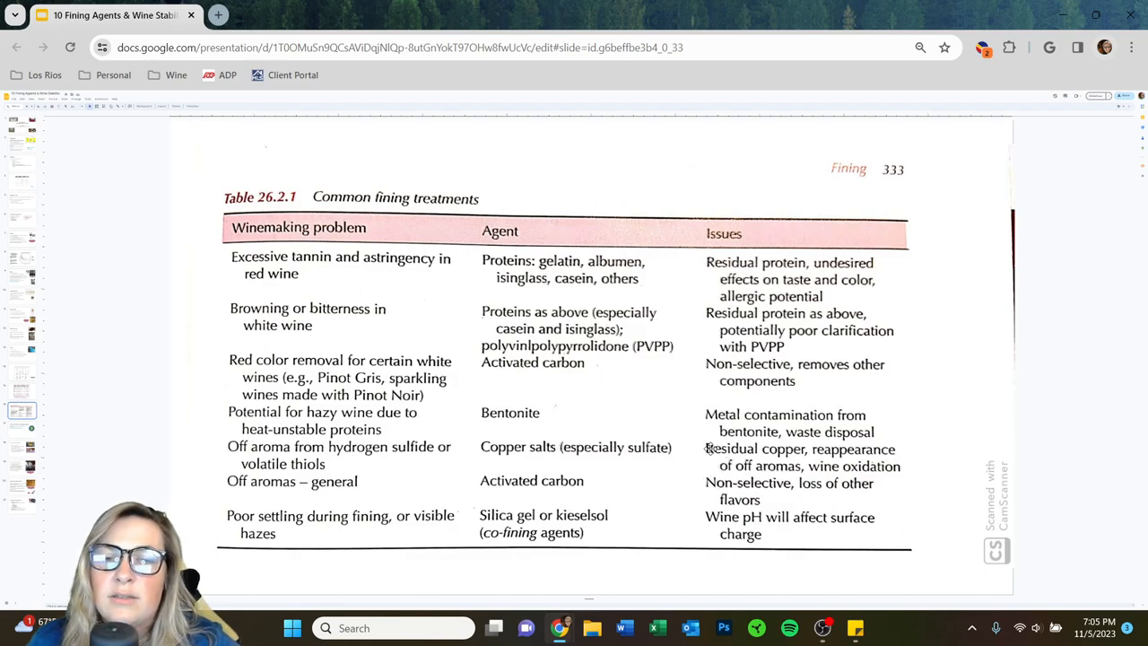
pyautogui.moveTo(686, 451)
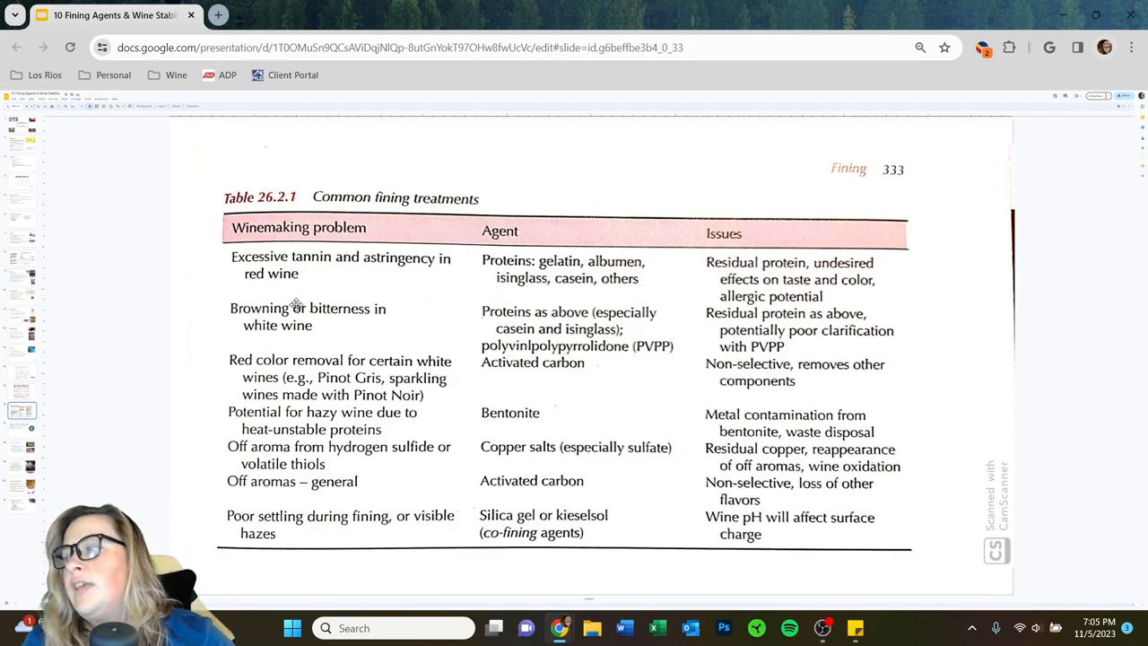
pyautogui.moveTo(459, 321)
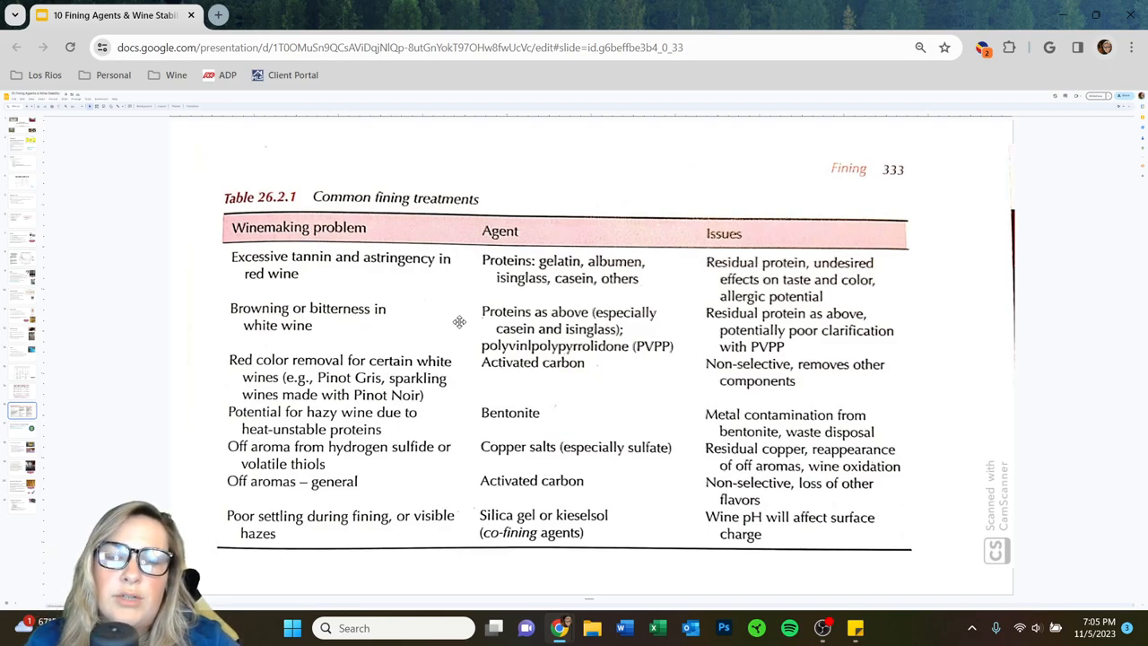
pyautogui.moveTo(460, 326)
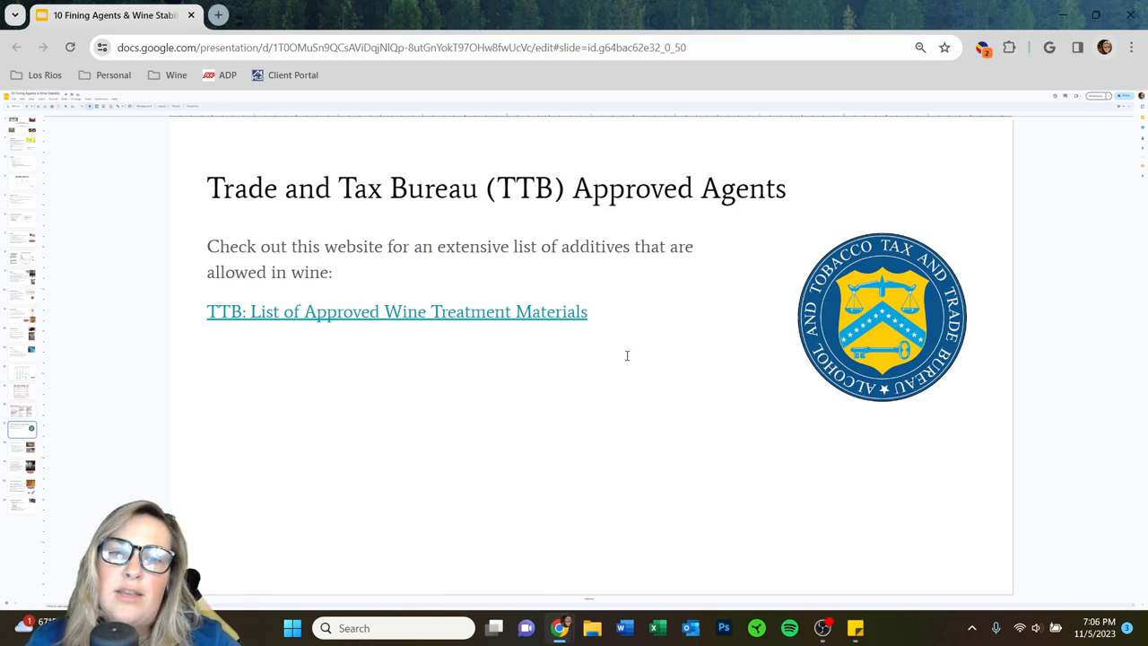
# Follow the slide's link to the TTB list of approved treatment materials.
pyautogui.rightClick(363, 332)
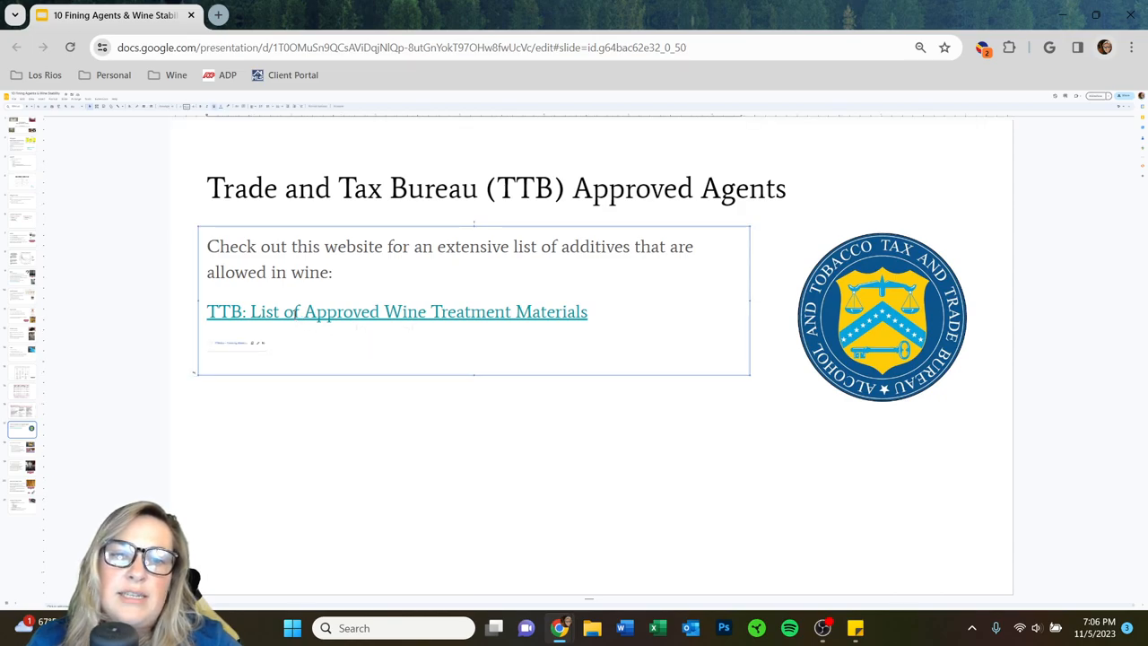
pyautogui.click(397, 311)
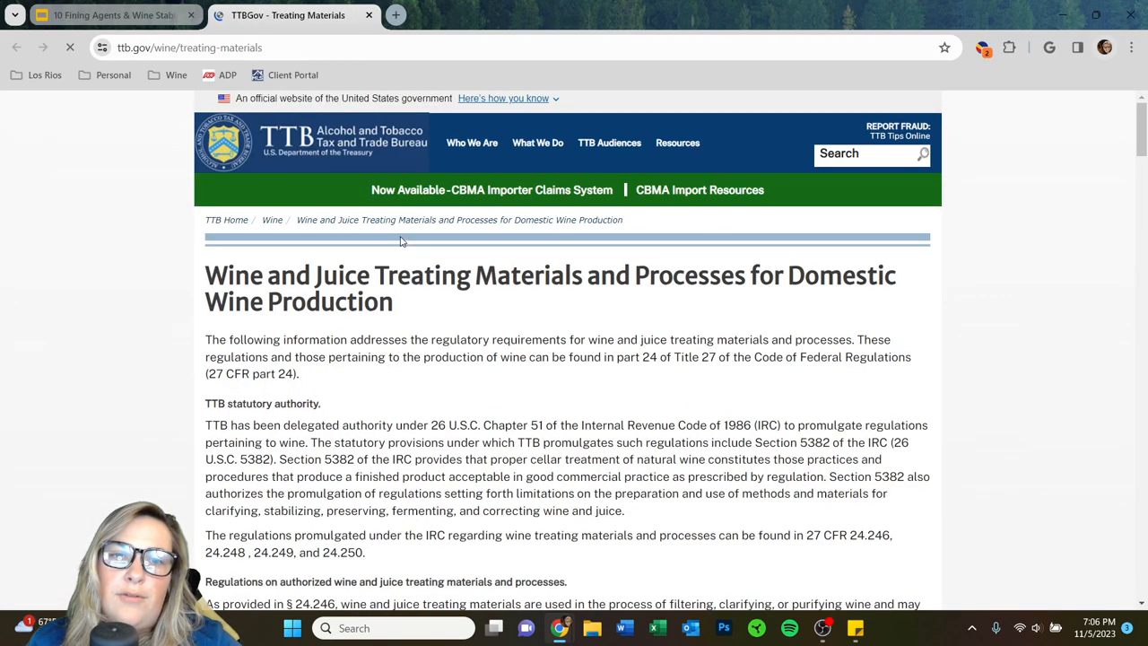
# Scroll to the approved materials table and emphasize the chitosan limit of 0.04 lb/gal.
pyautogui.scroll(-3)
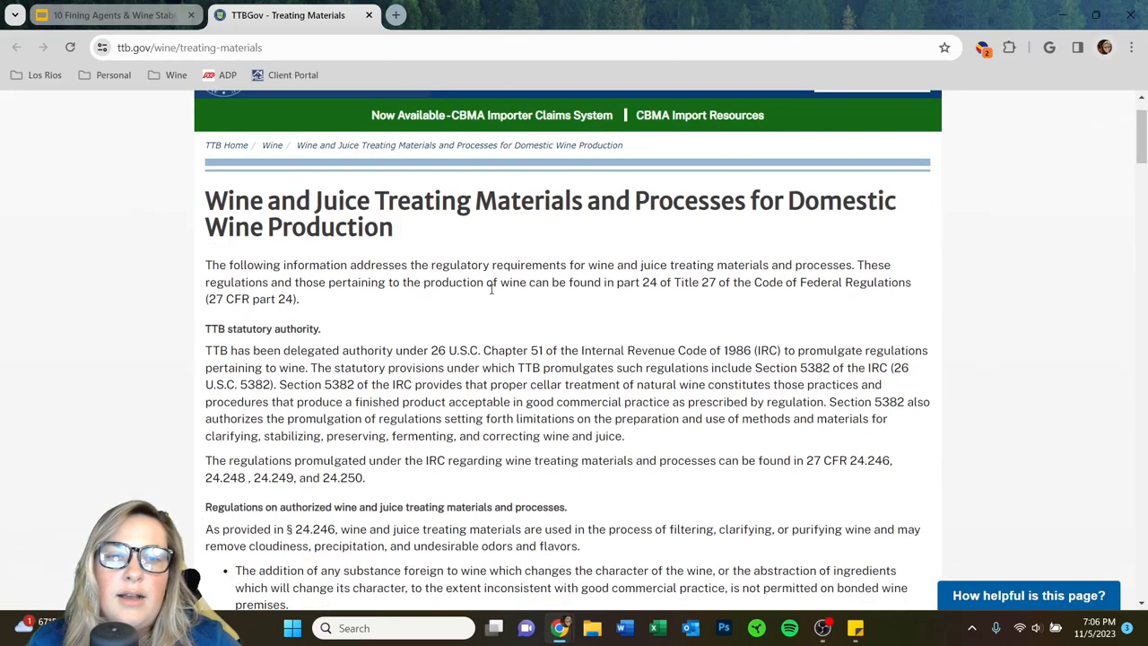
pyautogui.scroll(-3)
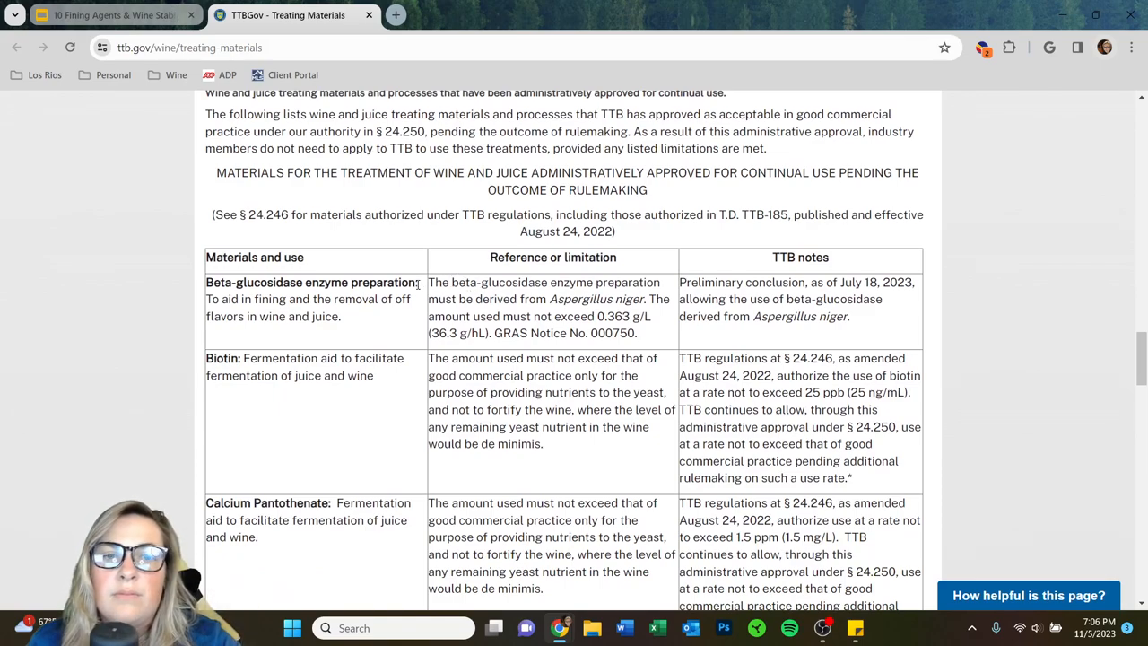
pyautogui.scroll(-3)
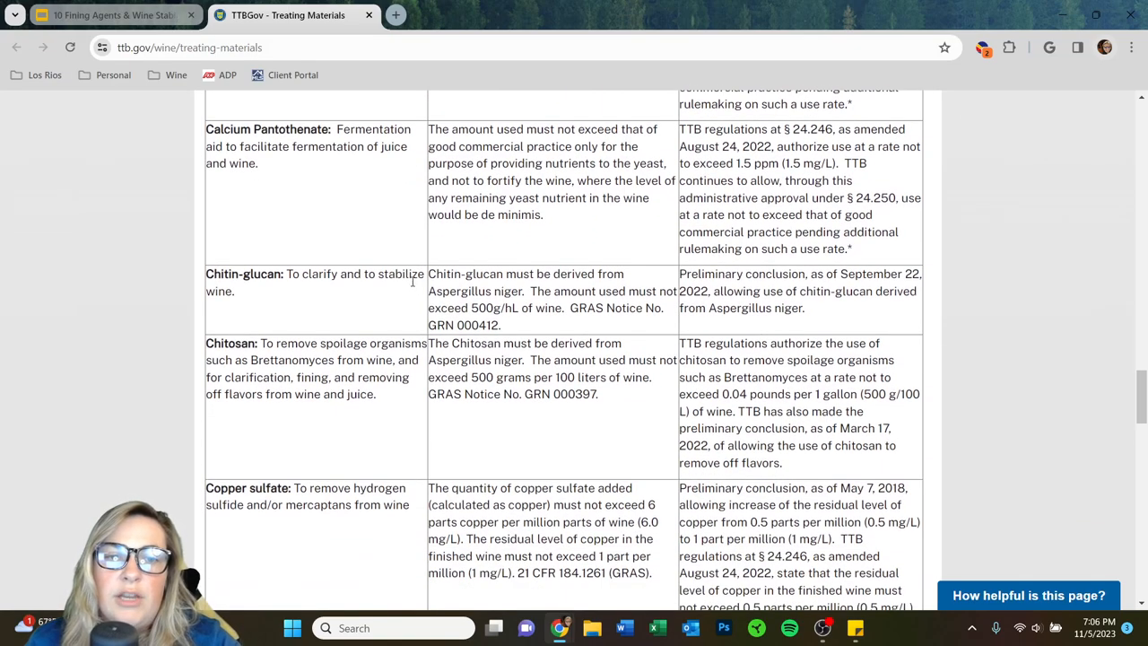
pyautogui.scroll(-3)
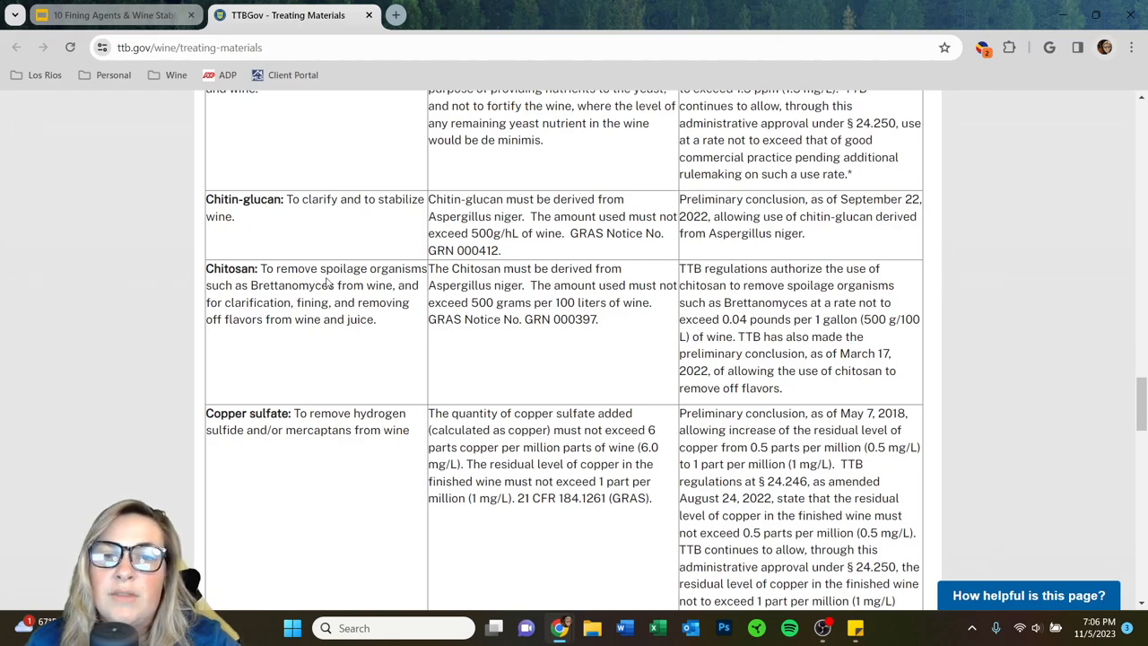
pyautogui.moveTo(661, 289)
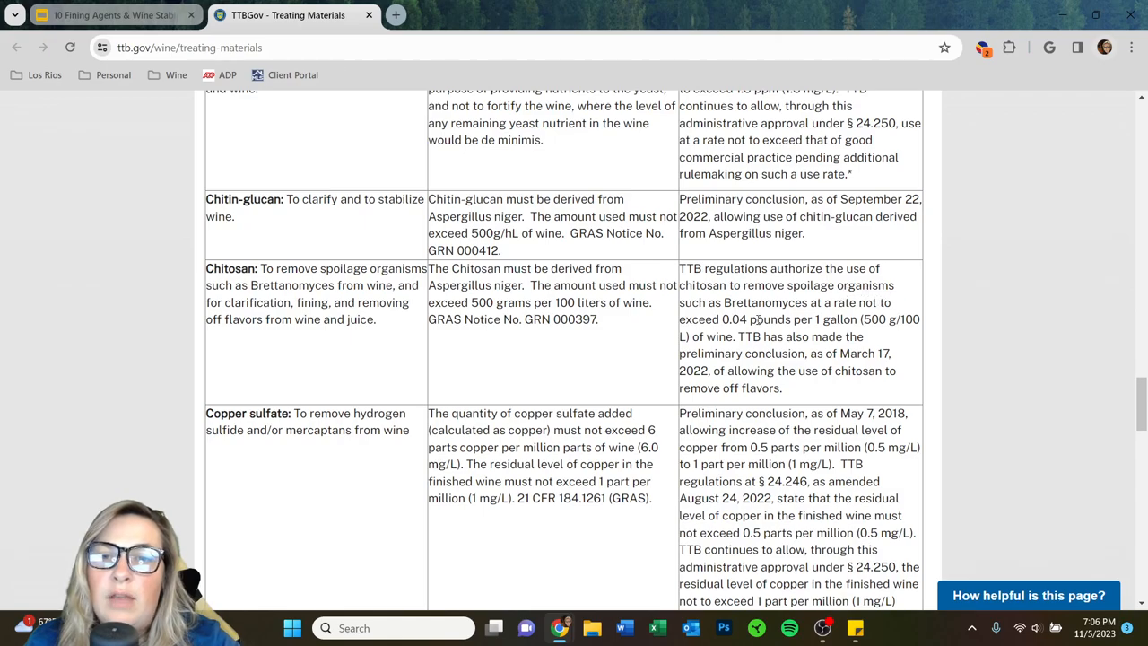
pyautogui.doubleClick(734, 320)
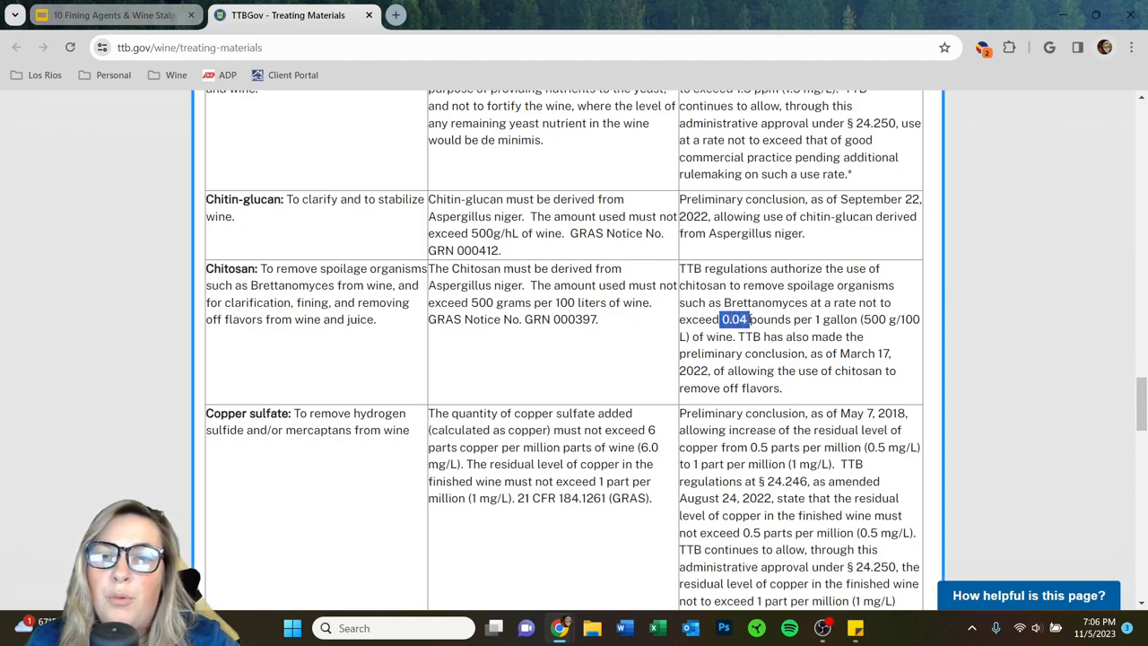
pyautogui.moveTo(720, 319); pyautogui.dragTo(834, 319)
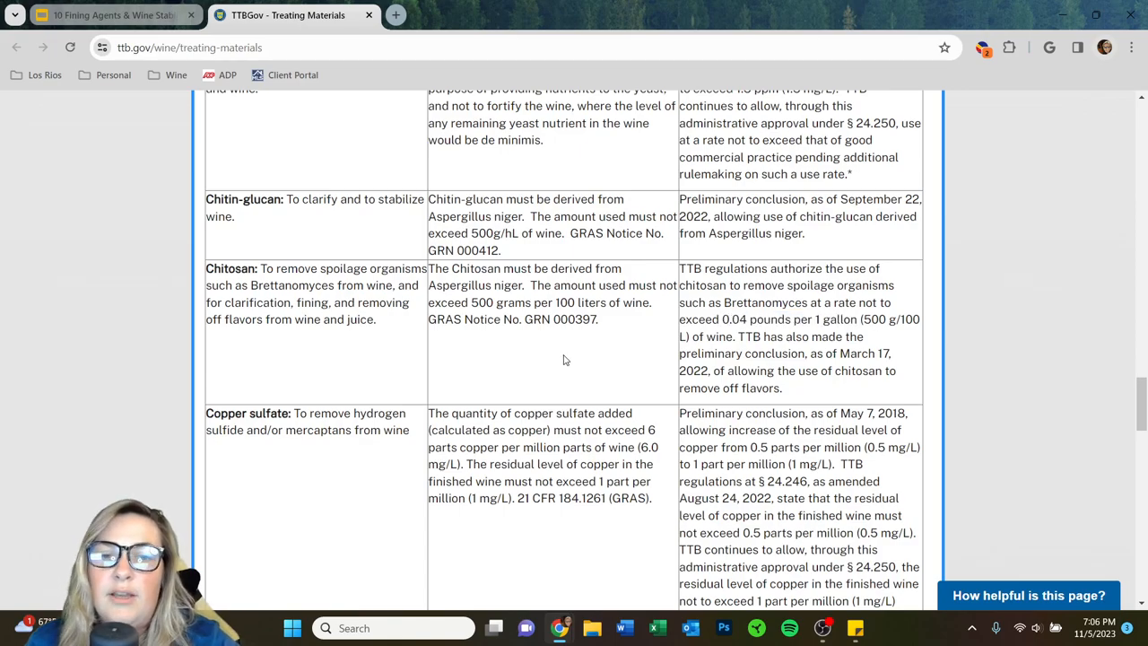
# Review the copper sulfate value further down, then return to the slide deck tab.
pyautogui.scroll(-3)
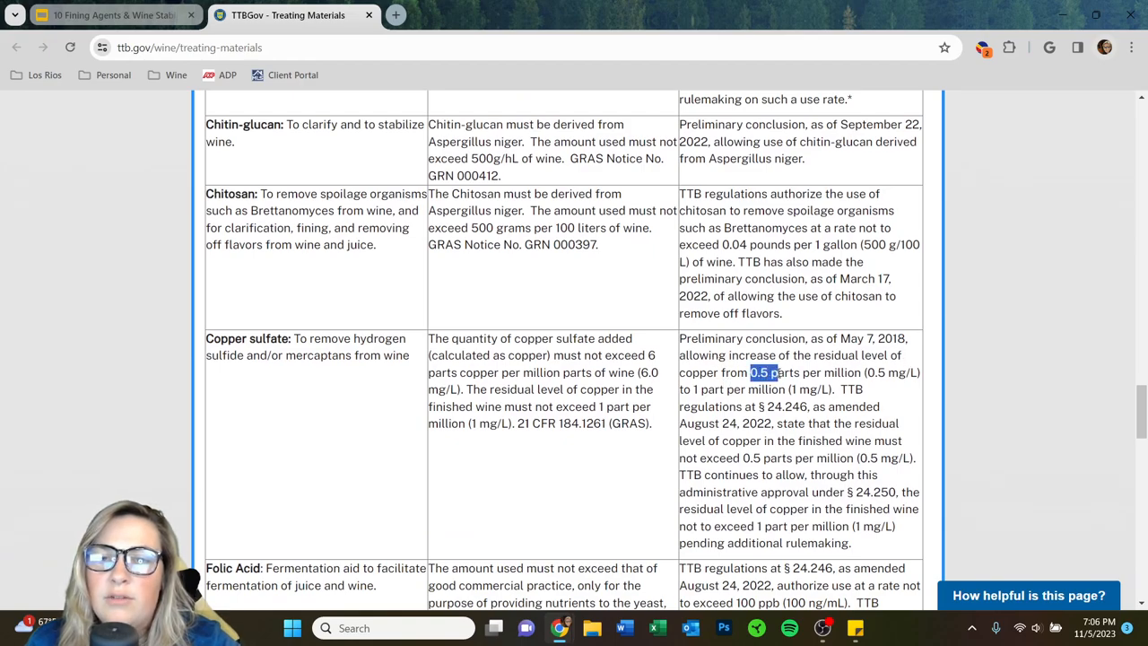
pyautogui.click(555, 479)
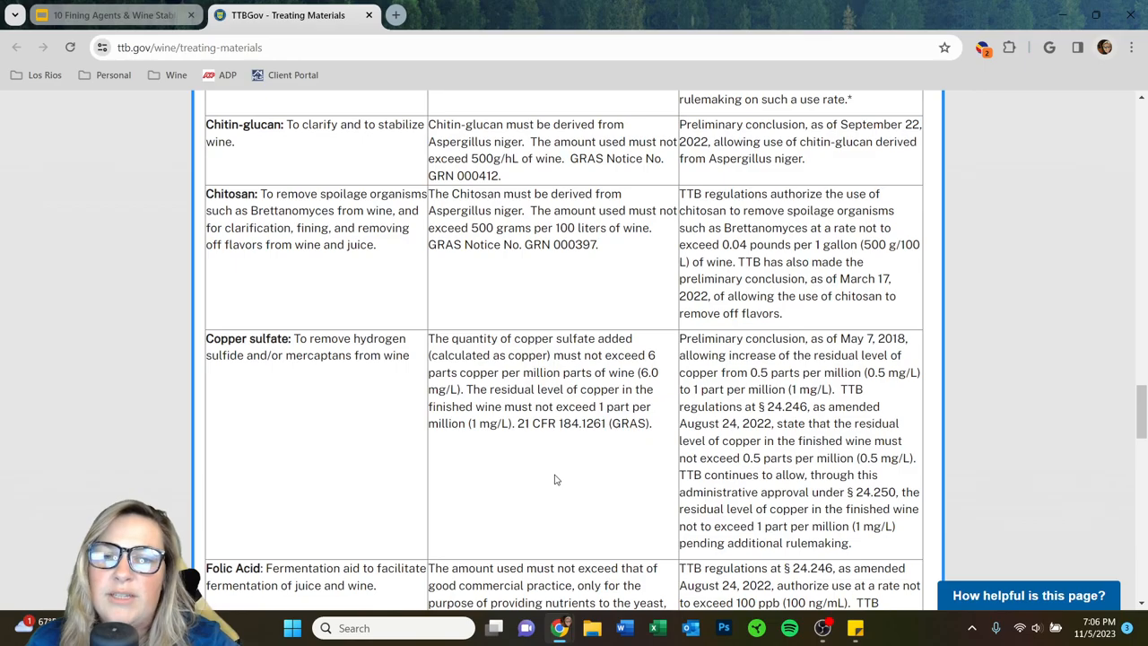
pyautogui.scroll(-3)
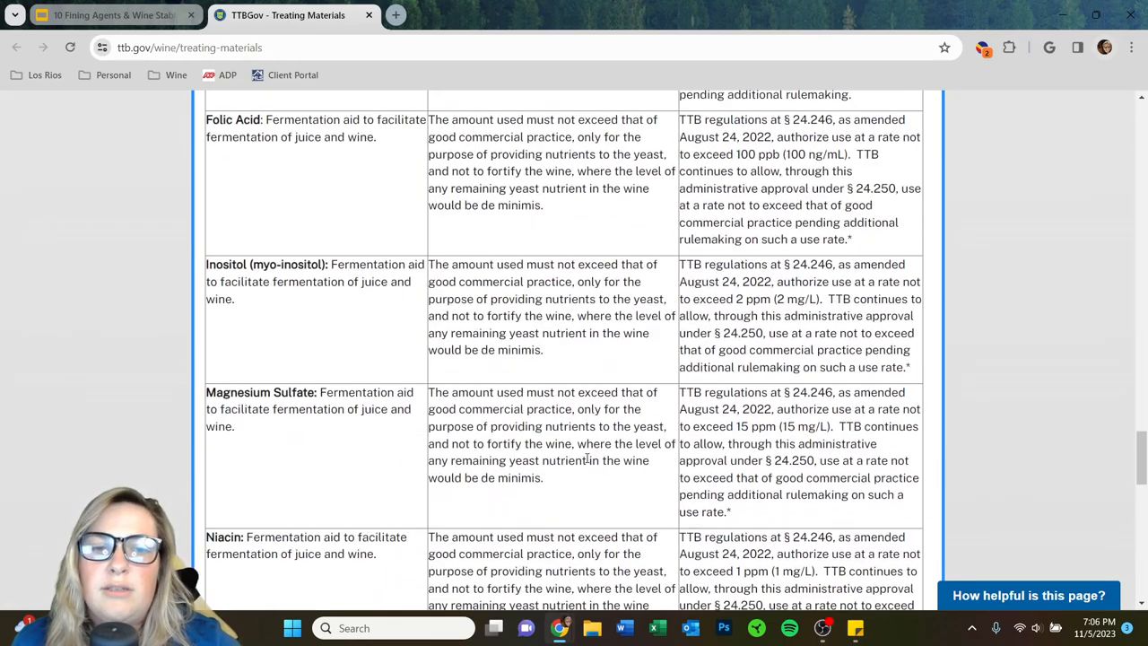
pyautogui.scroll(3)
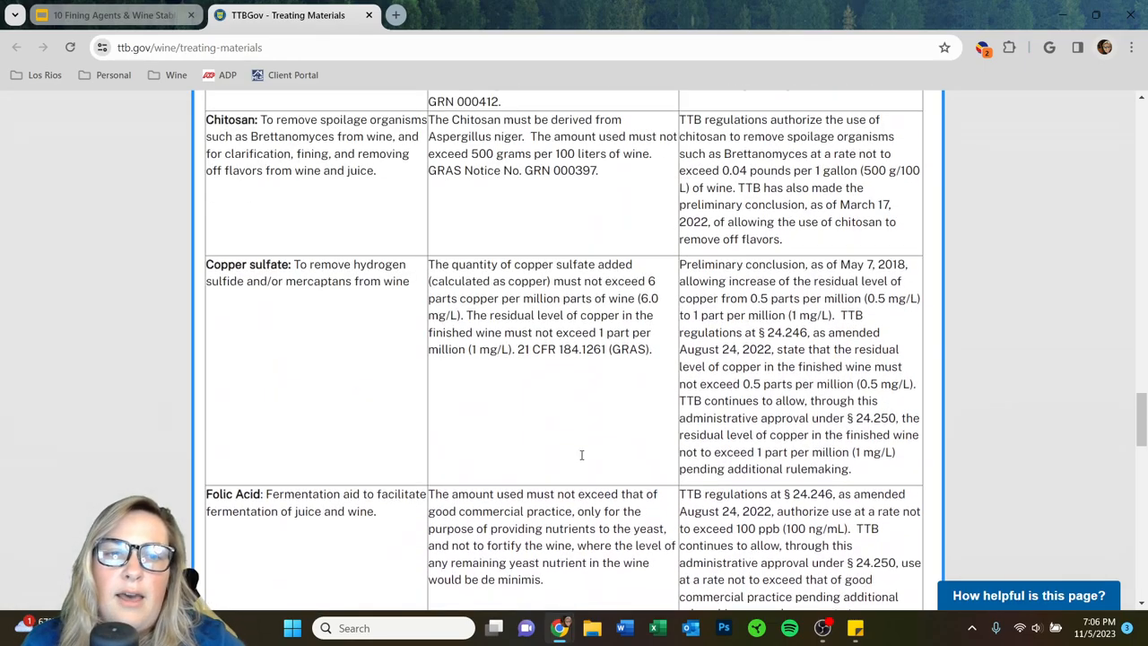
pyautogui.scroll(-3)
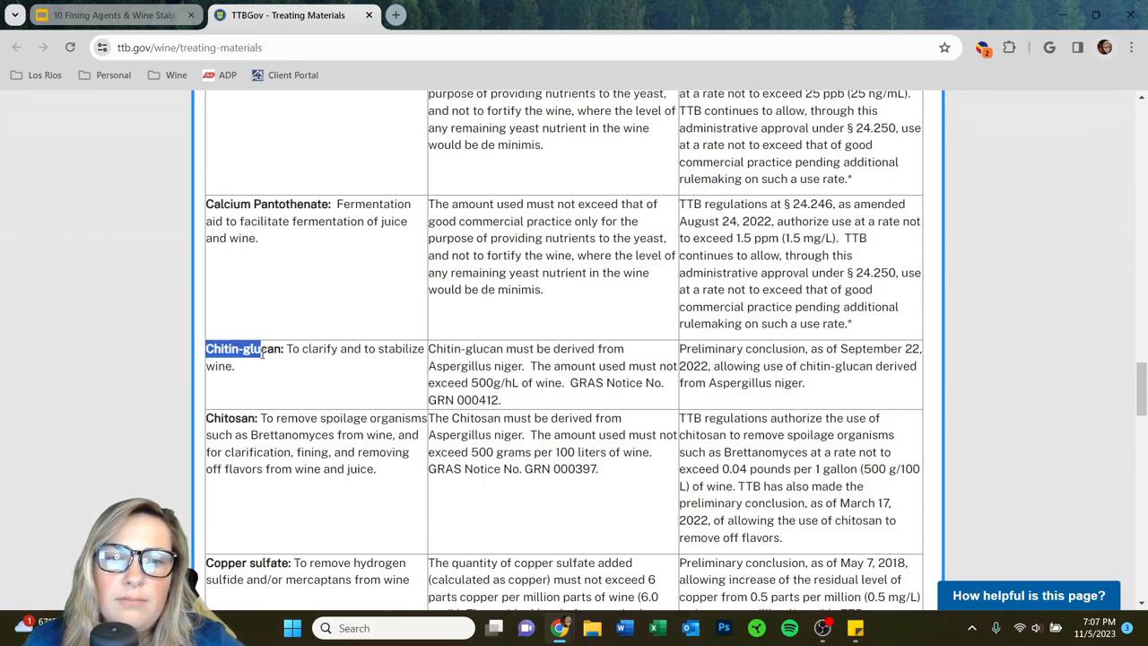
pyautogui.scroll(3)
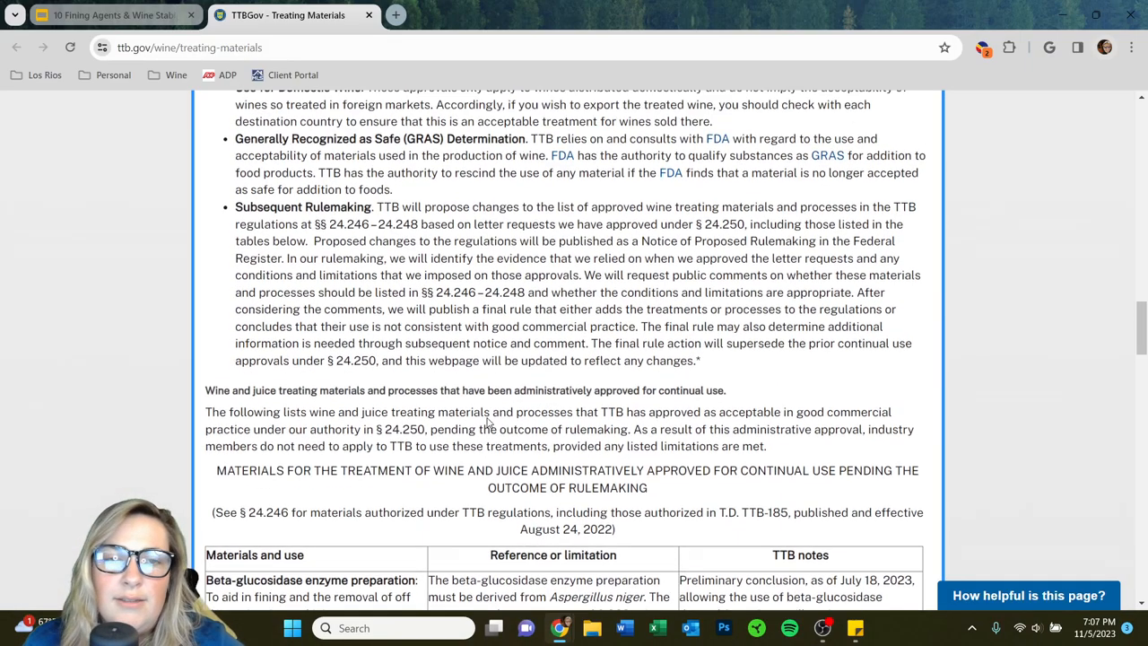
pyautogui.scroll(3)
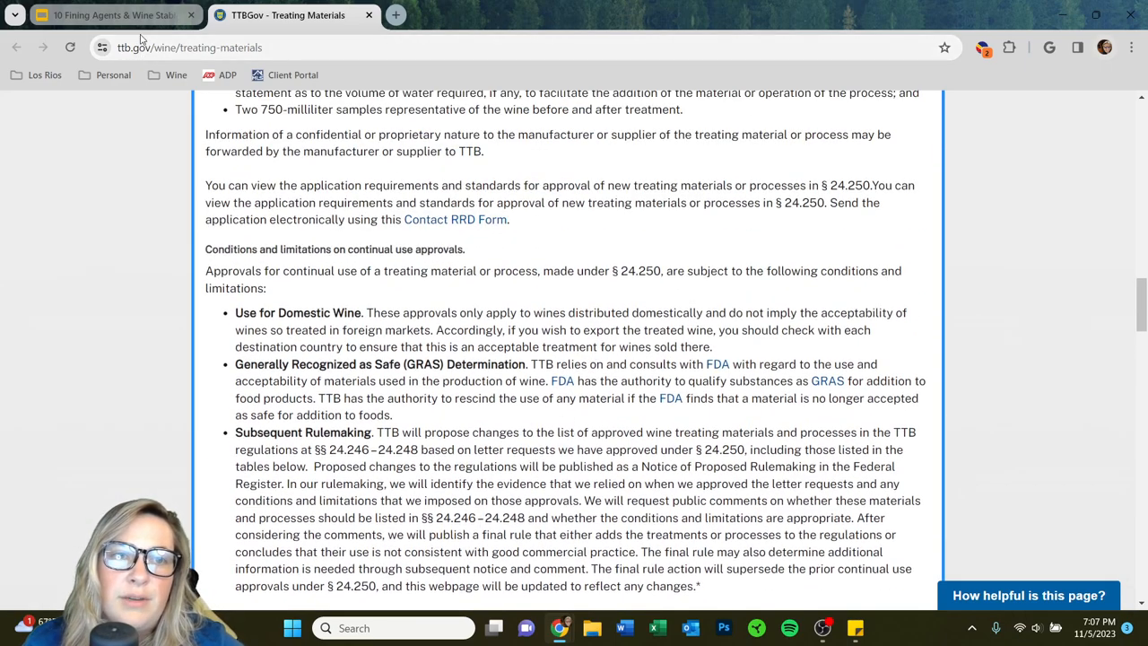
pyautogui.click(108, 15)
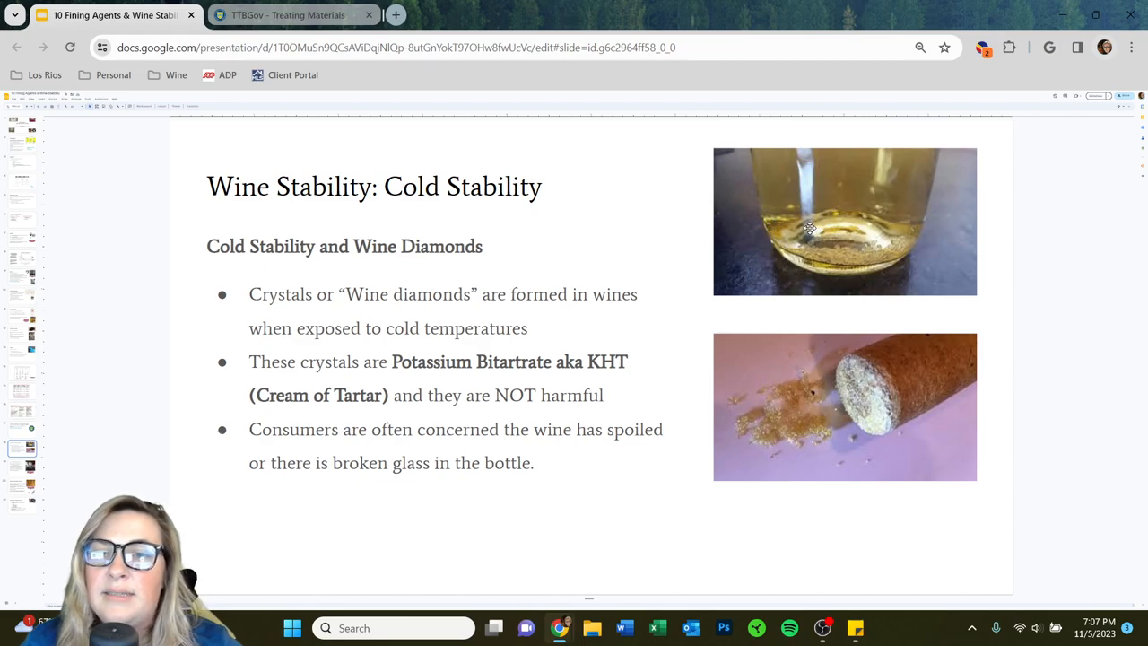
pyautogui.moveTo(741, 257)
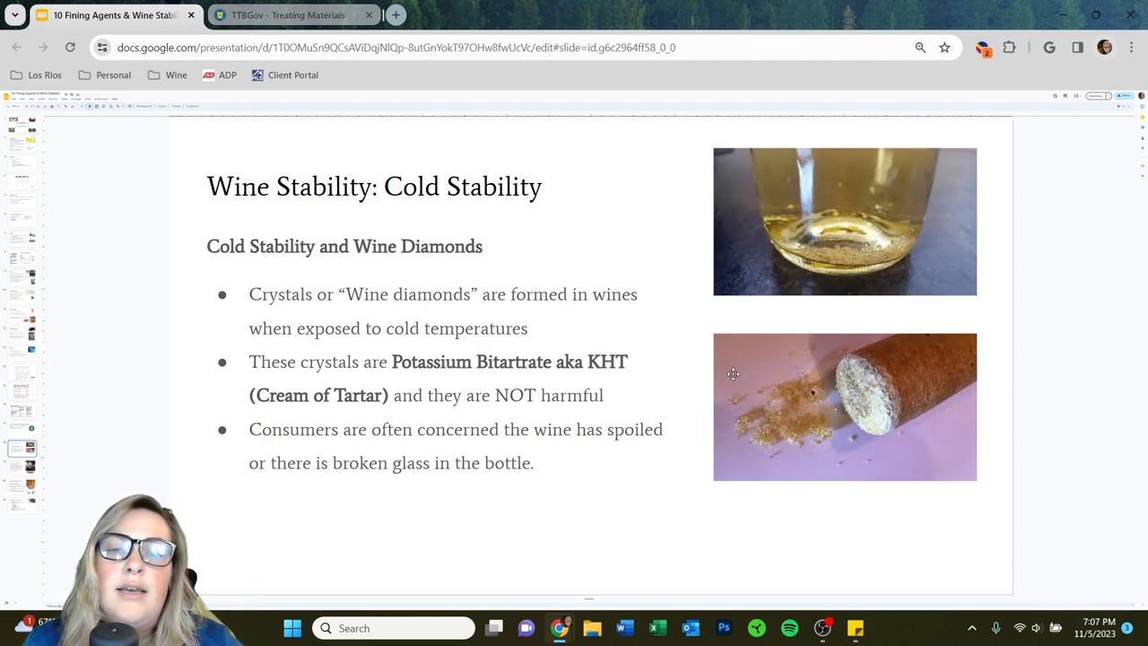
# Double-click on the Cold Stability slide text about wine diamonds.
pyautogui.doubleClick(608, 362)
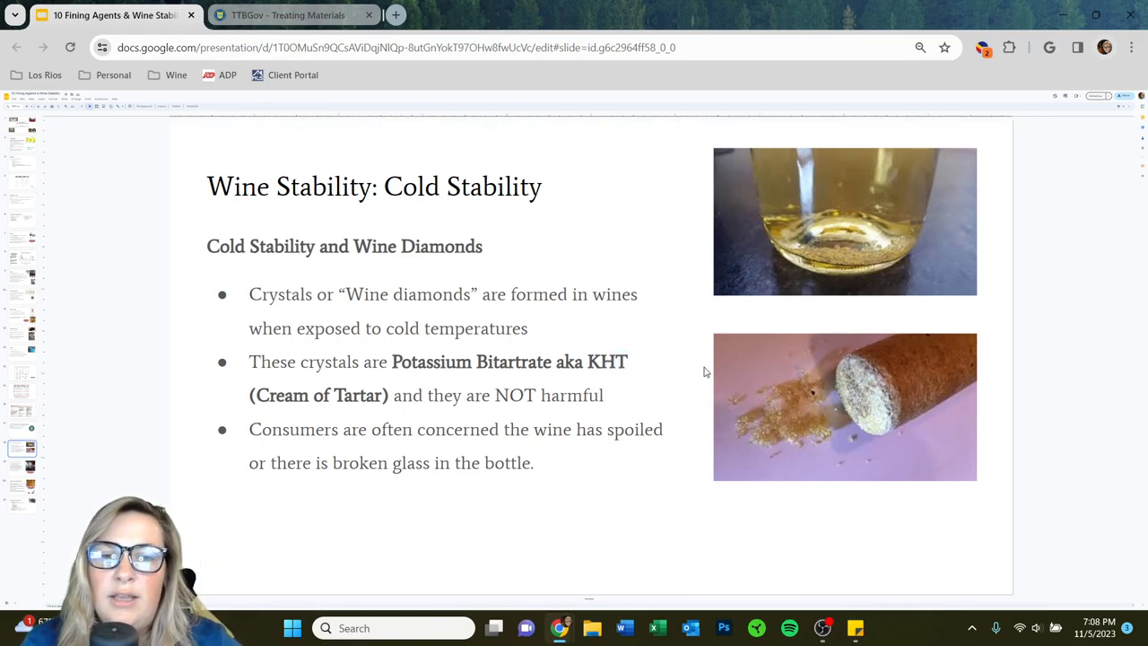
pyautogui.moveTo(670, 378)
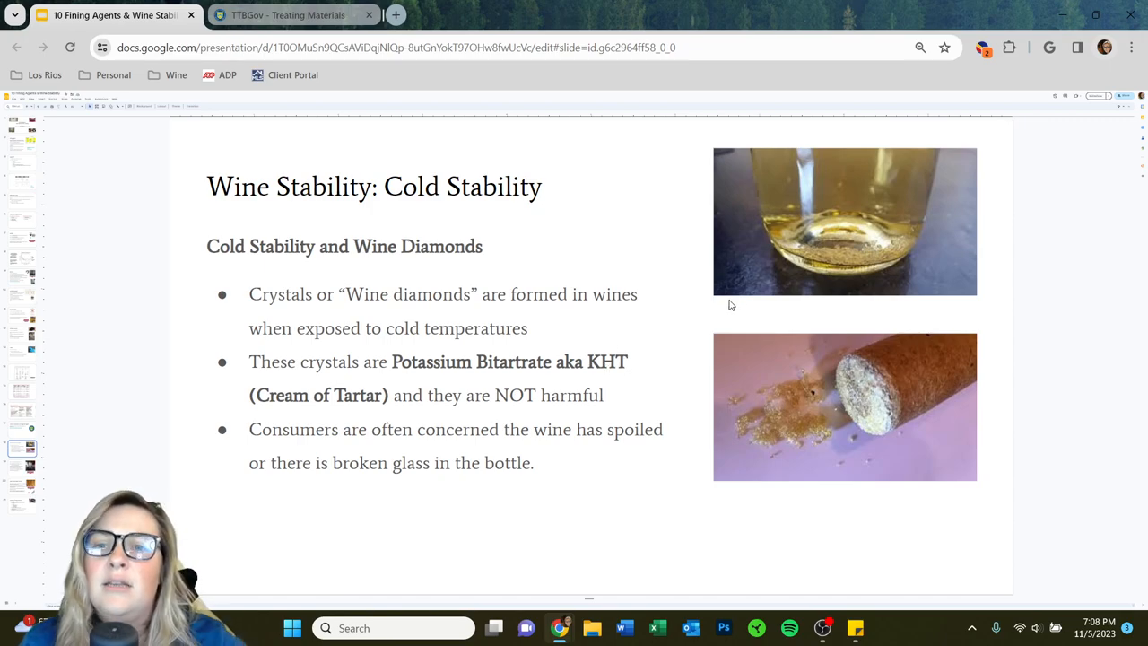
pyautogui.moveTo(960, 304)
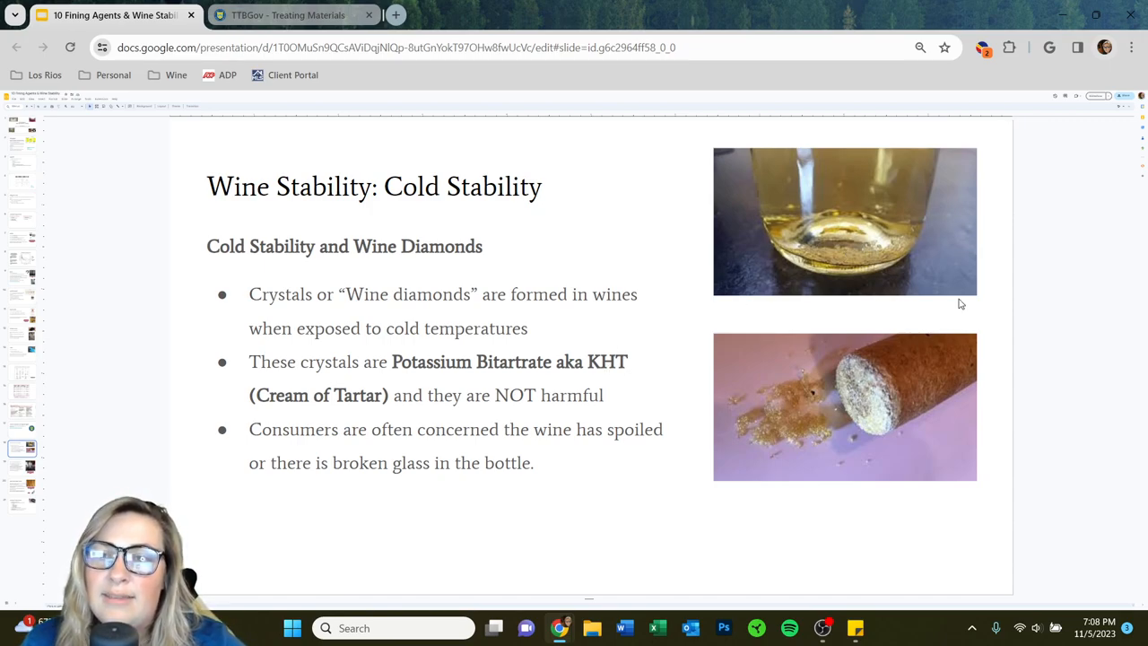
pyautogui.moveTo(923, 303)
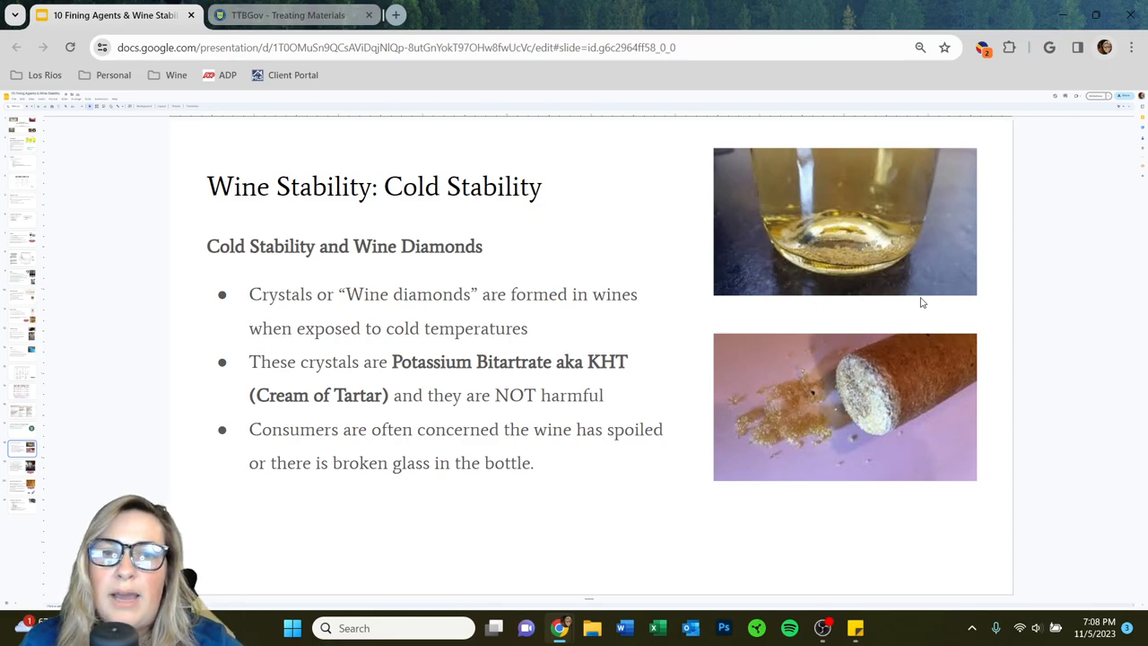
pyautogui.moveTo(1071, 261)
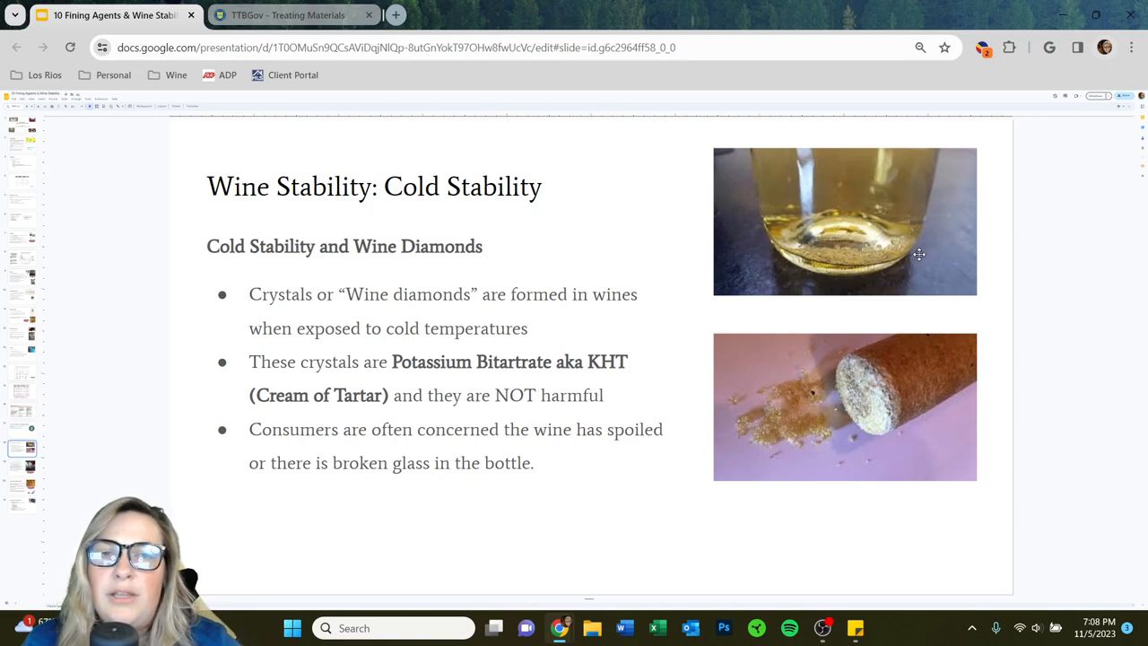
pyautogui.moveTo(756, 279)
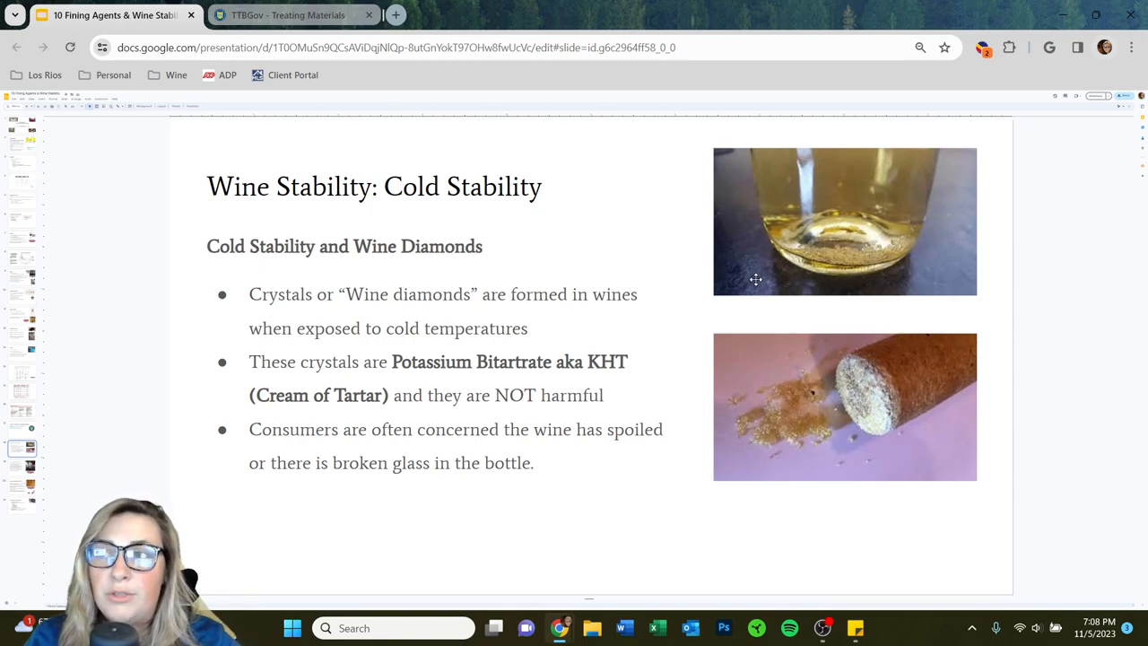
pyautogui.moveTo(670, 340)
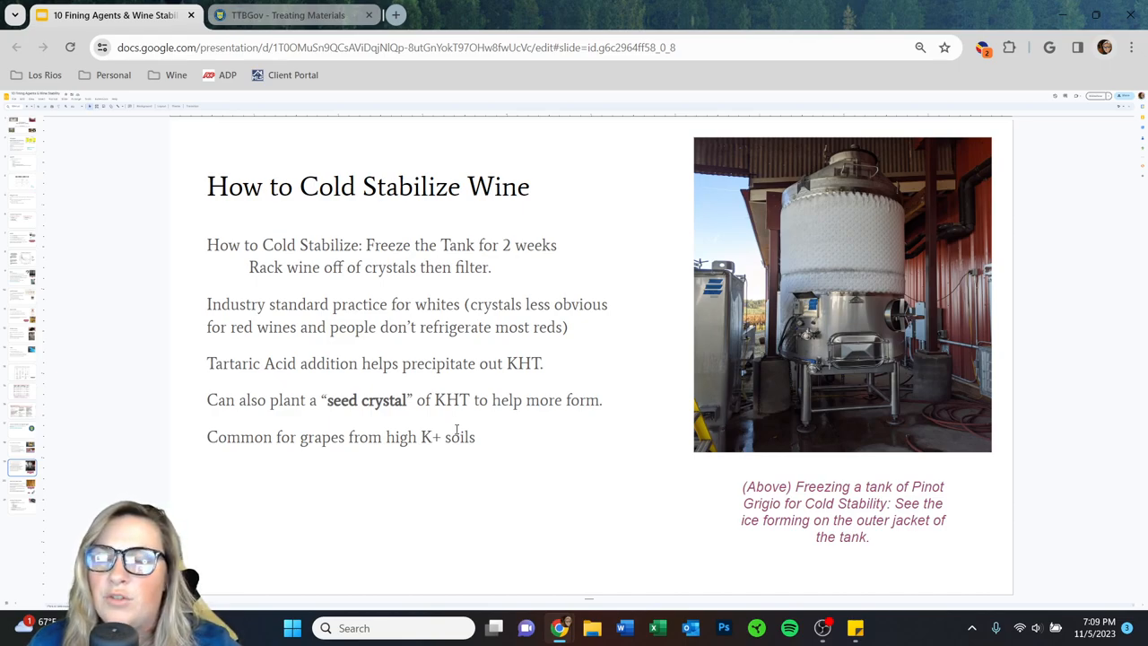
pyautogui.moveTo(646, 420)
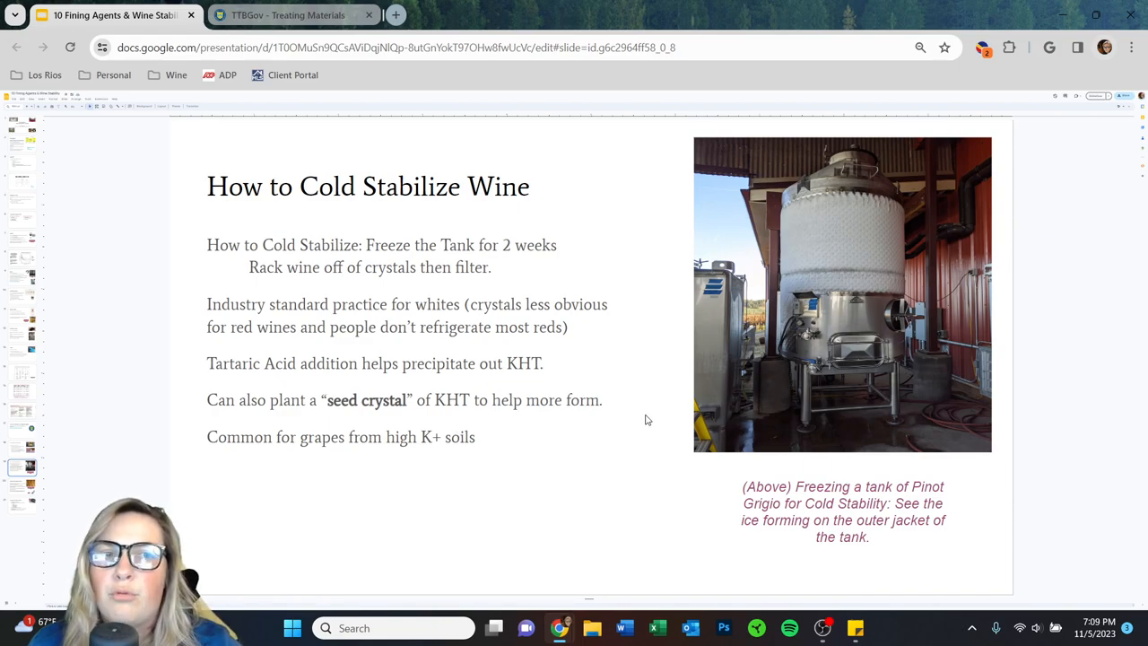
pyautogui.moveTo(642, 420)
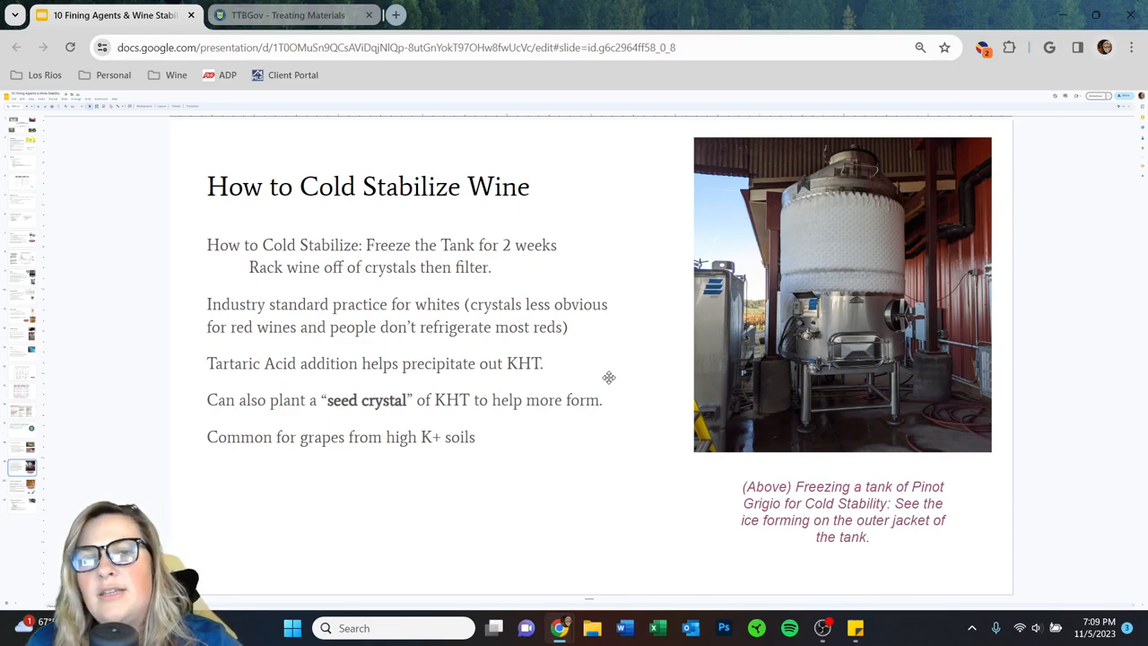
pyautogui.moveTo(691, 422)
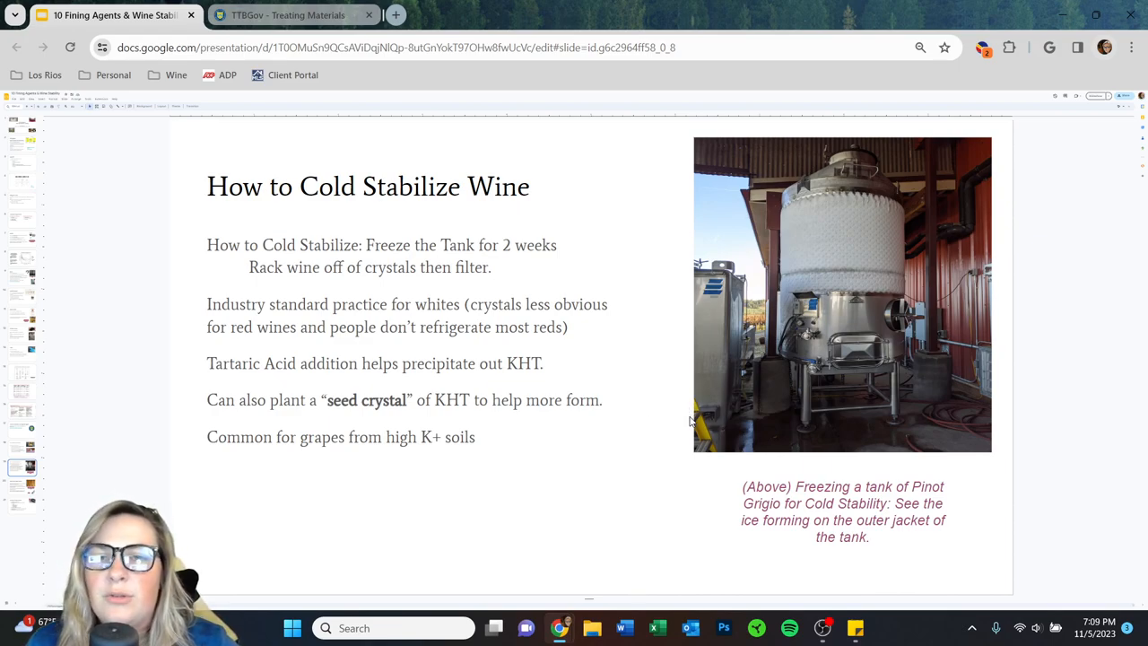
pyautogui.moveTo(688, 422)
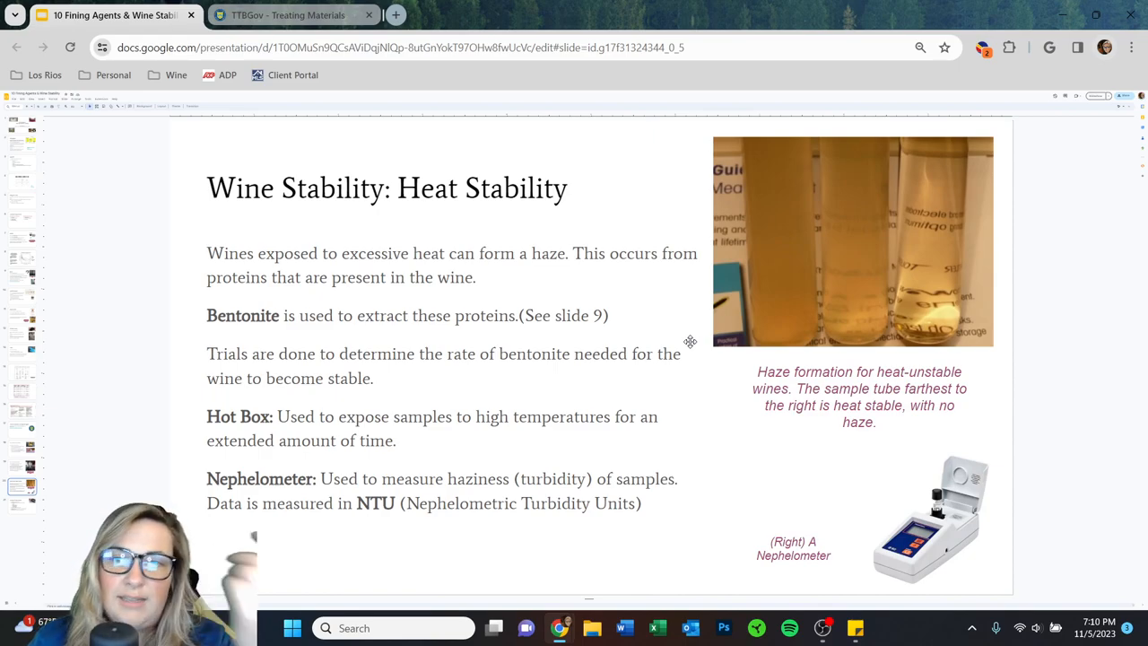
pyautogui.moveTo(956, 250)
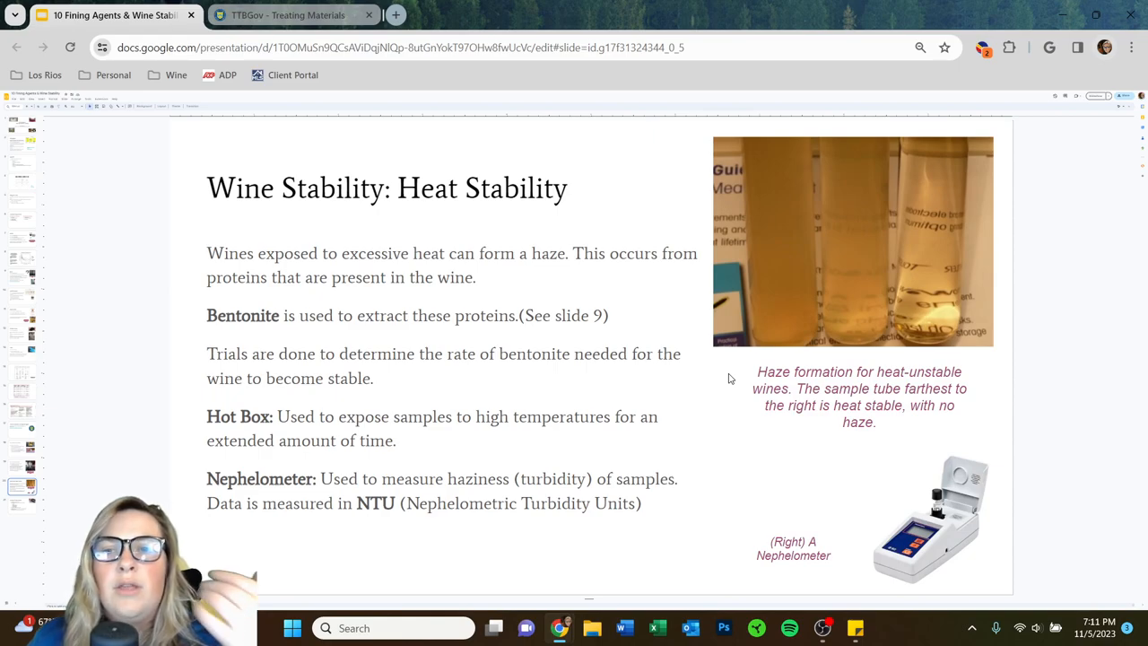
pyautogui.moveTo(959, 198)
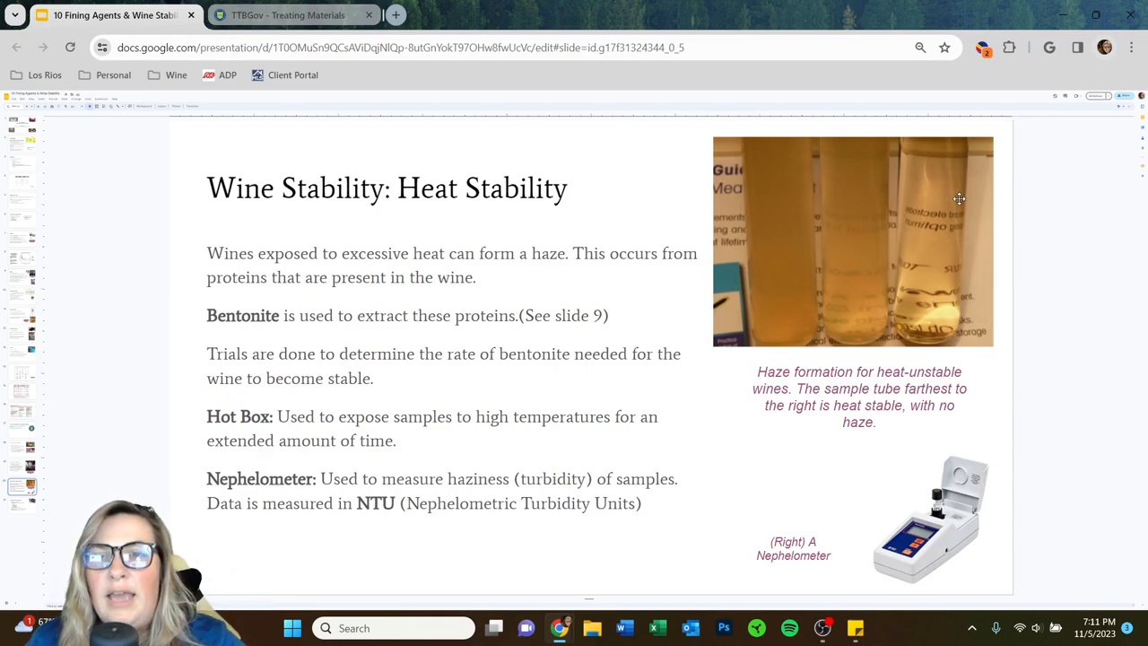
pyautogui.moveTo(938, 395)
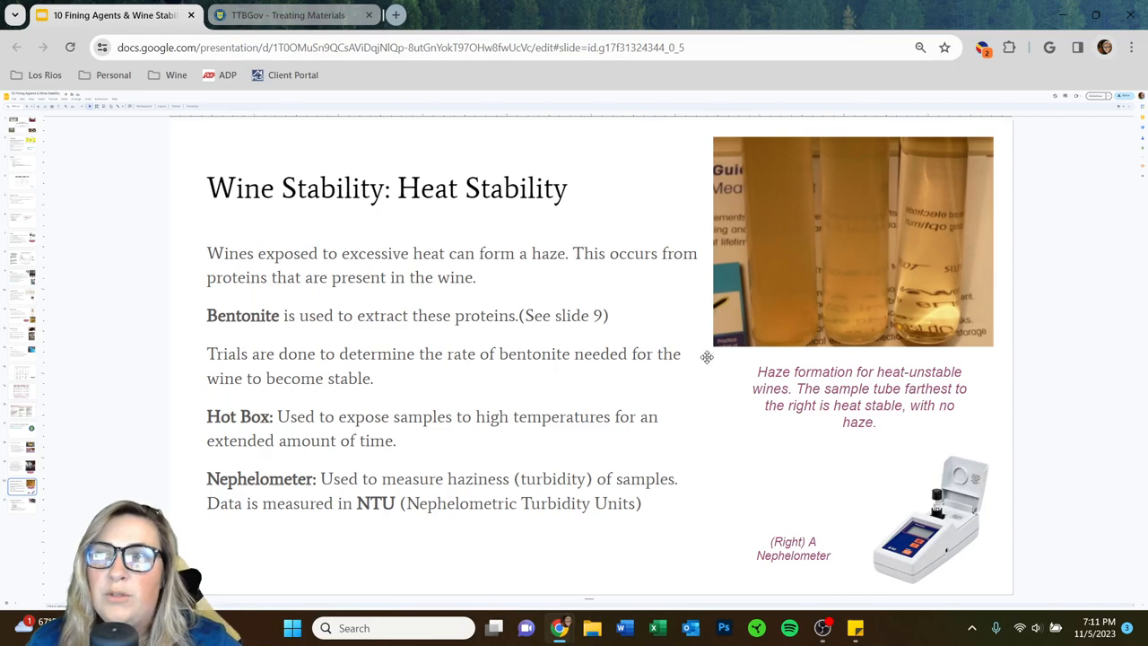
pyautogui.moveTo(568, 410)
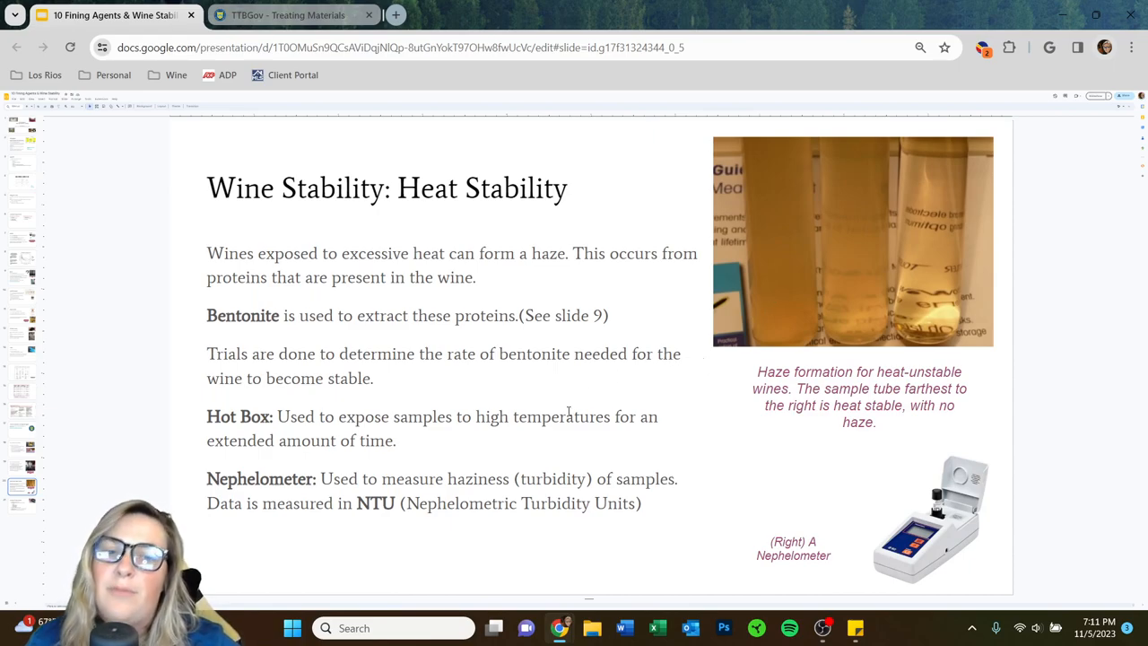
pyautogui.moveTo(776, 492)
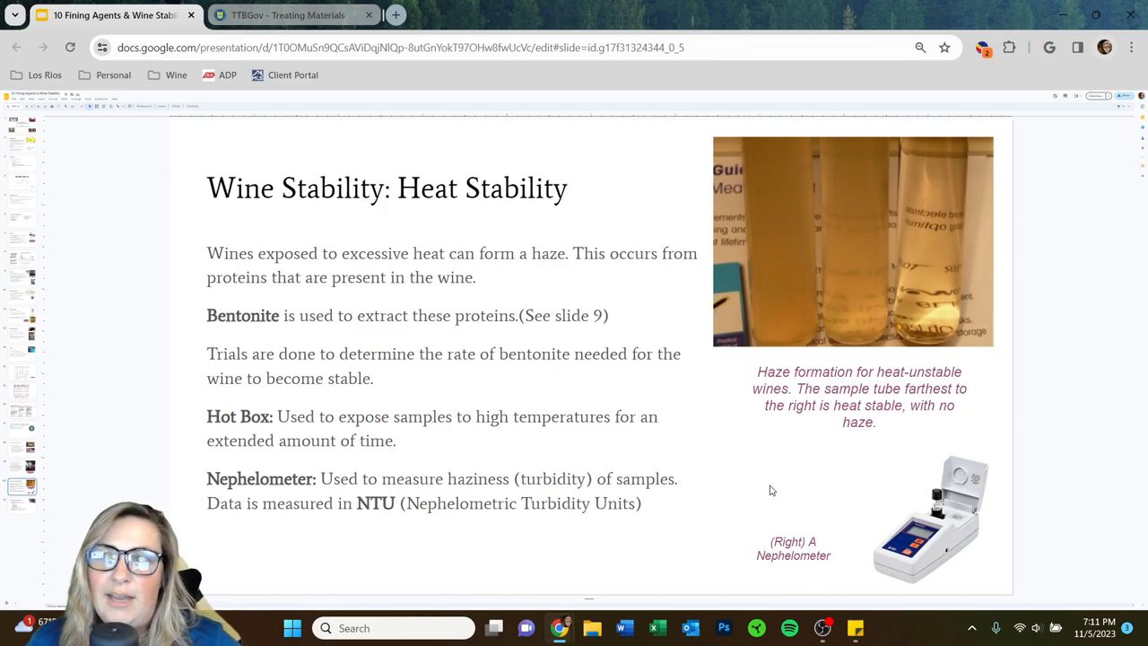
pyautogui.moveTo(431, 554)
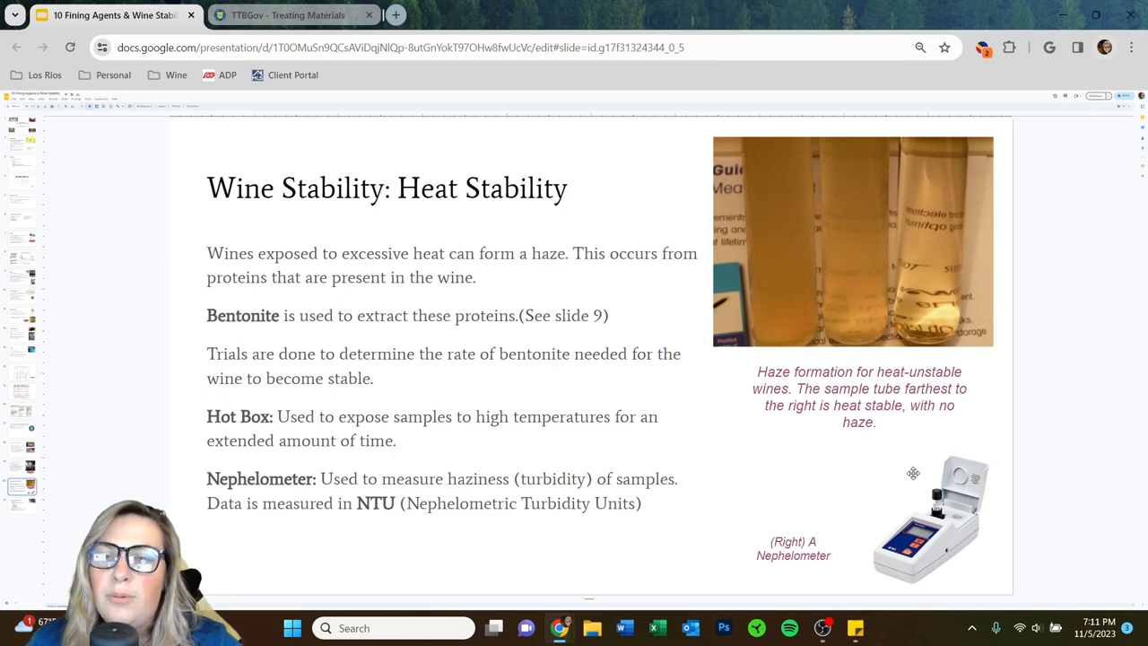
pyautogui.moveTo(967, 563)
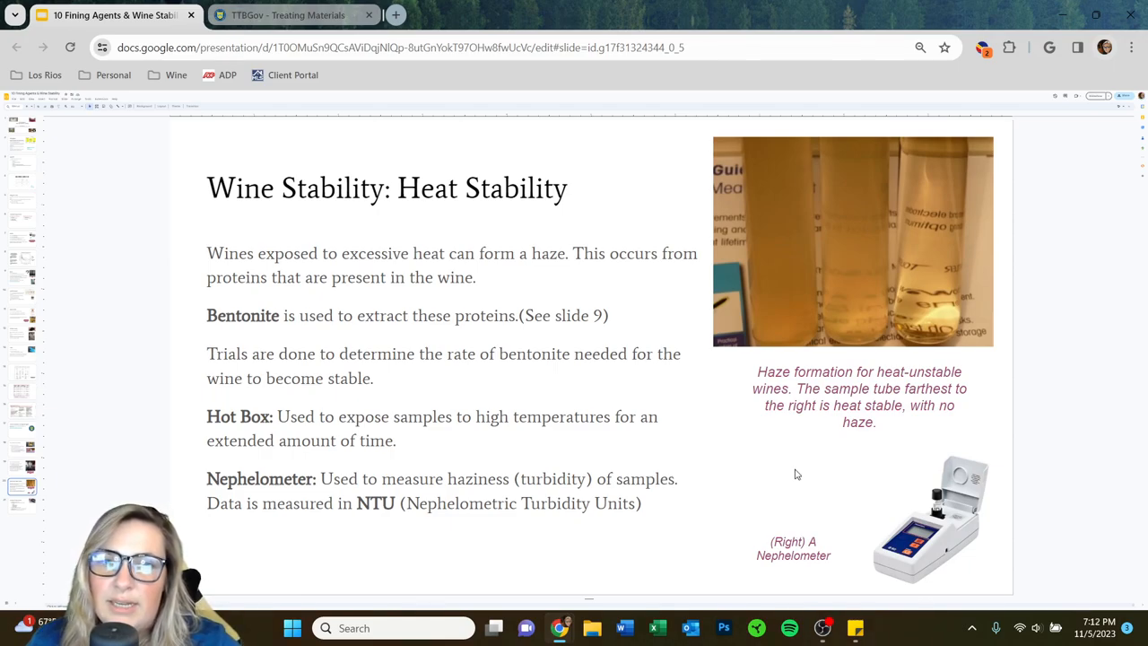
pyautogui.moveTo(816, 474)
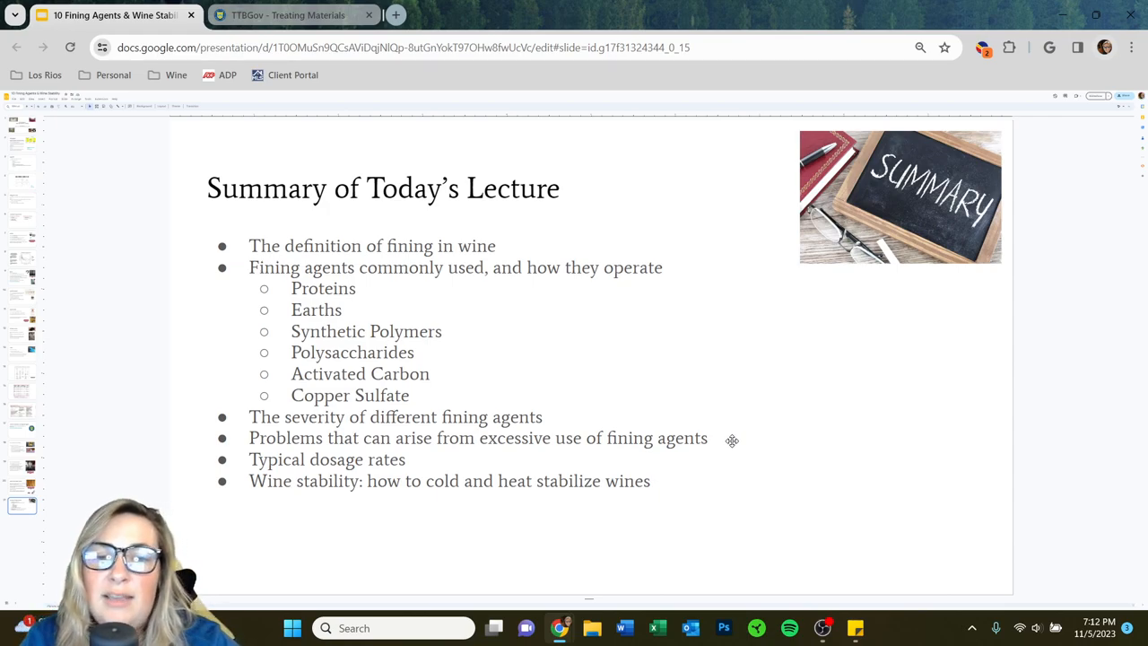
pyautogui.moveTo(885, 505)
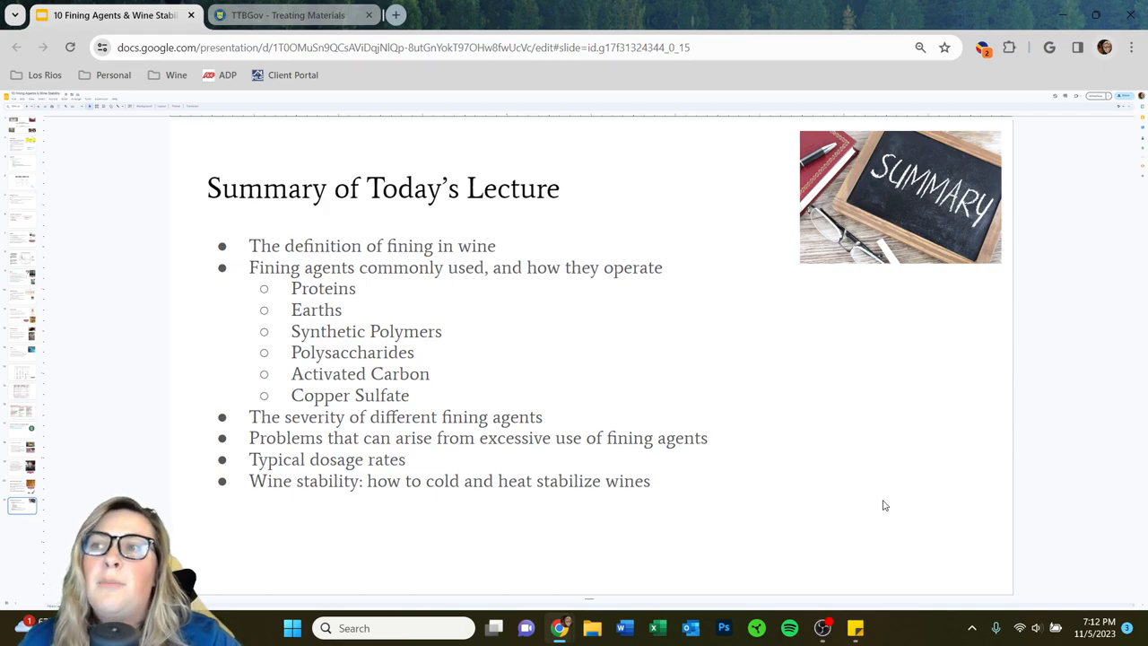
pyautogui.moveTo(478, 441)
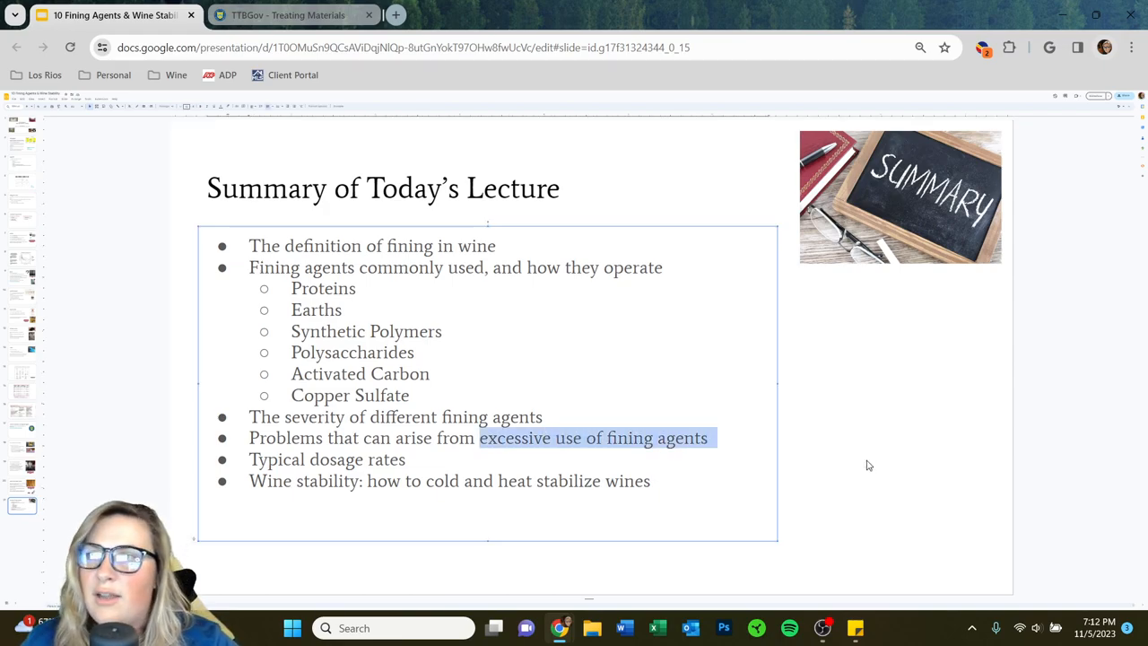
# Return to the 'Fining Agents: Feat. Heat and Cold Stability' title slide.
pyautogui.click(861, 464)
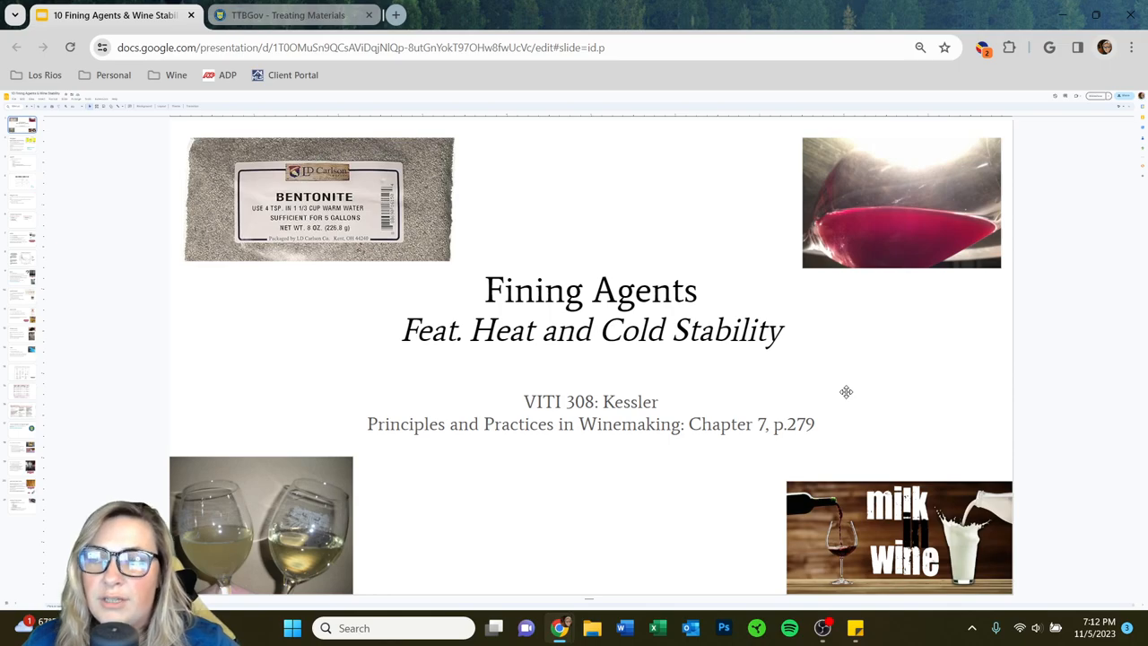
pyautogui.moveTo(785, 431)
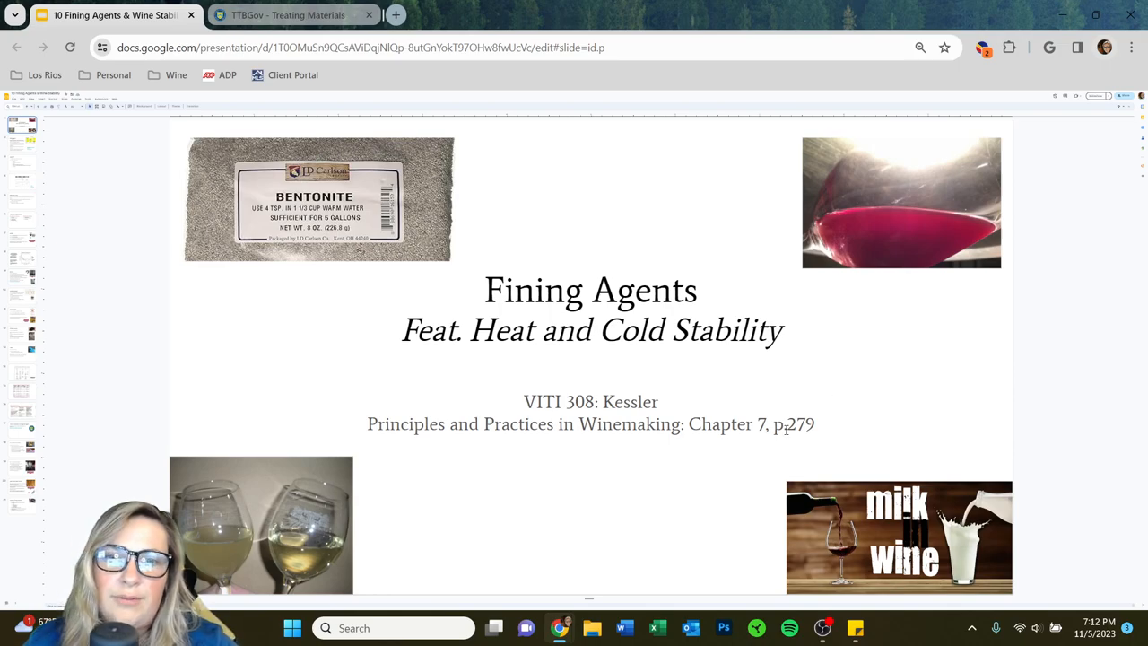